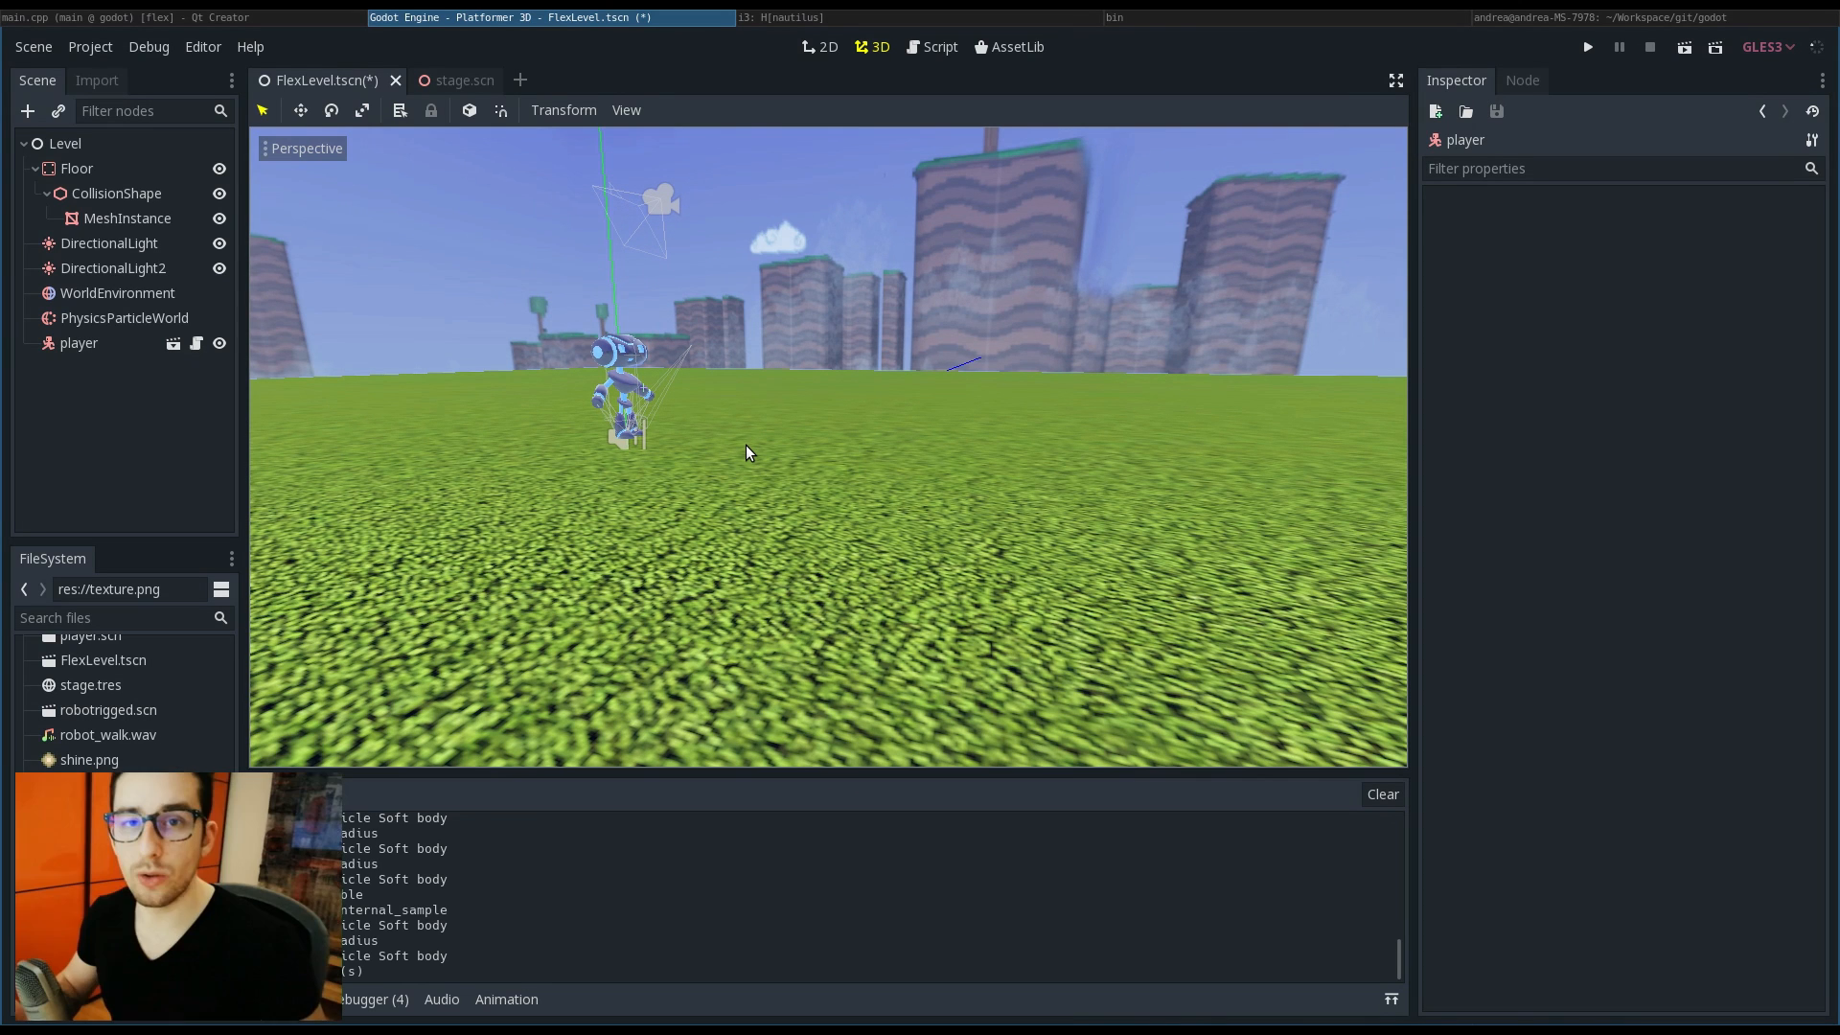
pyautogui.moveTo(325, 255)
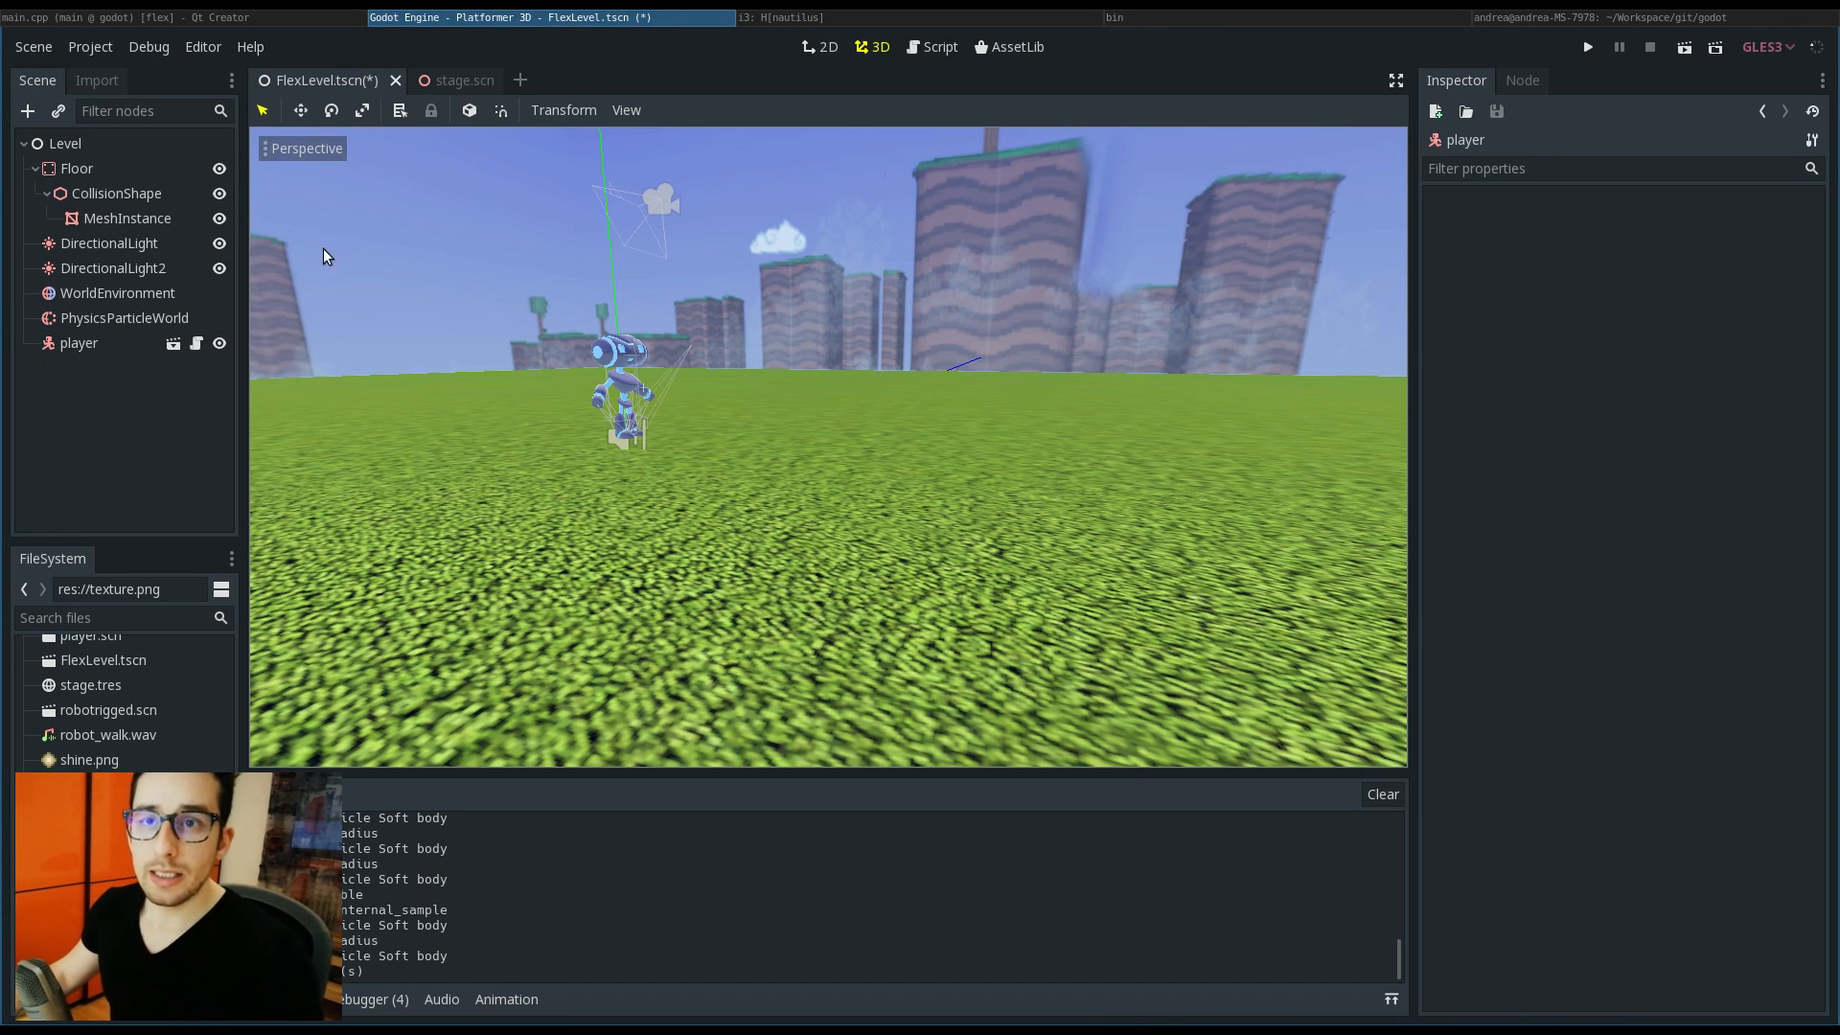
pyautogui.moveTo(320, 249)
pyautogui.write('parti')
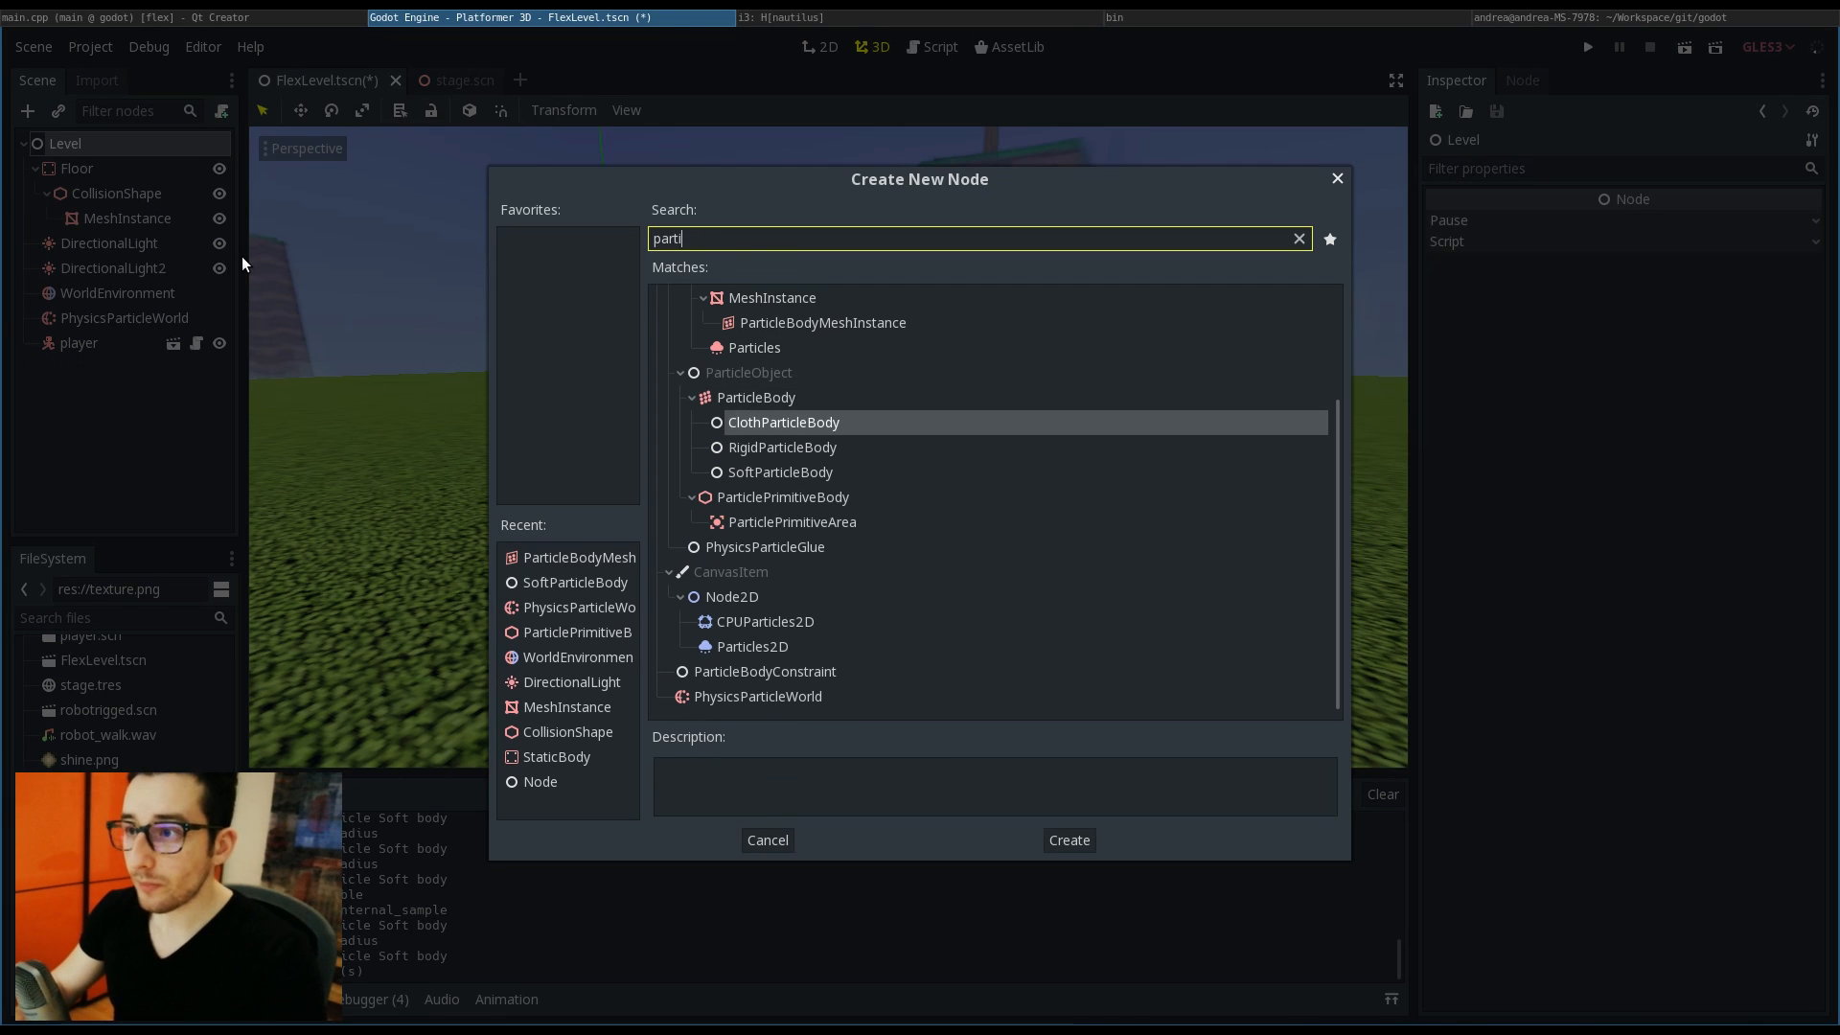
# Step: Create a SoftParticleBody under Level and add a ParticleBodyMeshInstance child to it
pyautogui.click(756, 397)
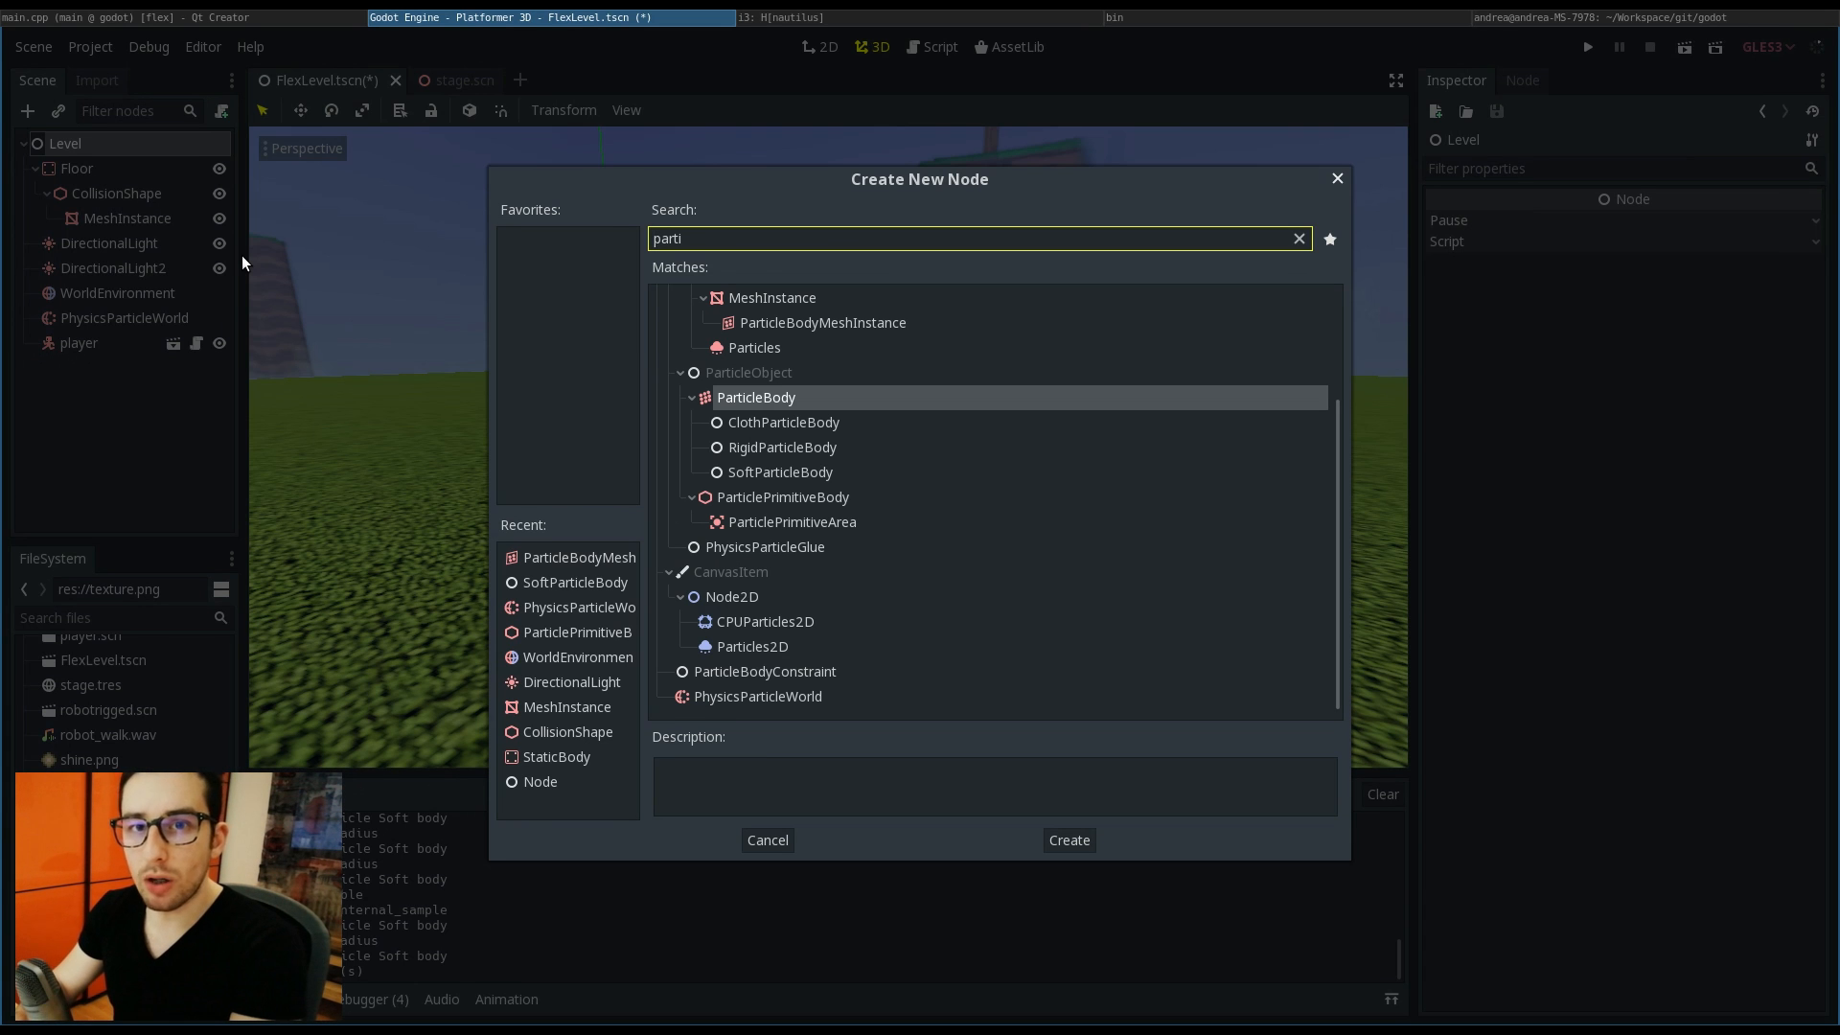
pyautogui.click(780, 472)
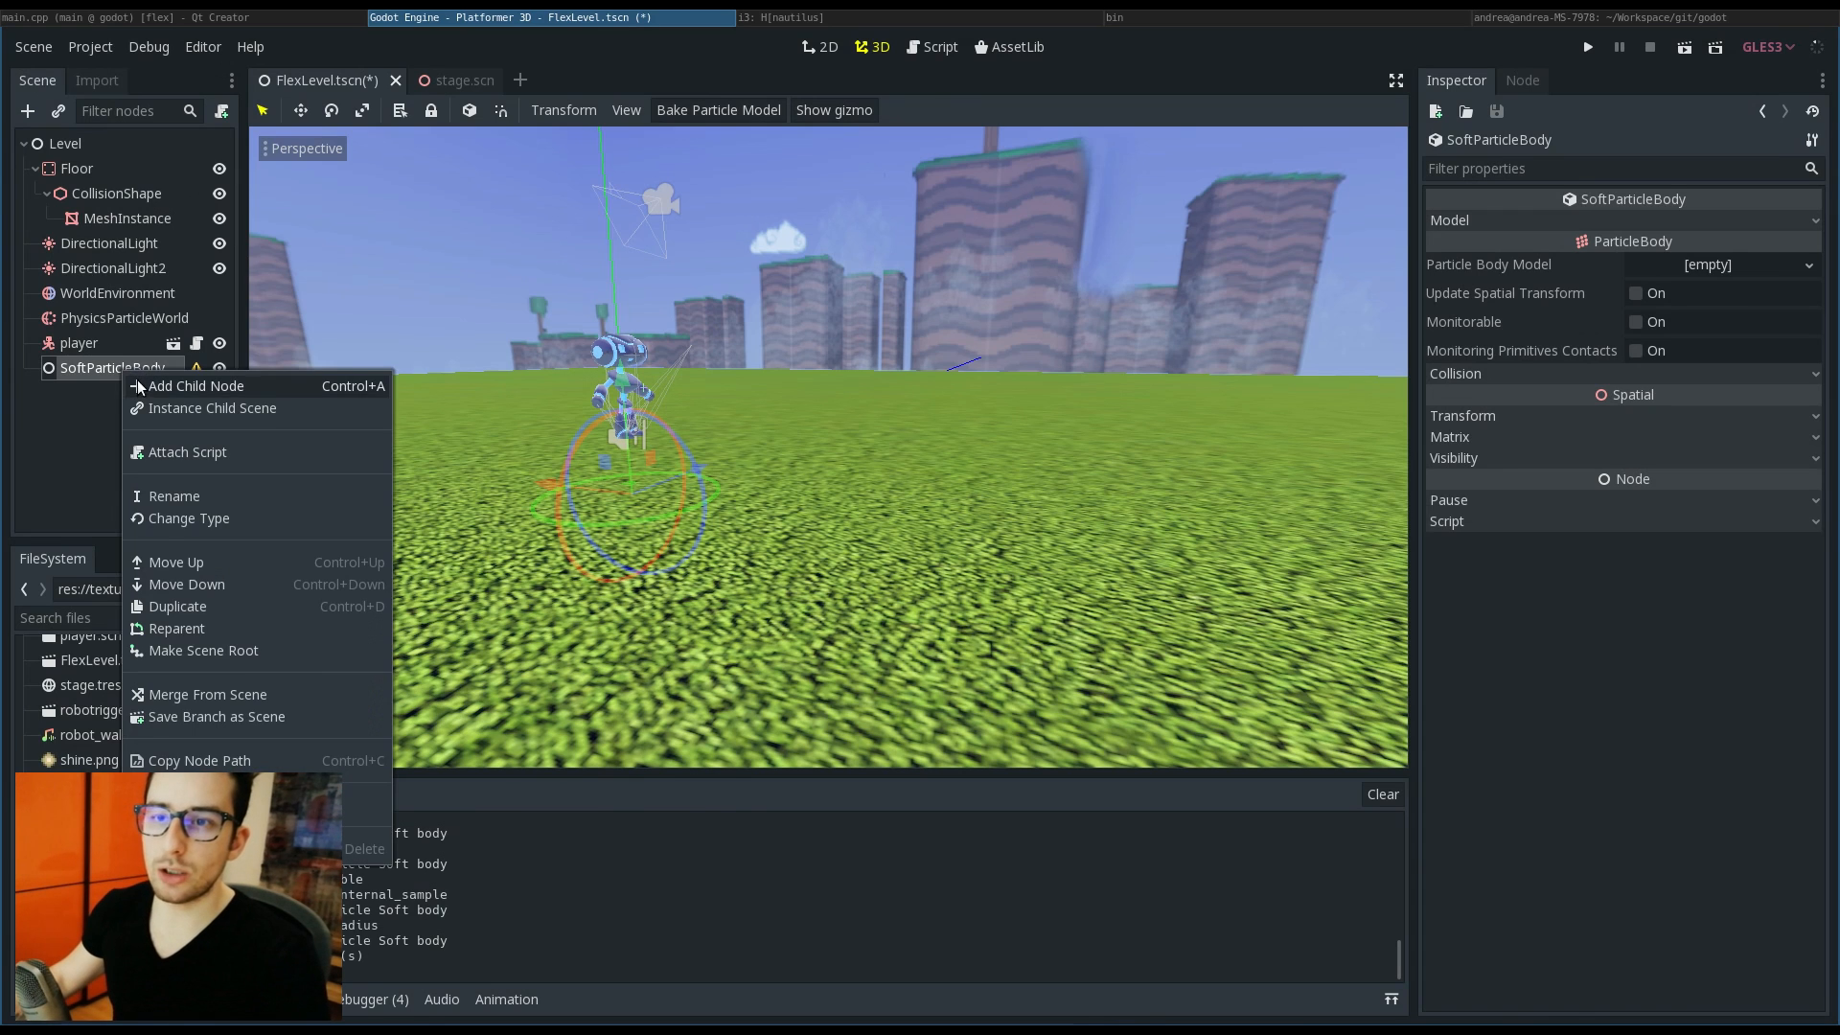
pyautogui.click(196, 386)
pyautogui.write('mesh')
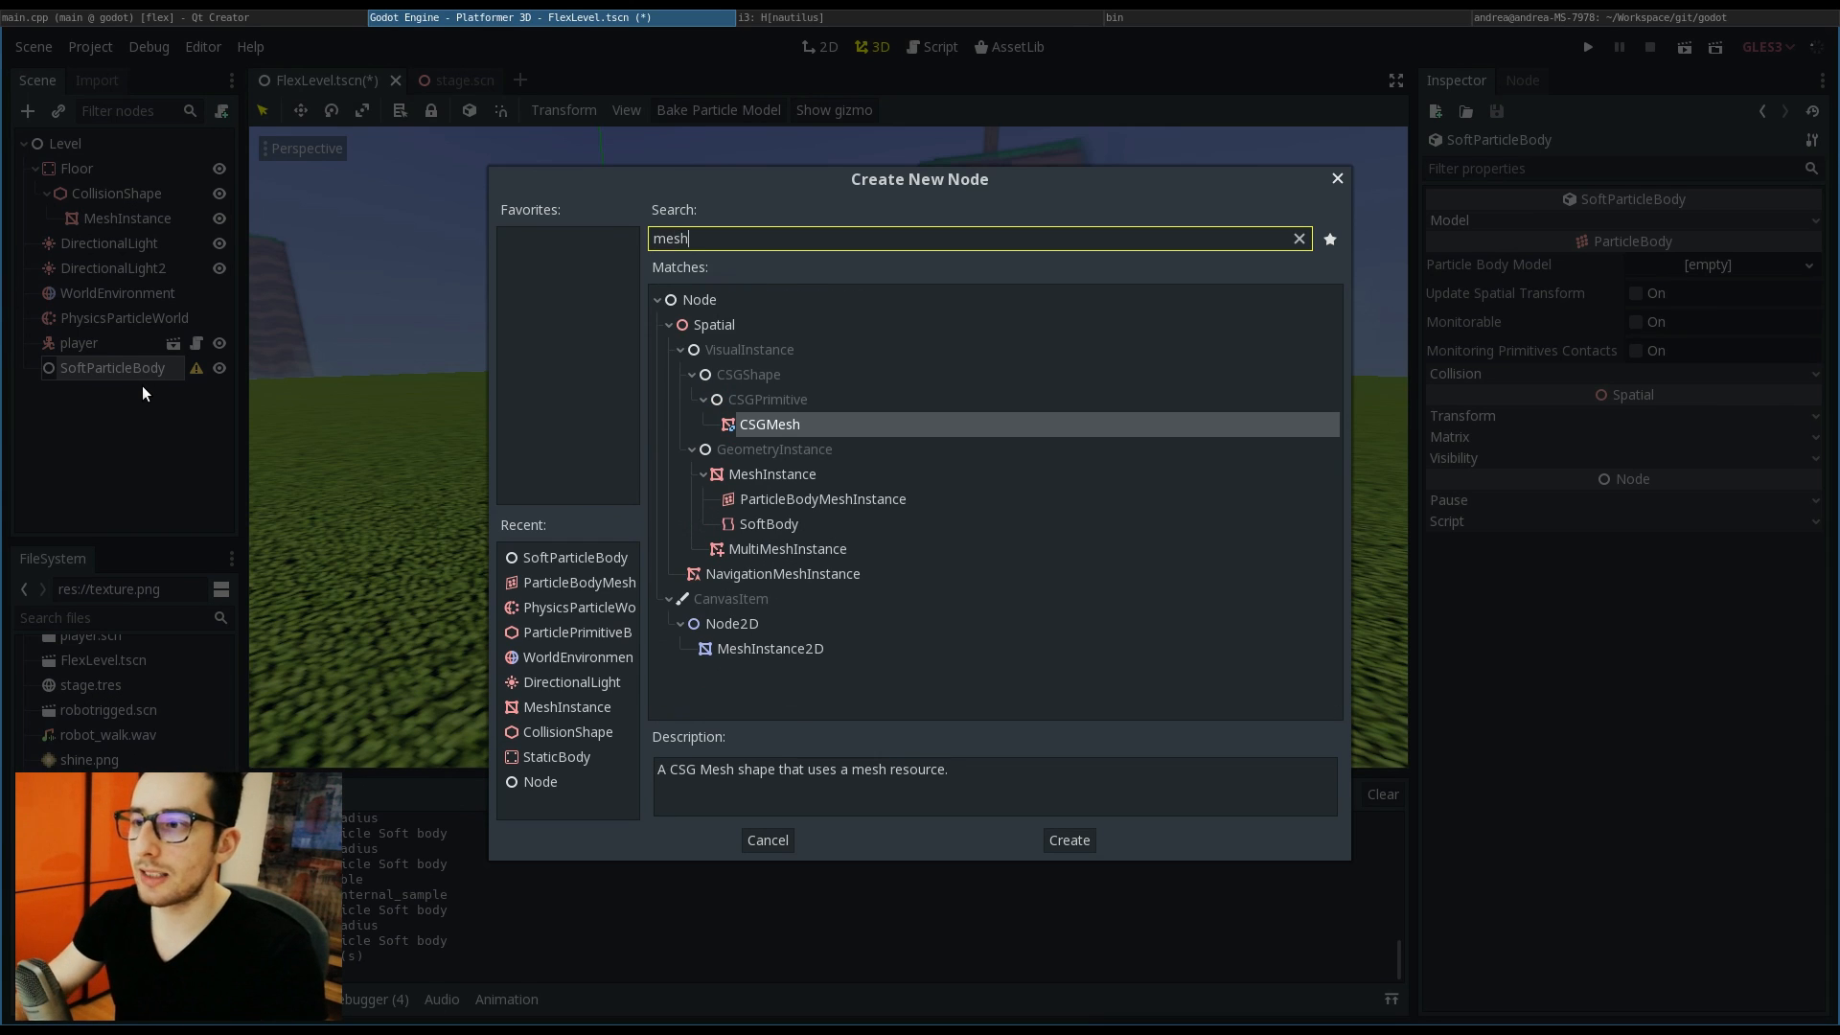
pyautogui.click(1068, 839)
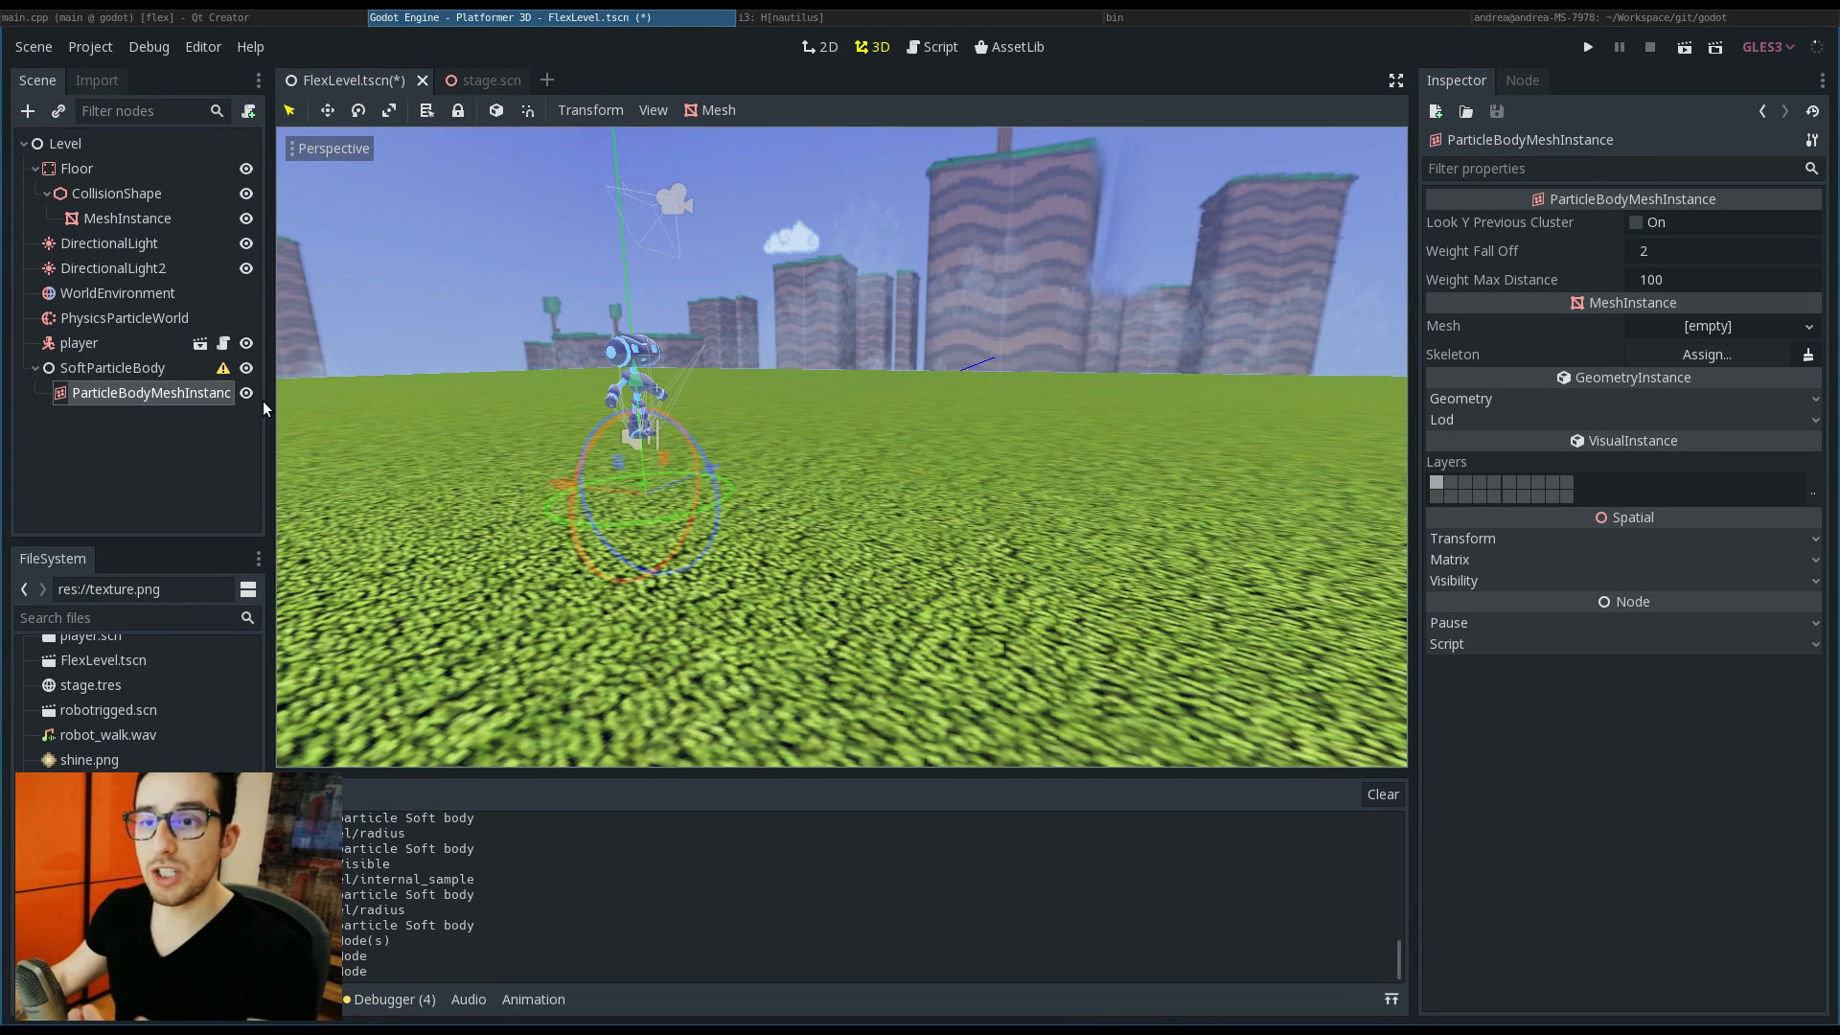
pyautogui.moveTo(247, 425)
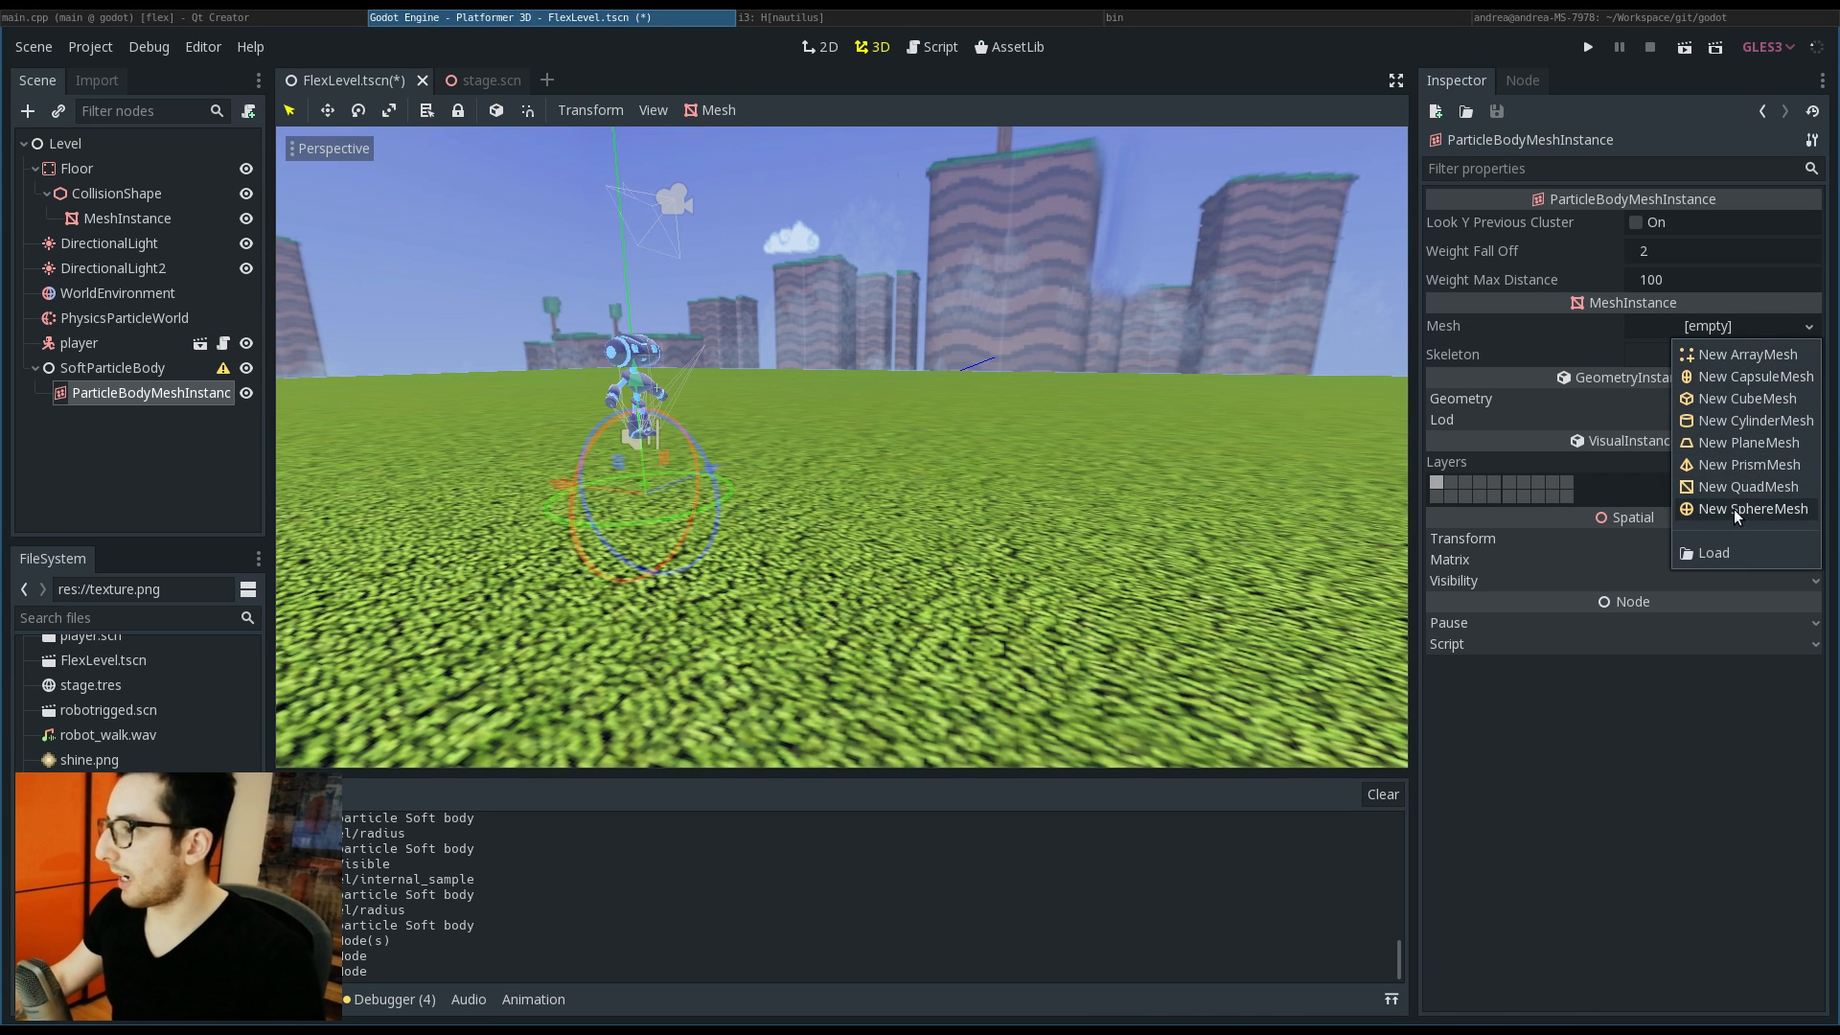
# Step: Assign a new SphereMesh to the mesh instance, then select the SoftParticleBody node
pyautogui.click(1750, 508)
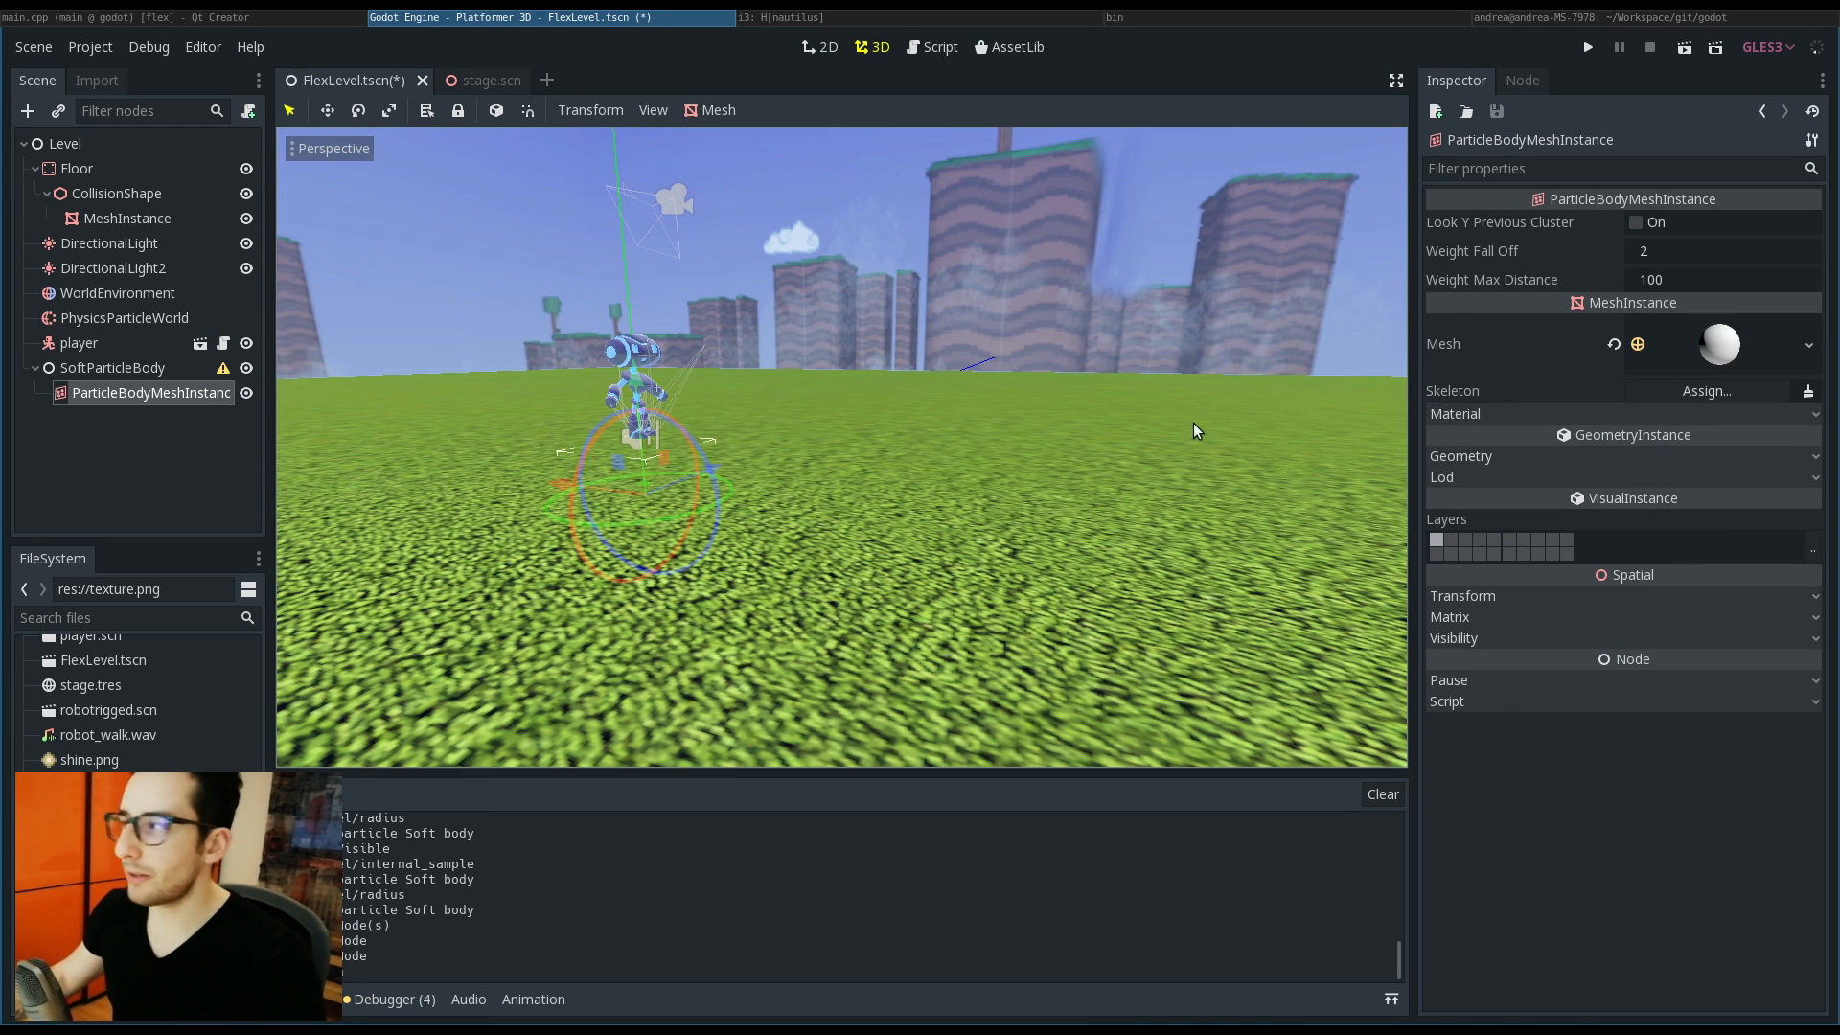
pyautogui.click(113, 368)
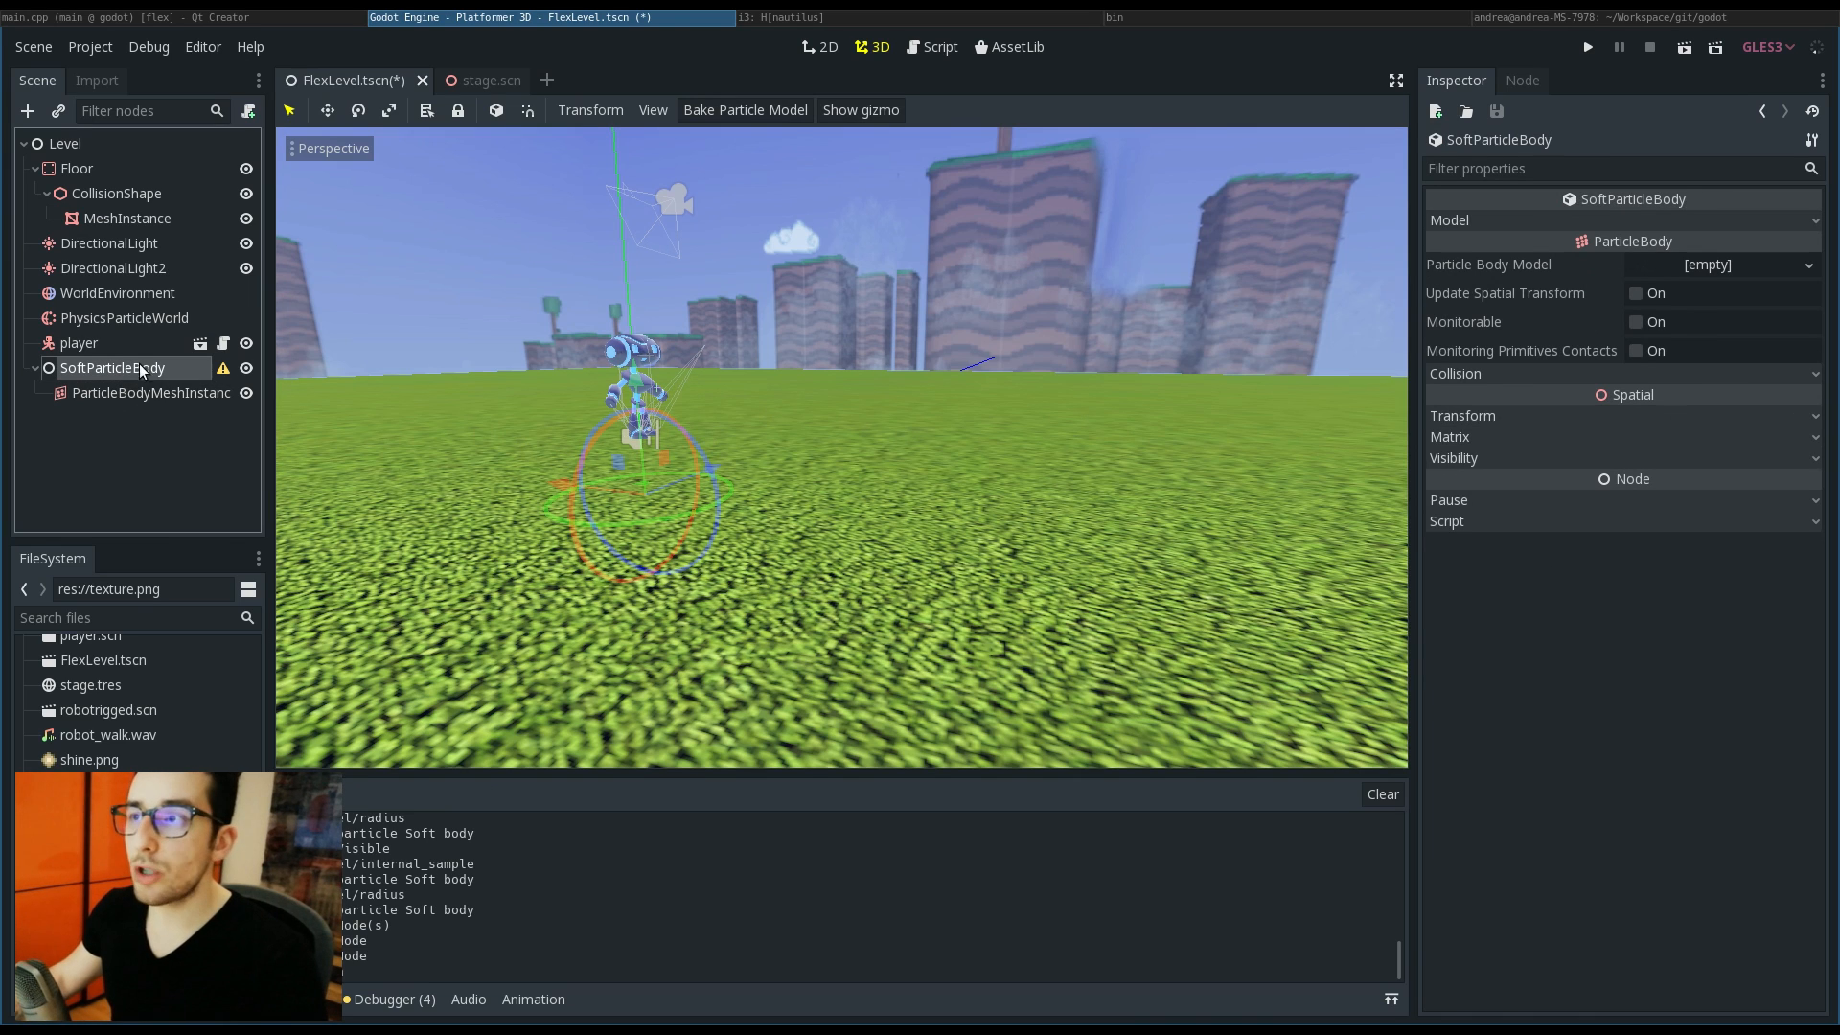
pyautogui.moveTo(744, 109)
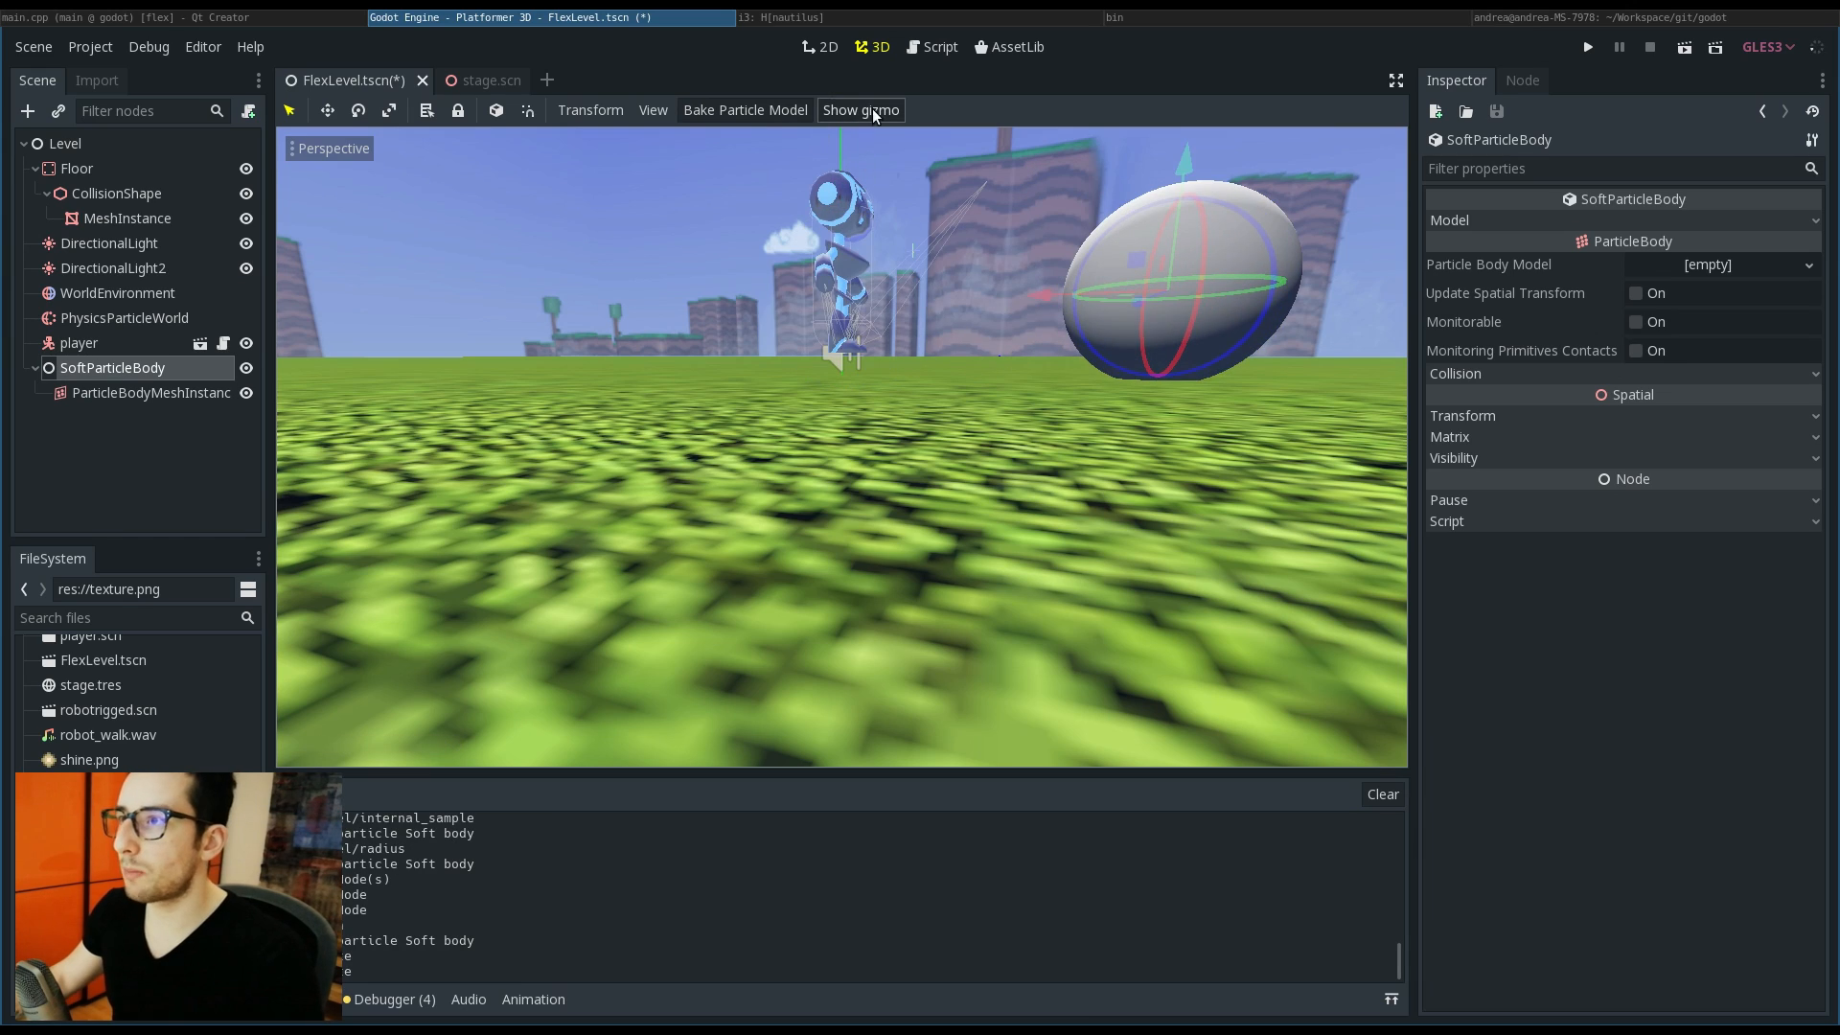
# Step: Show the soft body's particle gizmo, set particle mass 0 and model radius 0.1 (after trying 0.4)
pyautogui.click(861, 109)
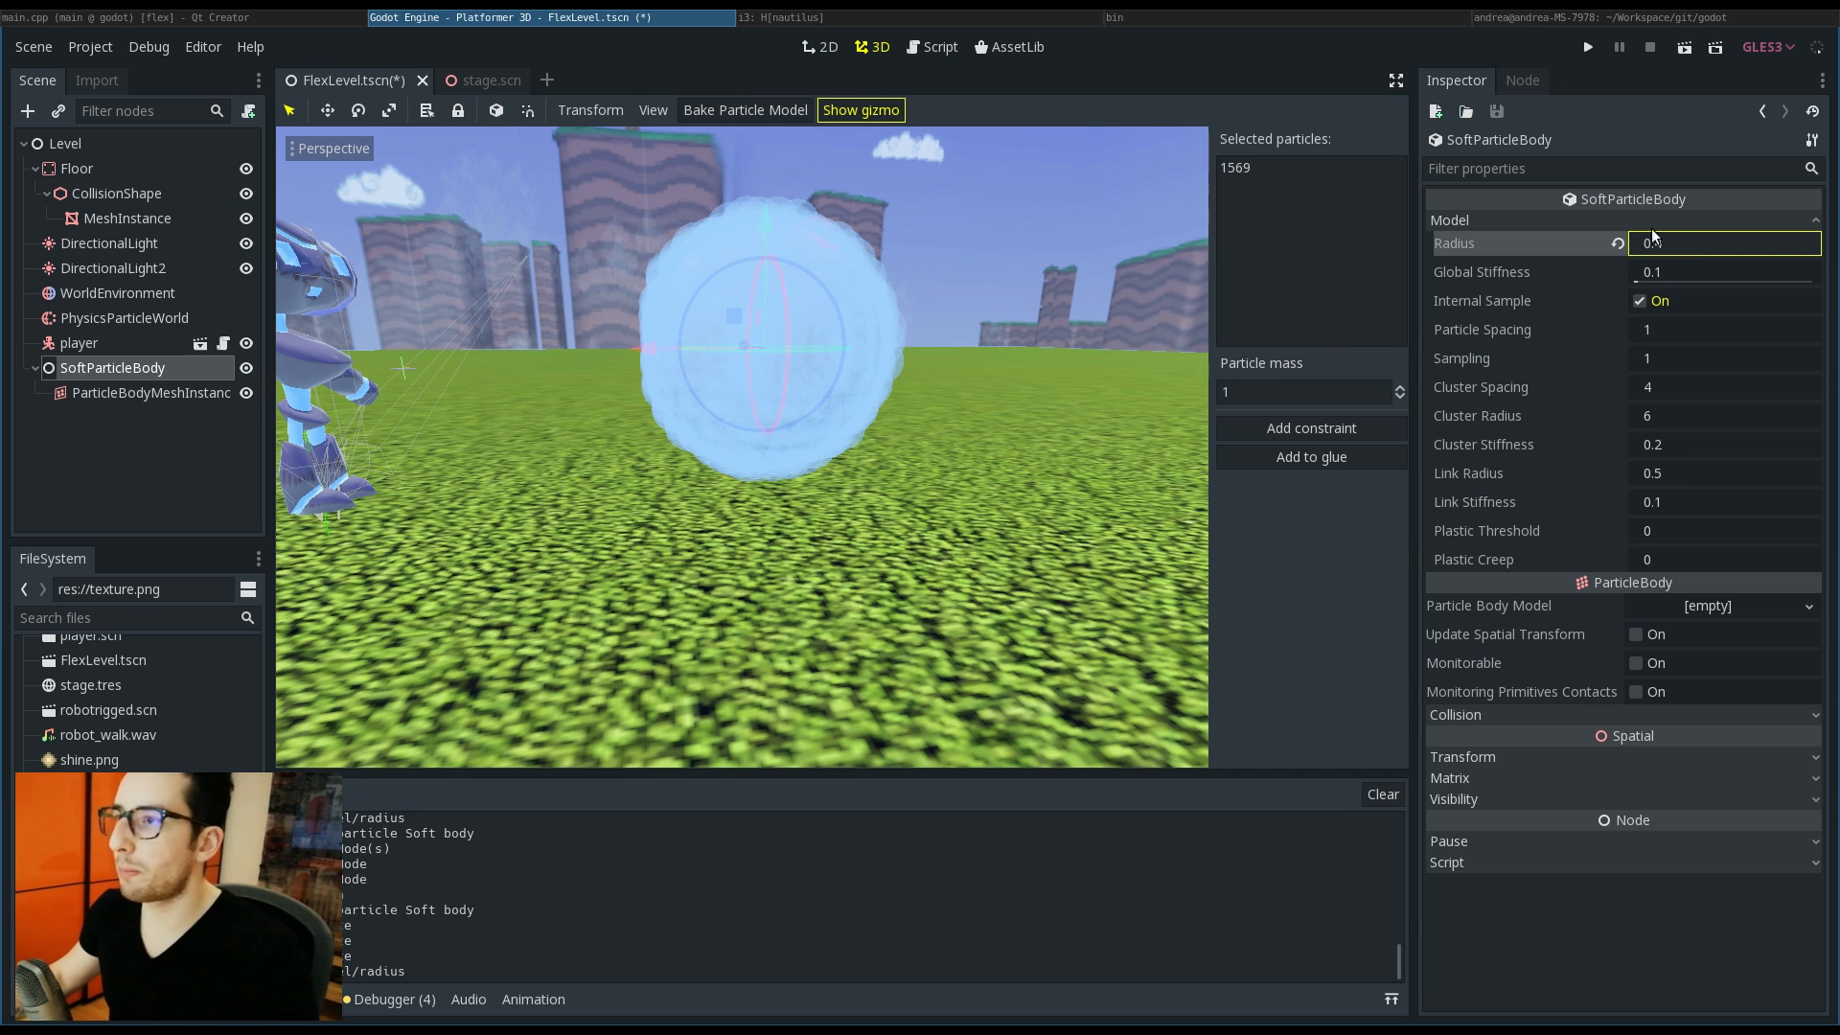
pyautogui.write('0.4')
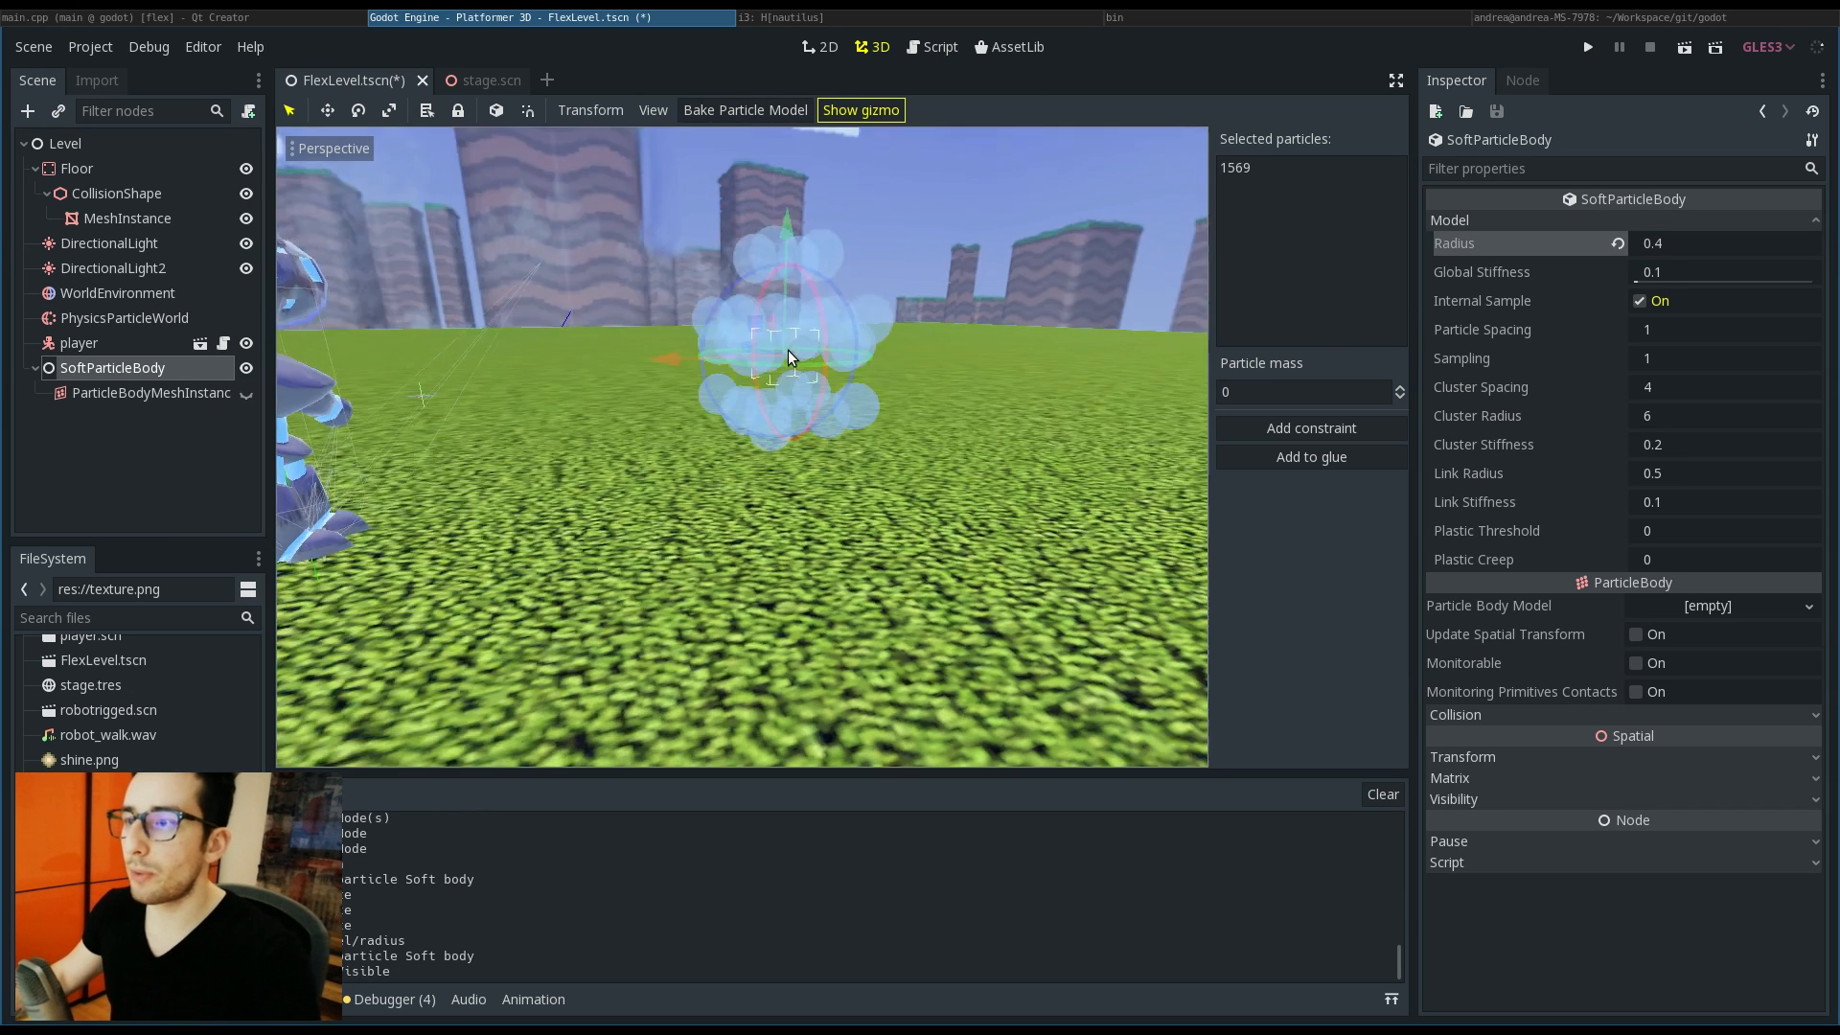
pyautogui.moveTo(785, 358); pyautogui.dragTo(703, 341)
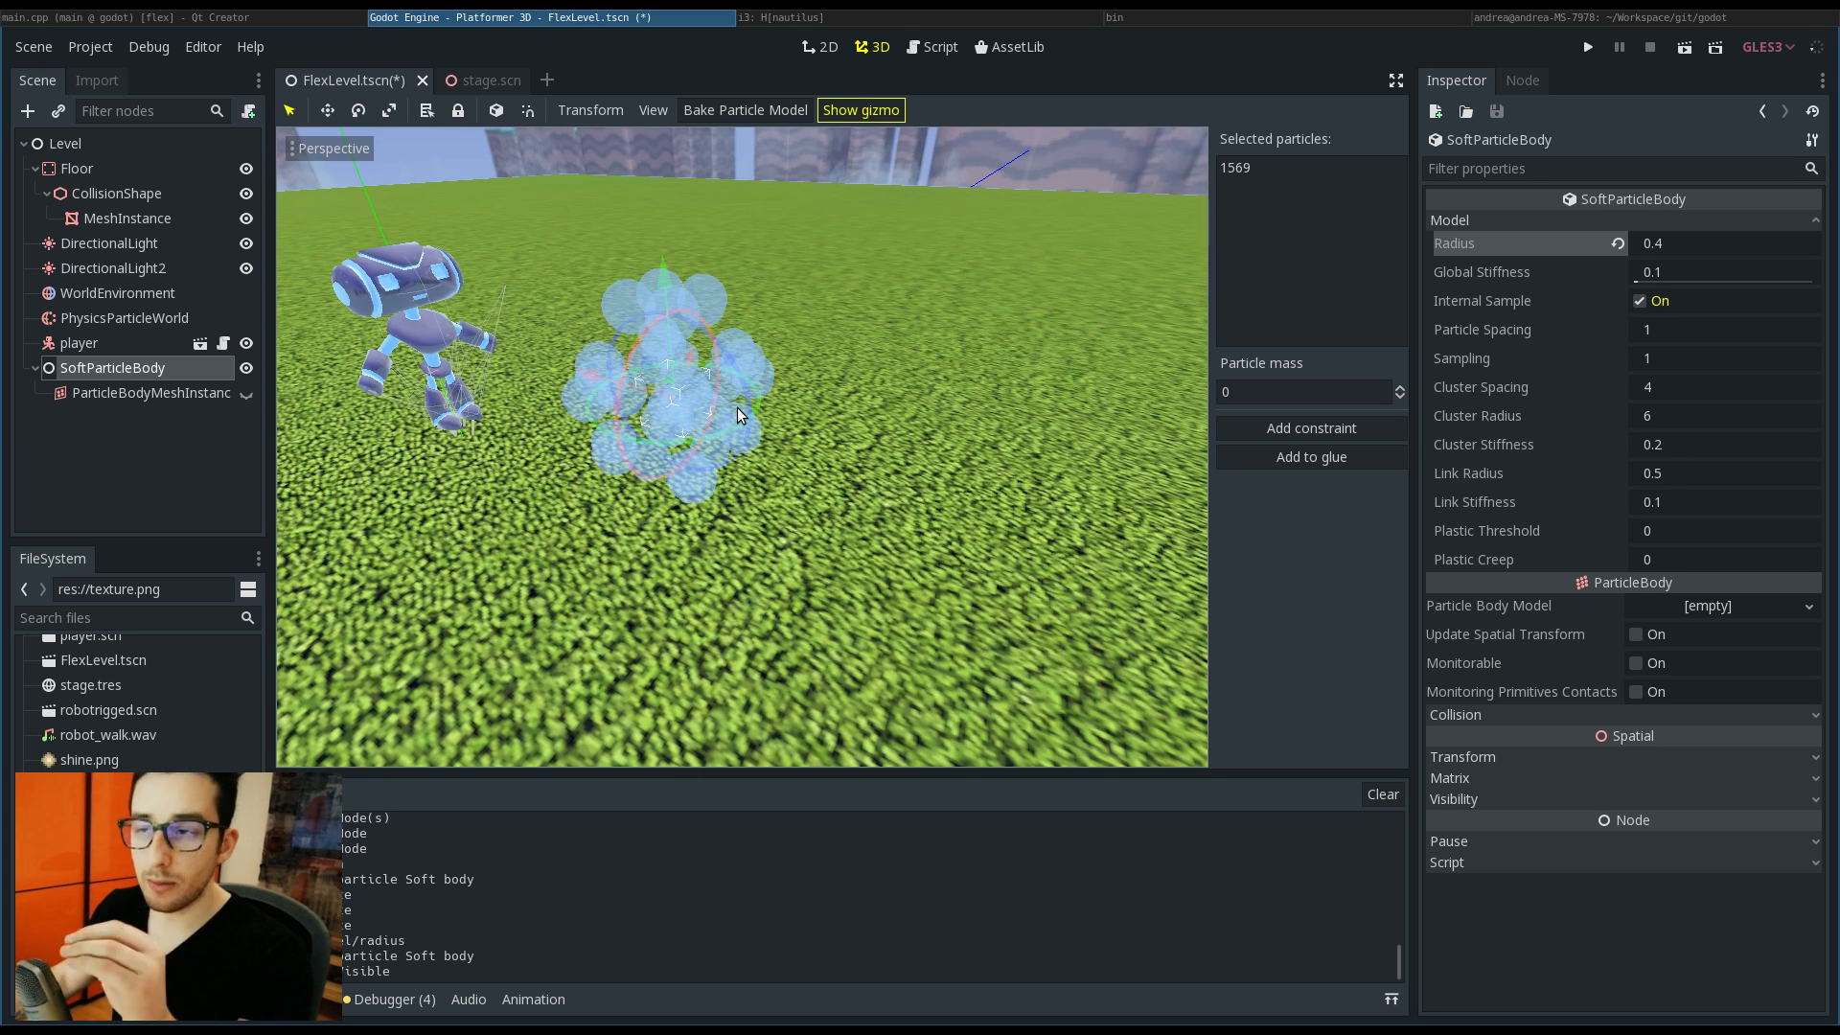
pyautogui.moveTo(740, 410); pyautogui.dragTo(669, 427)
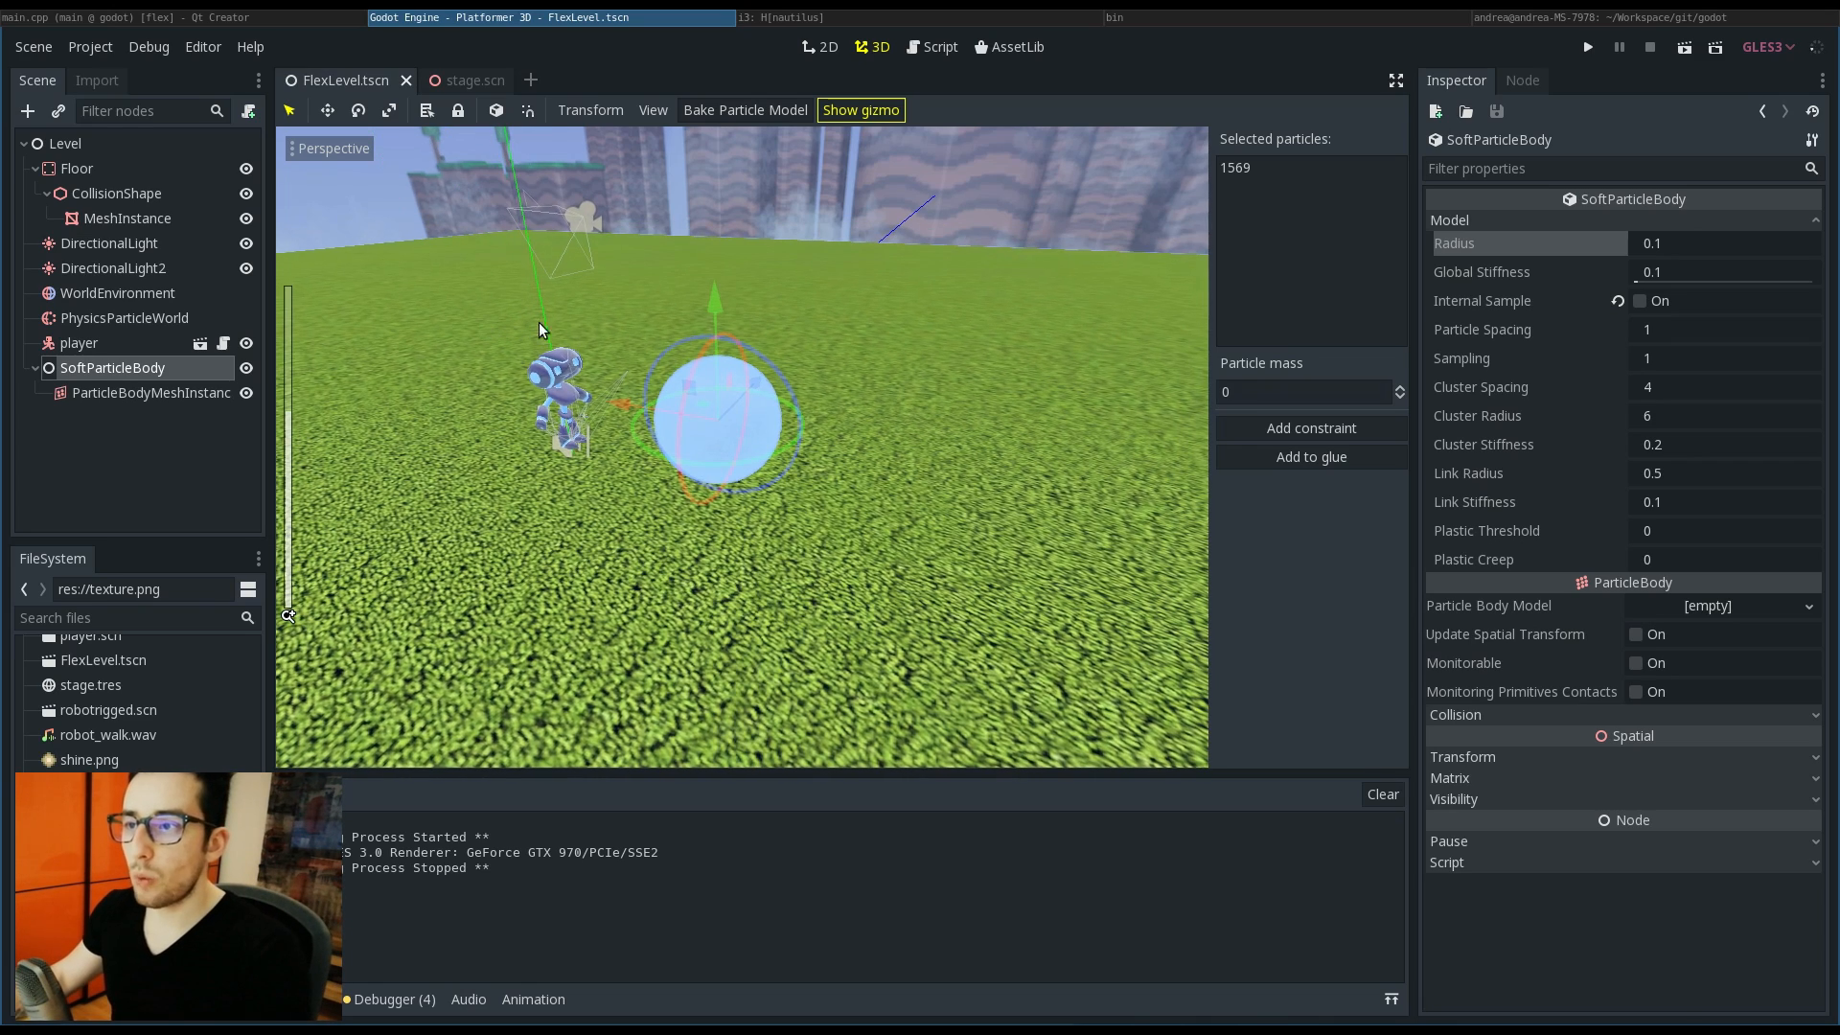
# Step: Run the level to watch the soft ball, then stop the game
pyautogui.click(1587, 46)
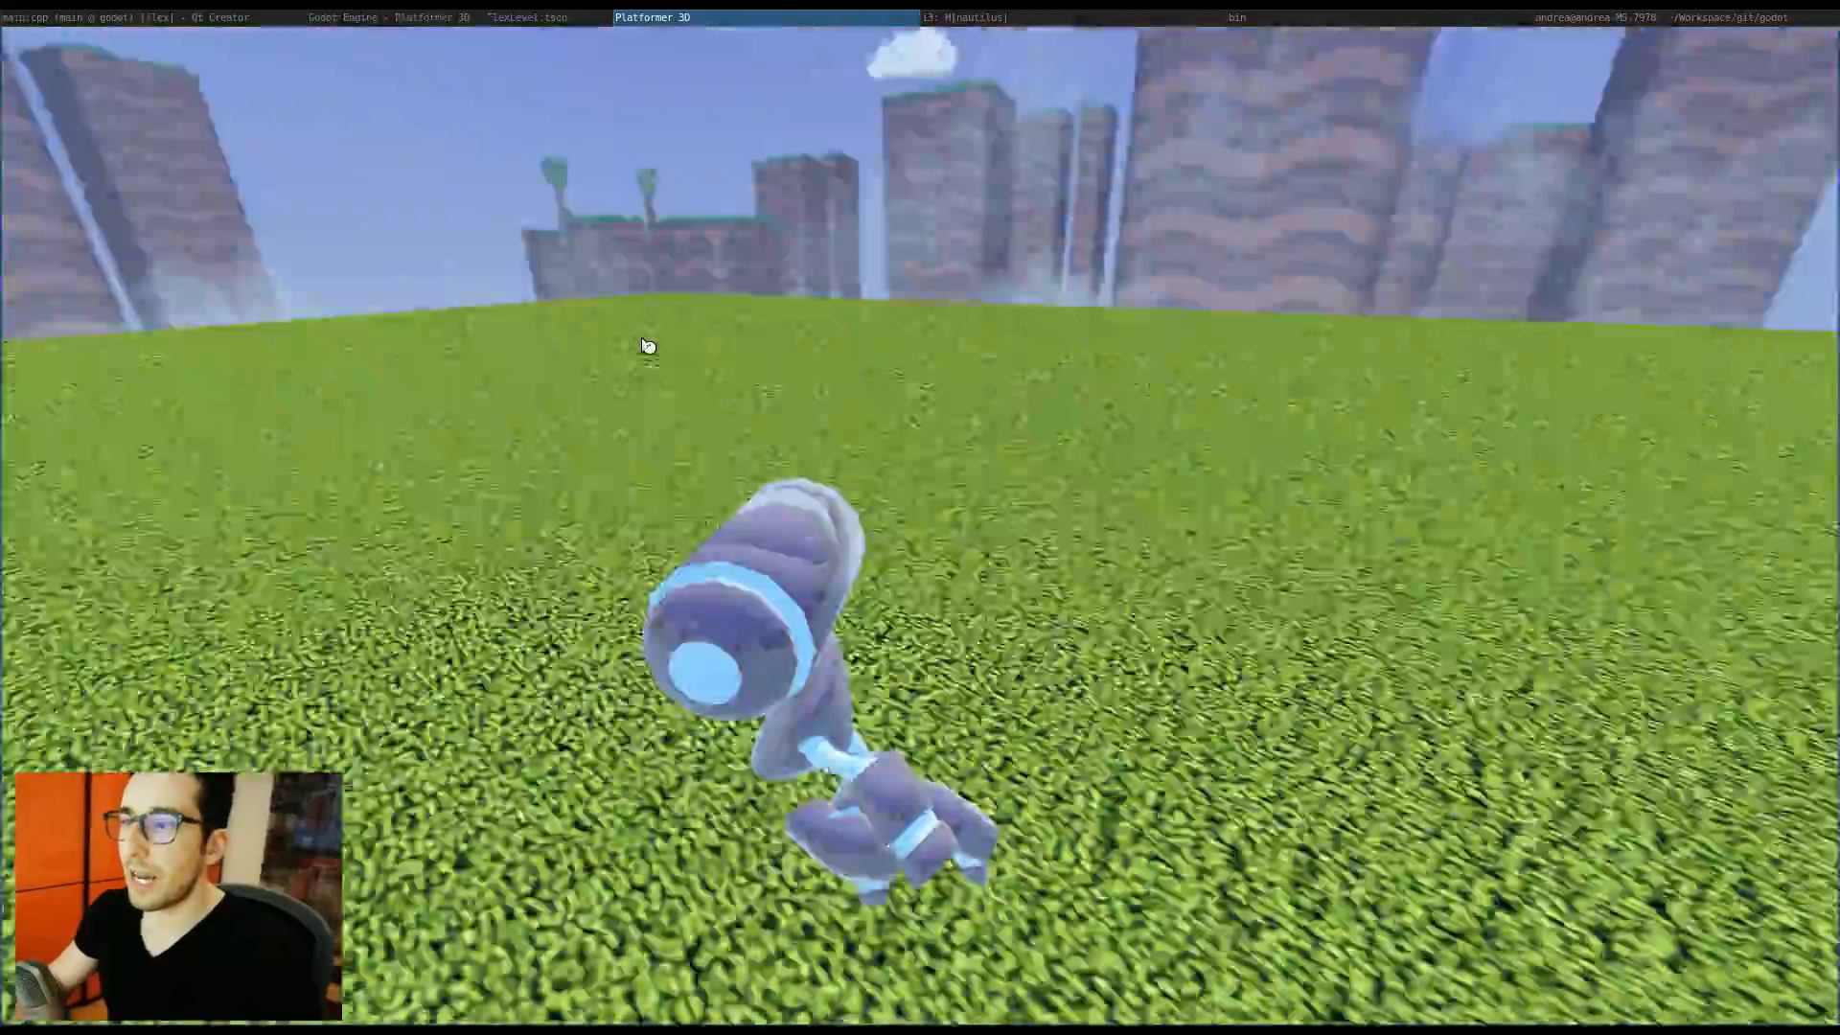
pyautogui.click(1651, 46)
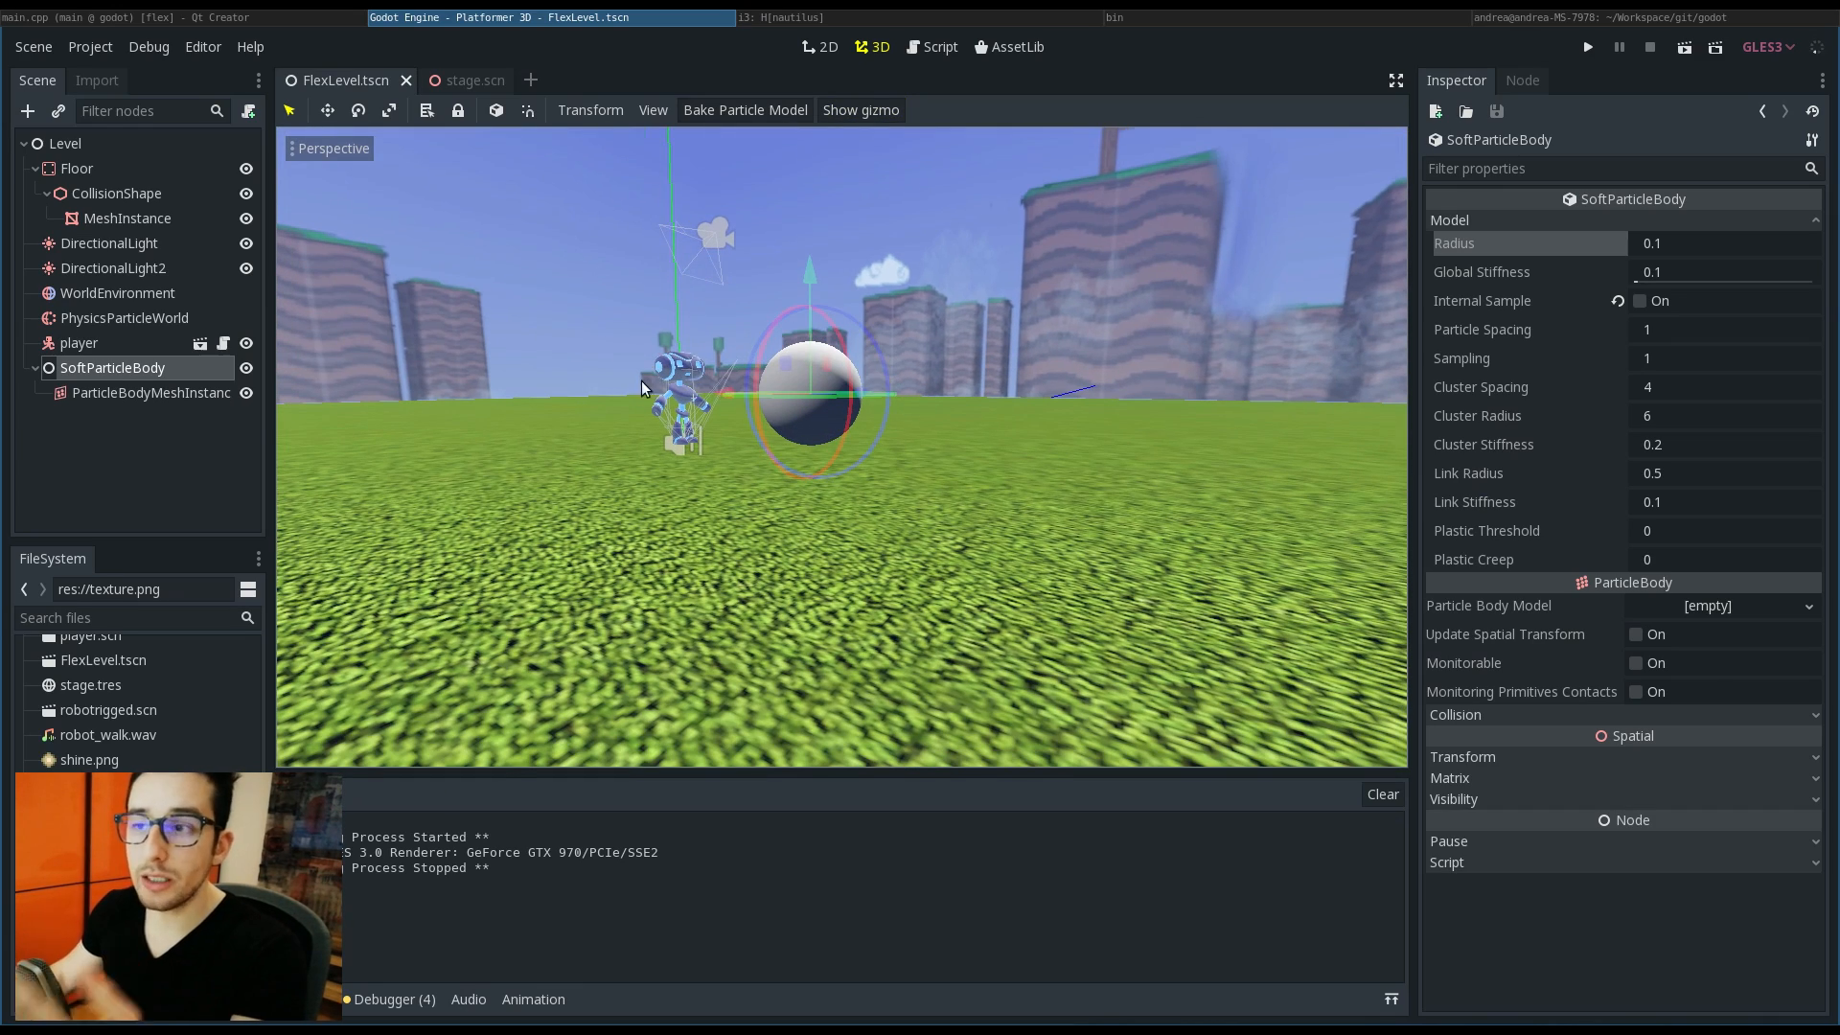
# Step: Add a ParticlePrimitiveBody with a new BoxShape under the Floor mesh, save and test-run
pyautogui.click(28, 112)
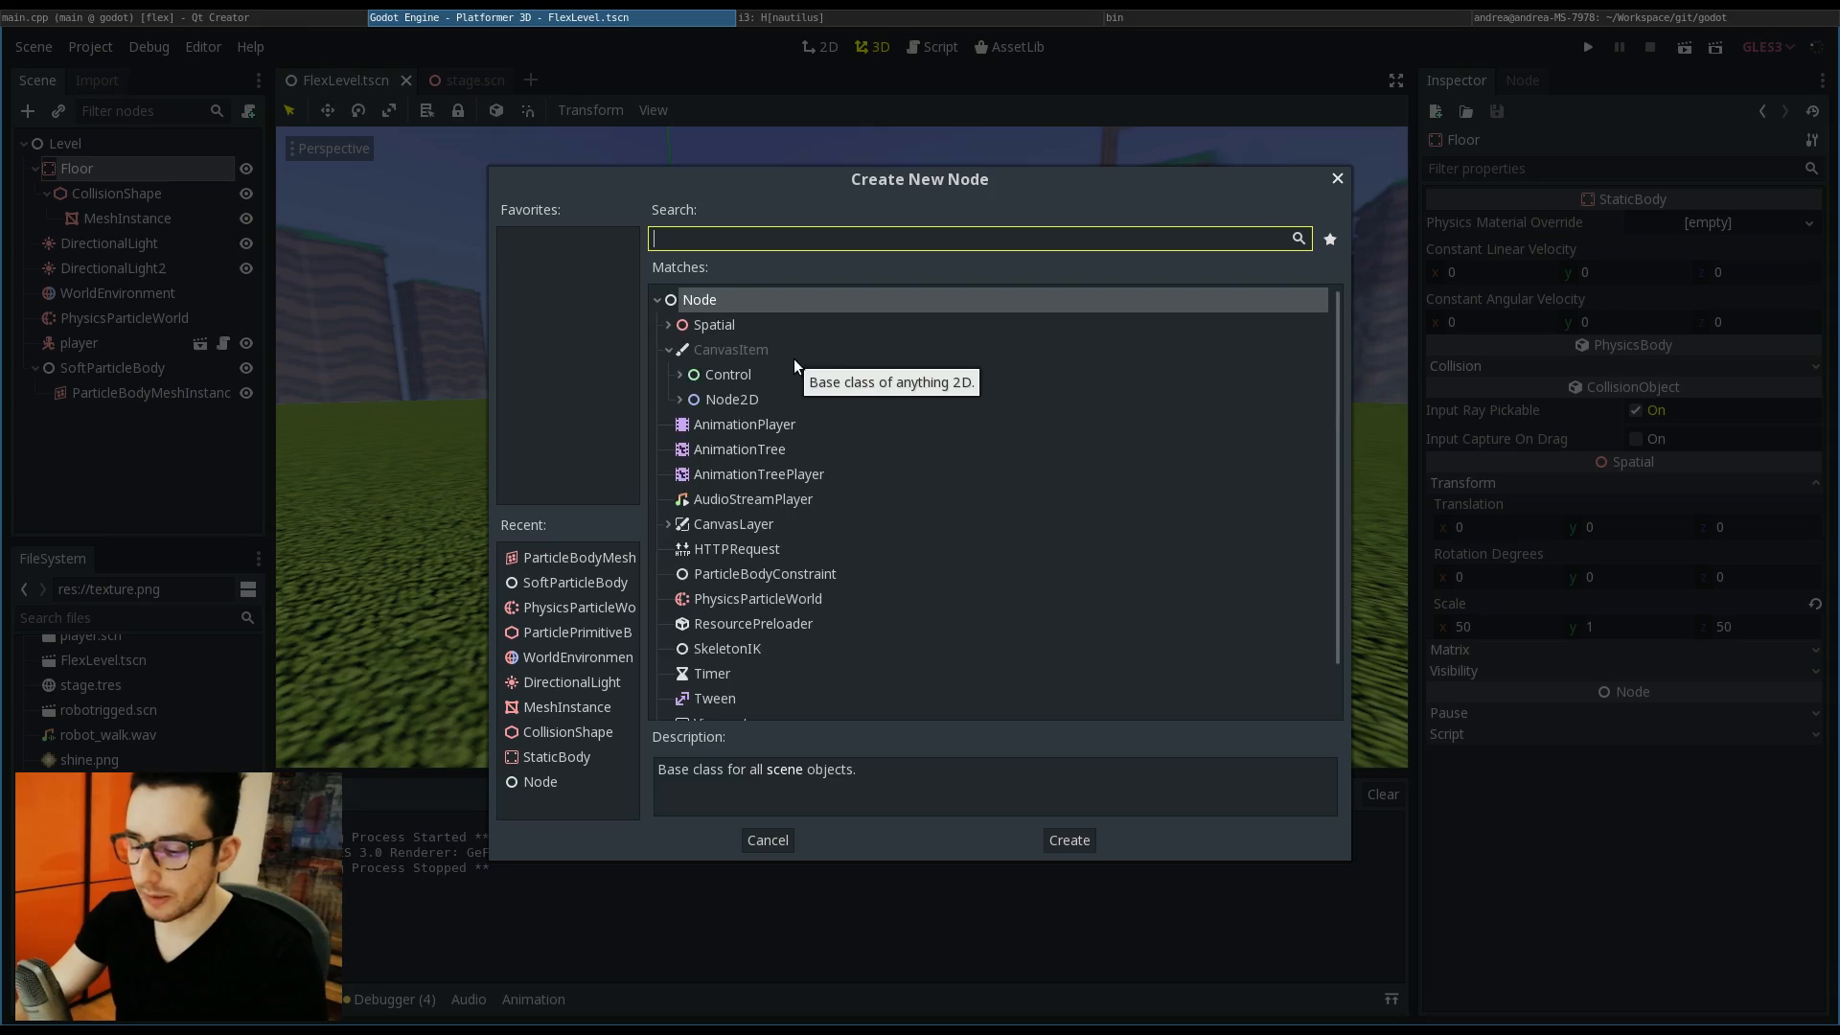
pyautogui.write('primi')
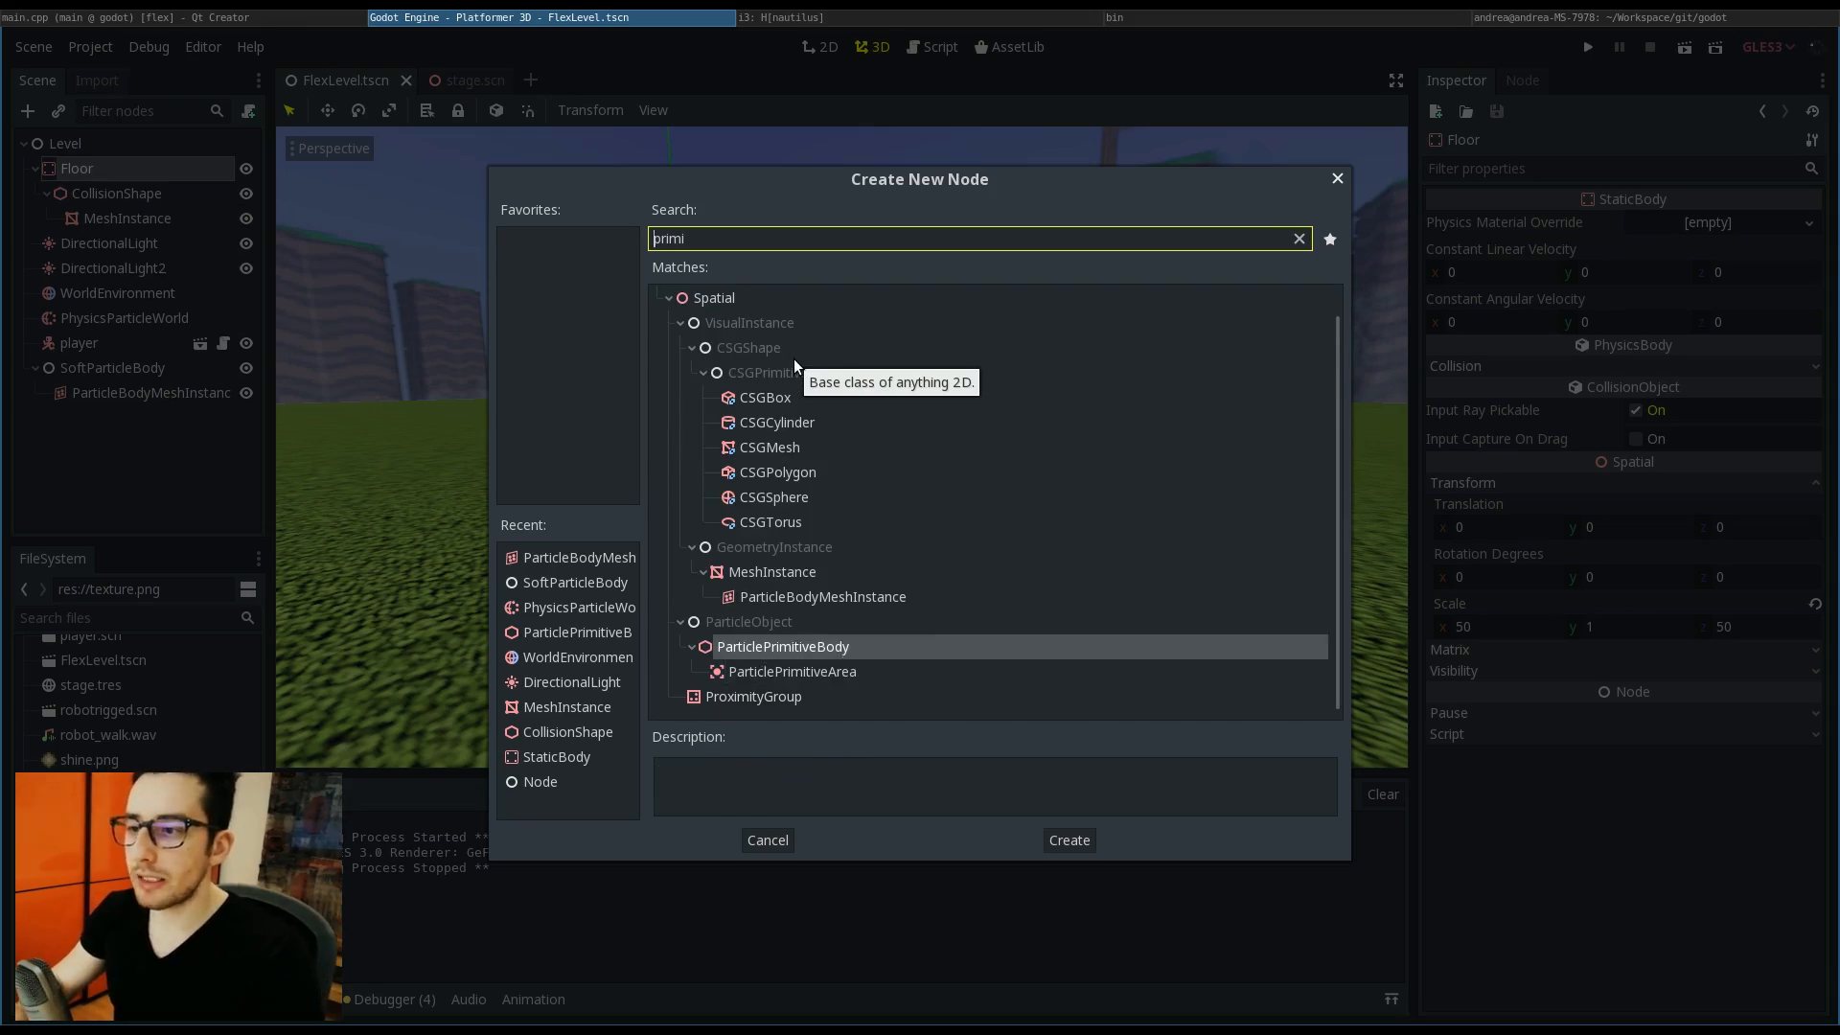
pyautogui.click(1066, 840)
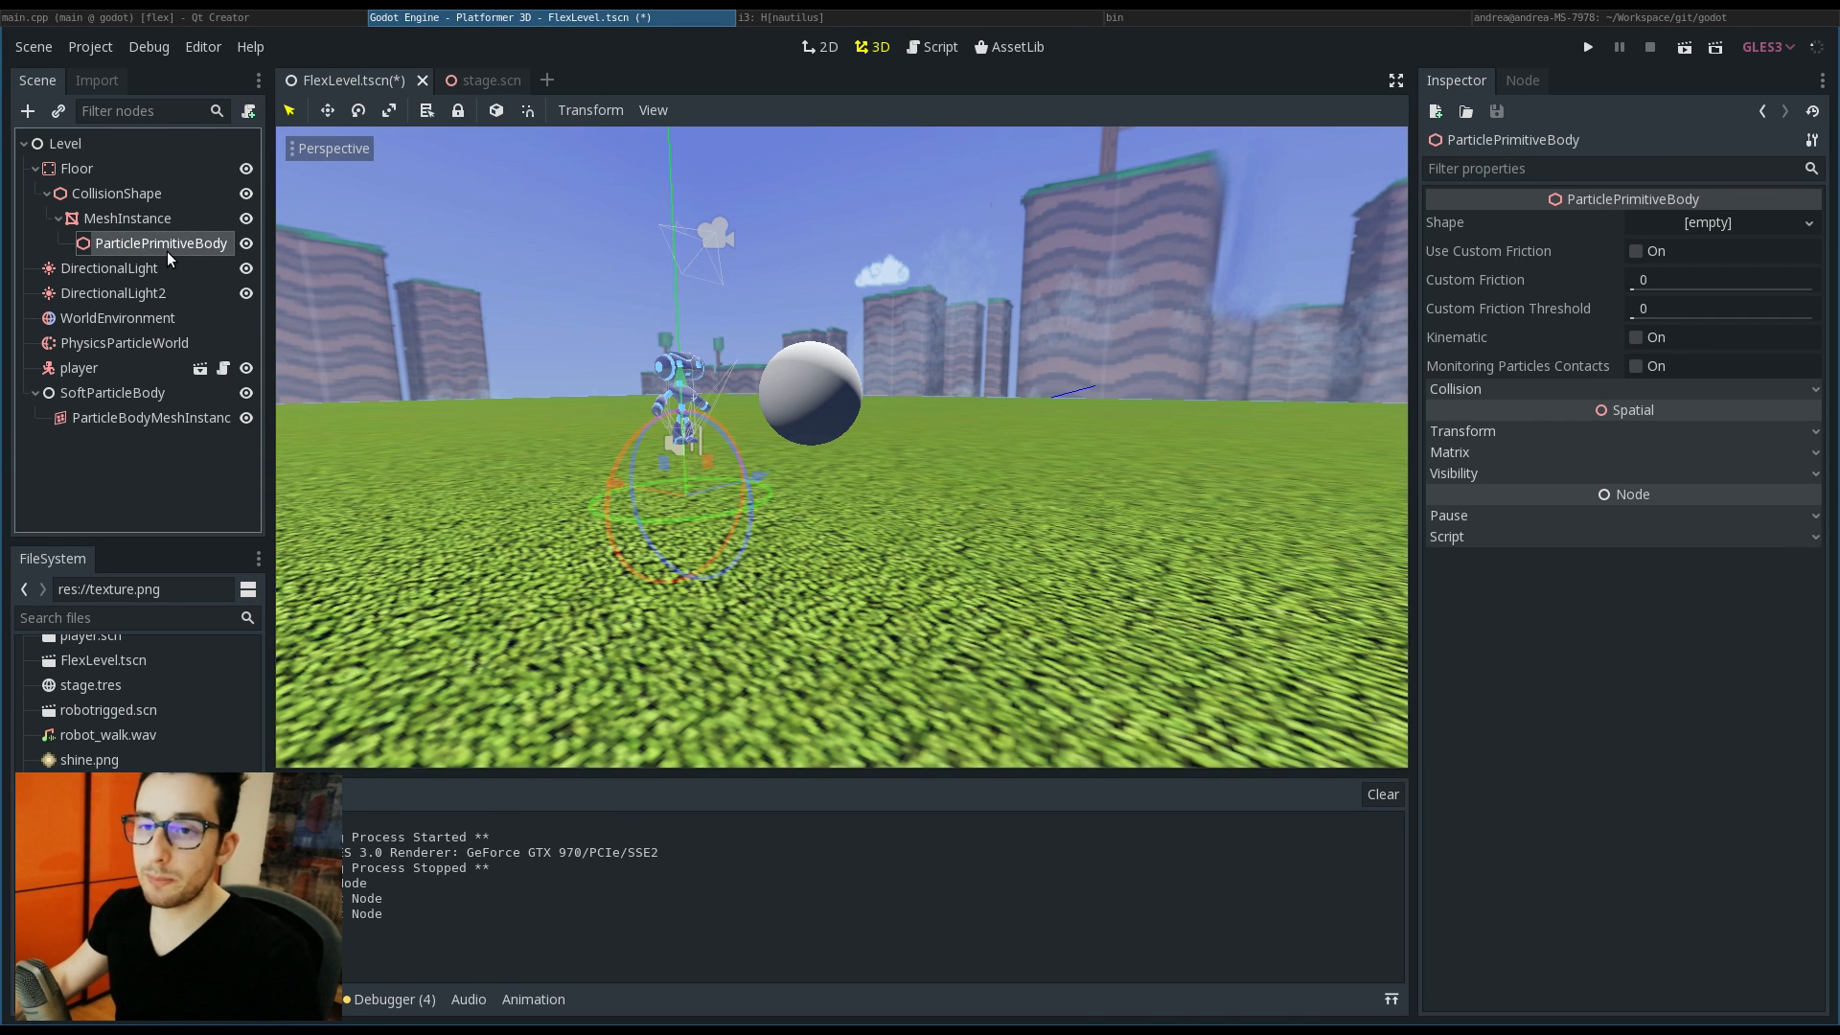
pyautogui.moveTo(159, 243)
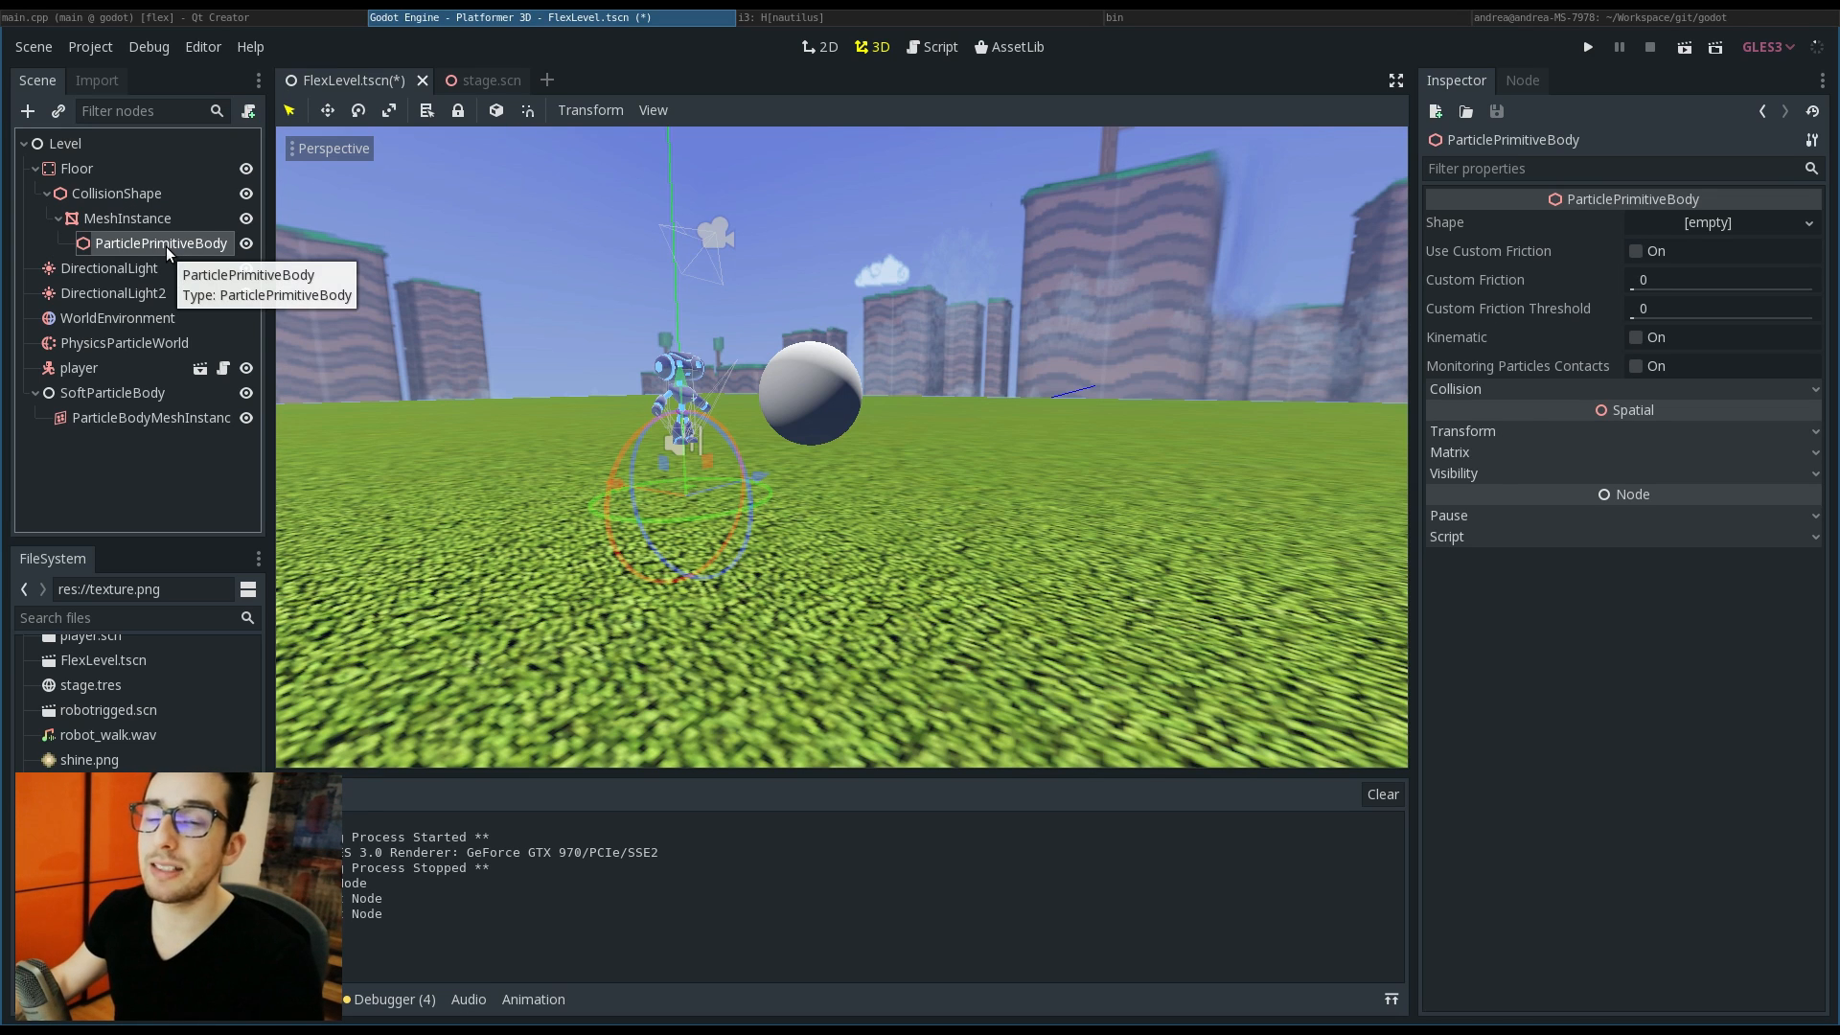
pyautogui.moveTo(1813, 255)
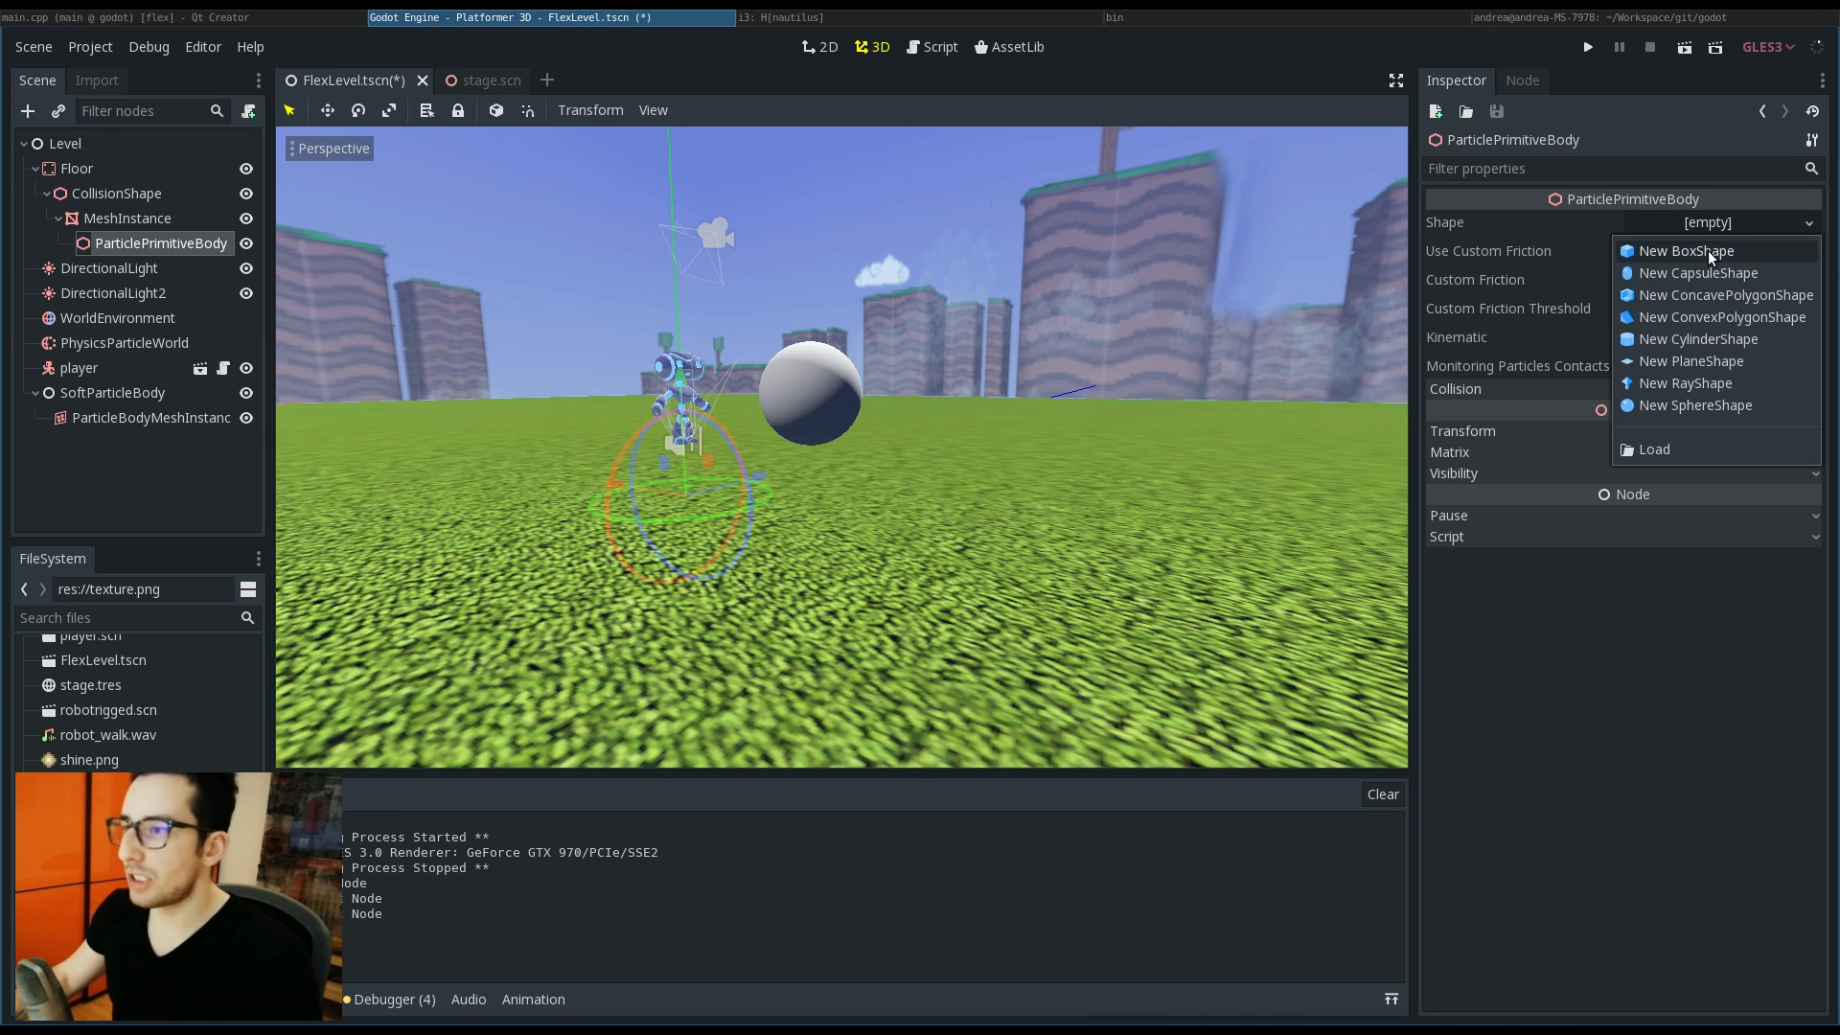
pyautogui.click(1687, 249)
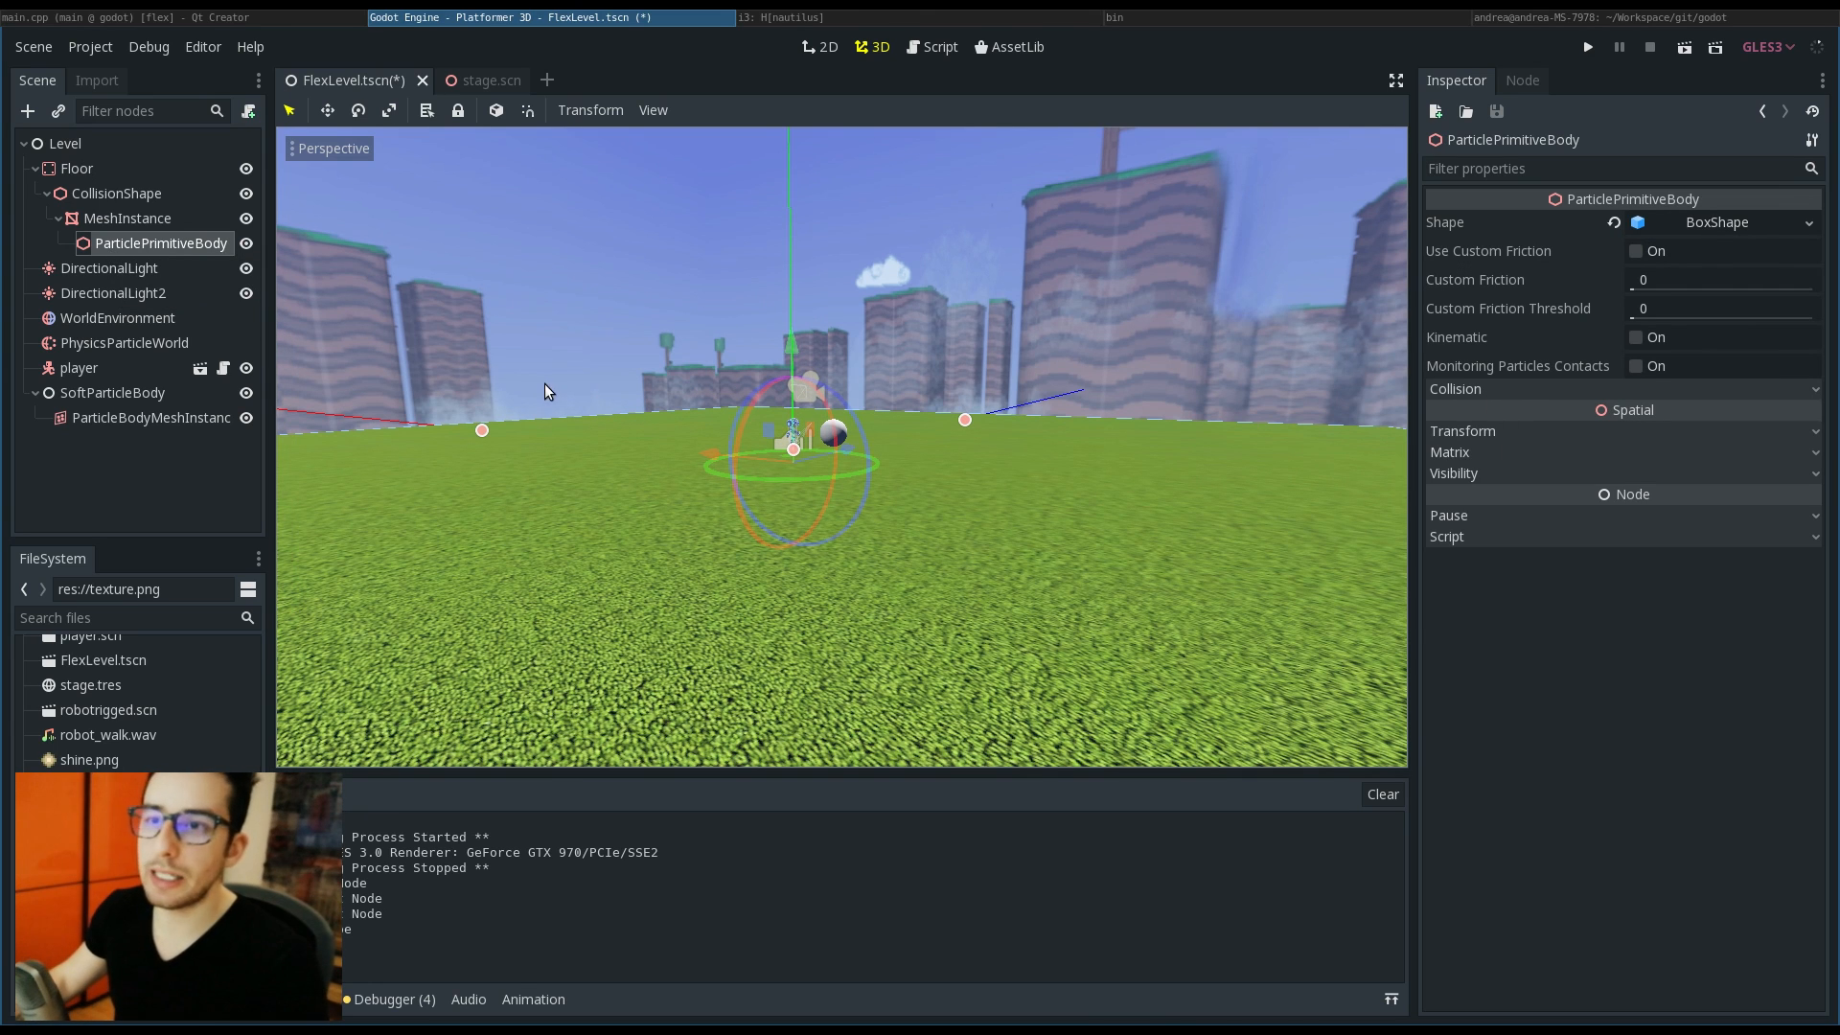
pyautogui.press('ctrl+s')
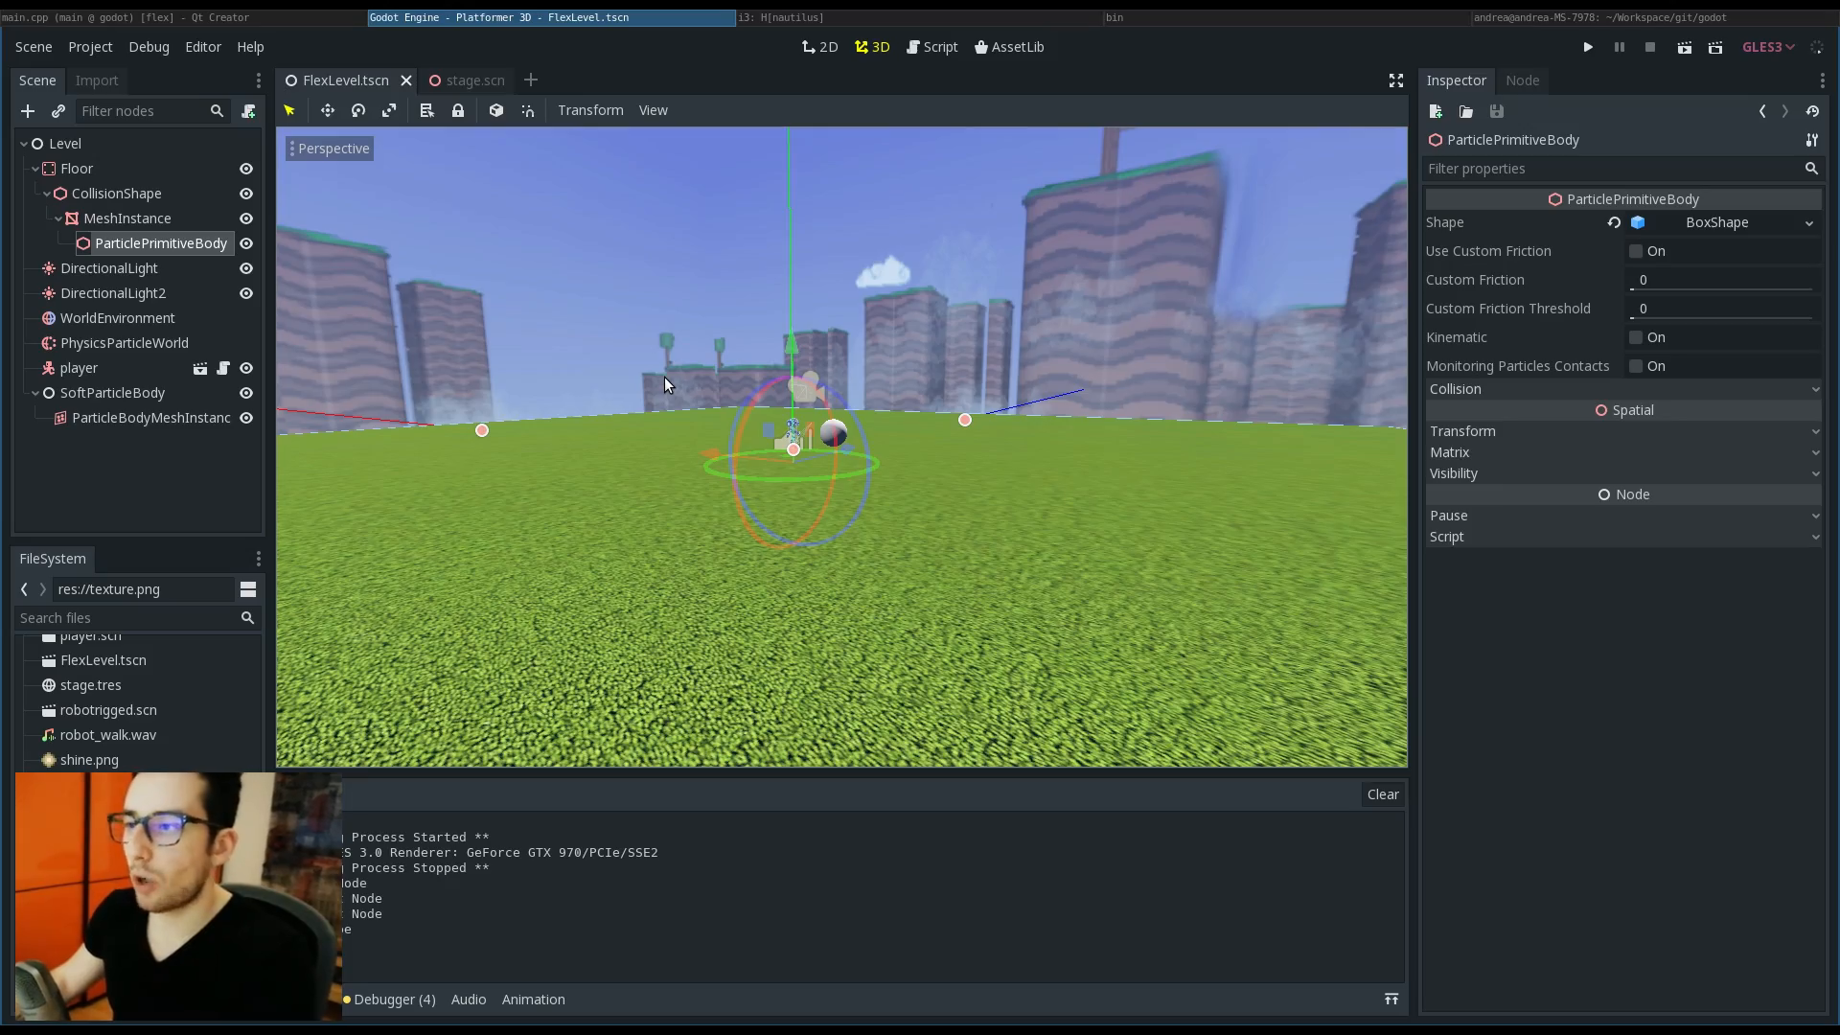
pyautogui.click(1587, 46)
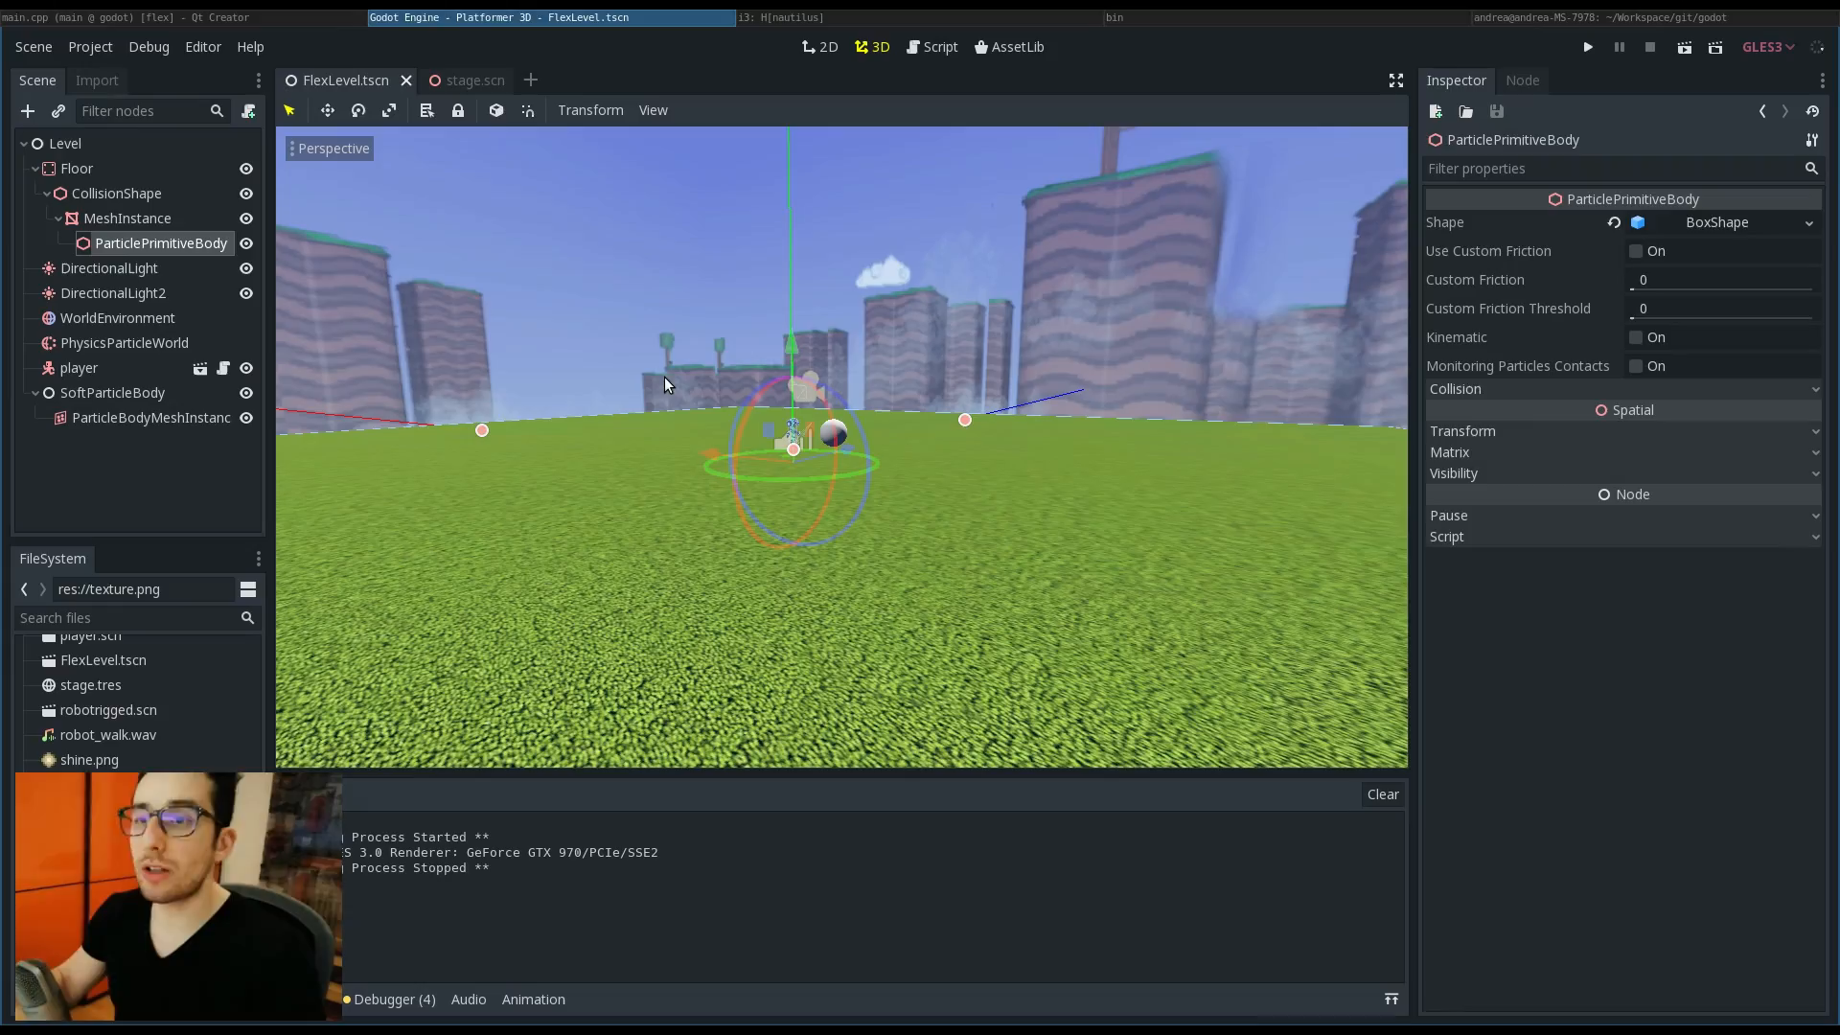
# Step: Add a ParticlePrimitiveBody with a new CapsuleShape under the player and save the level
pyautogui.click(78, 368)
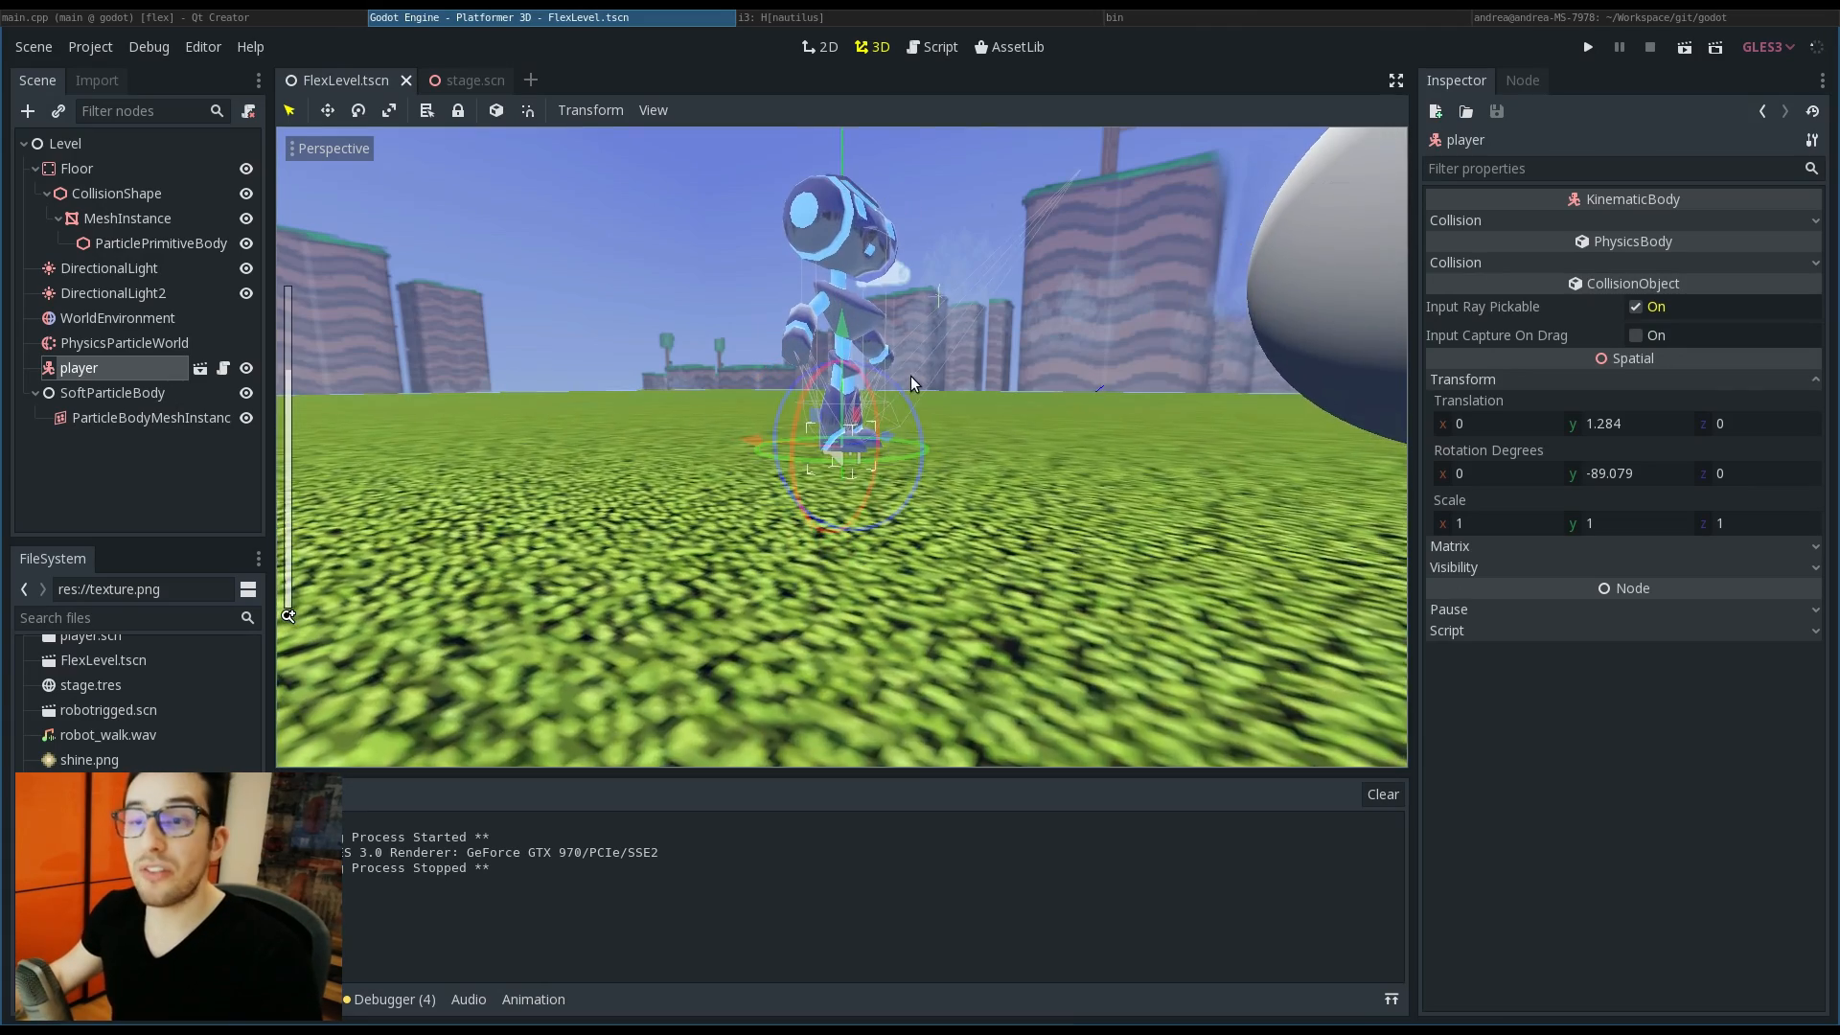
pyautogui.rightClick(79, 368)
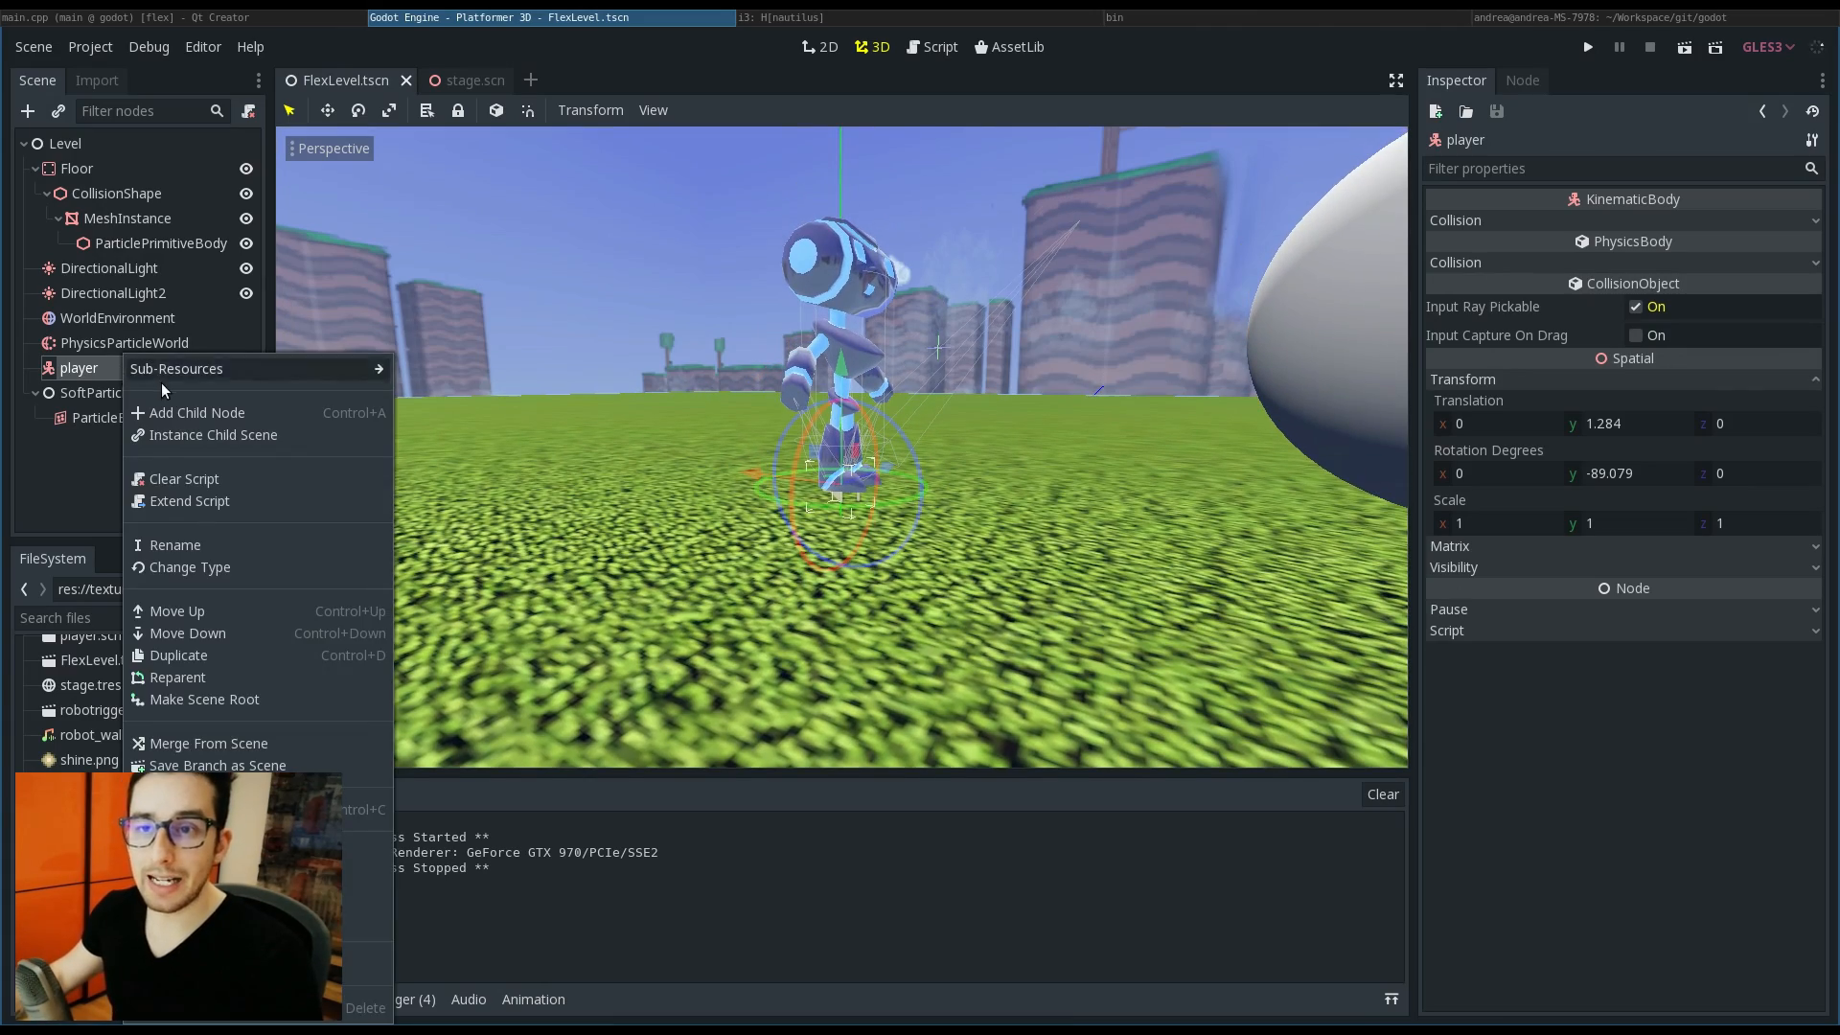
pyautogui.click(195, 412)
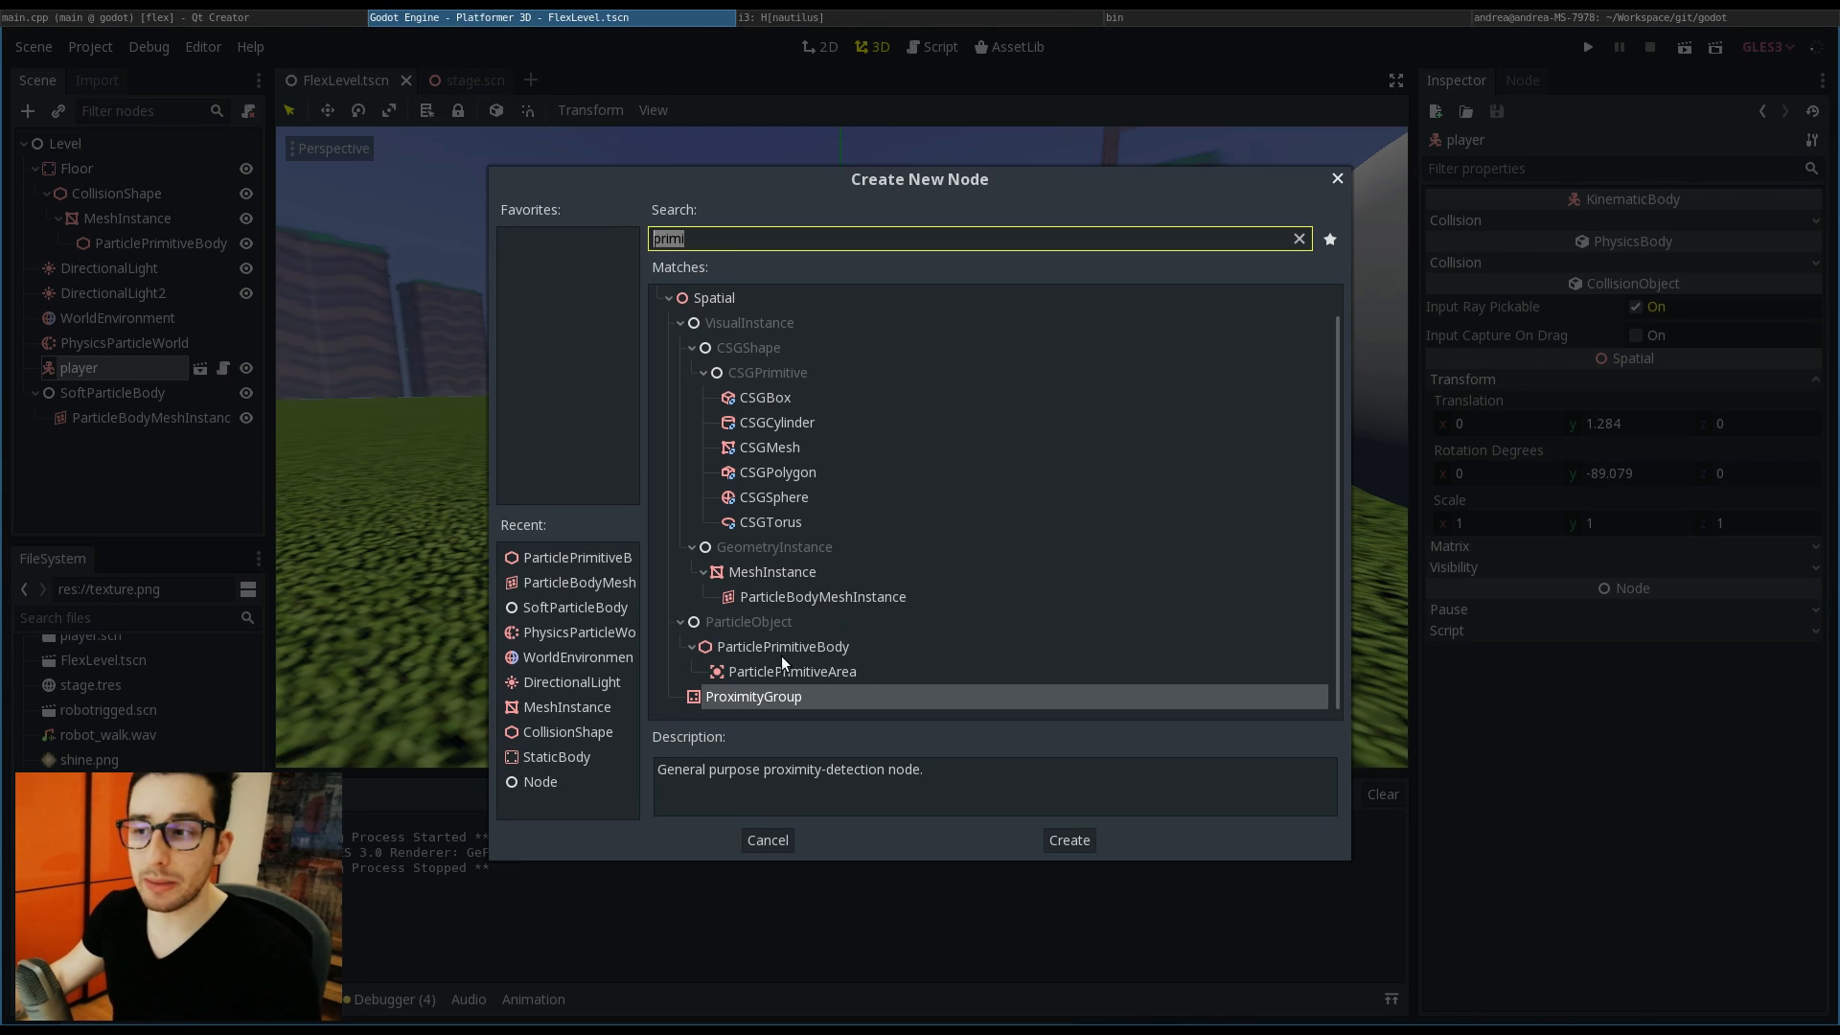
pyautogui.click(1066, 839)
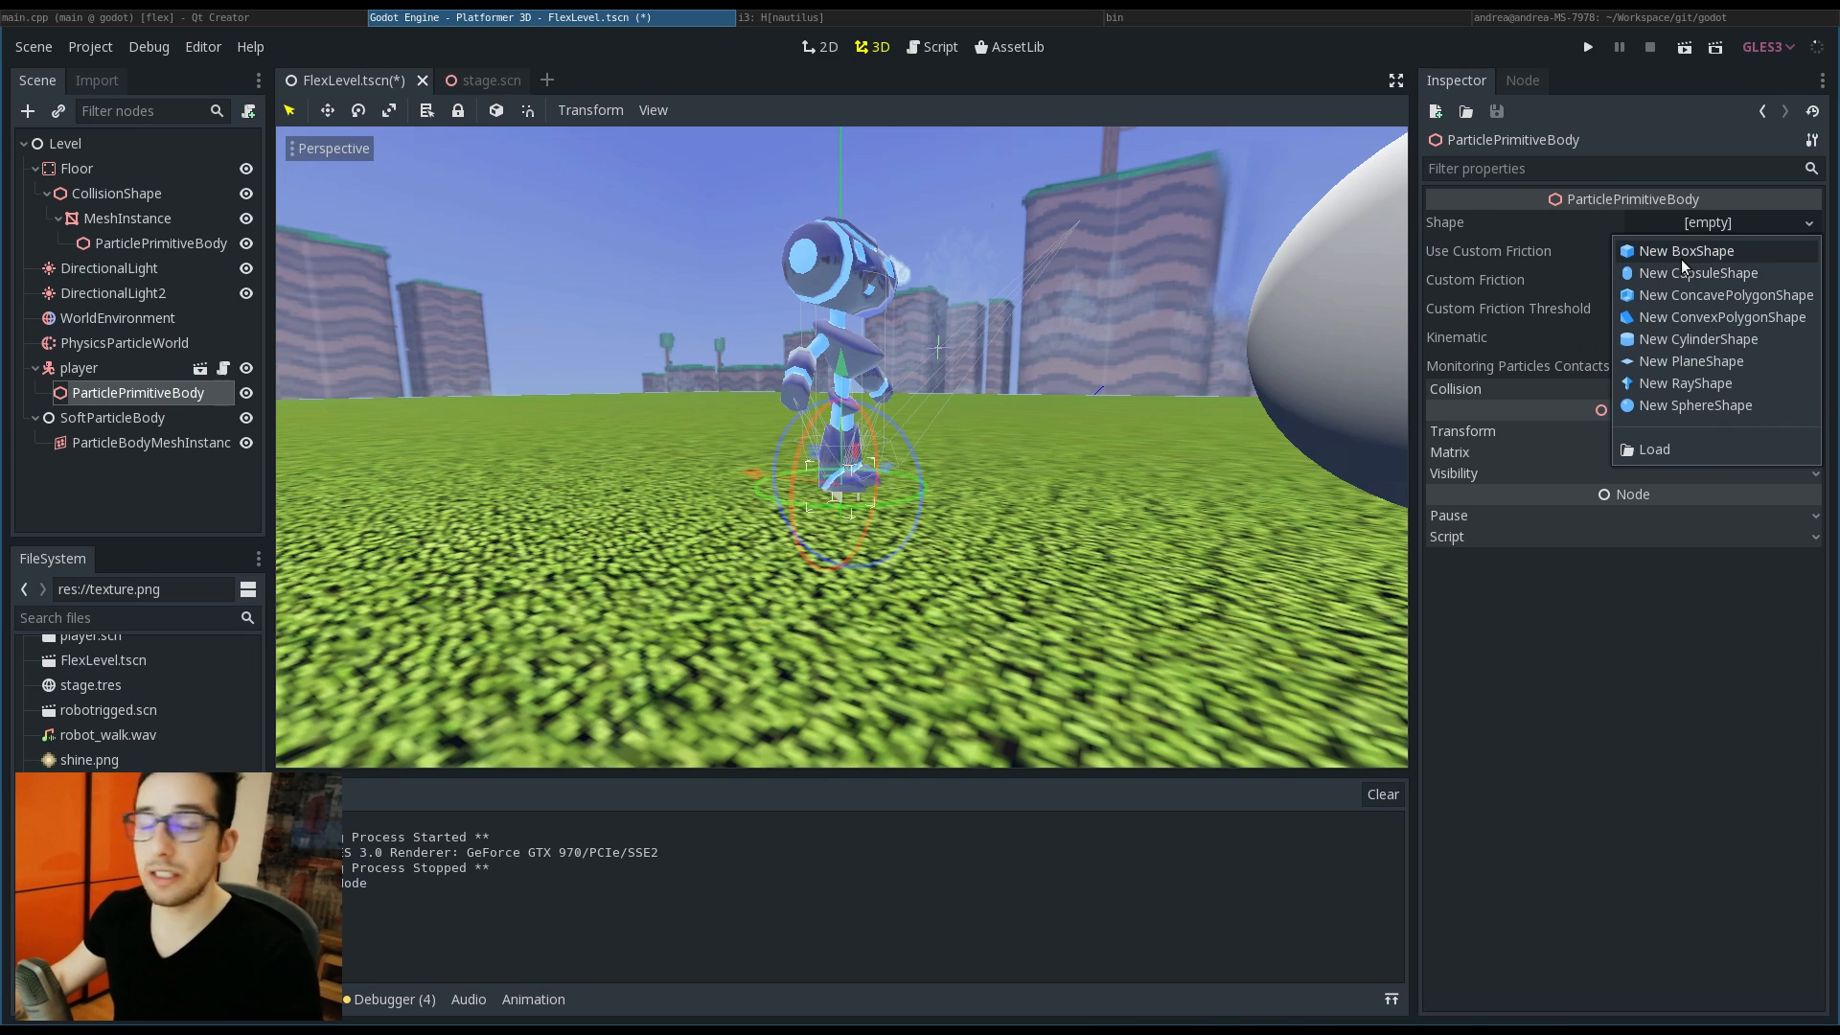
pyautogui.moveTo(1697, 272)
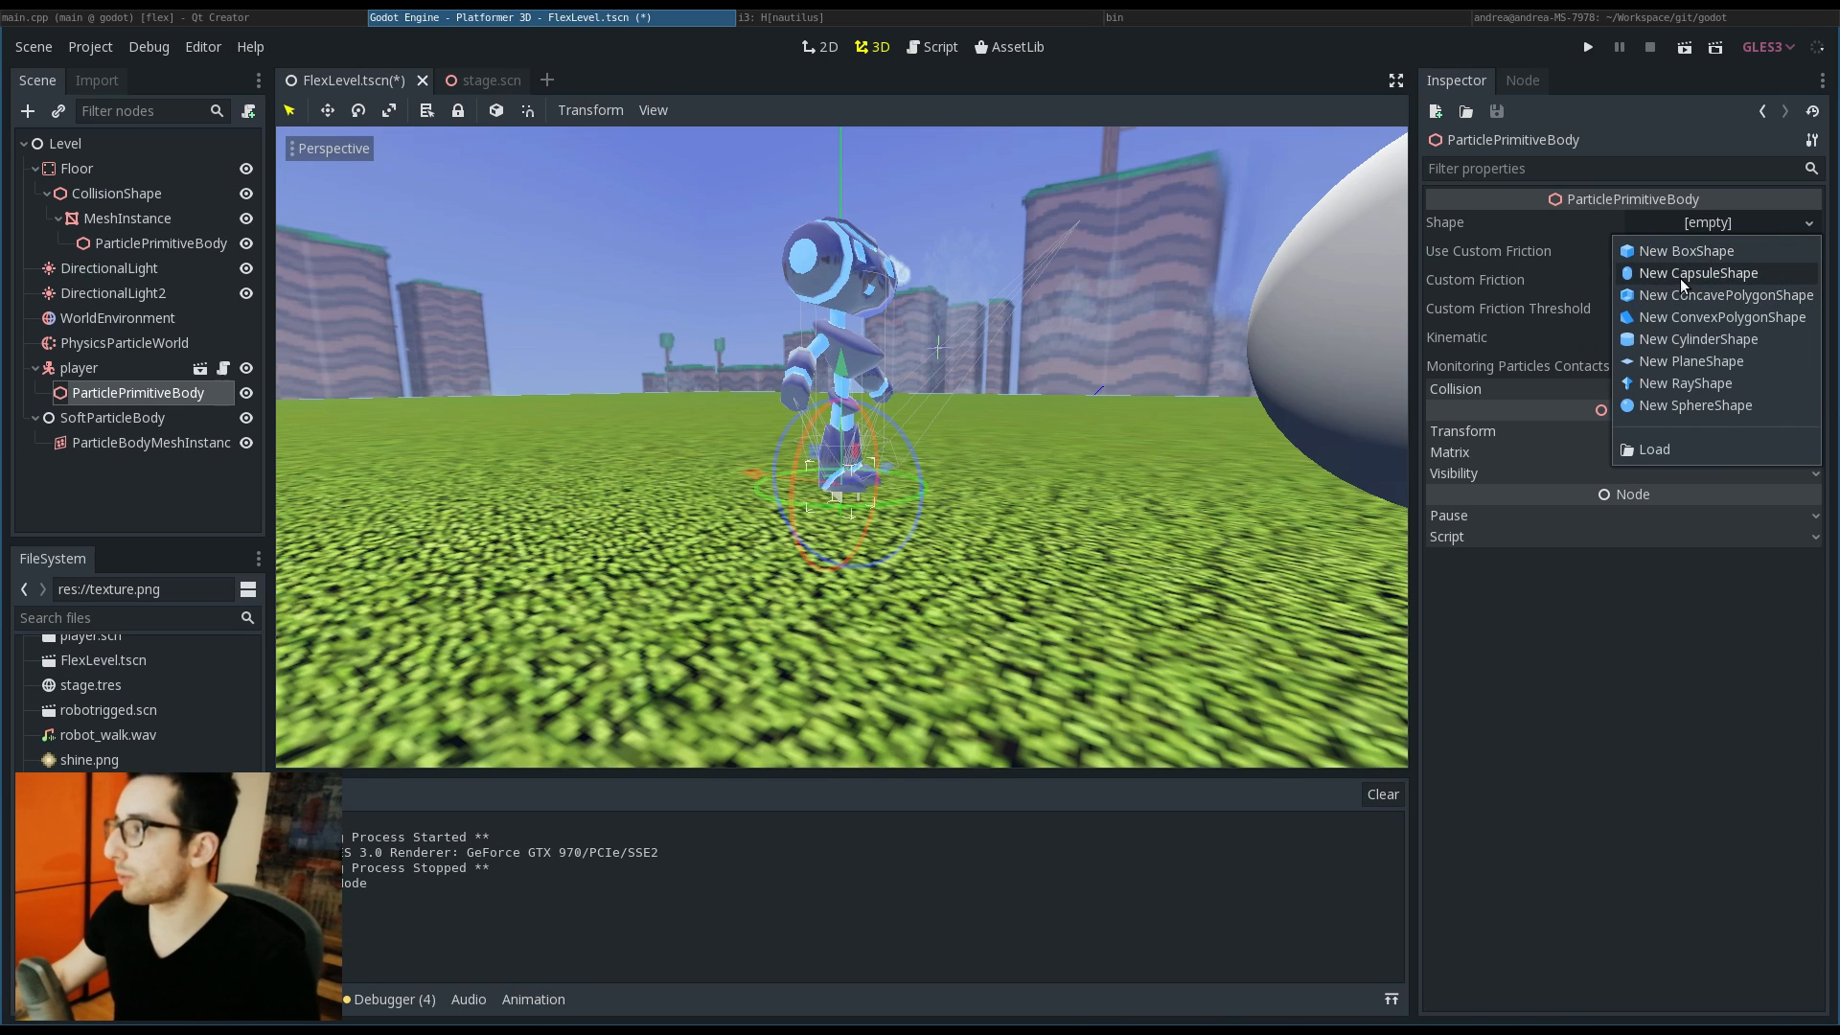
pyautogui.click(1696, 272)
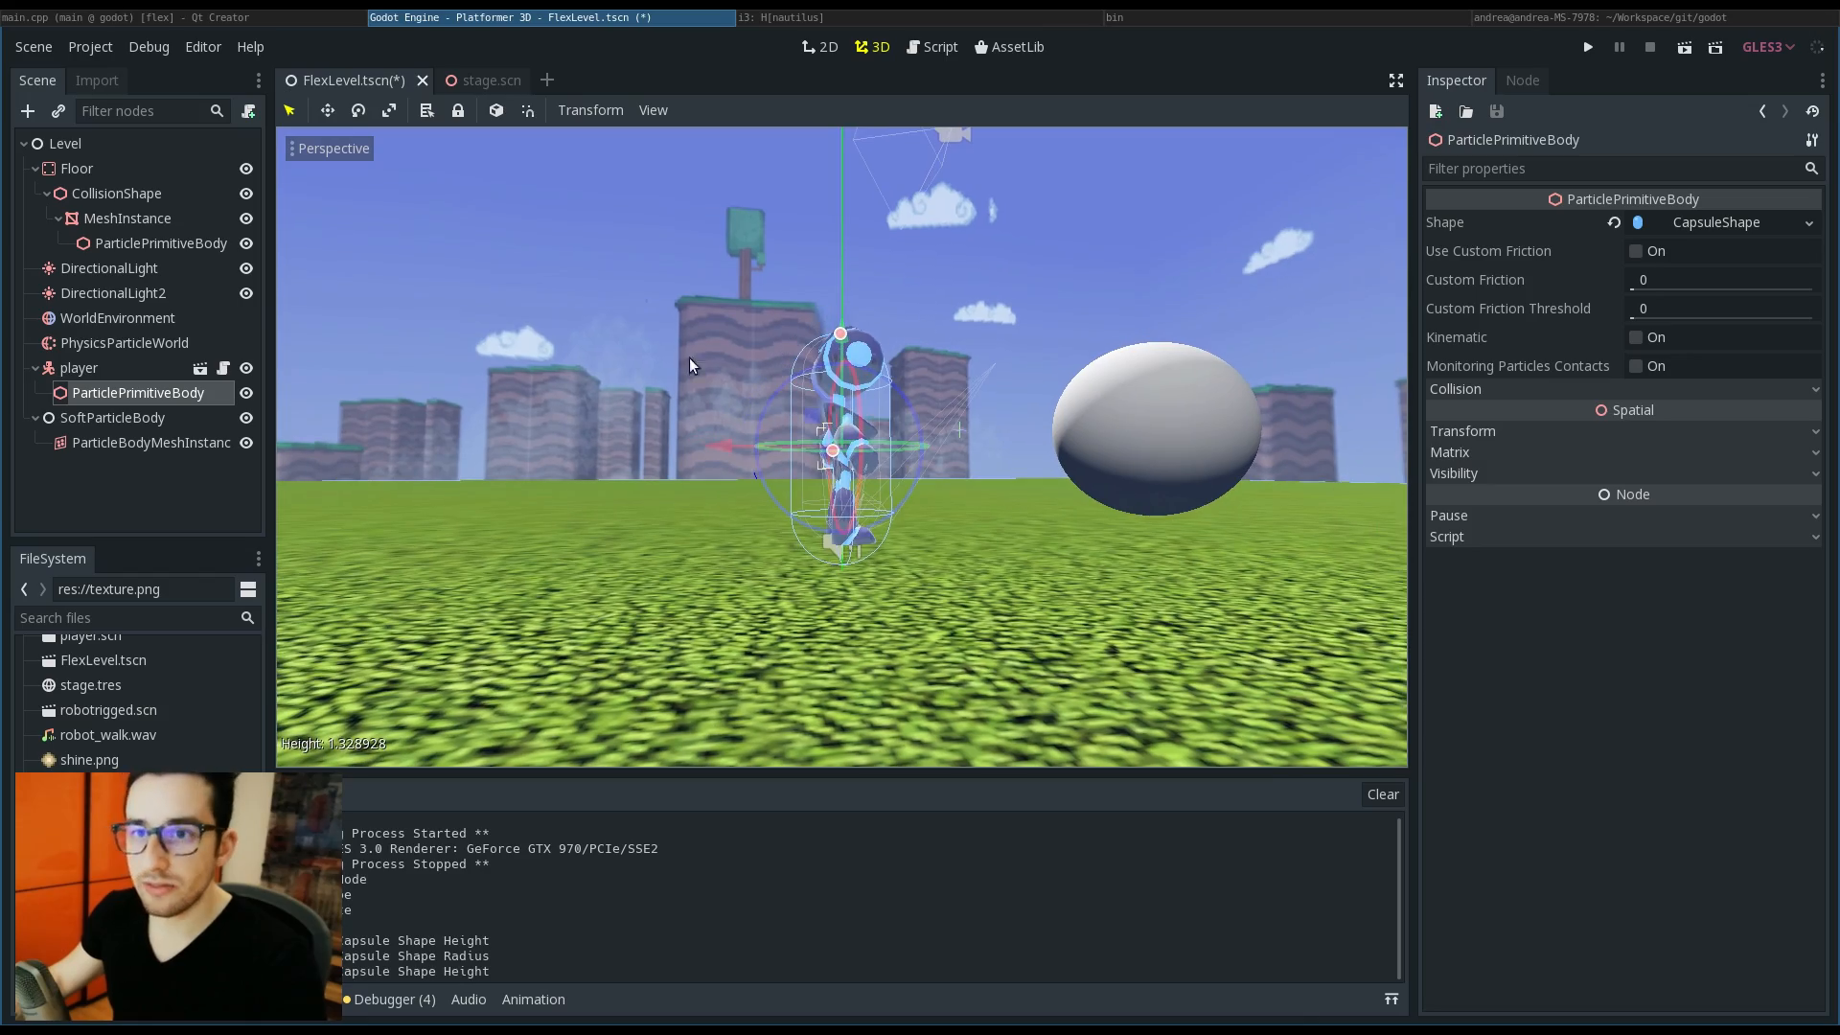
pyautogui.press('ctrl+s')
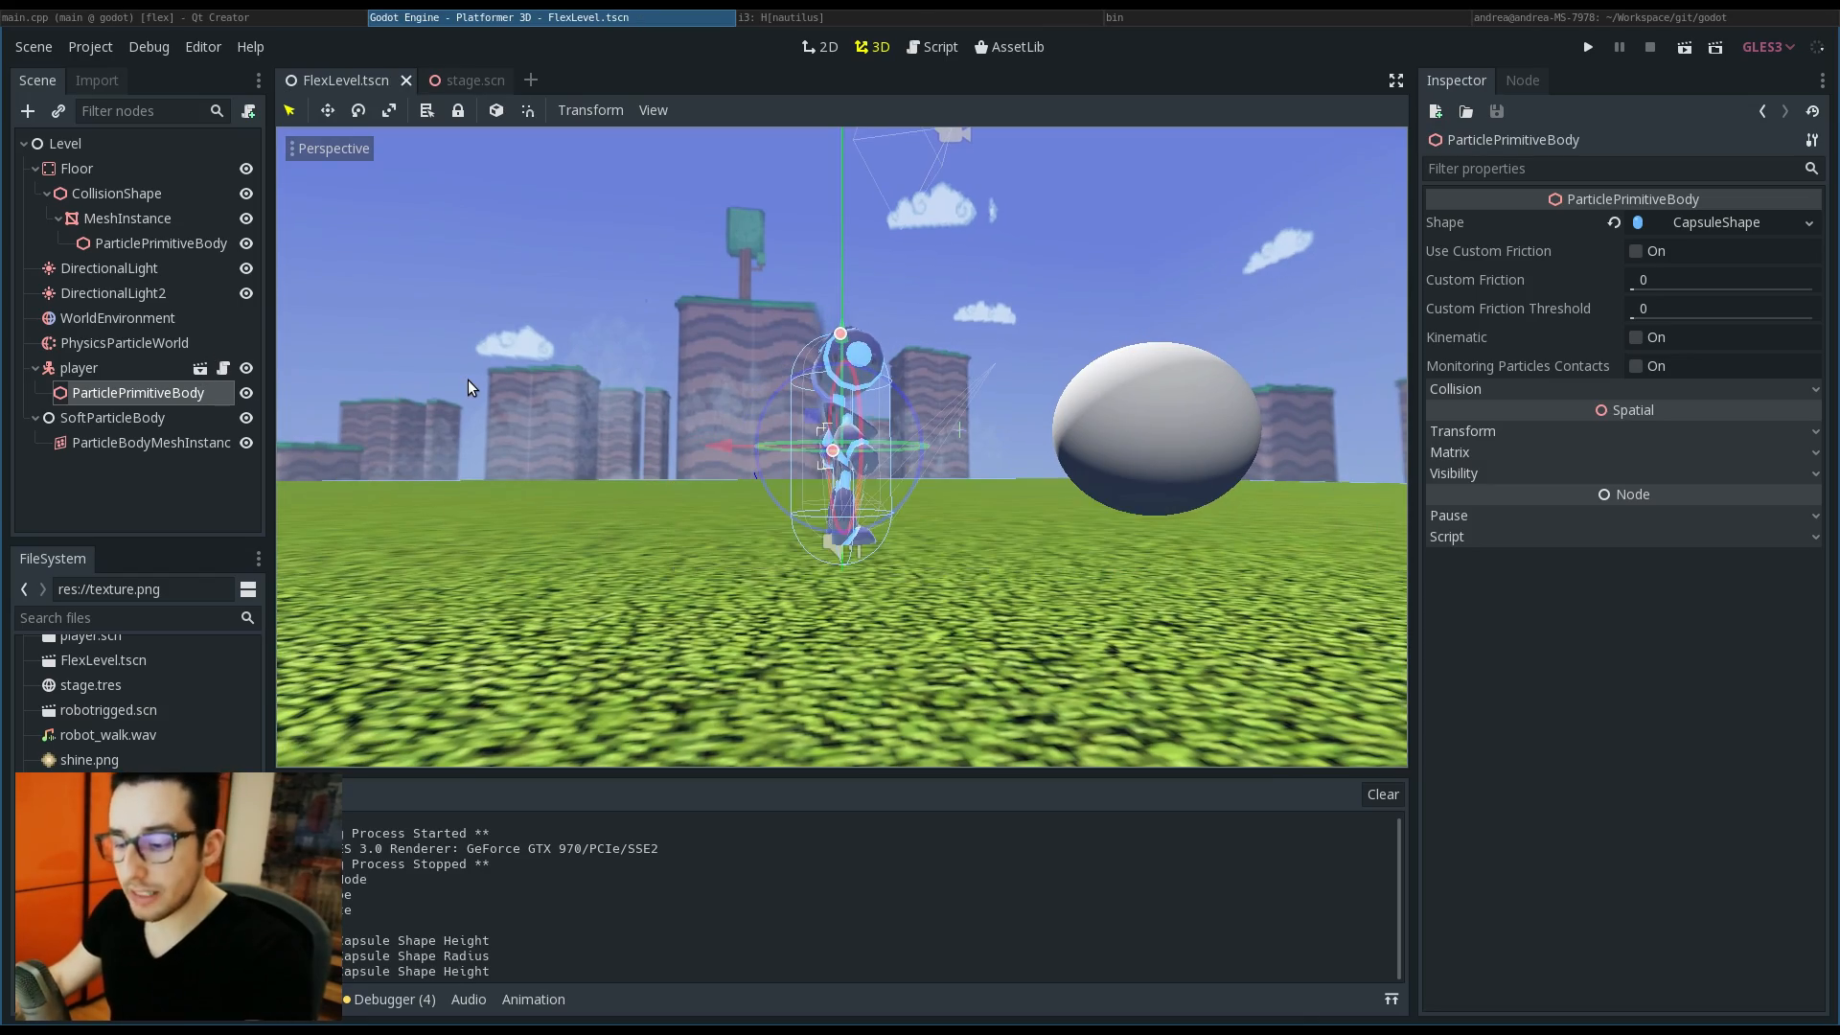
# Step: Duplicate SoftParticleBody and move SoftParticleBody2 beside the first sphere near the robot
pyautogui.click(1588, 46)
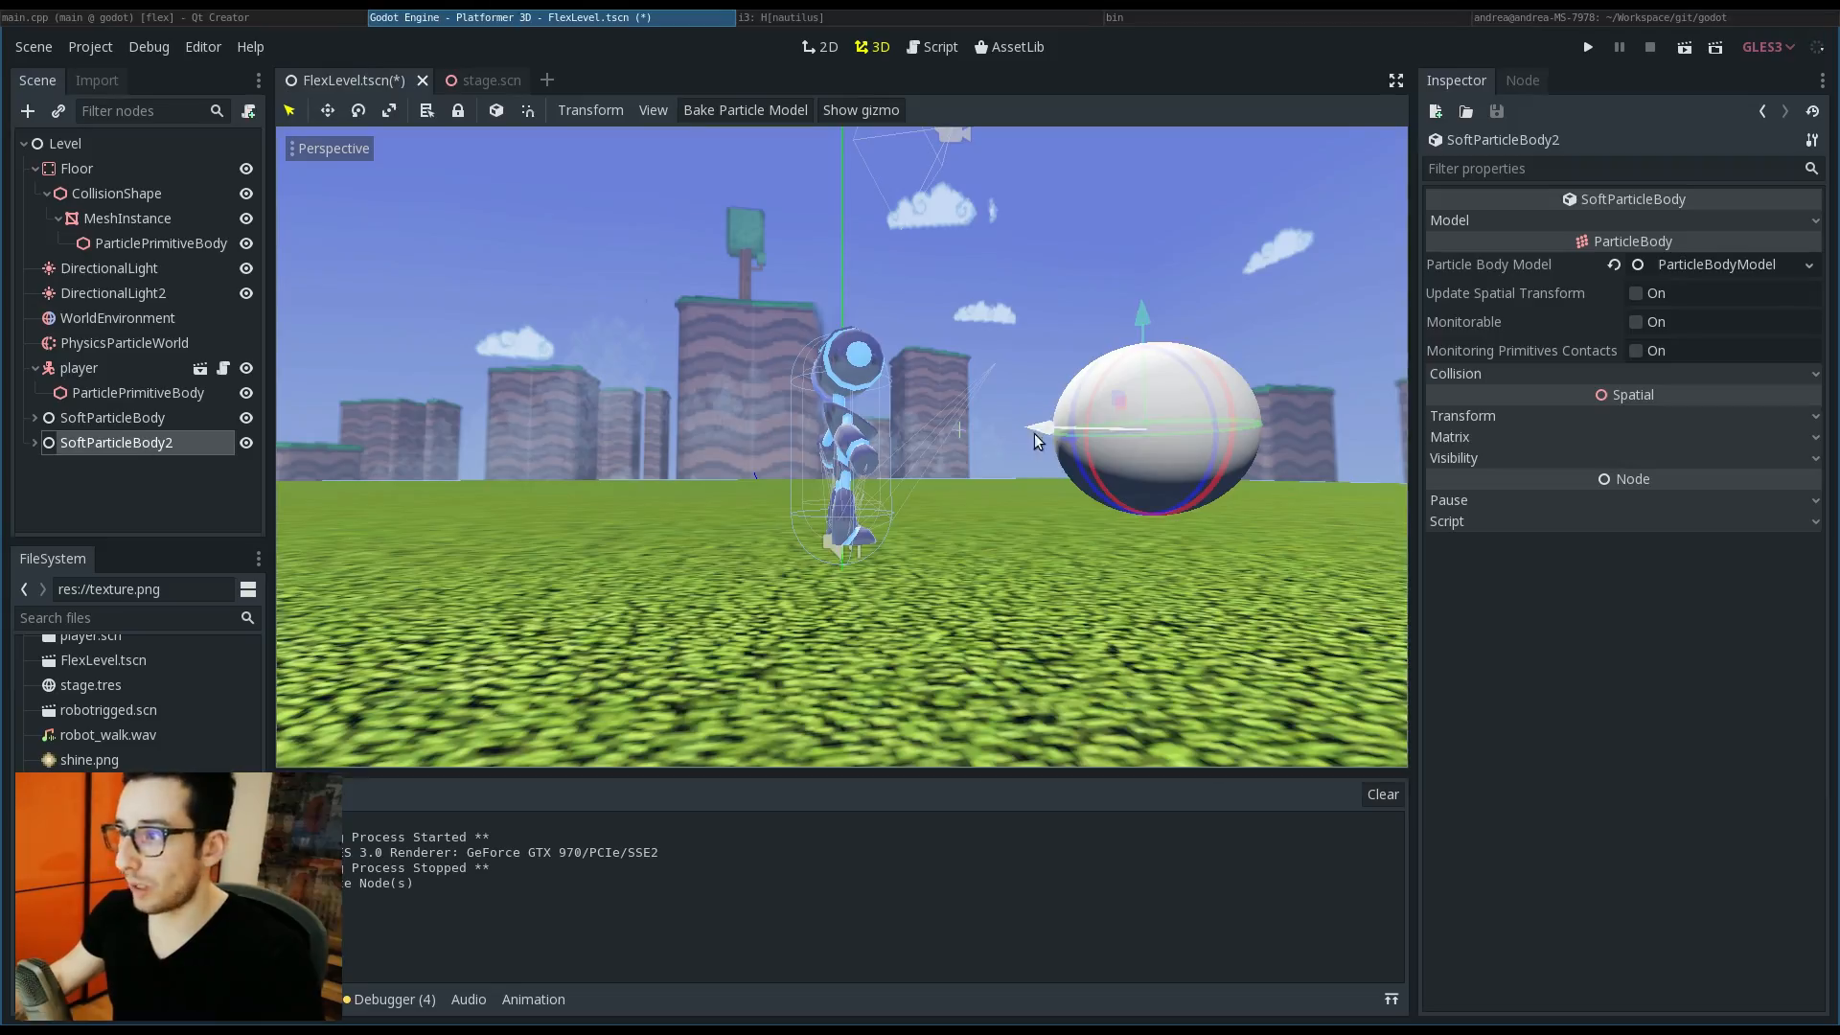
pyautogui.click(1587, 46)
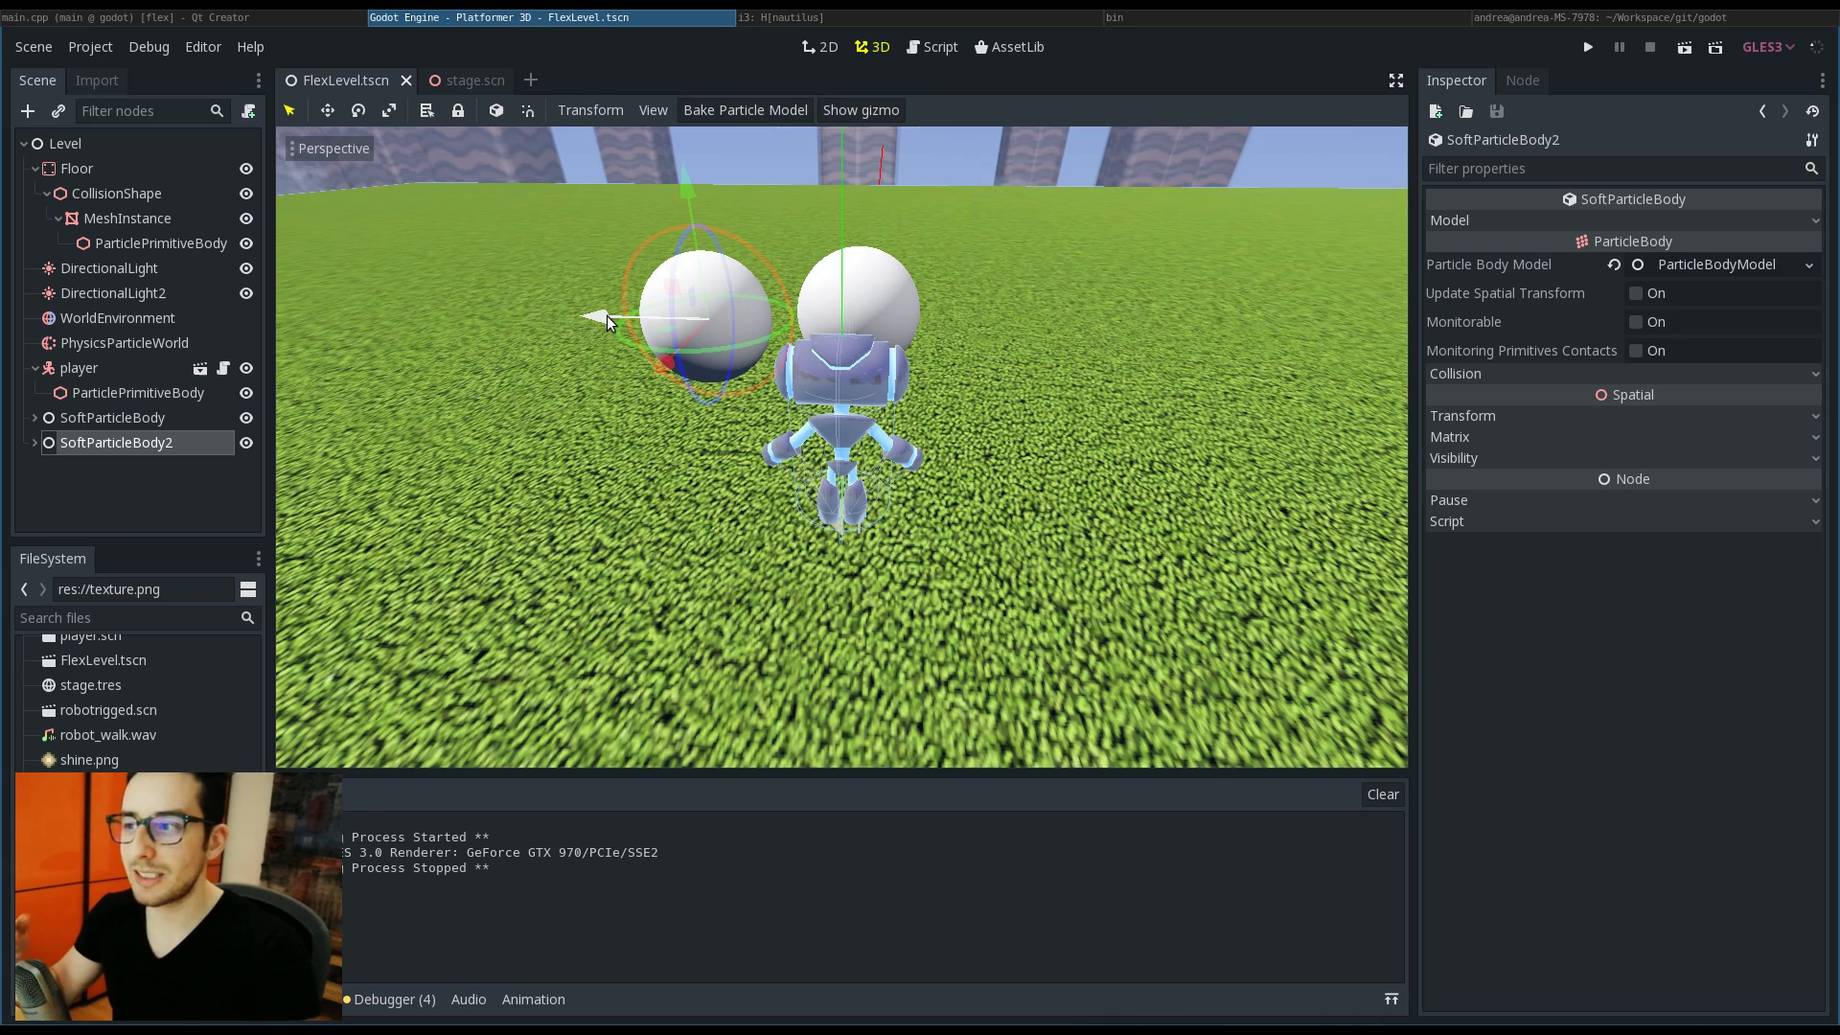
pyautogui.moveTo(408, 384)
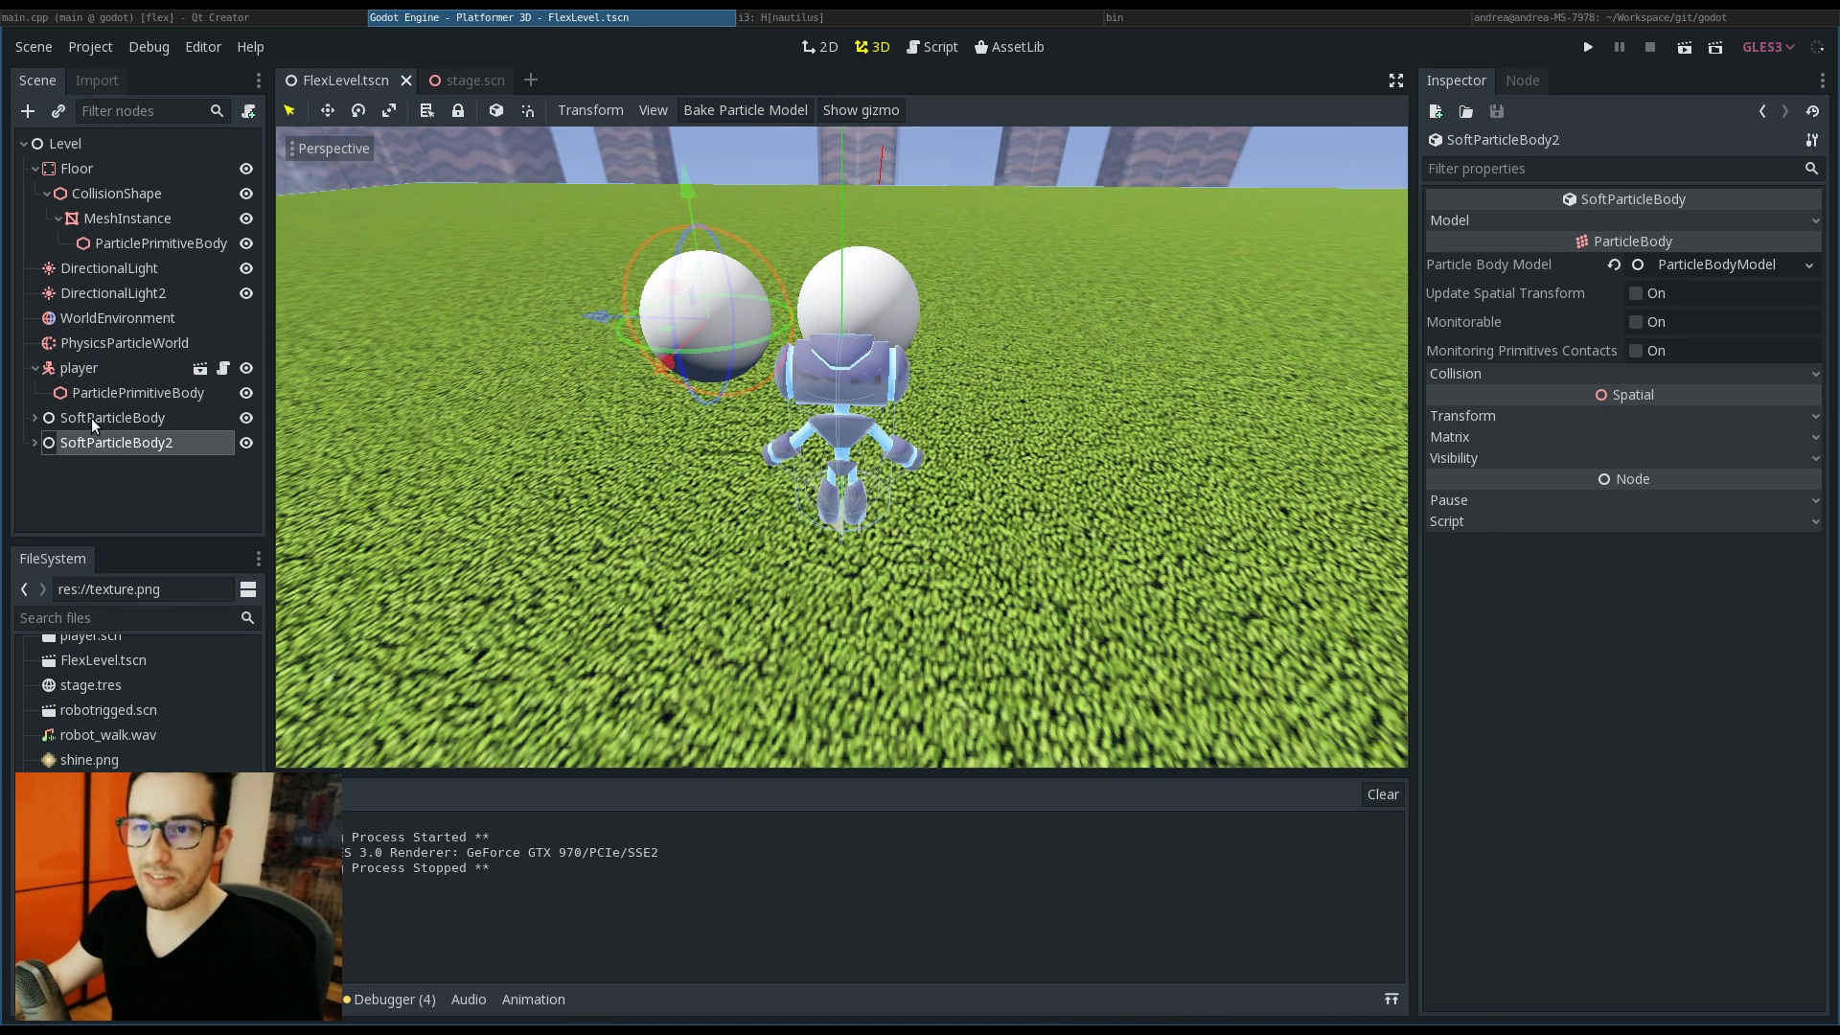
# Step: Tick Flag Self Collide on SoftParticleBody and SoftParticleBody2, then run the game
pyautogui.click(113, 417)
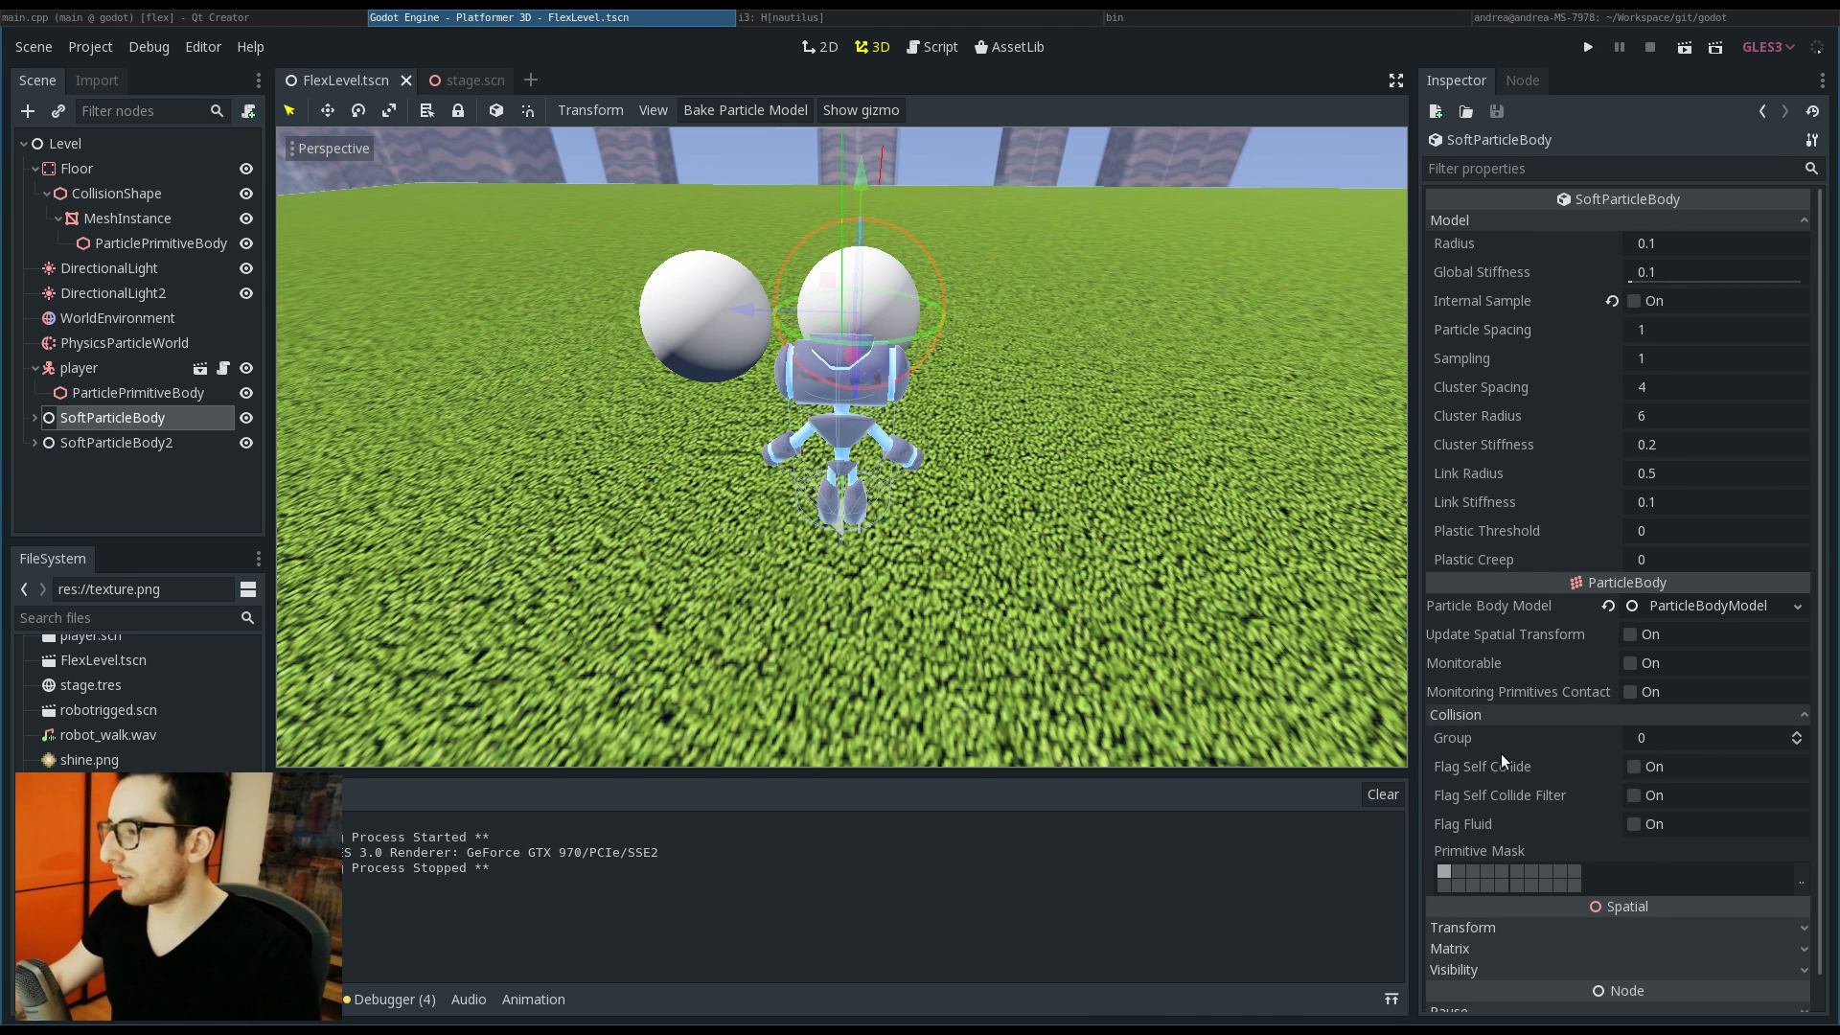
pyautogui.click(1633, 767)
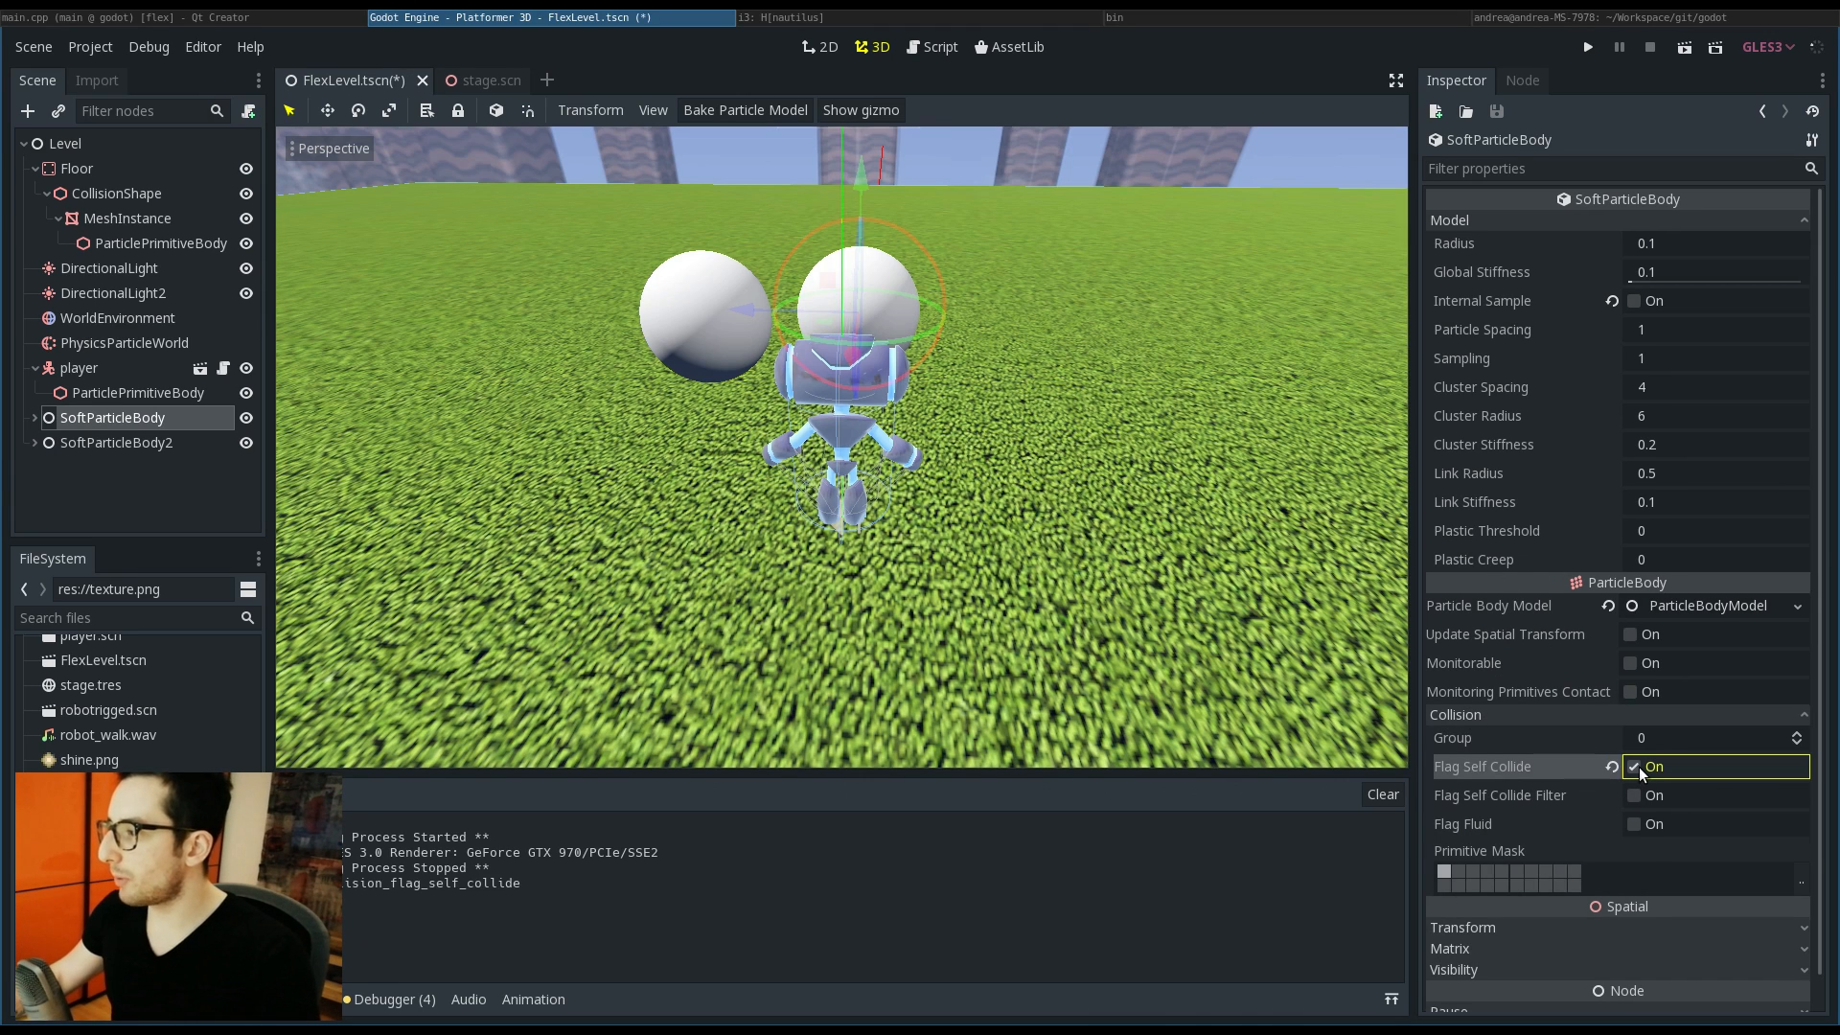
pyautogui.click(1002, 582)
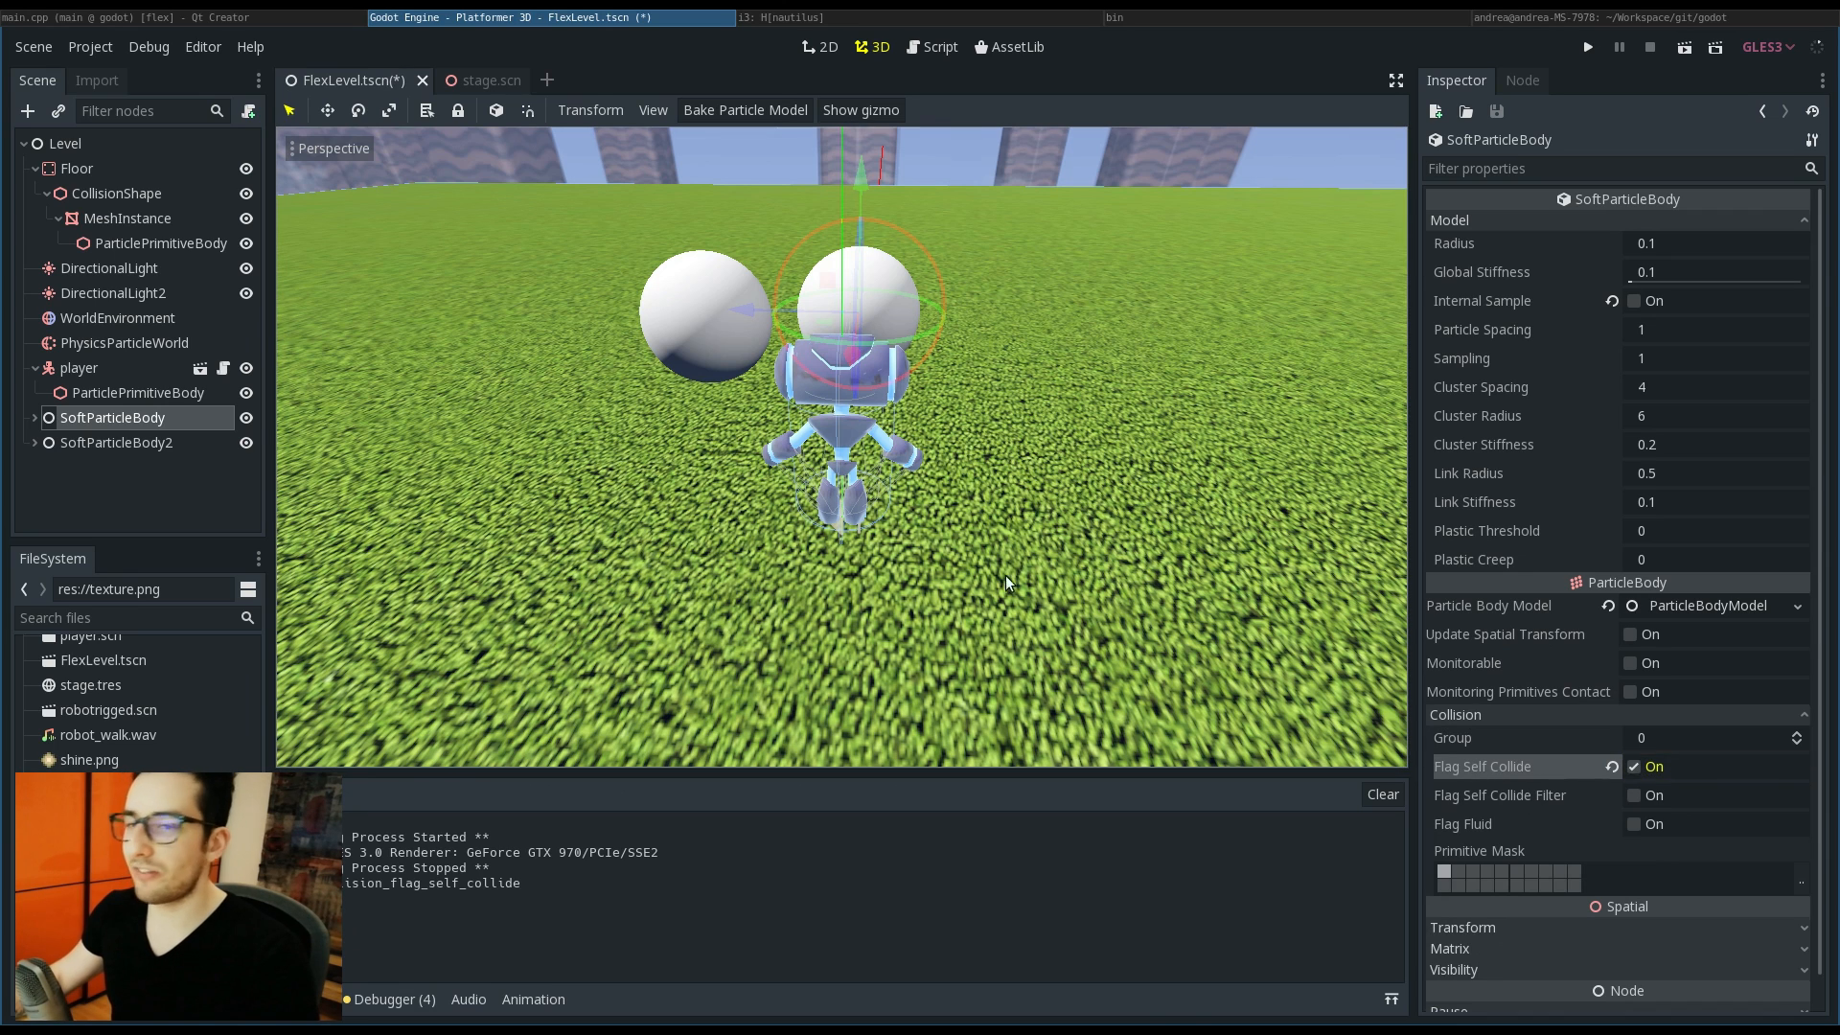
pyautogui.click(117, 443)
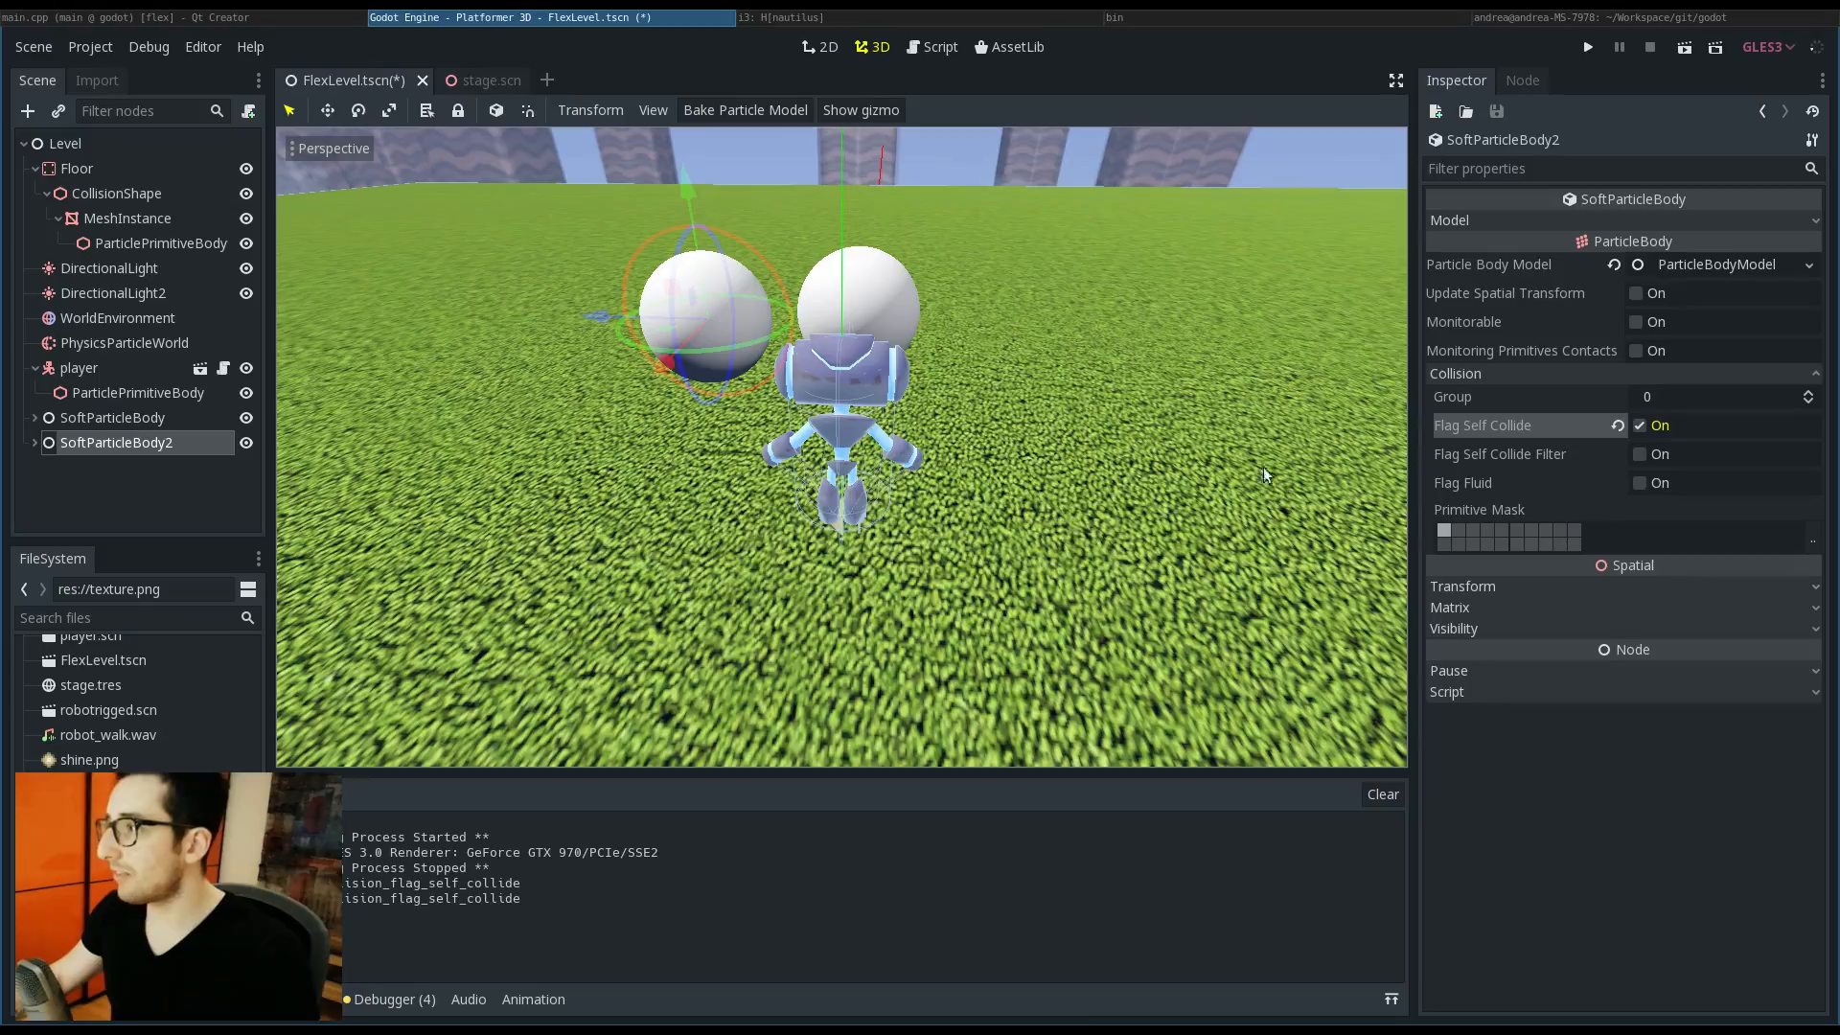
pyautogui.click(1587, 46)
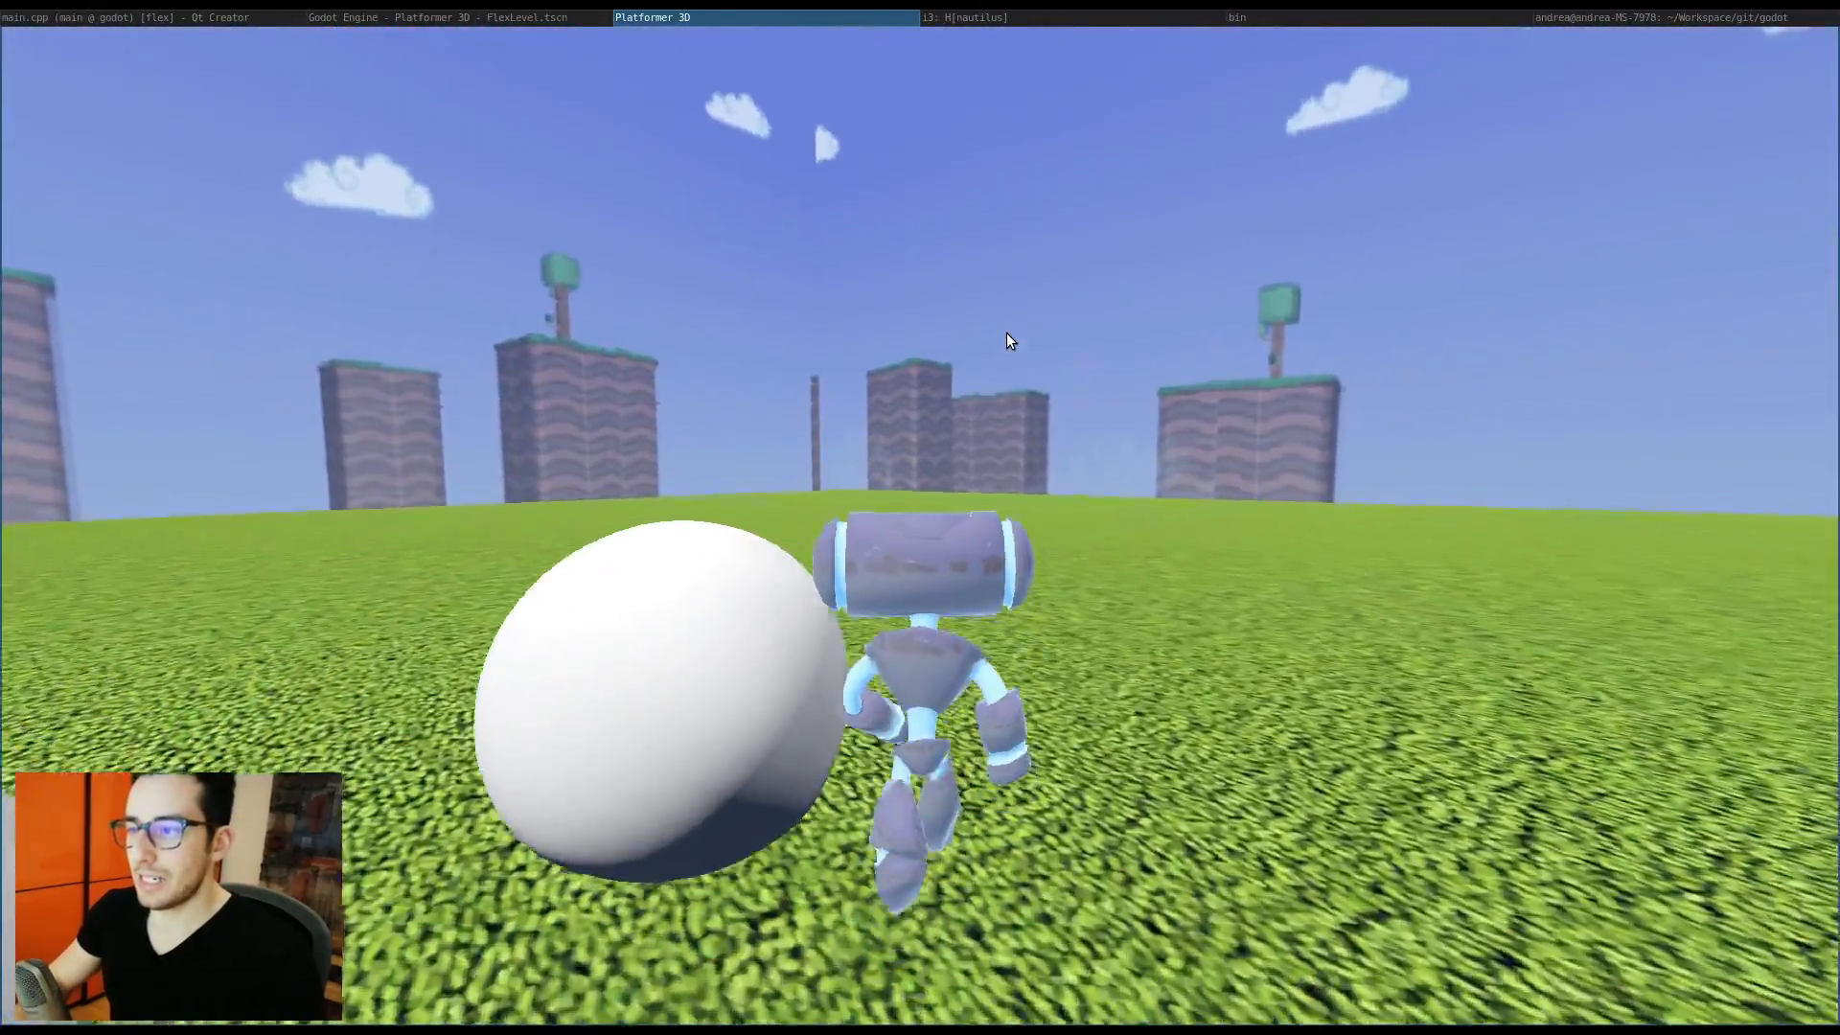
# Step: Create a RigidParticleBody under Level with a ParticleBodyMeshInstance child holding a new CylinderMesh
pyautogui.click(1648, 46)
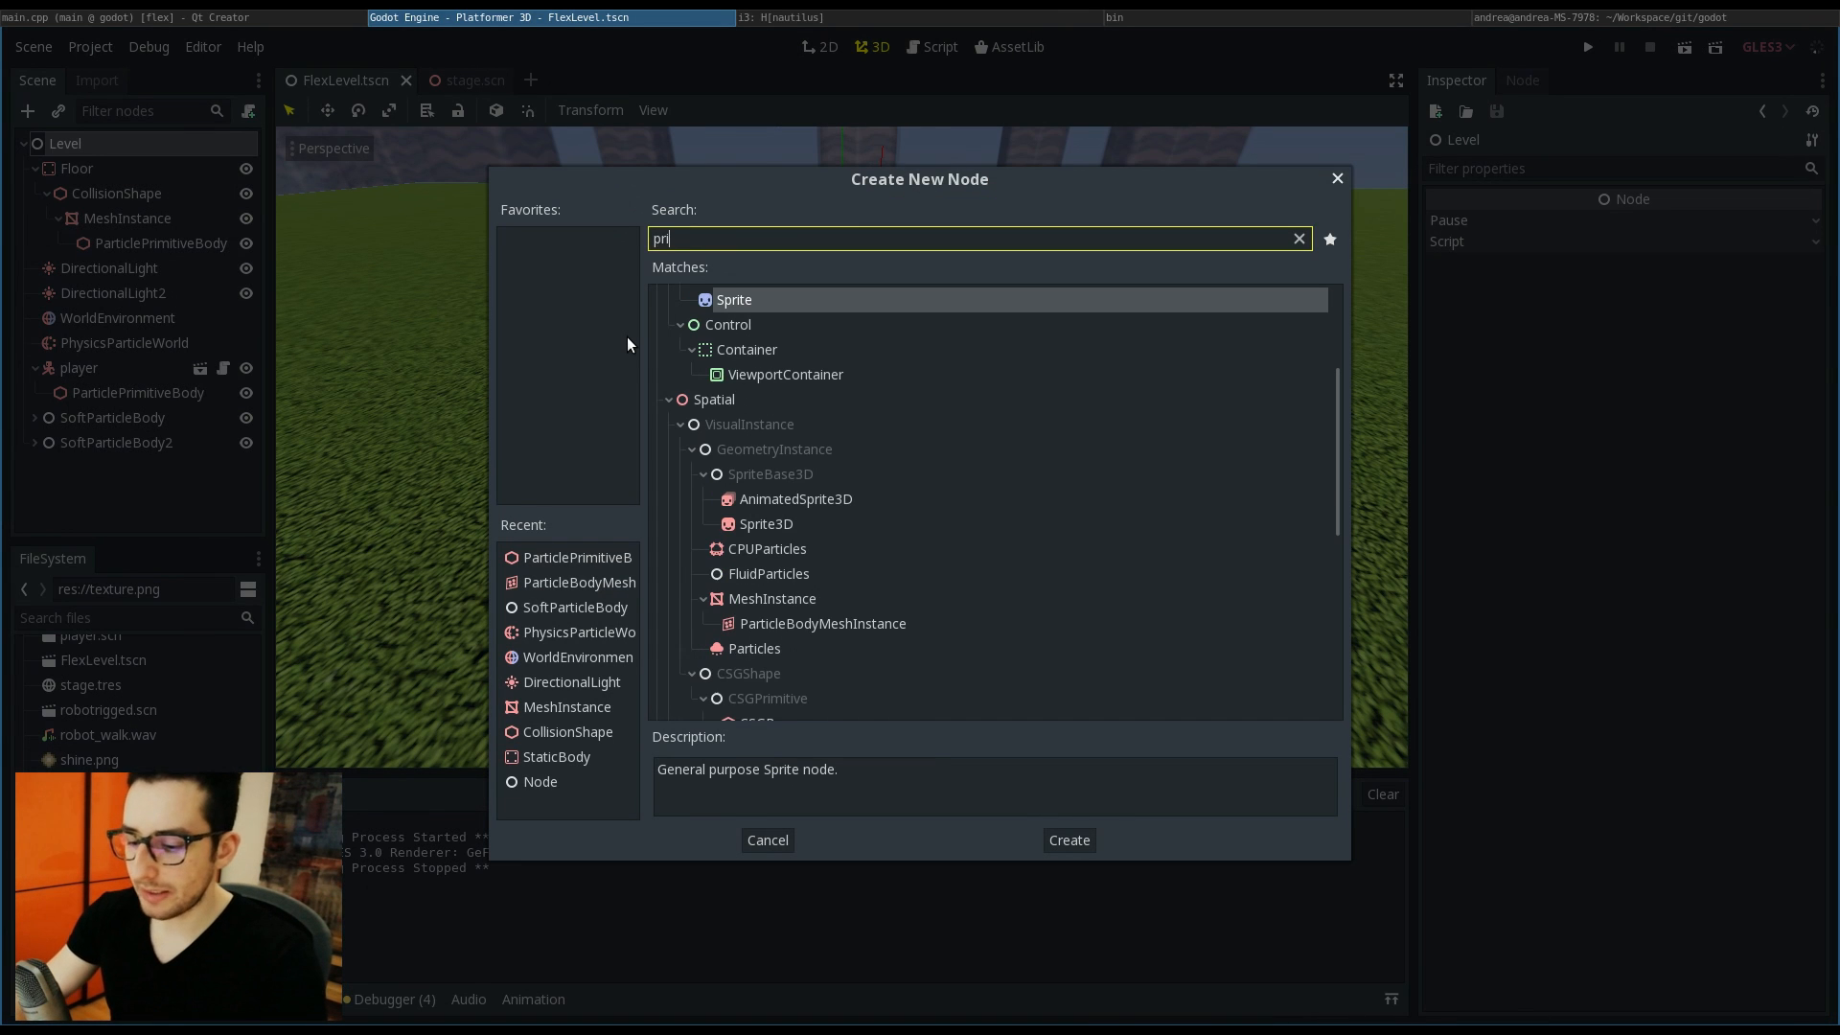
pyautogui.write('rigid')
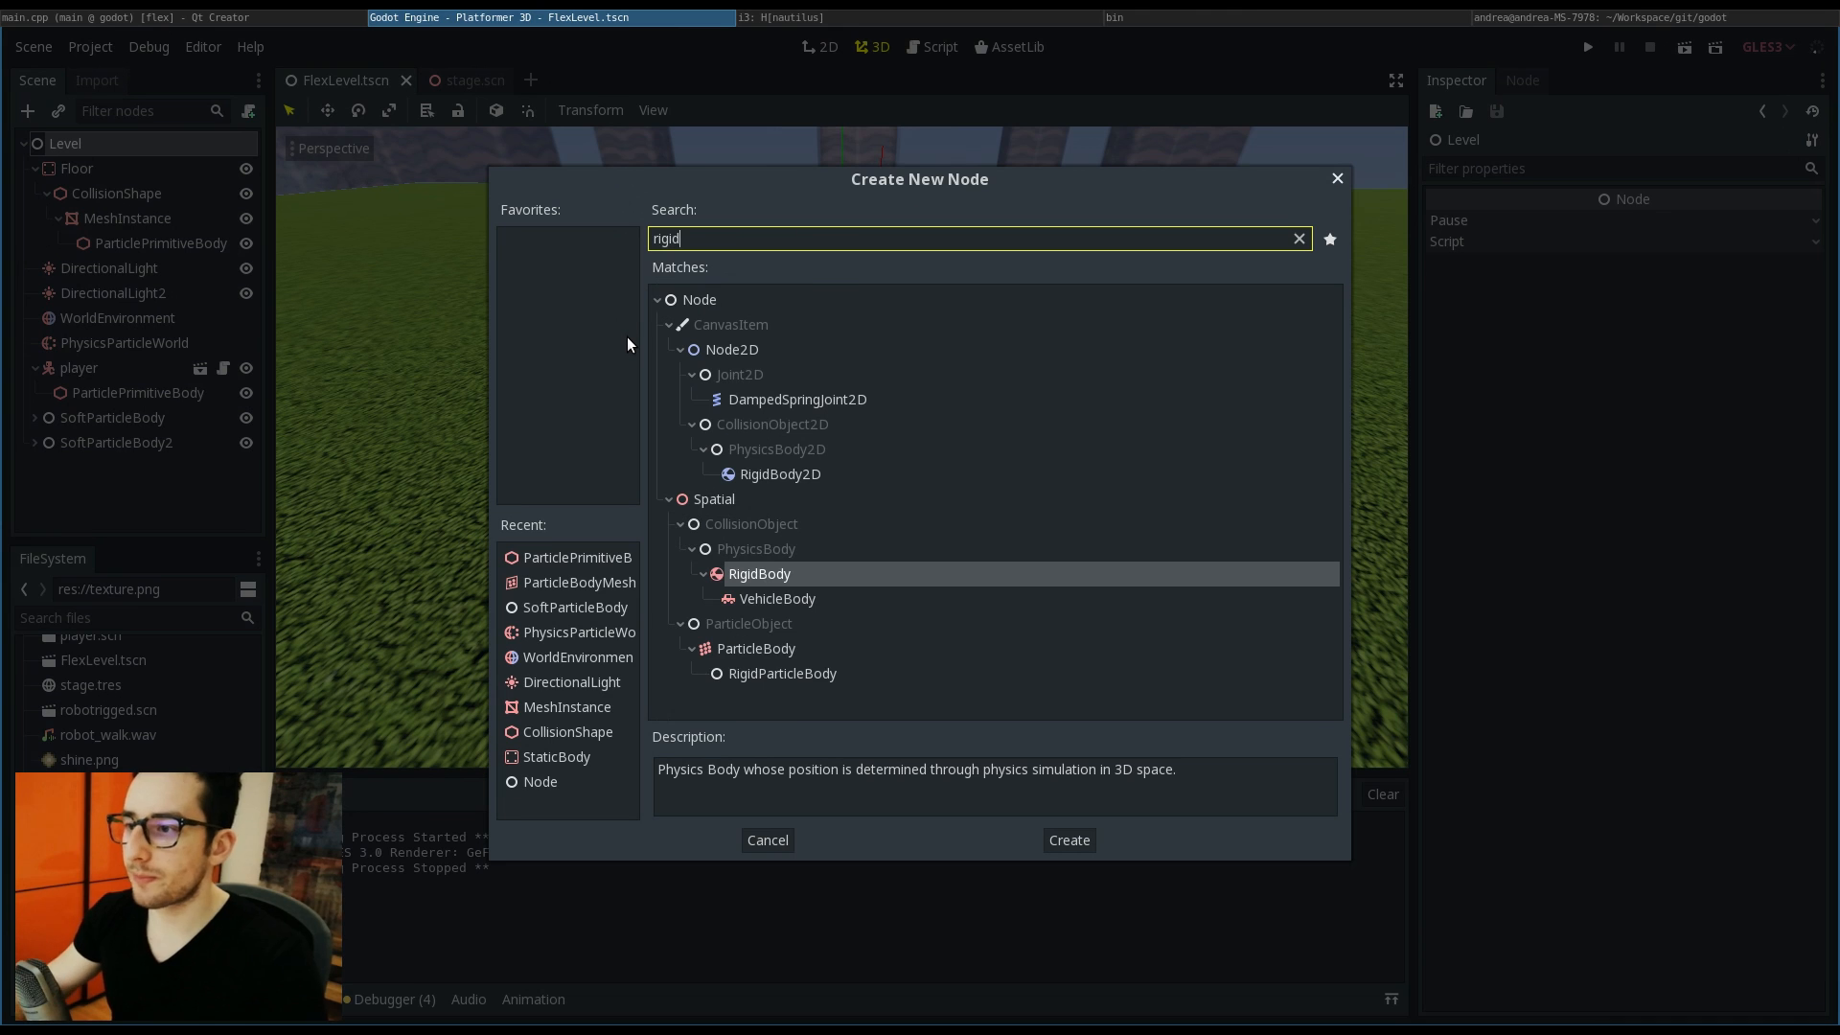
pyautogui.click(713, 498)
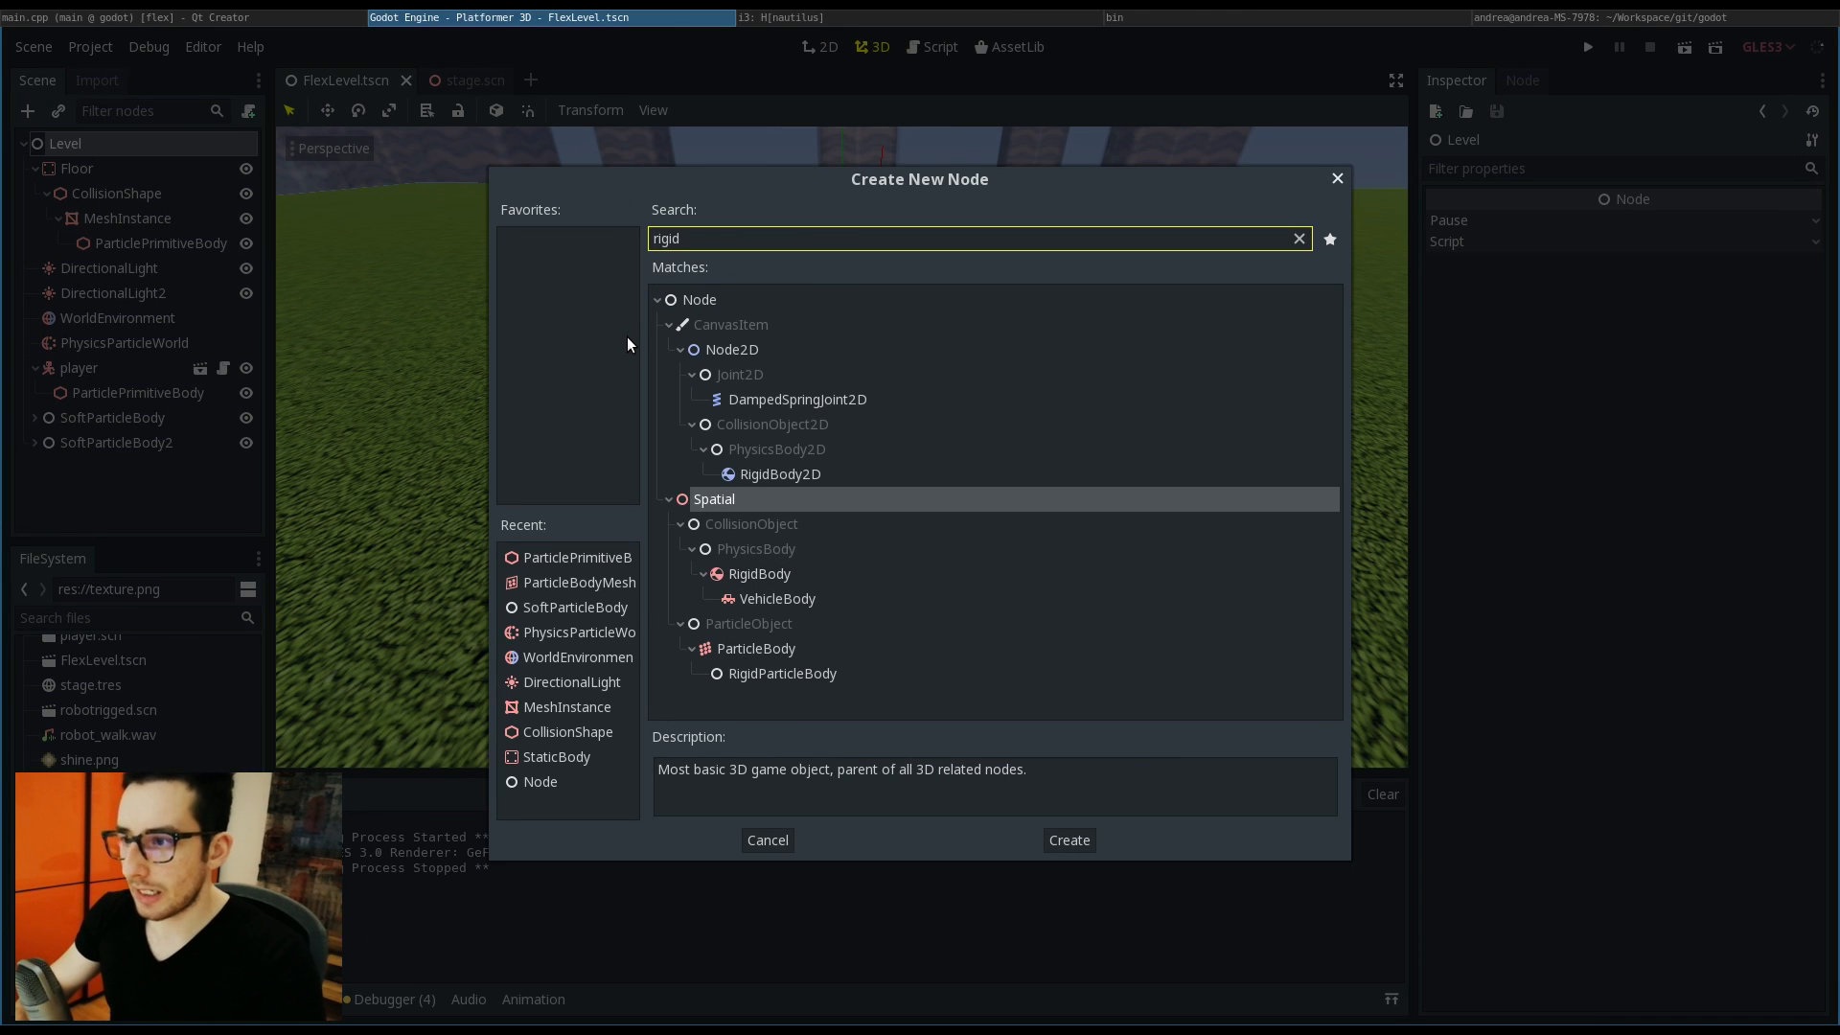
pyautogui.click(1067, 840)
pyautogui.write('me')
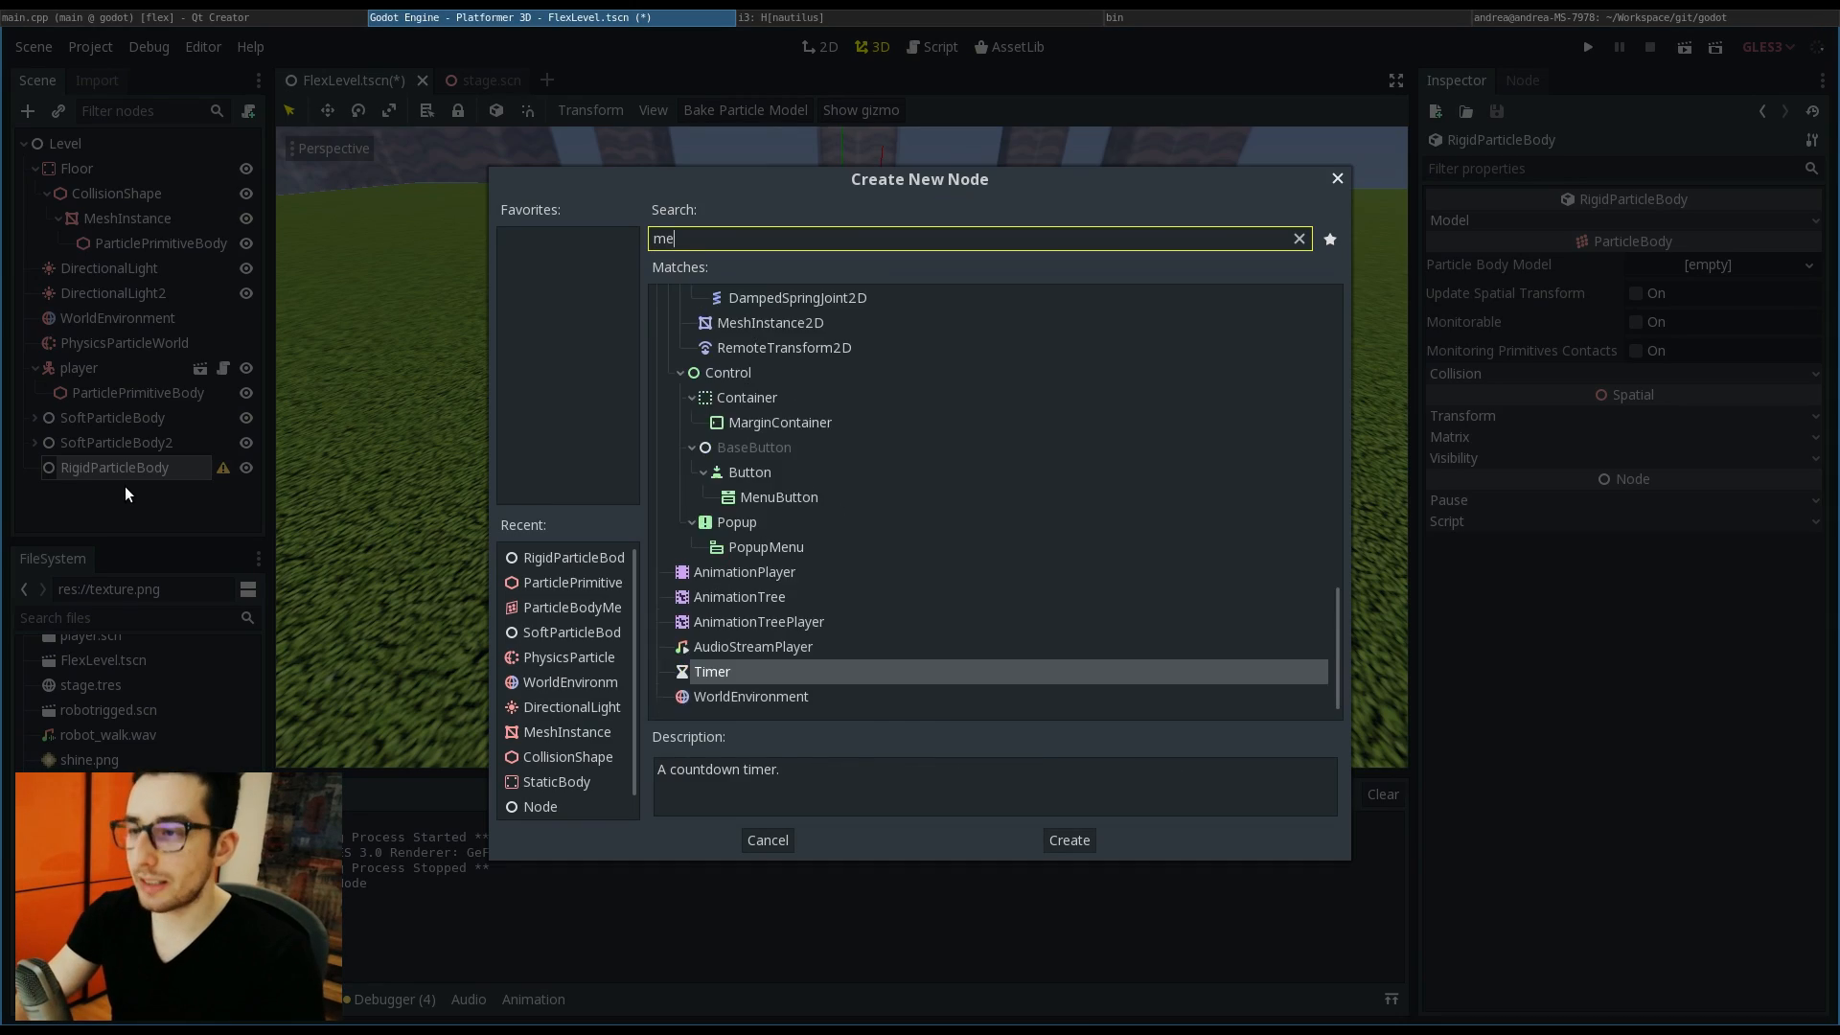
pyautogui.click(1066, 839)
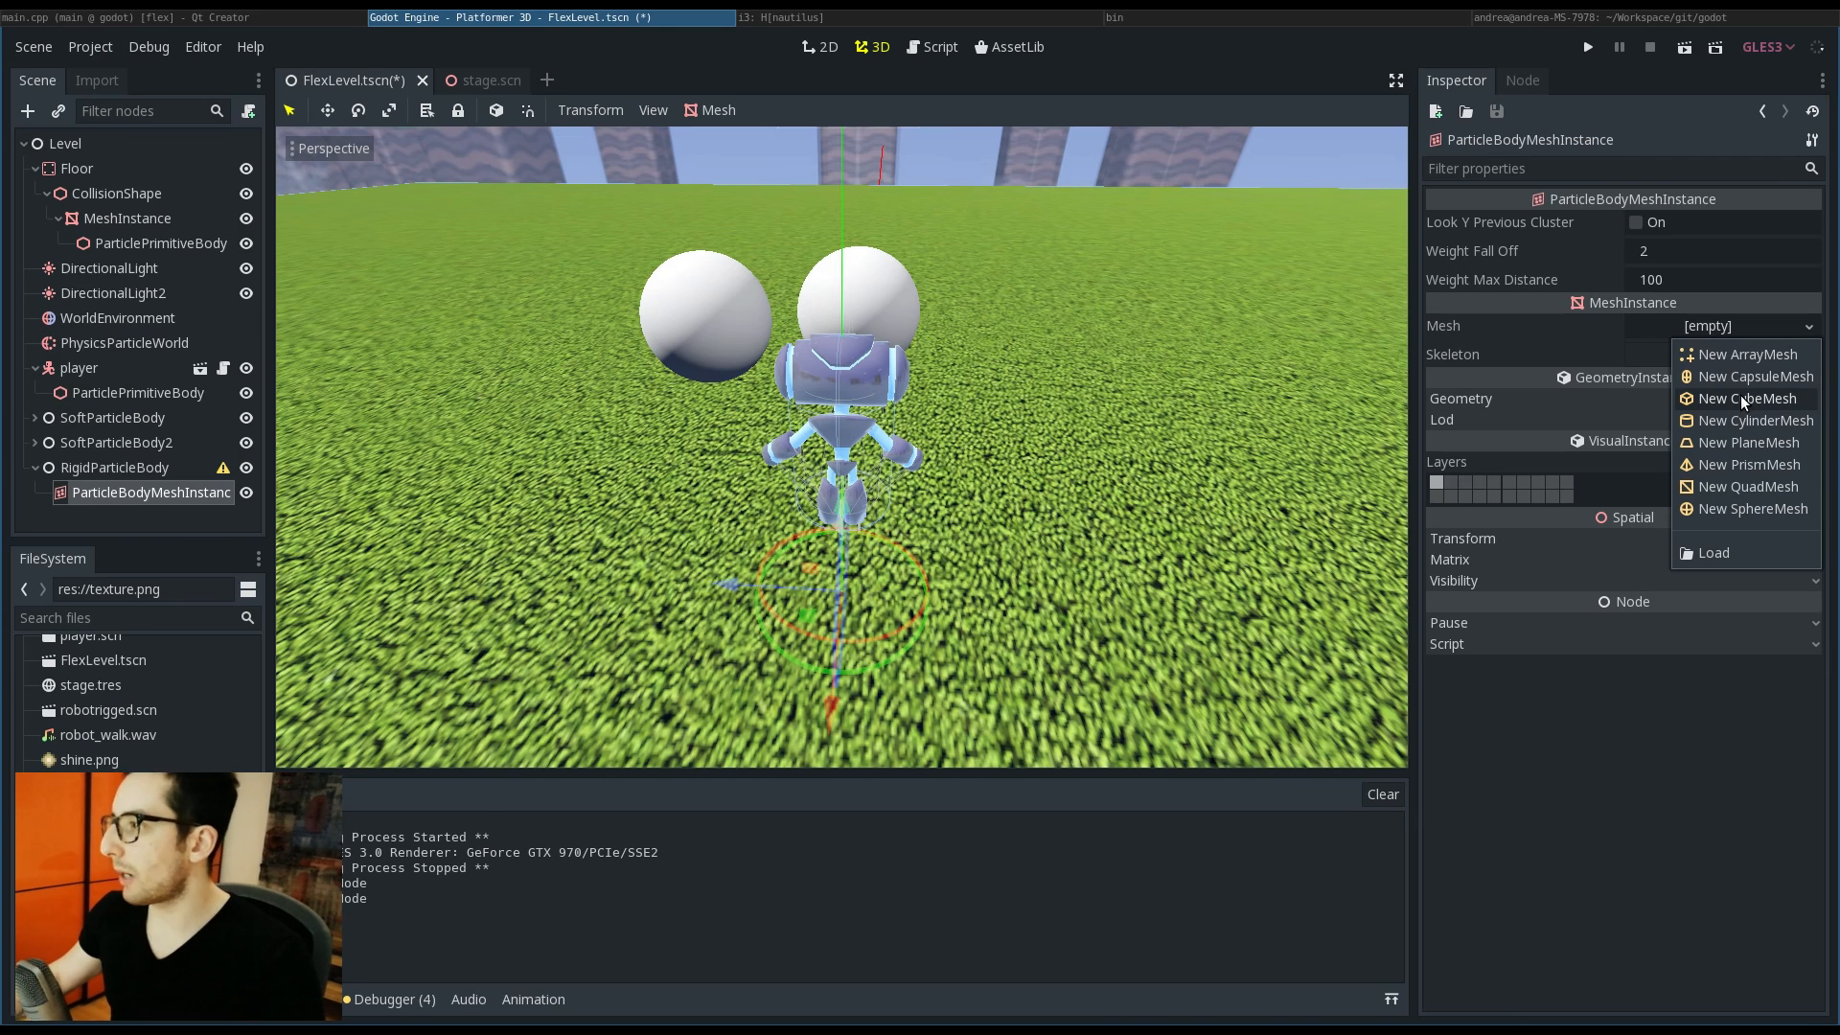
pyautogui.click(1748, 398)
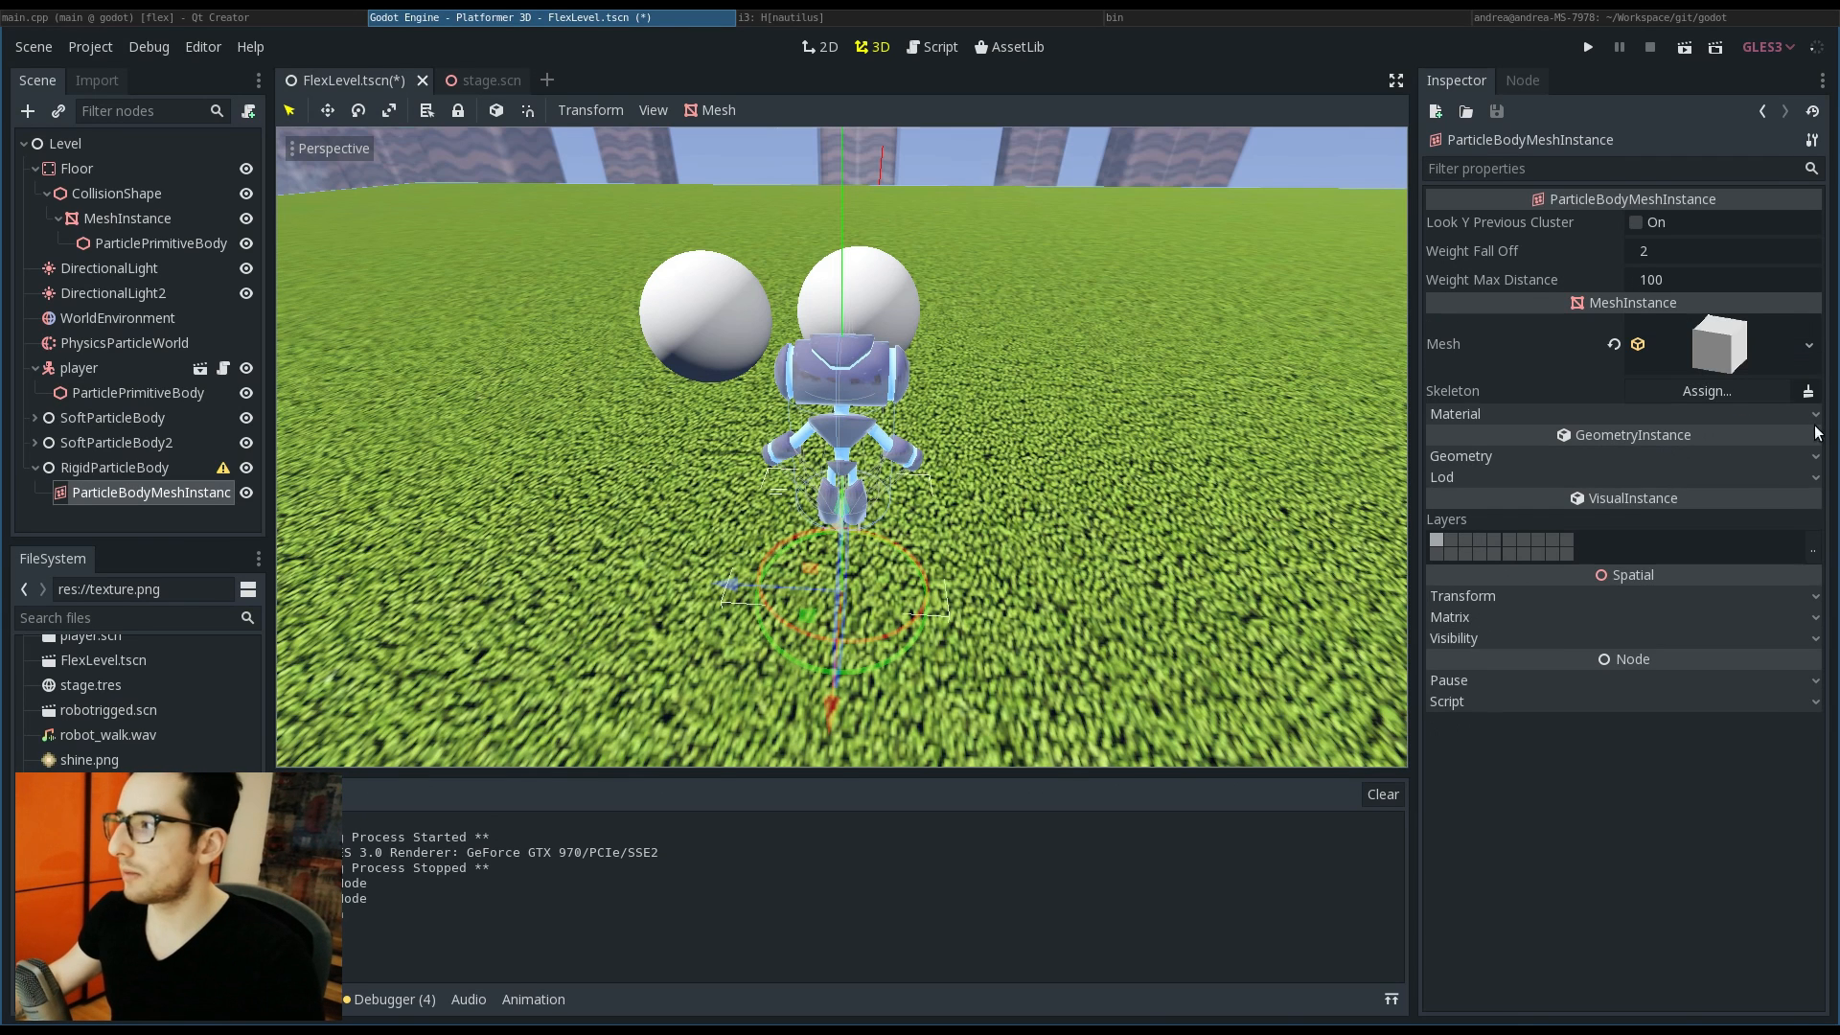
pyautogui.click(1808, 343)
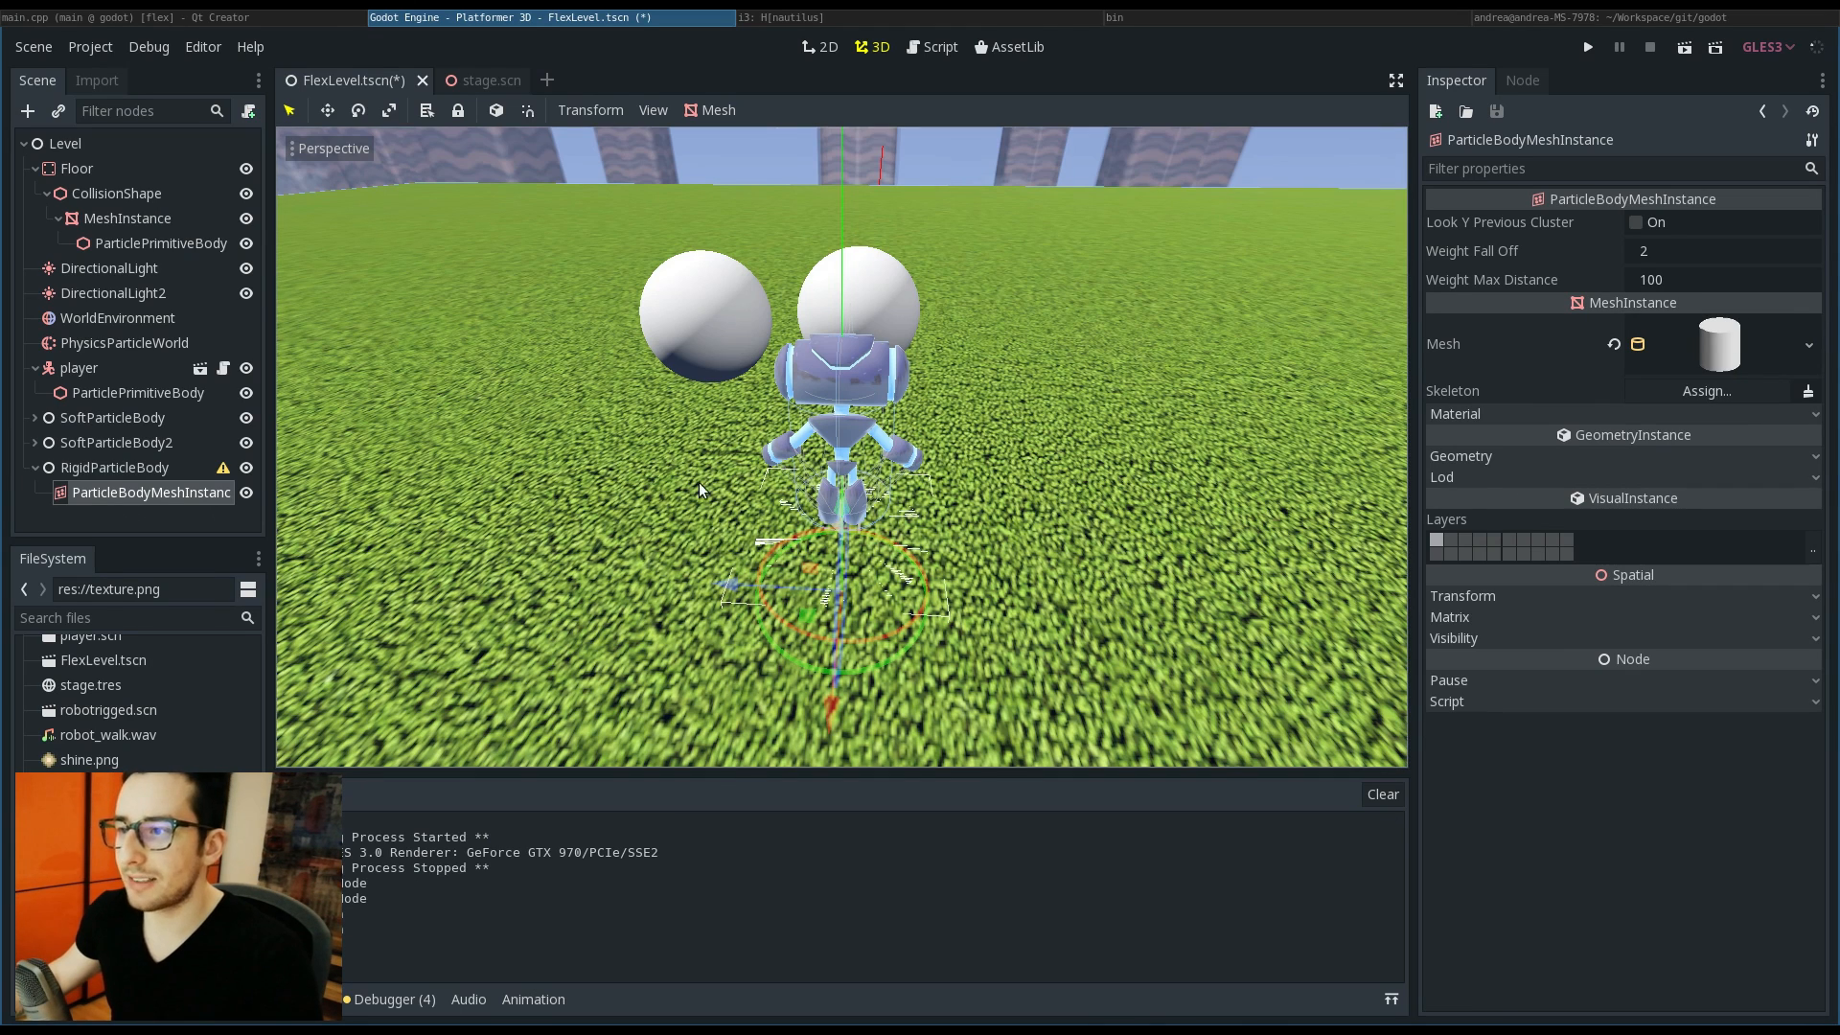
# Step: Bake the cylinder's particle model, settle its radius at 0.2 and run the level
pyautogui.click(117, 468)
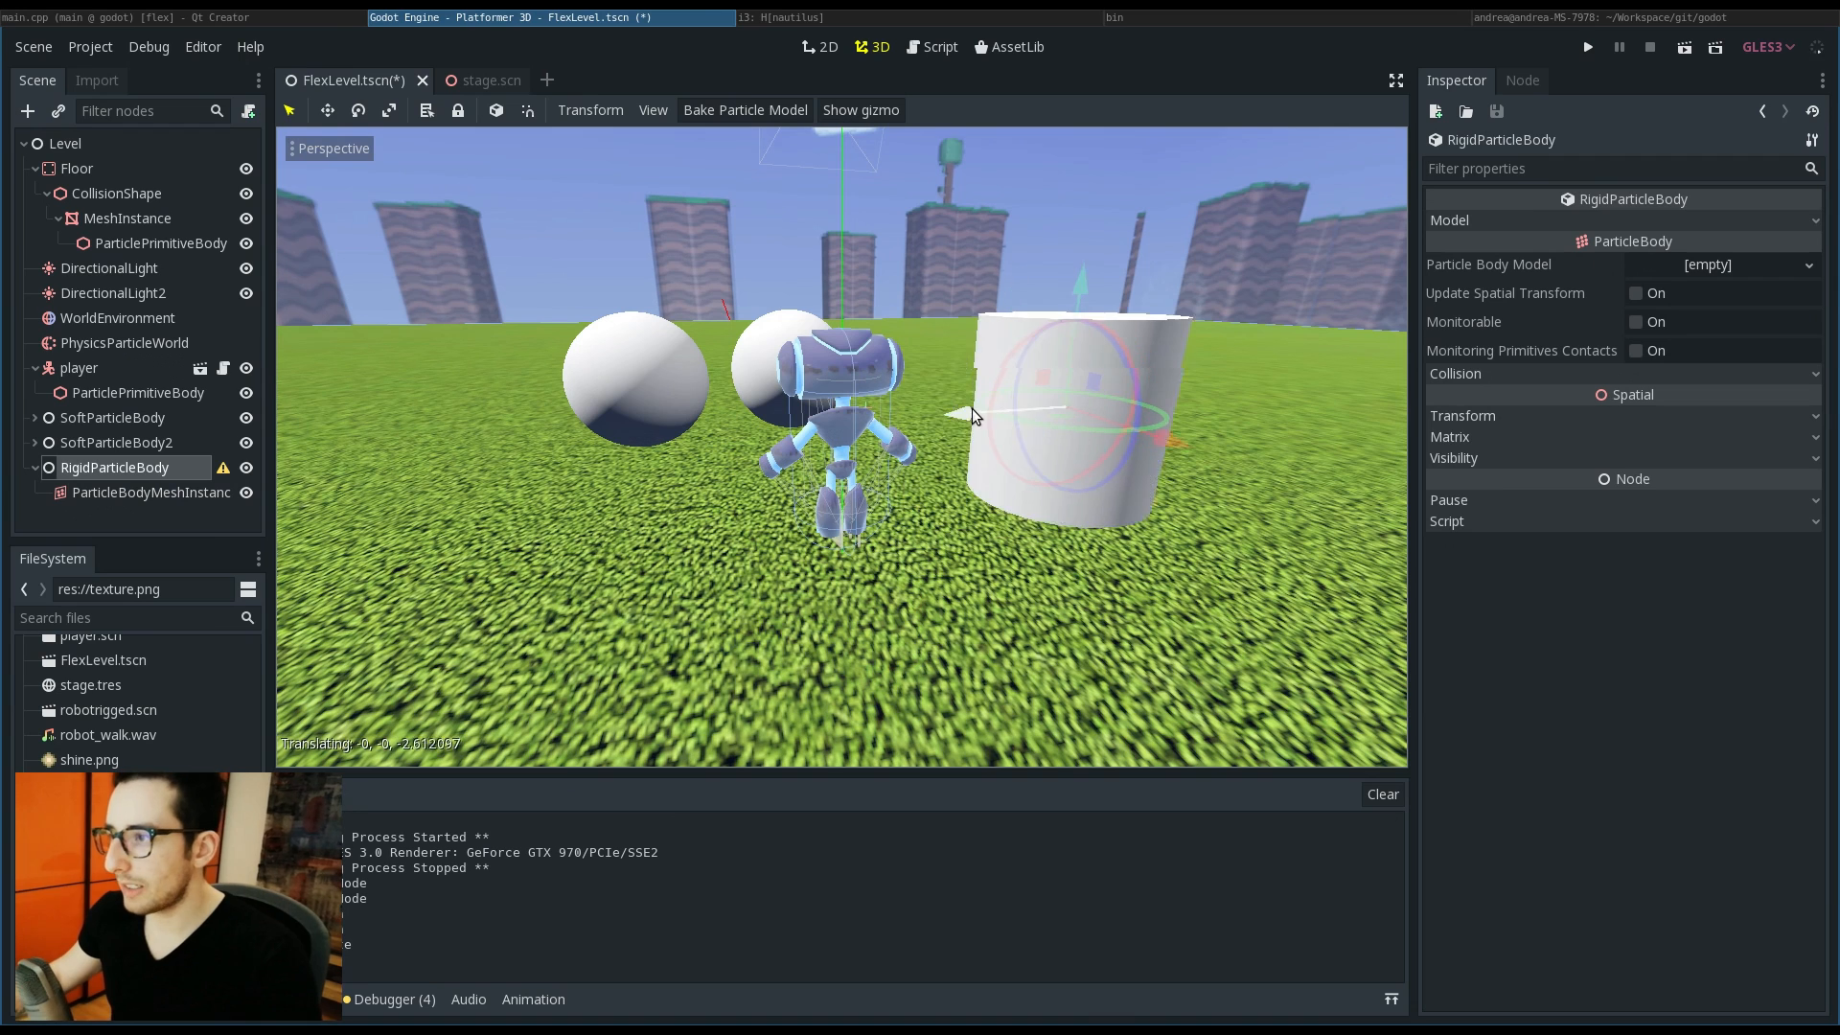
pyautogui.click(743, 109)
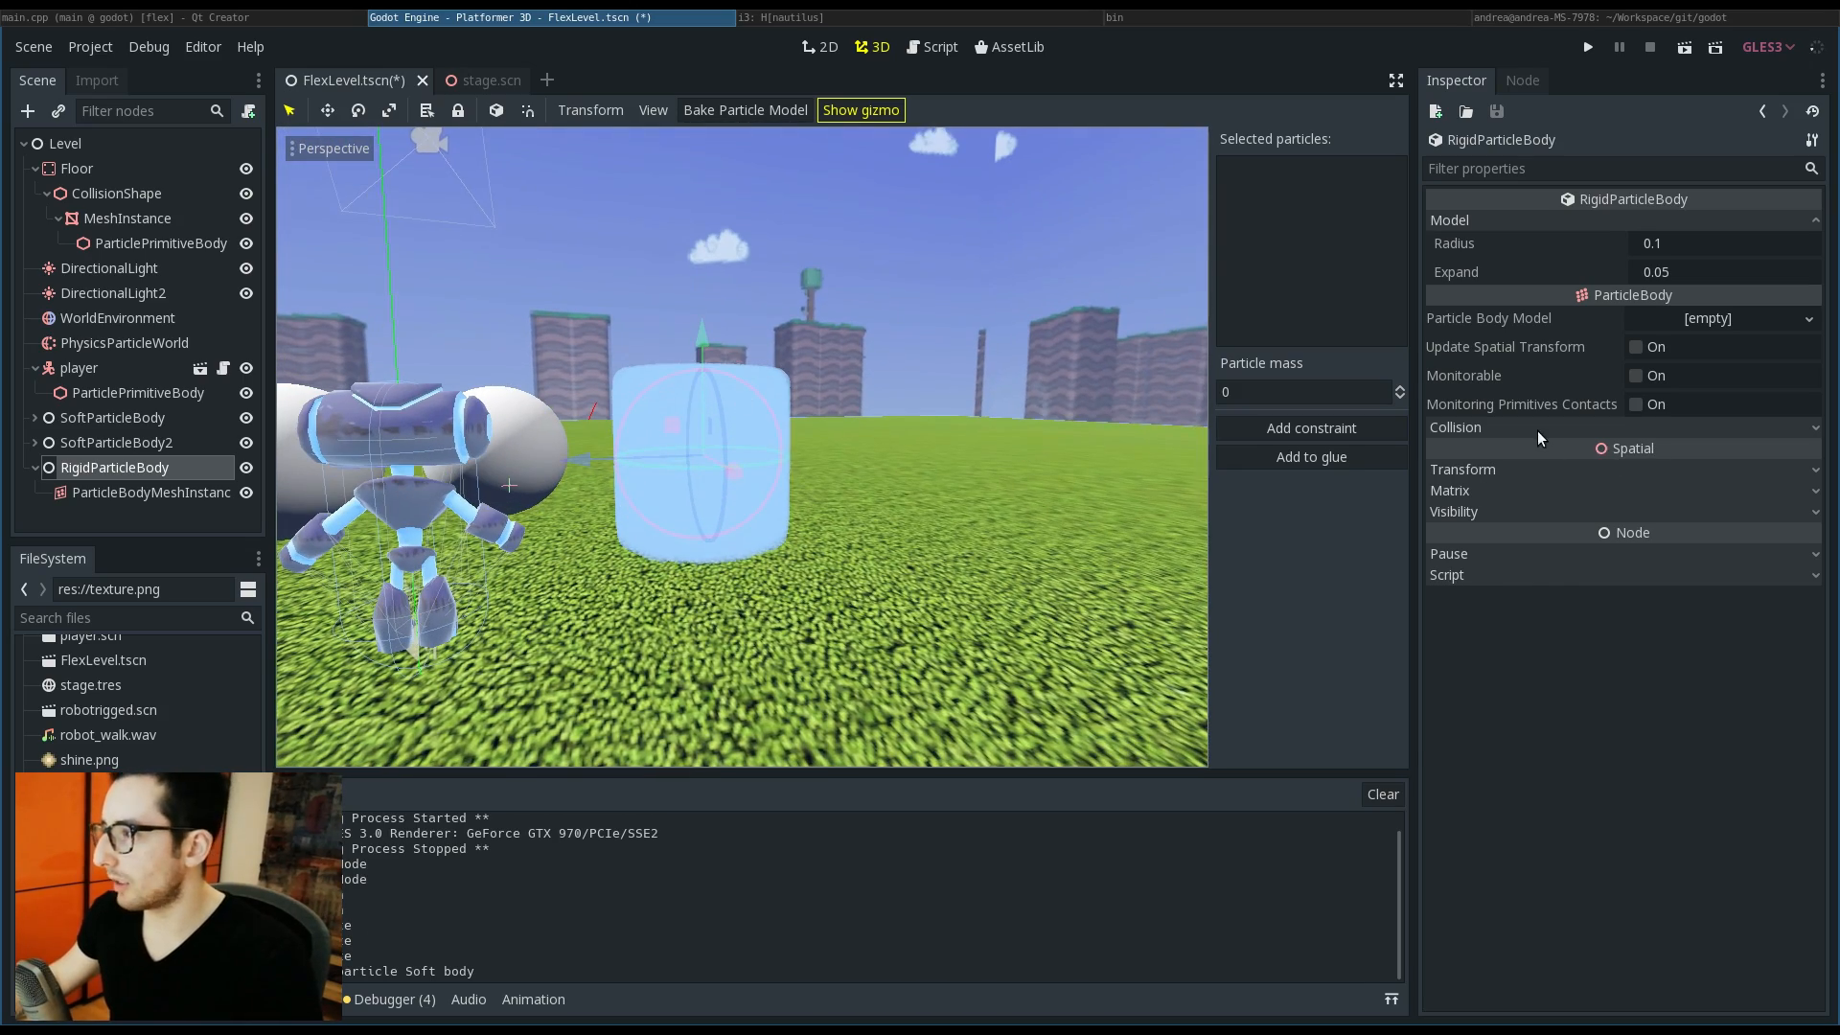
pyautogui.click(1725, 318)
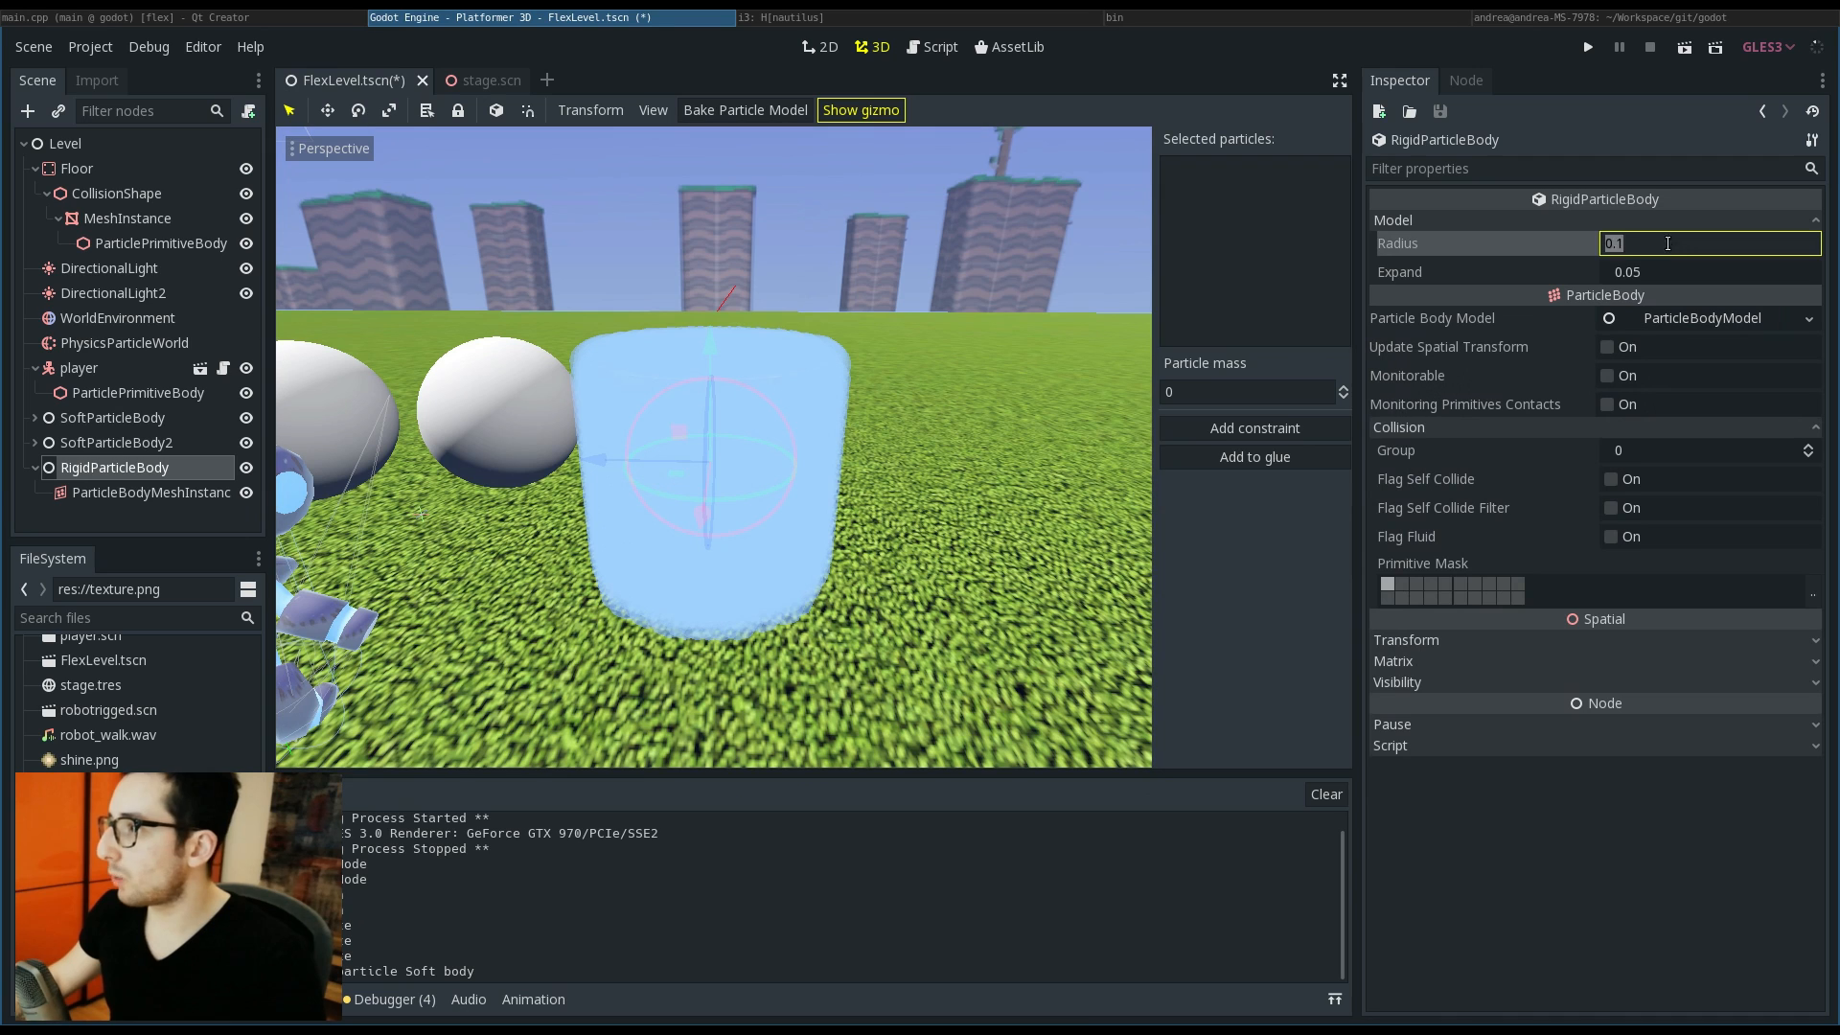
pyautogui.write('0.4')
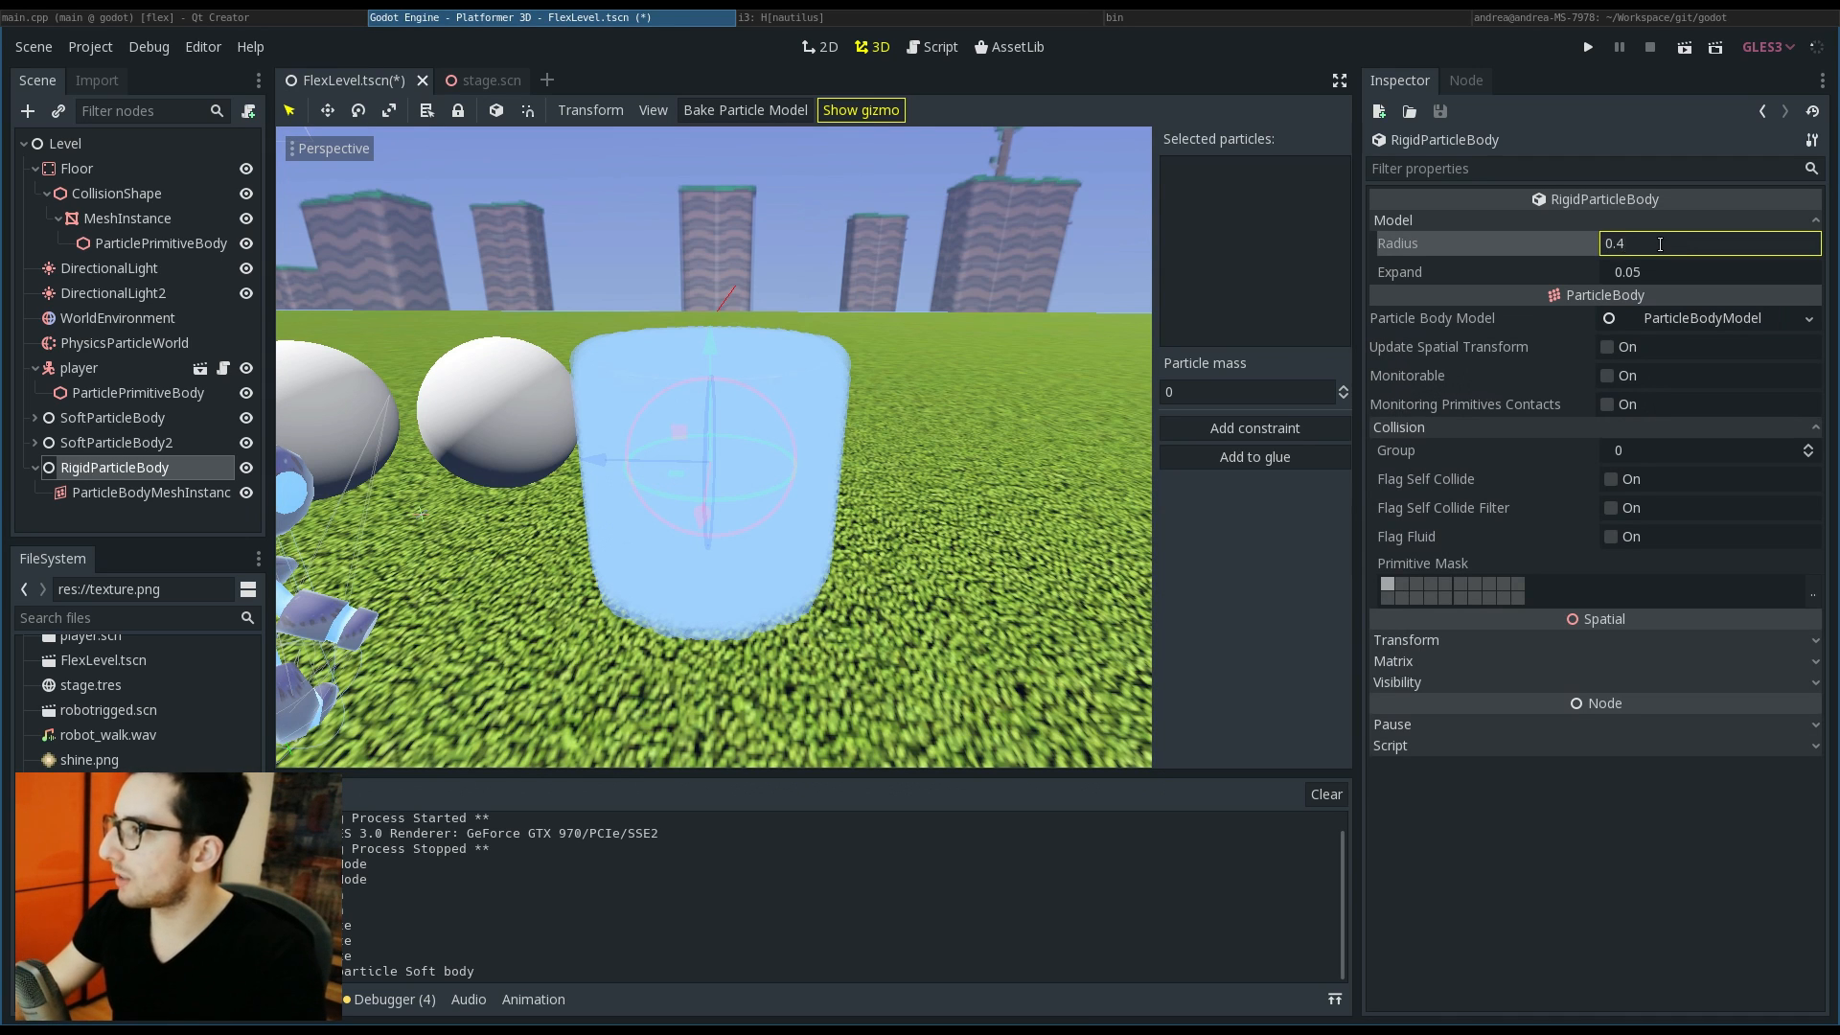
pyautogui.write('0.3')
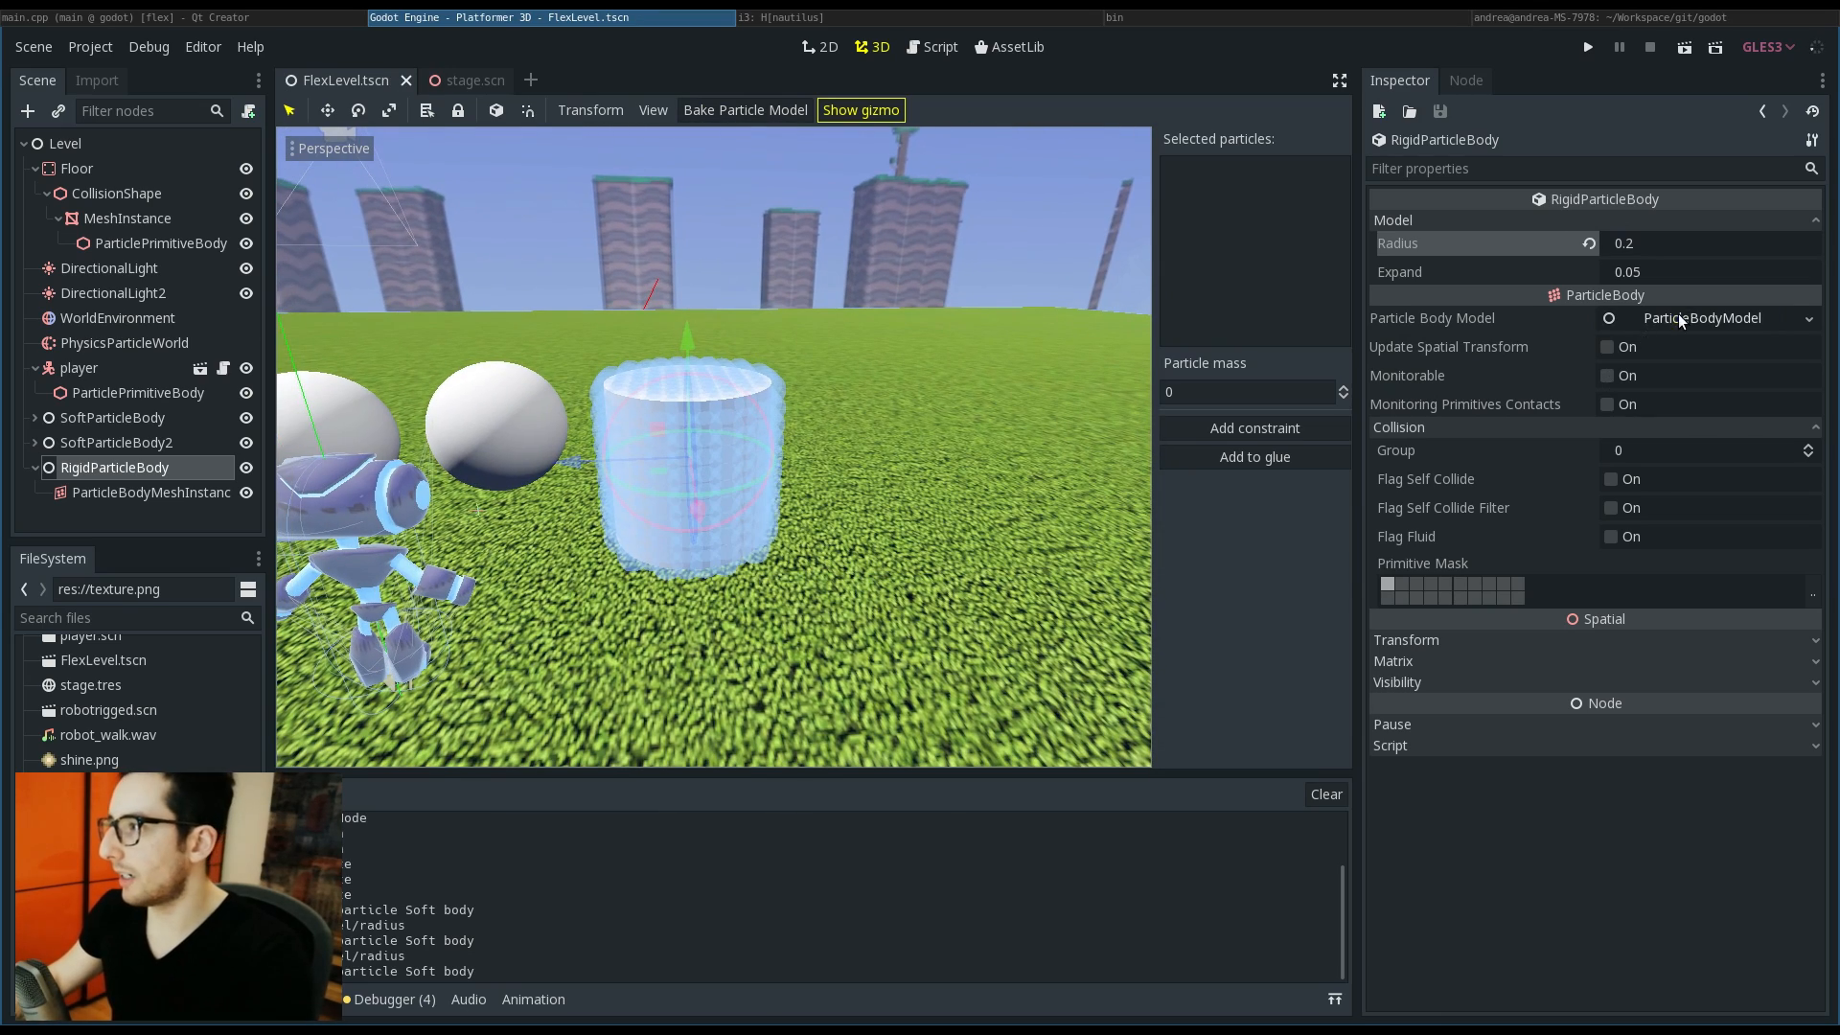
pyautogui.click(1587, 46)
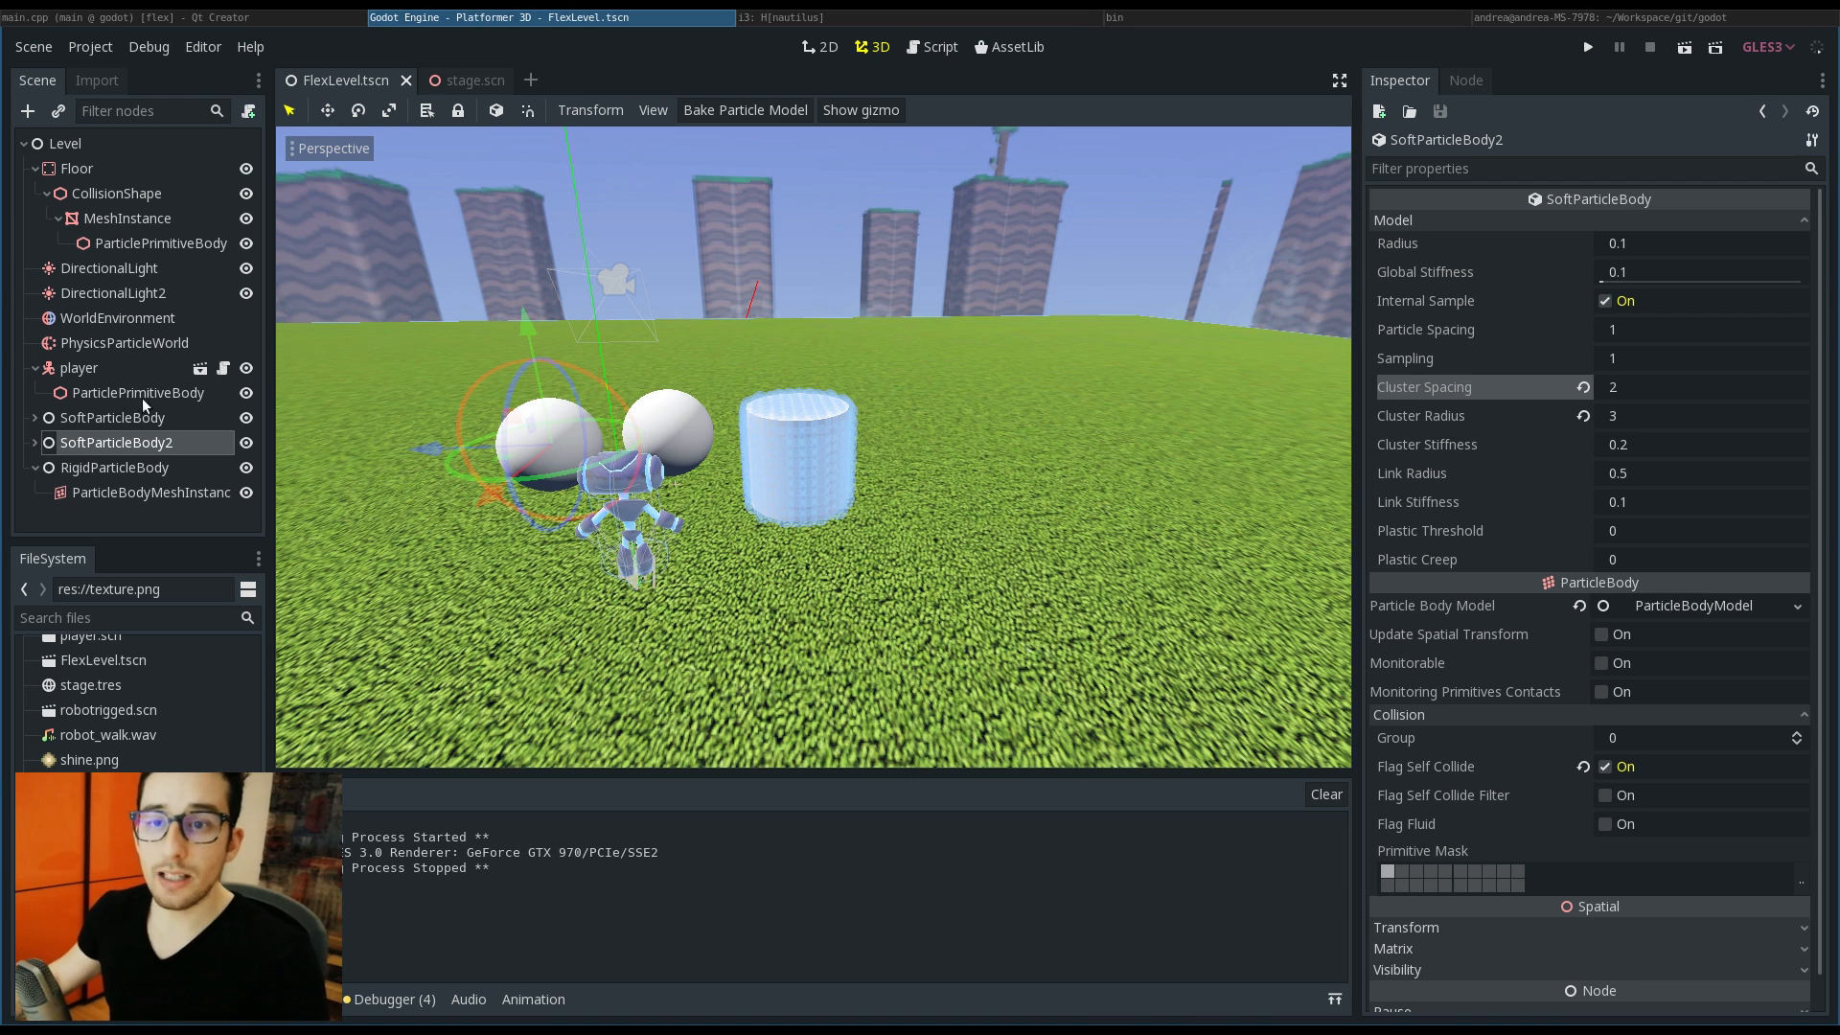
# Step: Create a ClothParticleBody under Level with a ParticleBodyMeshInstance child holding a new PlaneMesh
pyautogui.click(113, 416)
pyautogui.write('c')
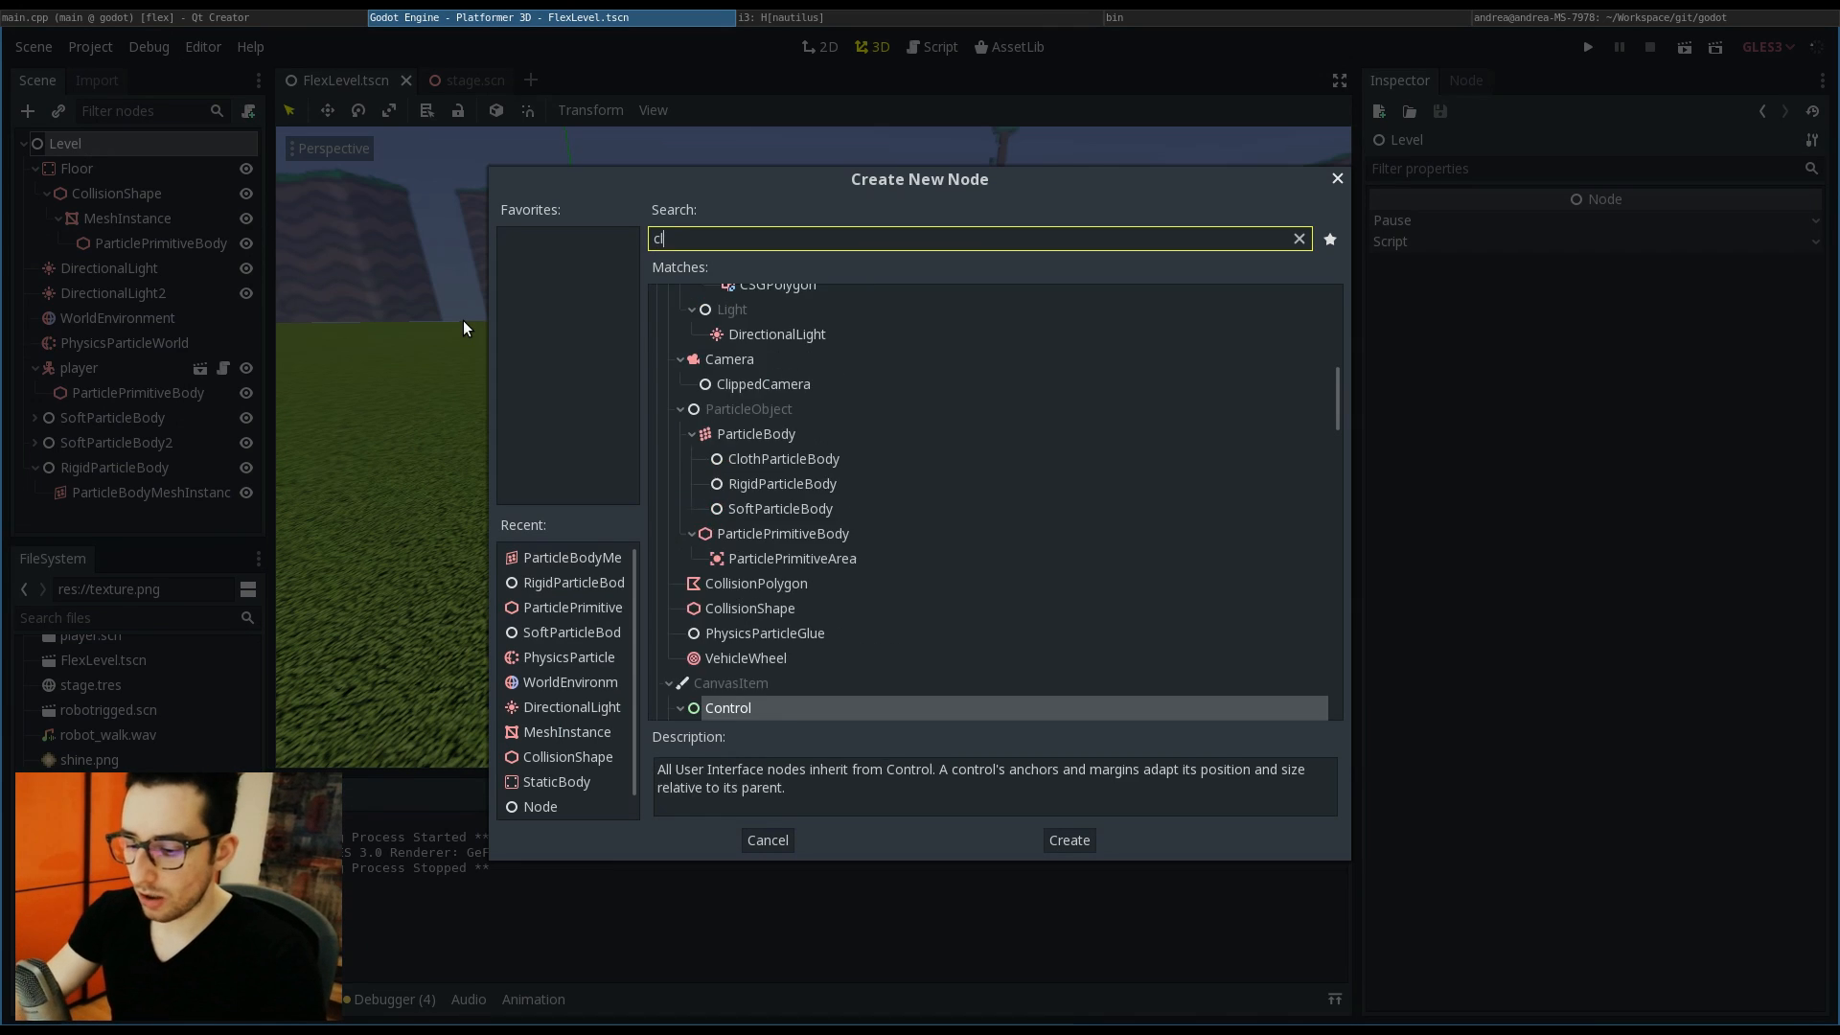
pyautogui.click(1067, 839)
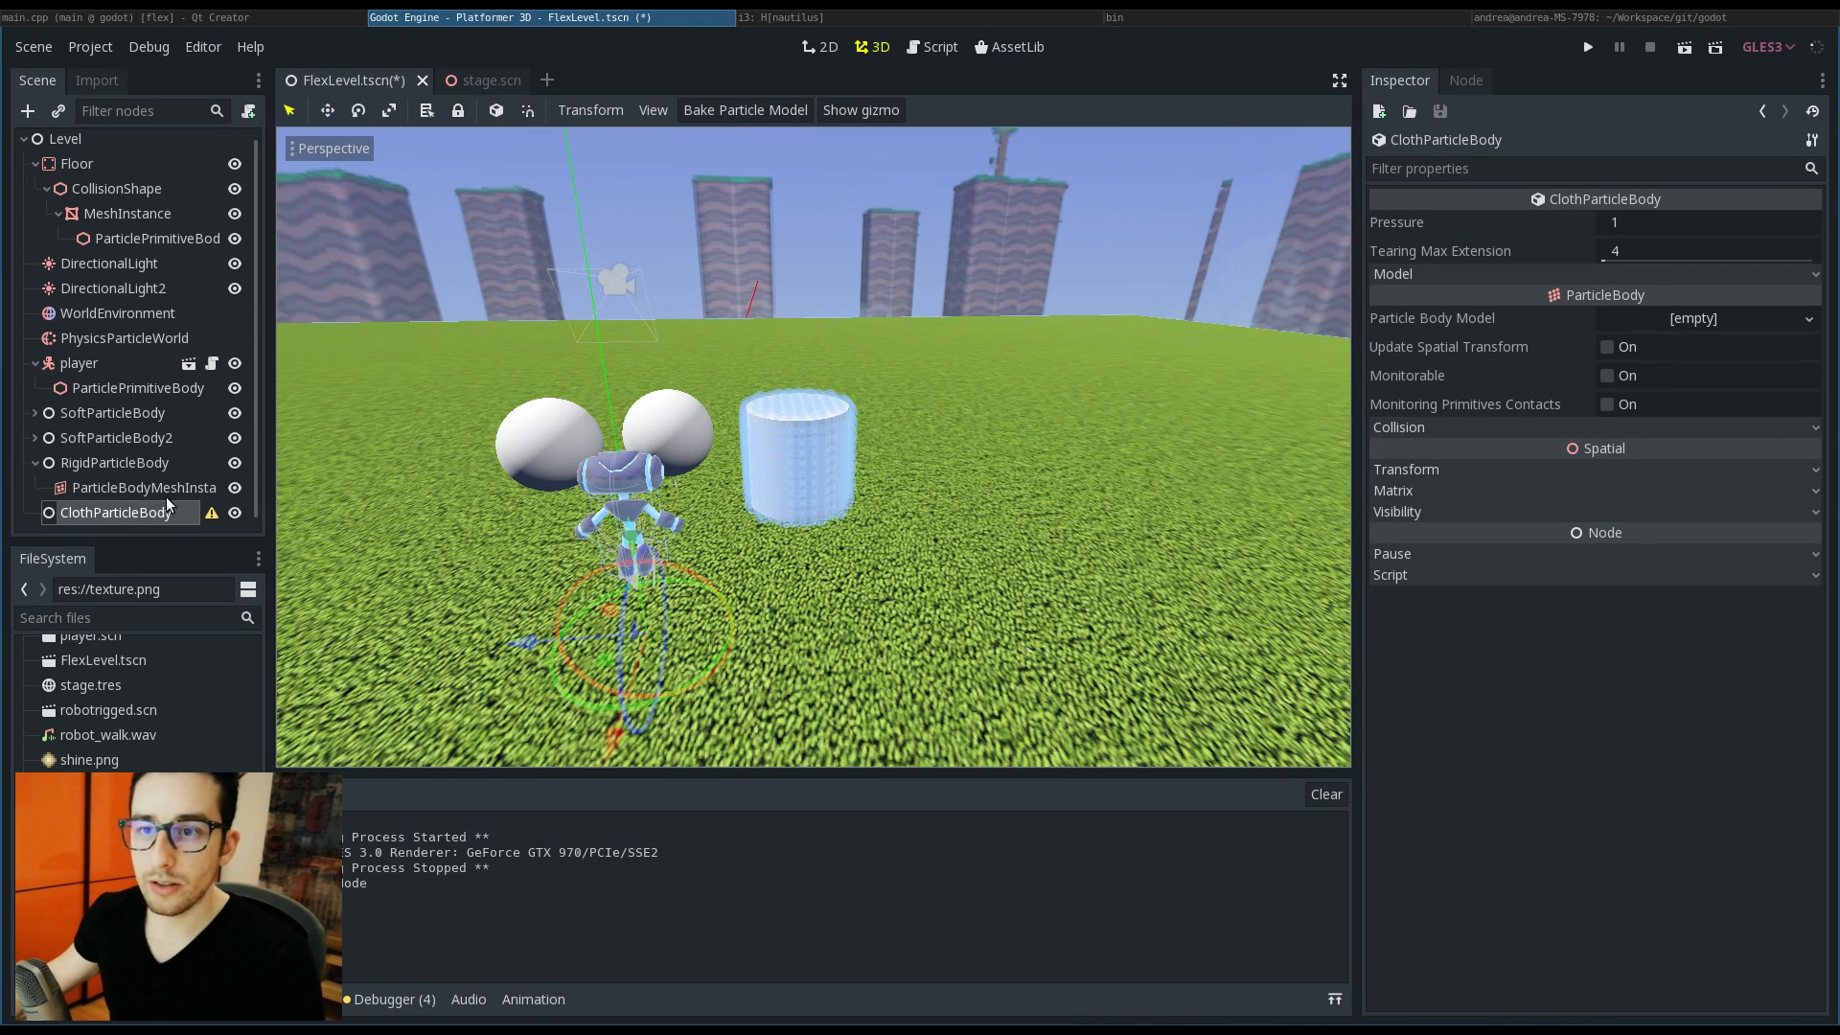
pyautogui.moveTo(154, 531)
pyautogui.write('mesh')
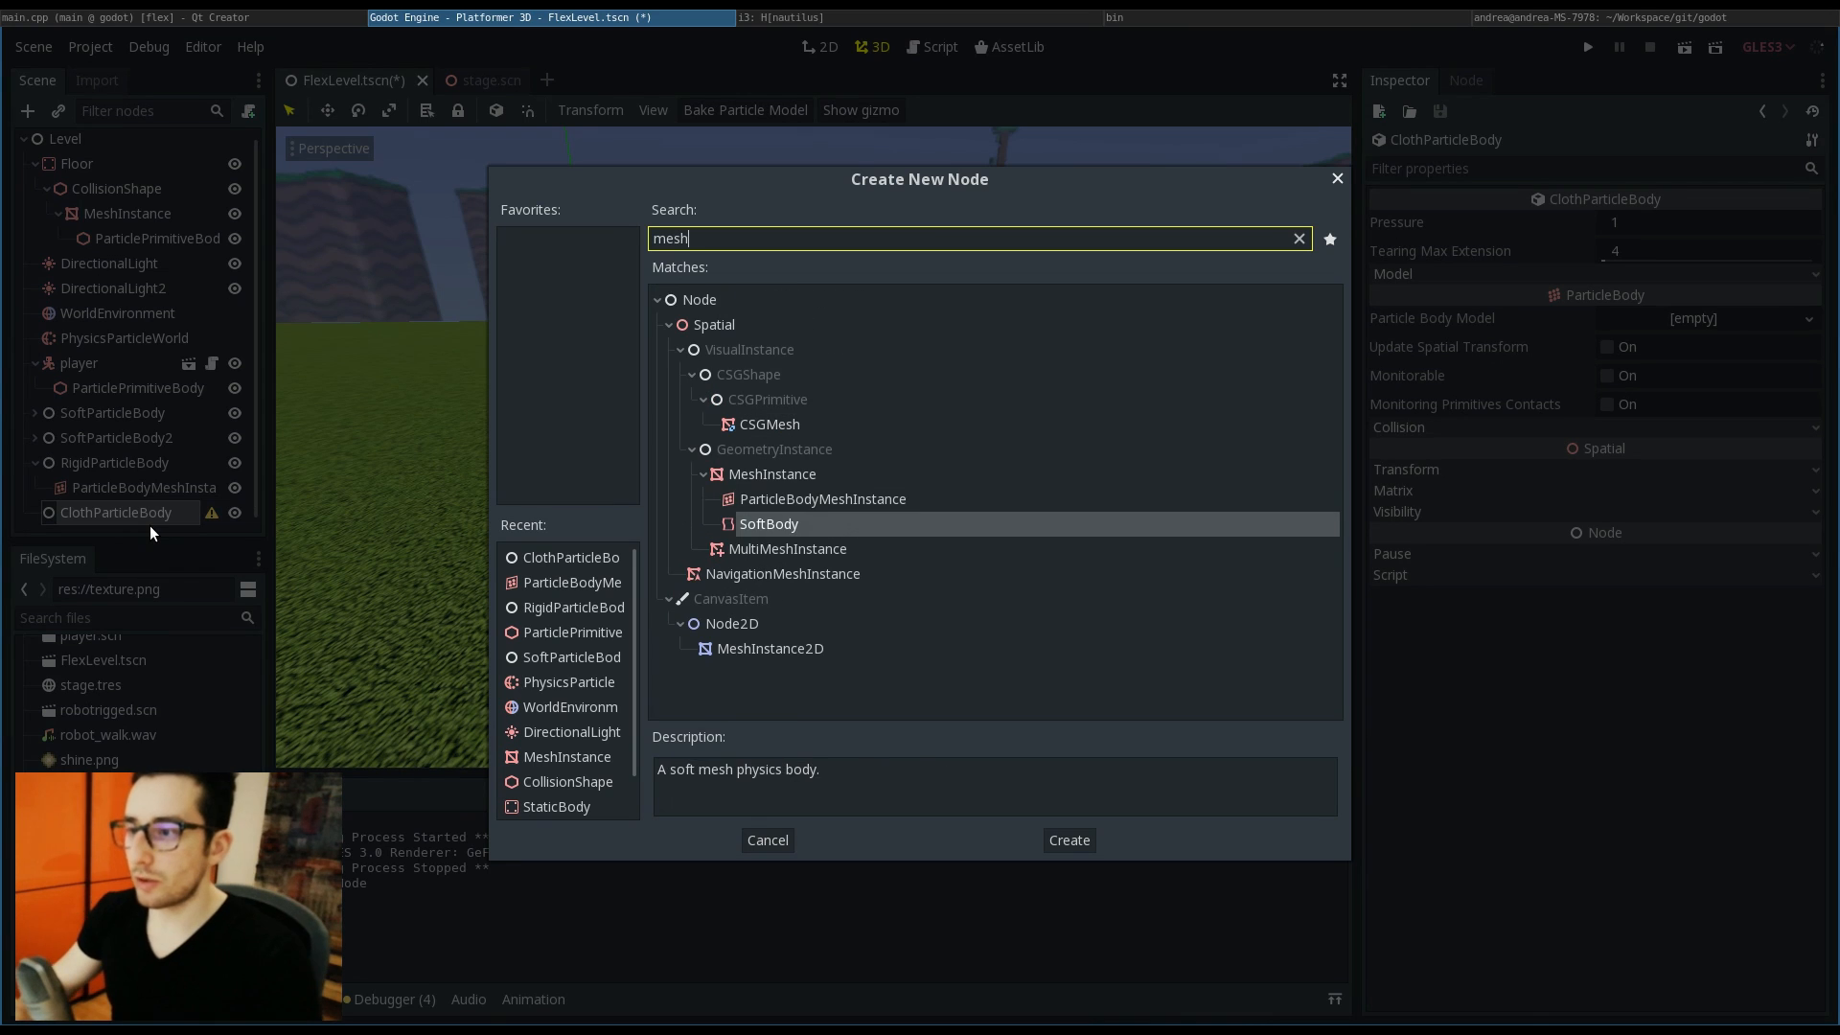
pyautogui.click(1067, 839)
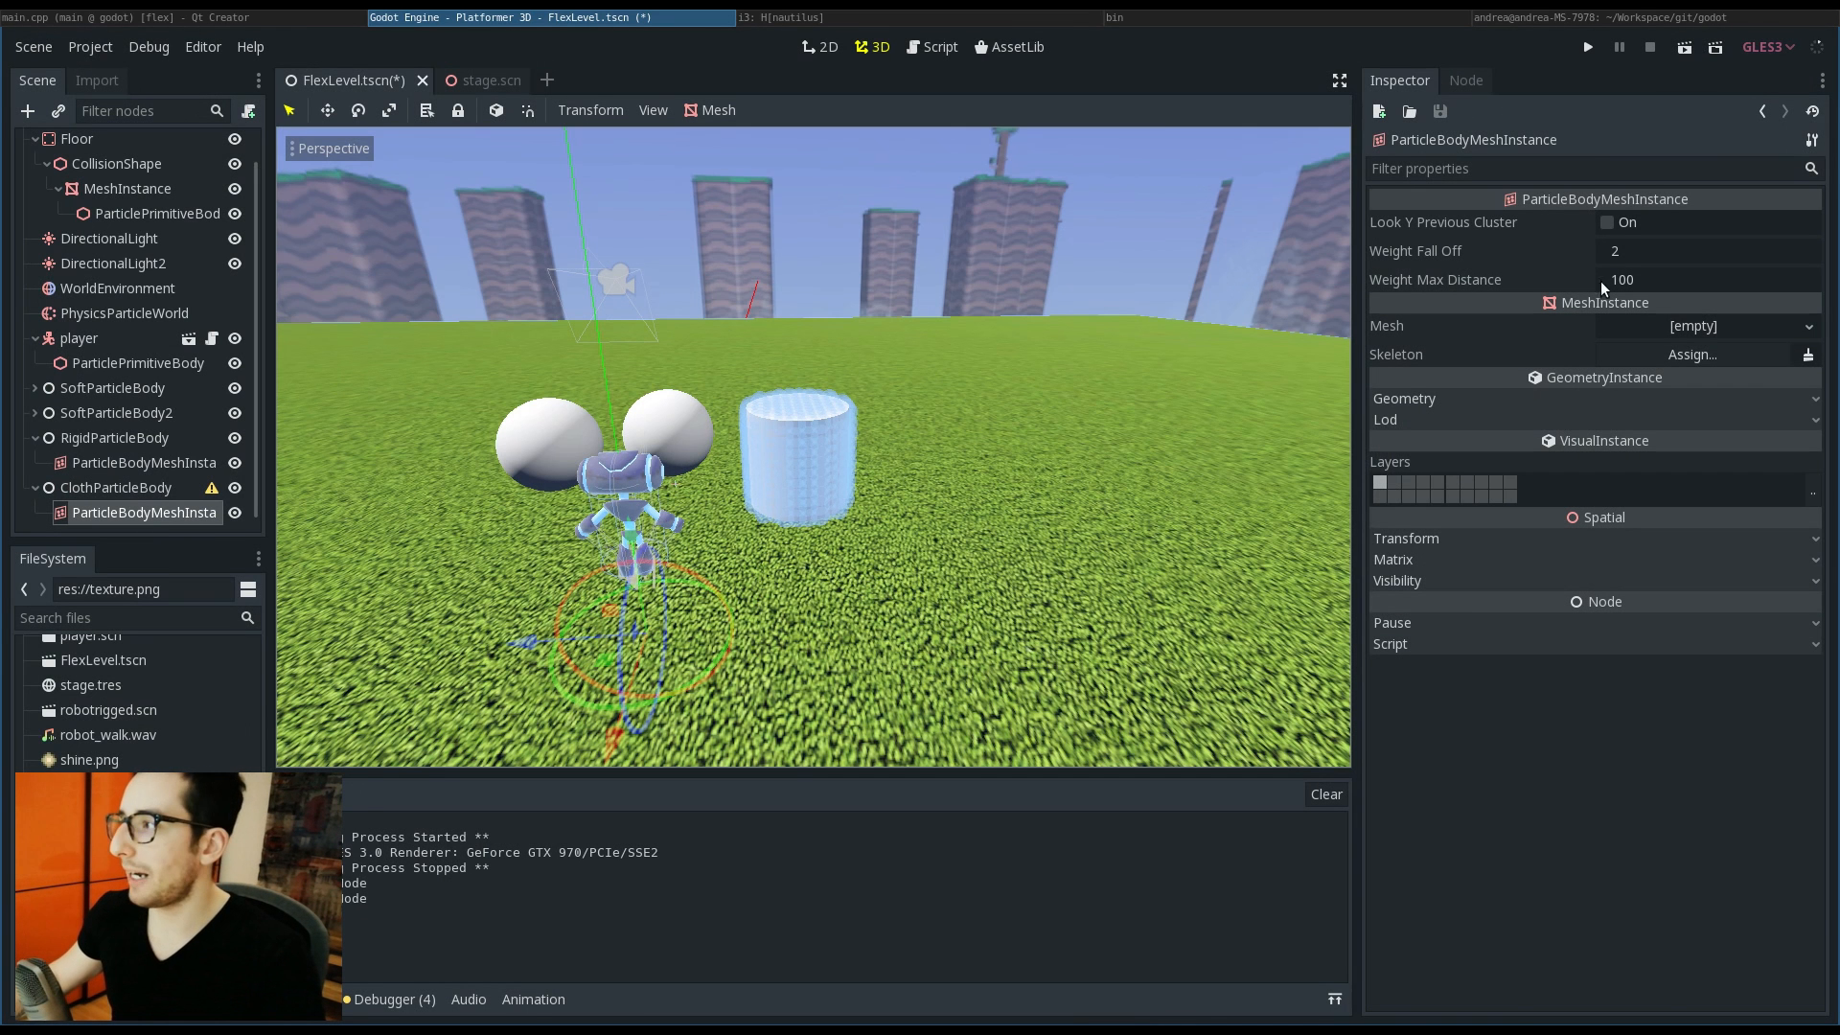
pyautogui.click(1807, 326)
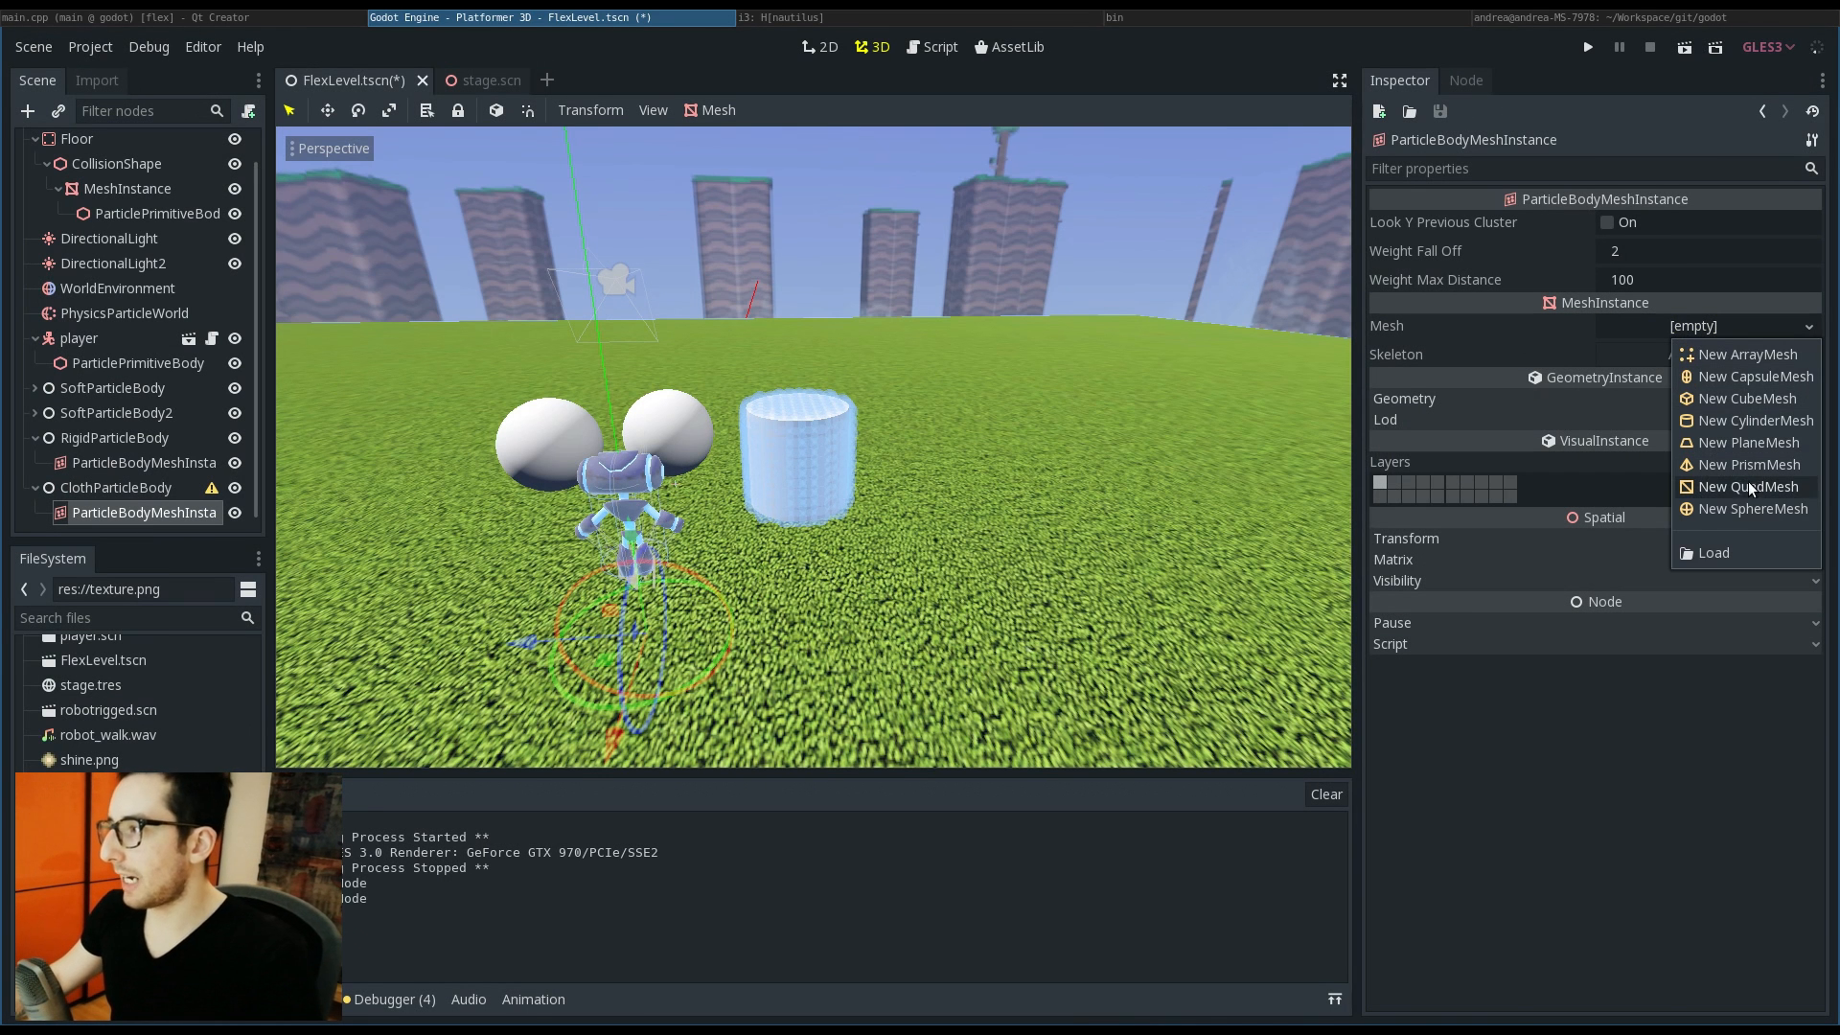
pyautogui.moveTo(1750, 443)
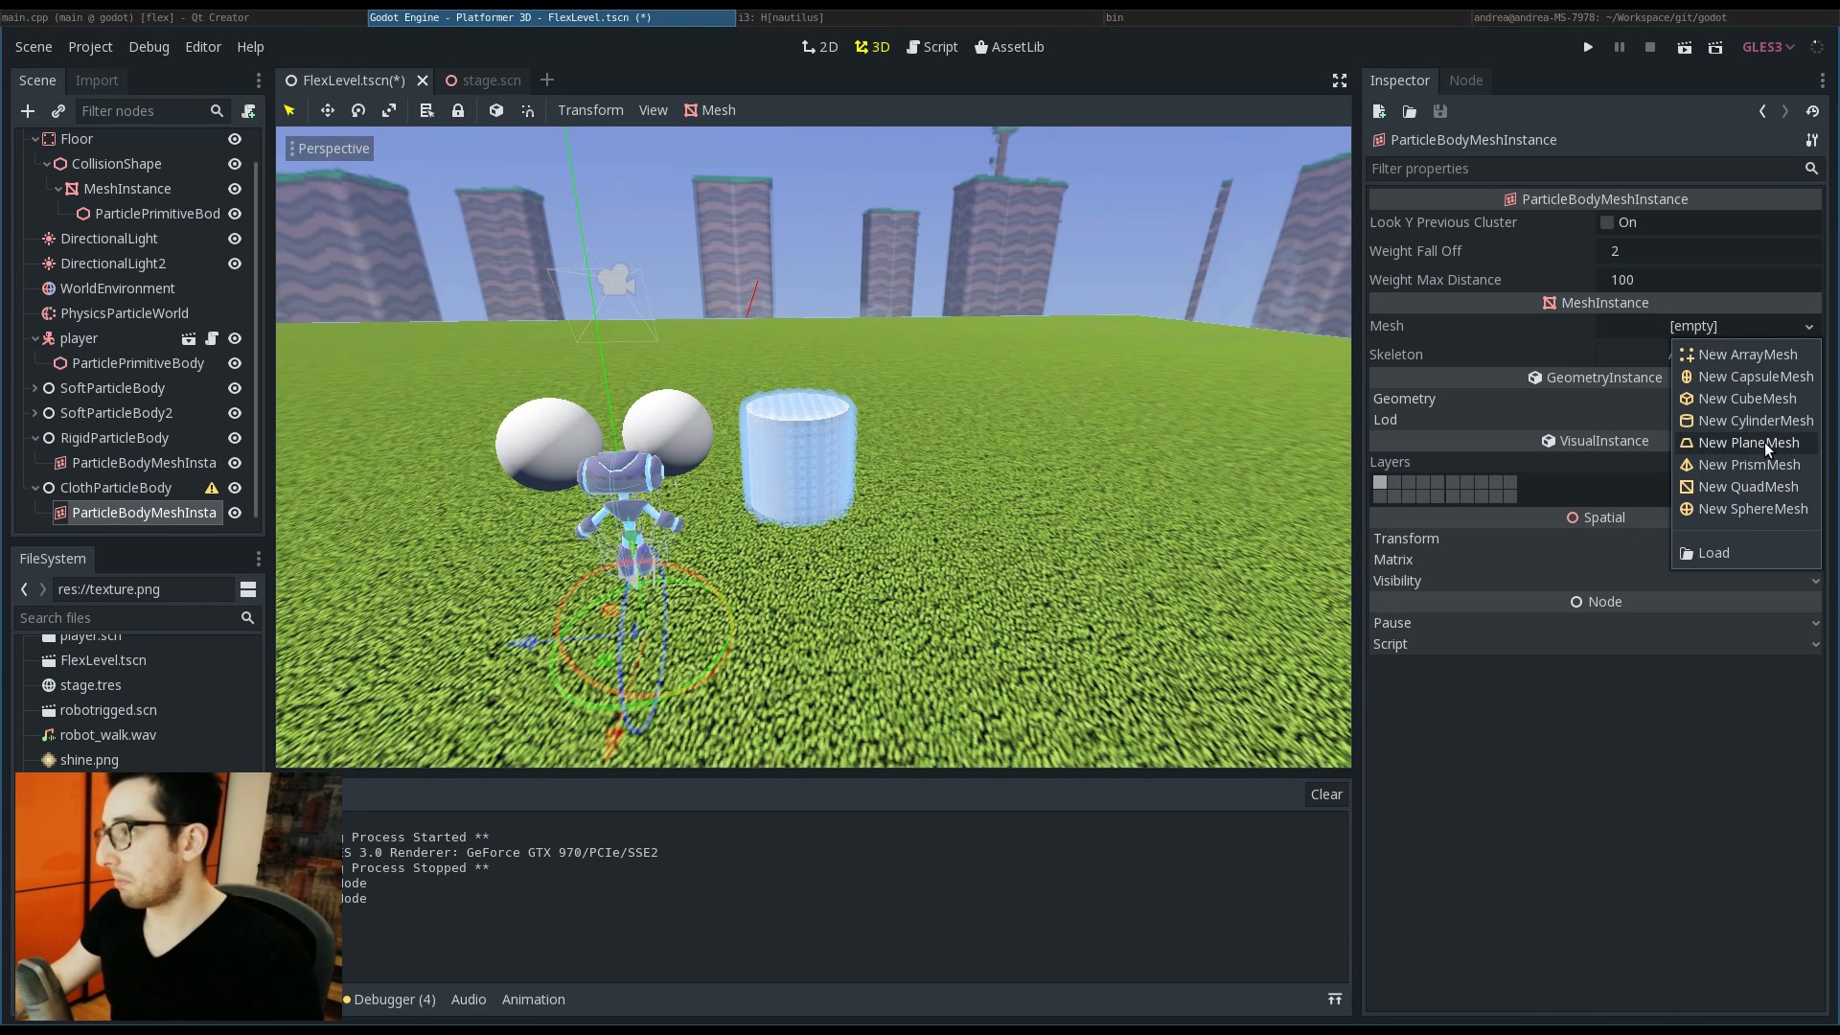
pyautogui.click(1750, 443)
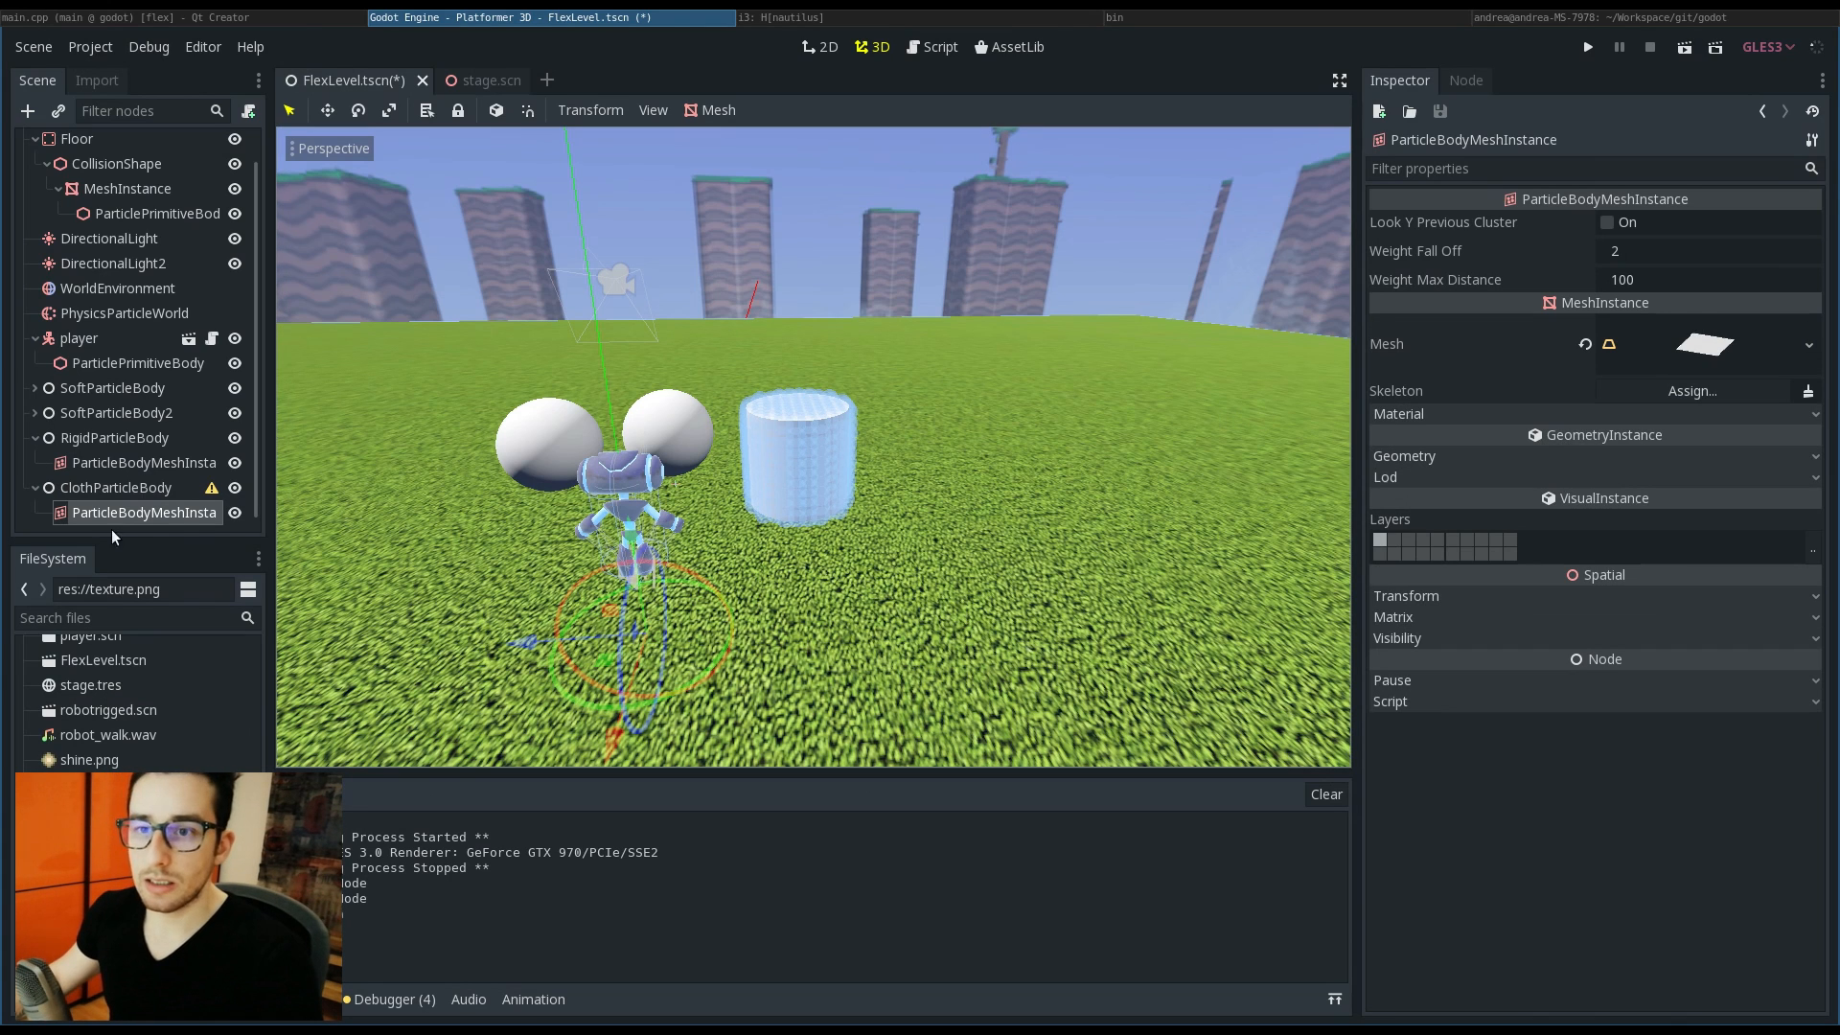
# Step: Set the PlaneMesh Subdivide Width and Depth to 10, then select the ClothParticleBody
pyautogui.click(115, 487)
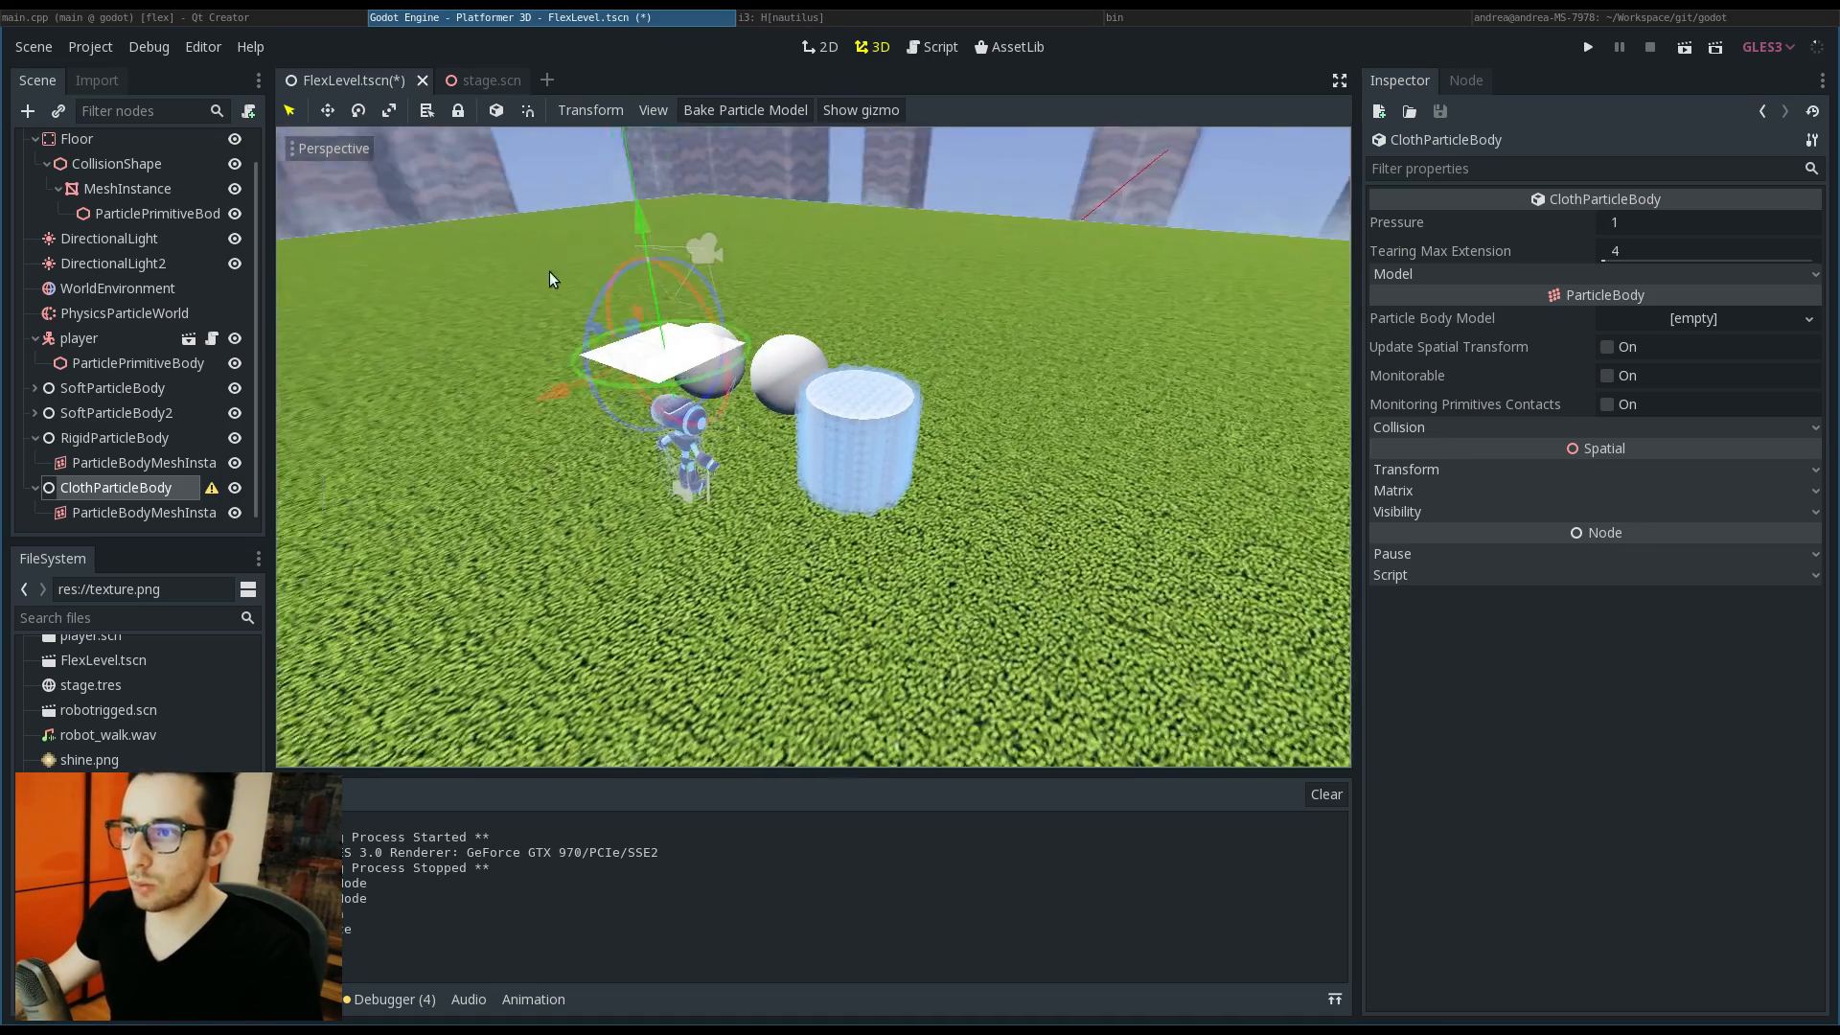
pyautogui.click(143, 514)
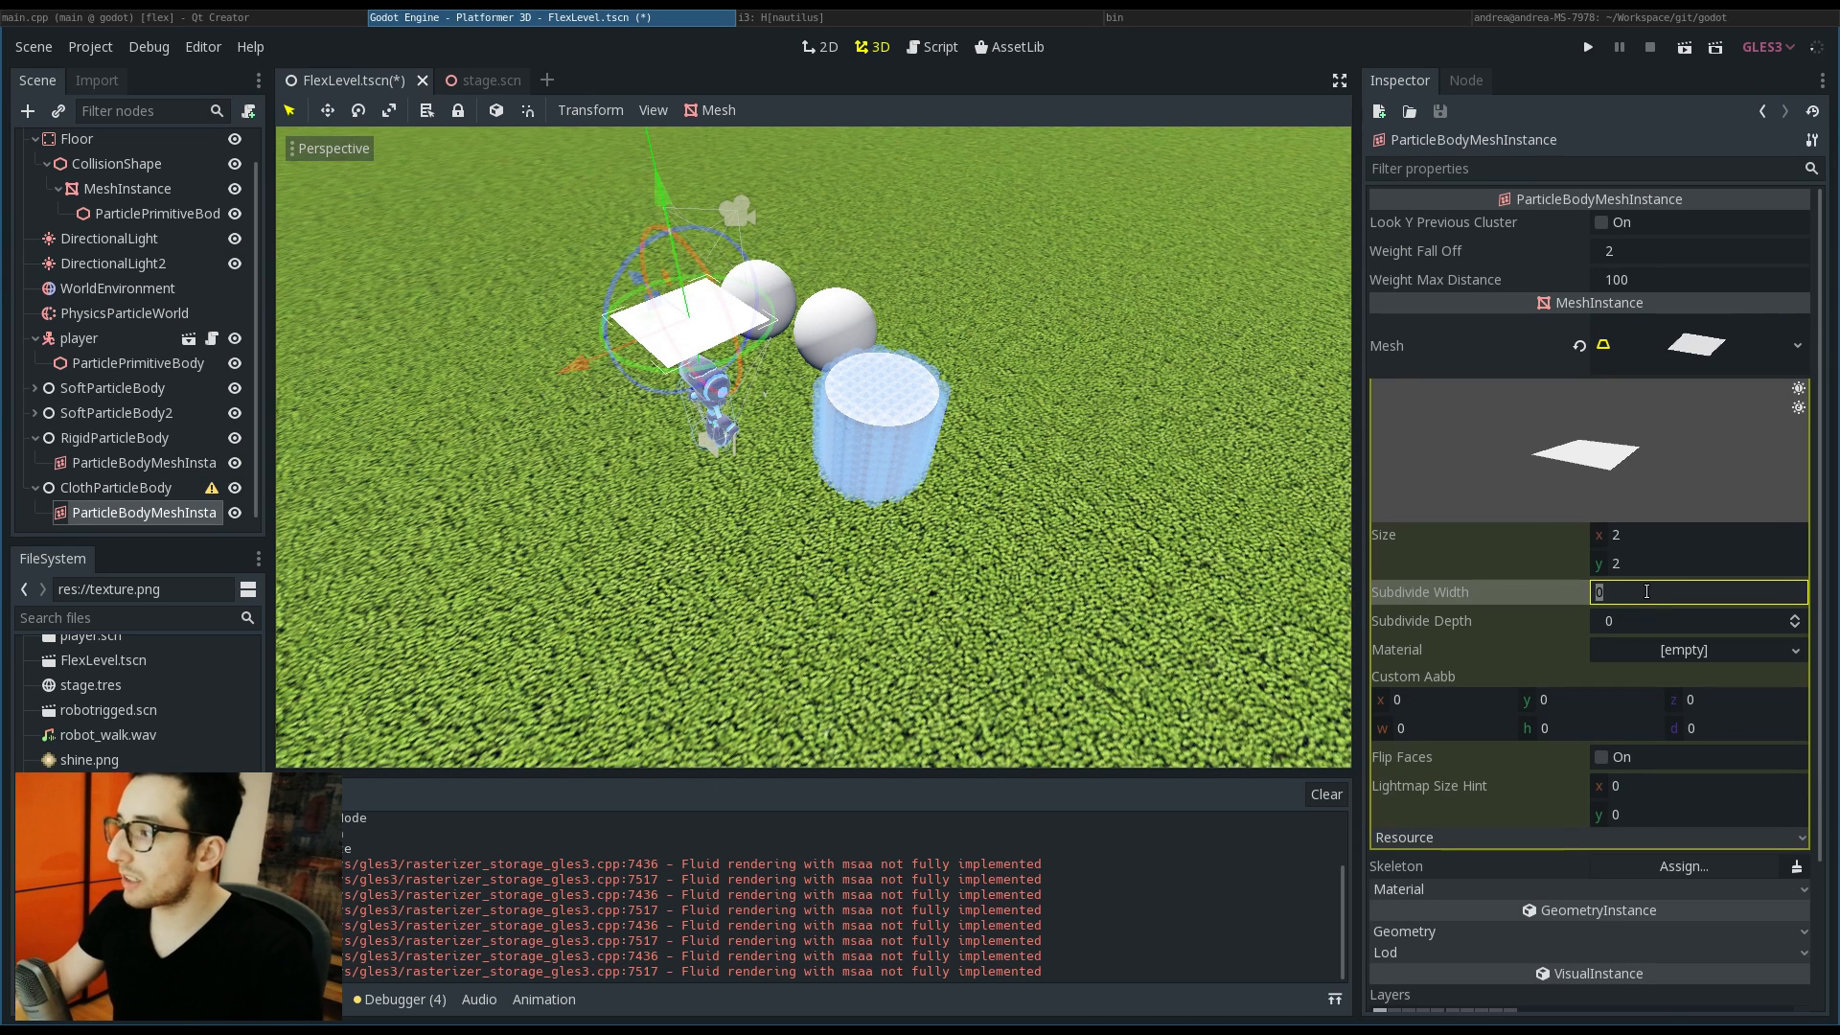
pyautogui.write('1')
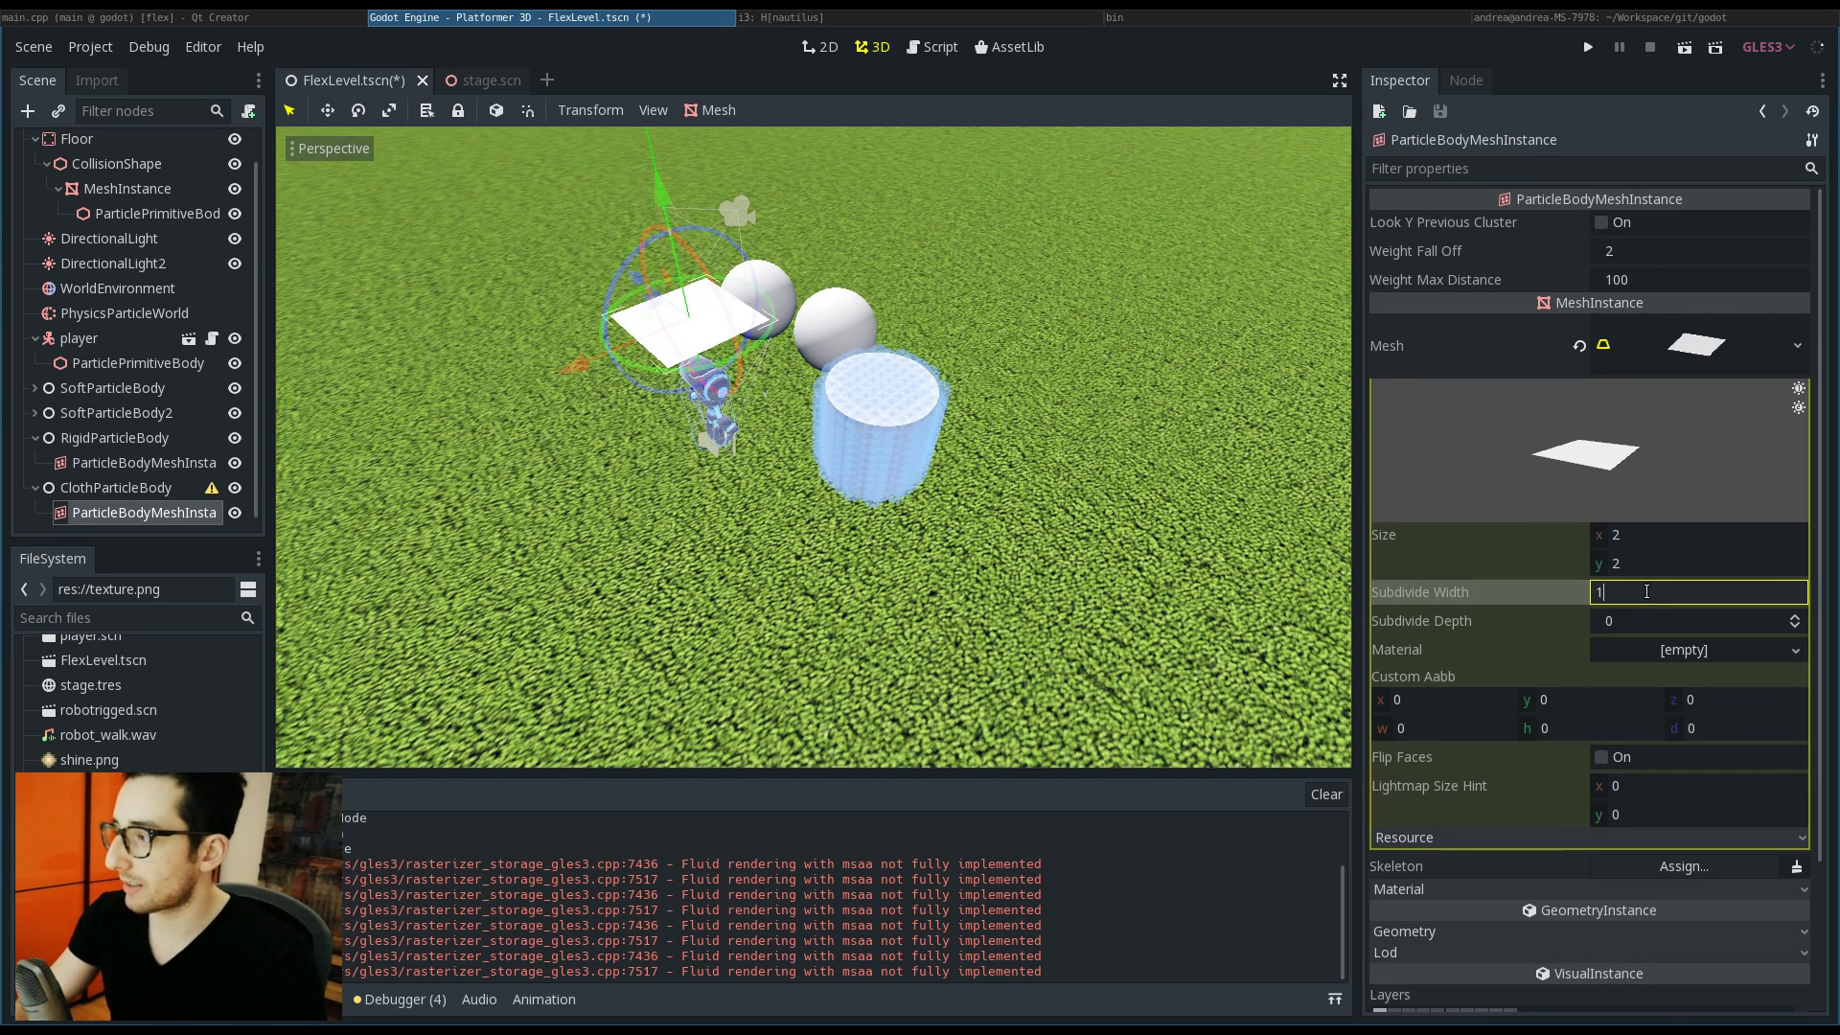
pyautogui.write('0')
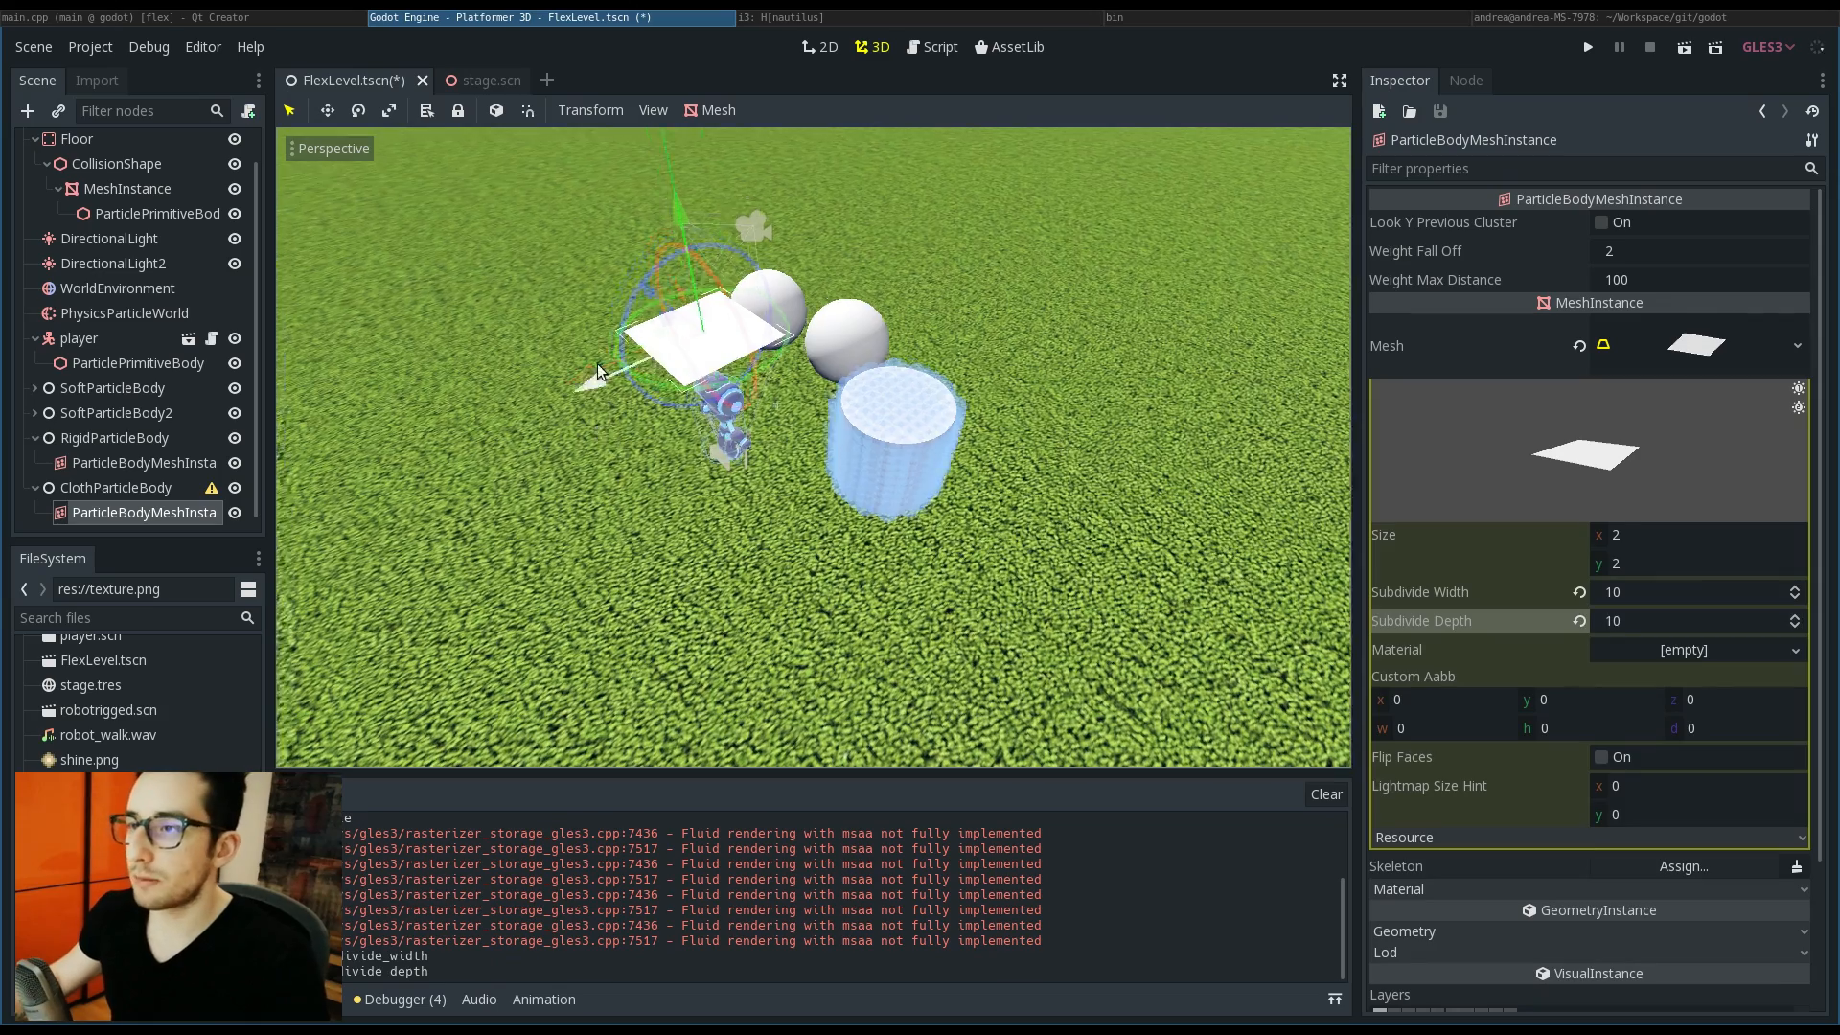
pyautogui.click(117, 487)
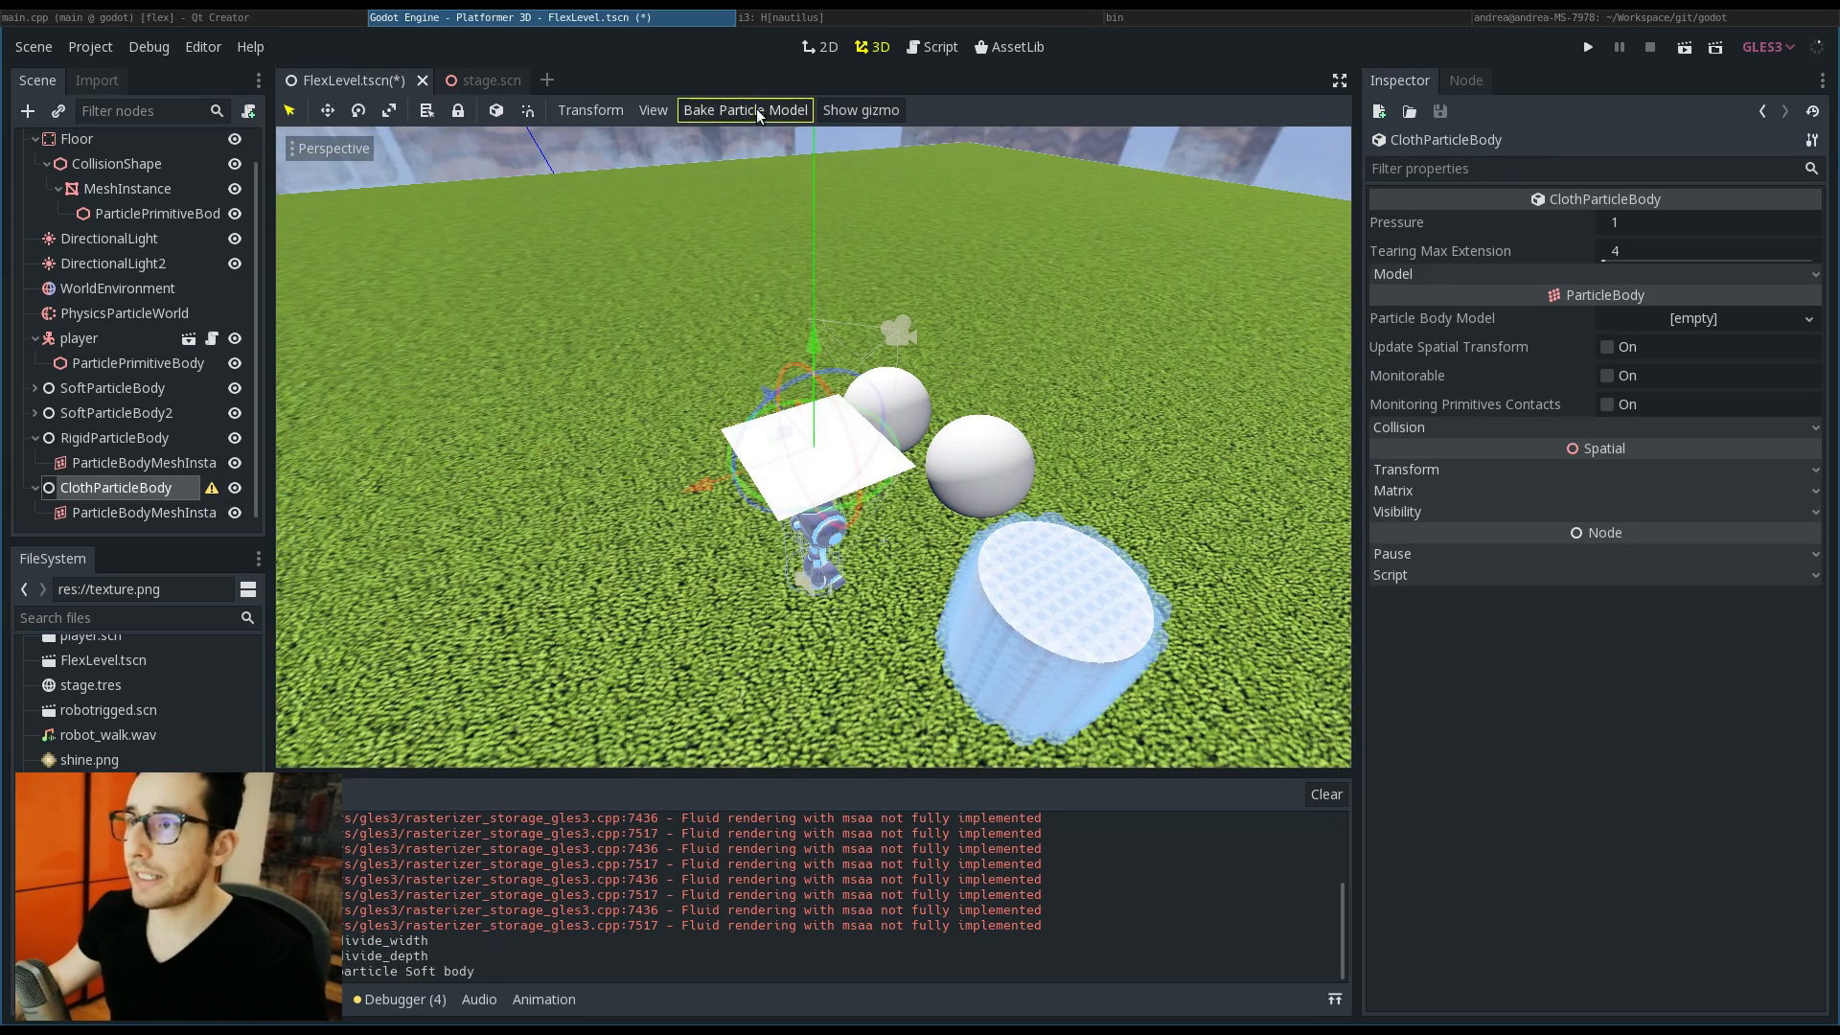
# Step: Bake the cloth's particle model and give its plane a blue SpatialMaterial albedo
pyautogui.click(861, 109)
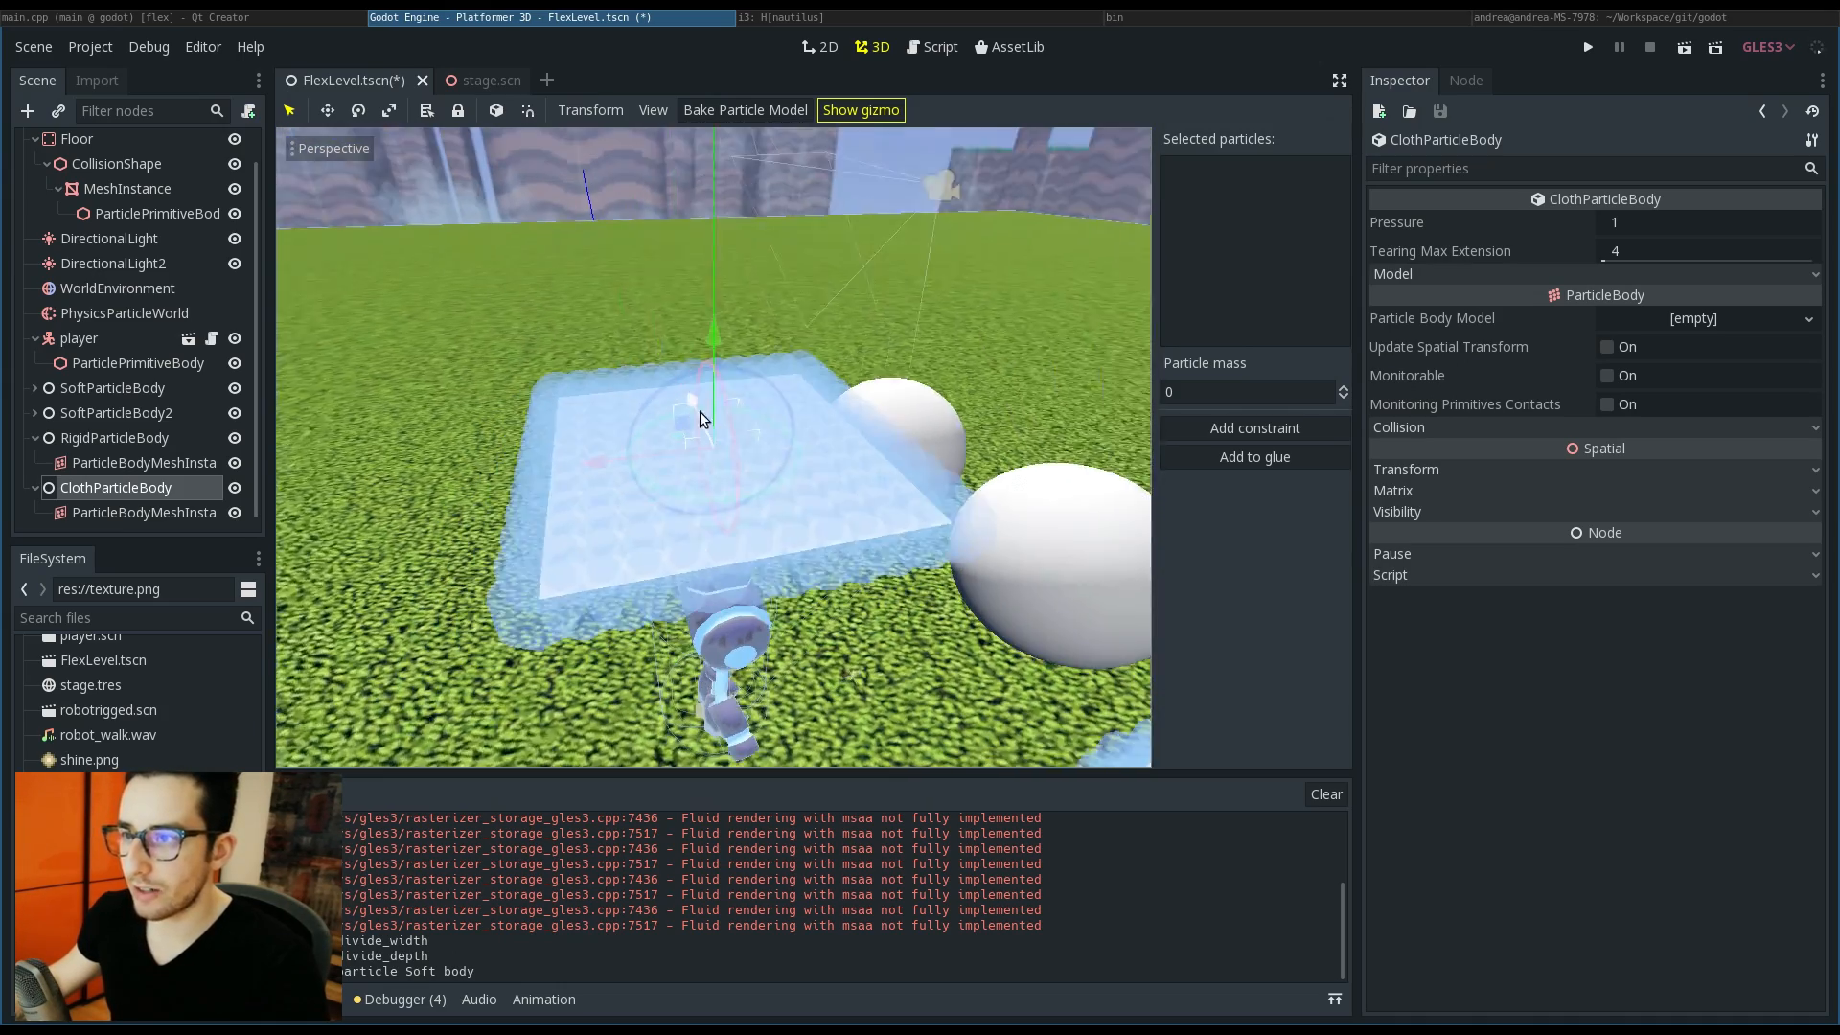
pyautogui.click(1588, 46)
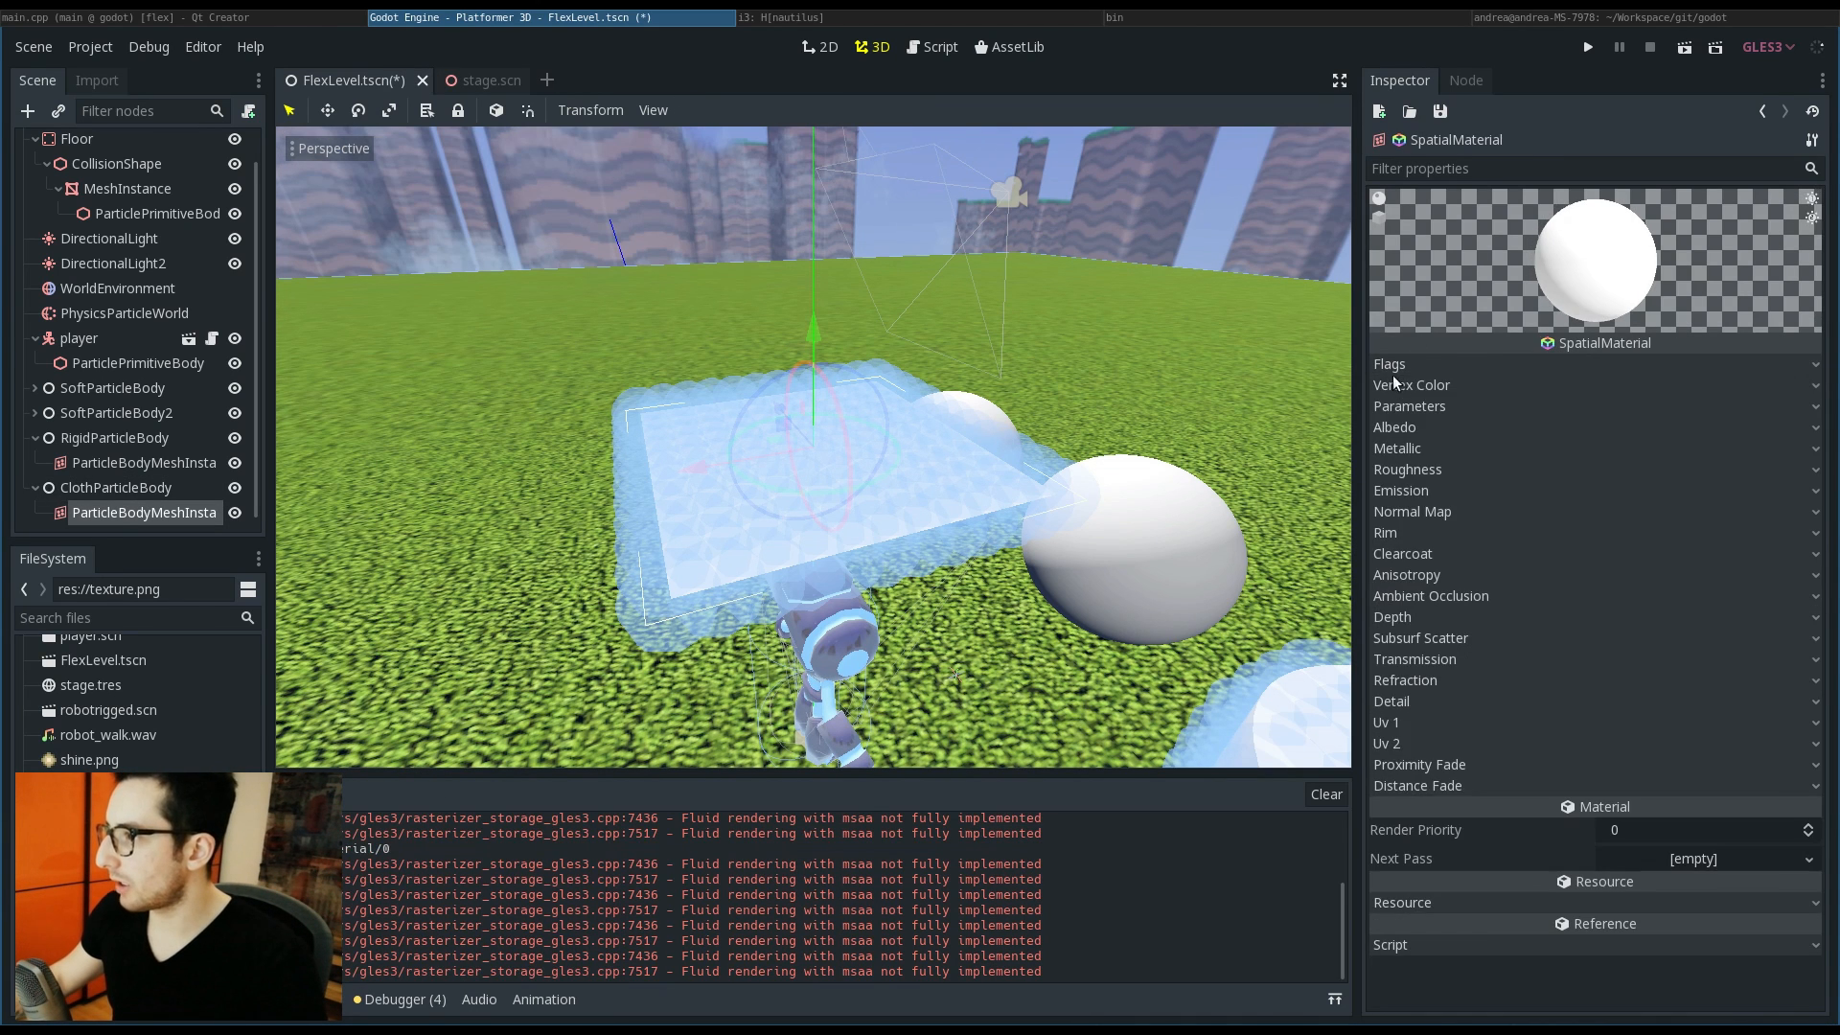
pyautogui.click(1391, 364)
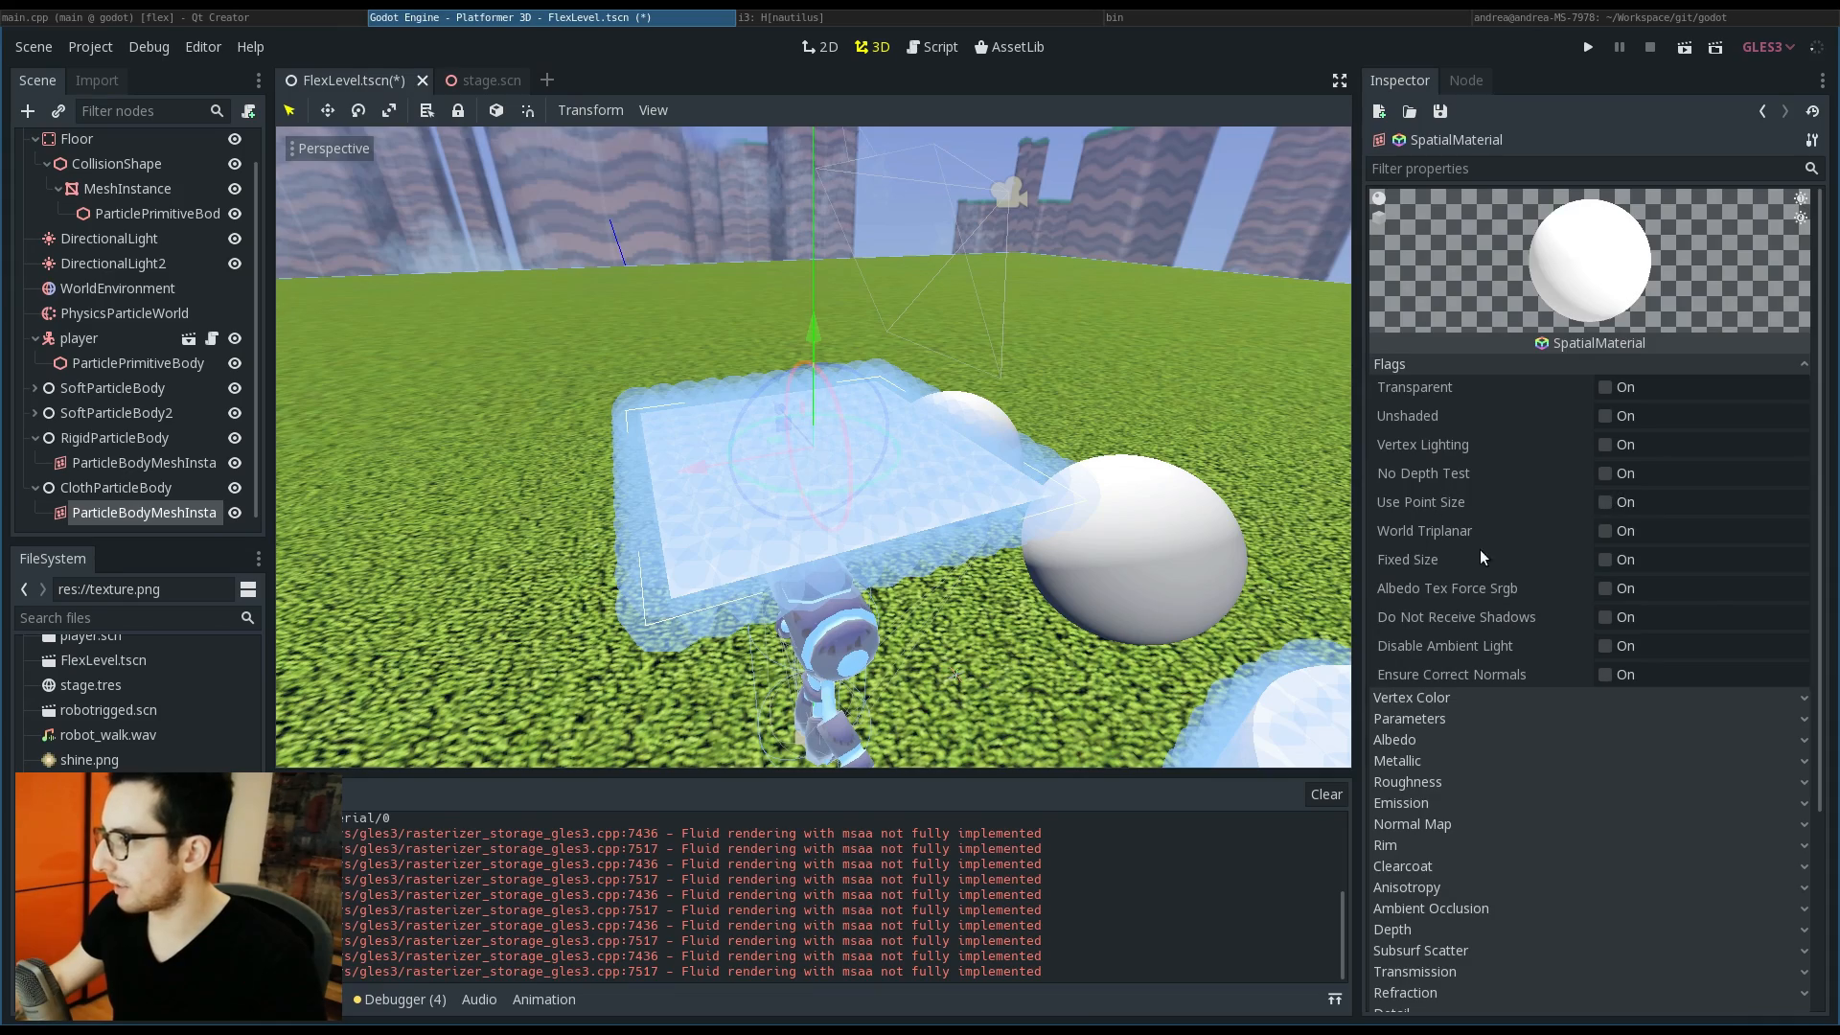
pyautogui.click(115, 493)
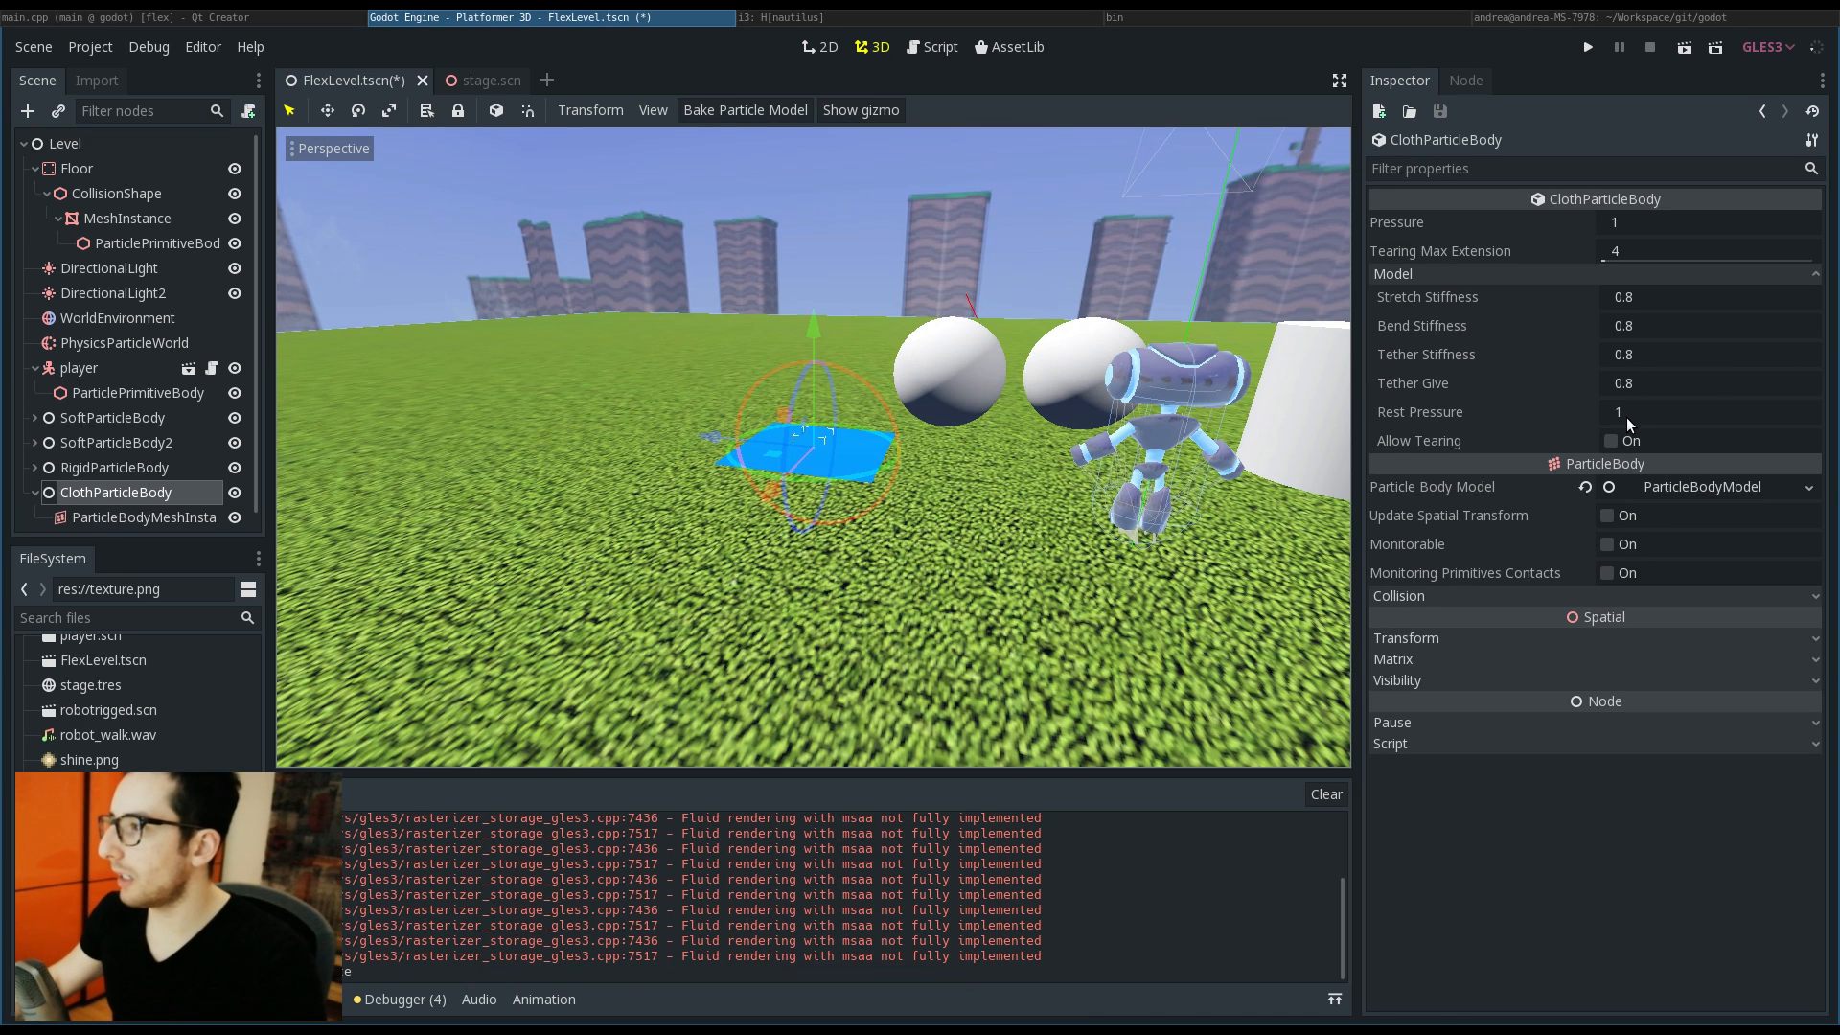
# Step: Set the ClothParticleBody's Rest Pressure to 0
pyautogui.click(1702, 410)
pyautogui.write('0')
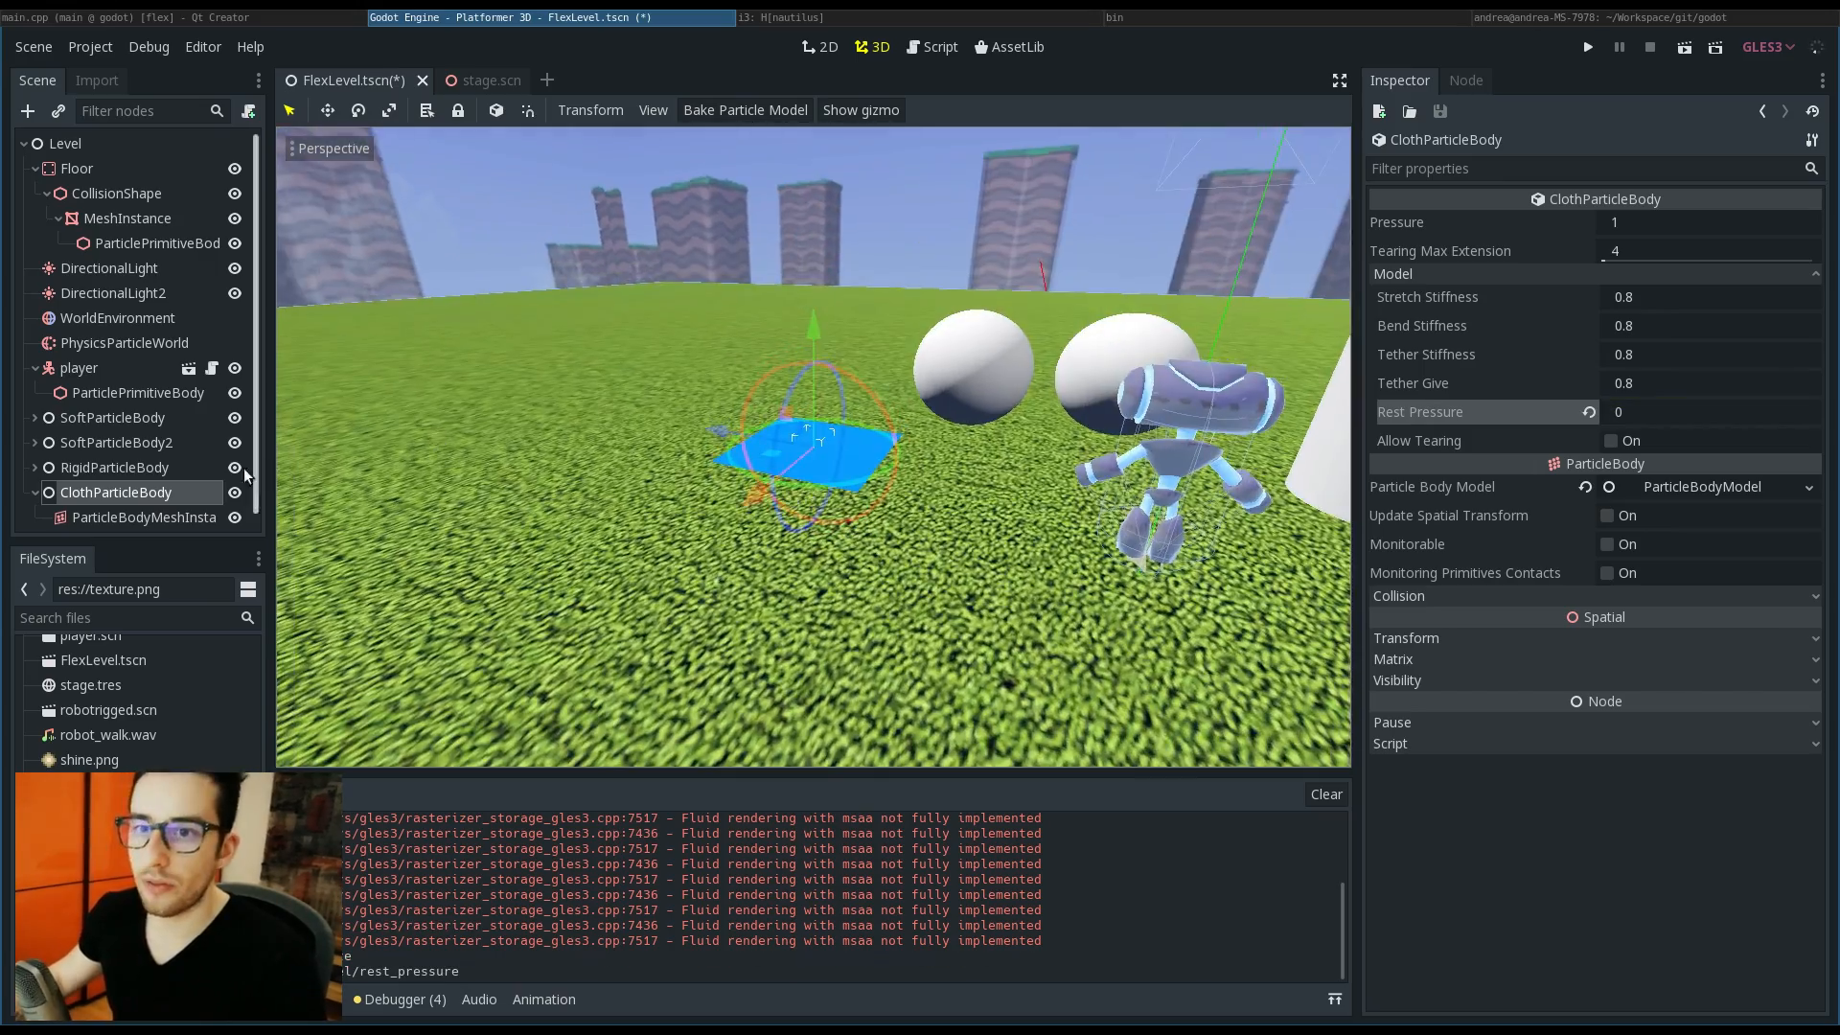
pyautogui.click(1587, 46)
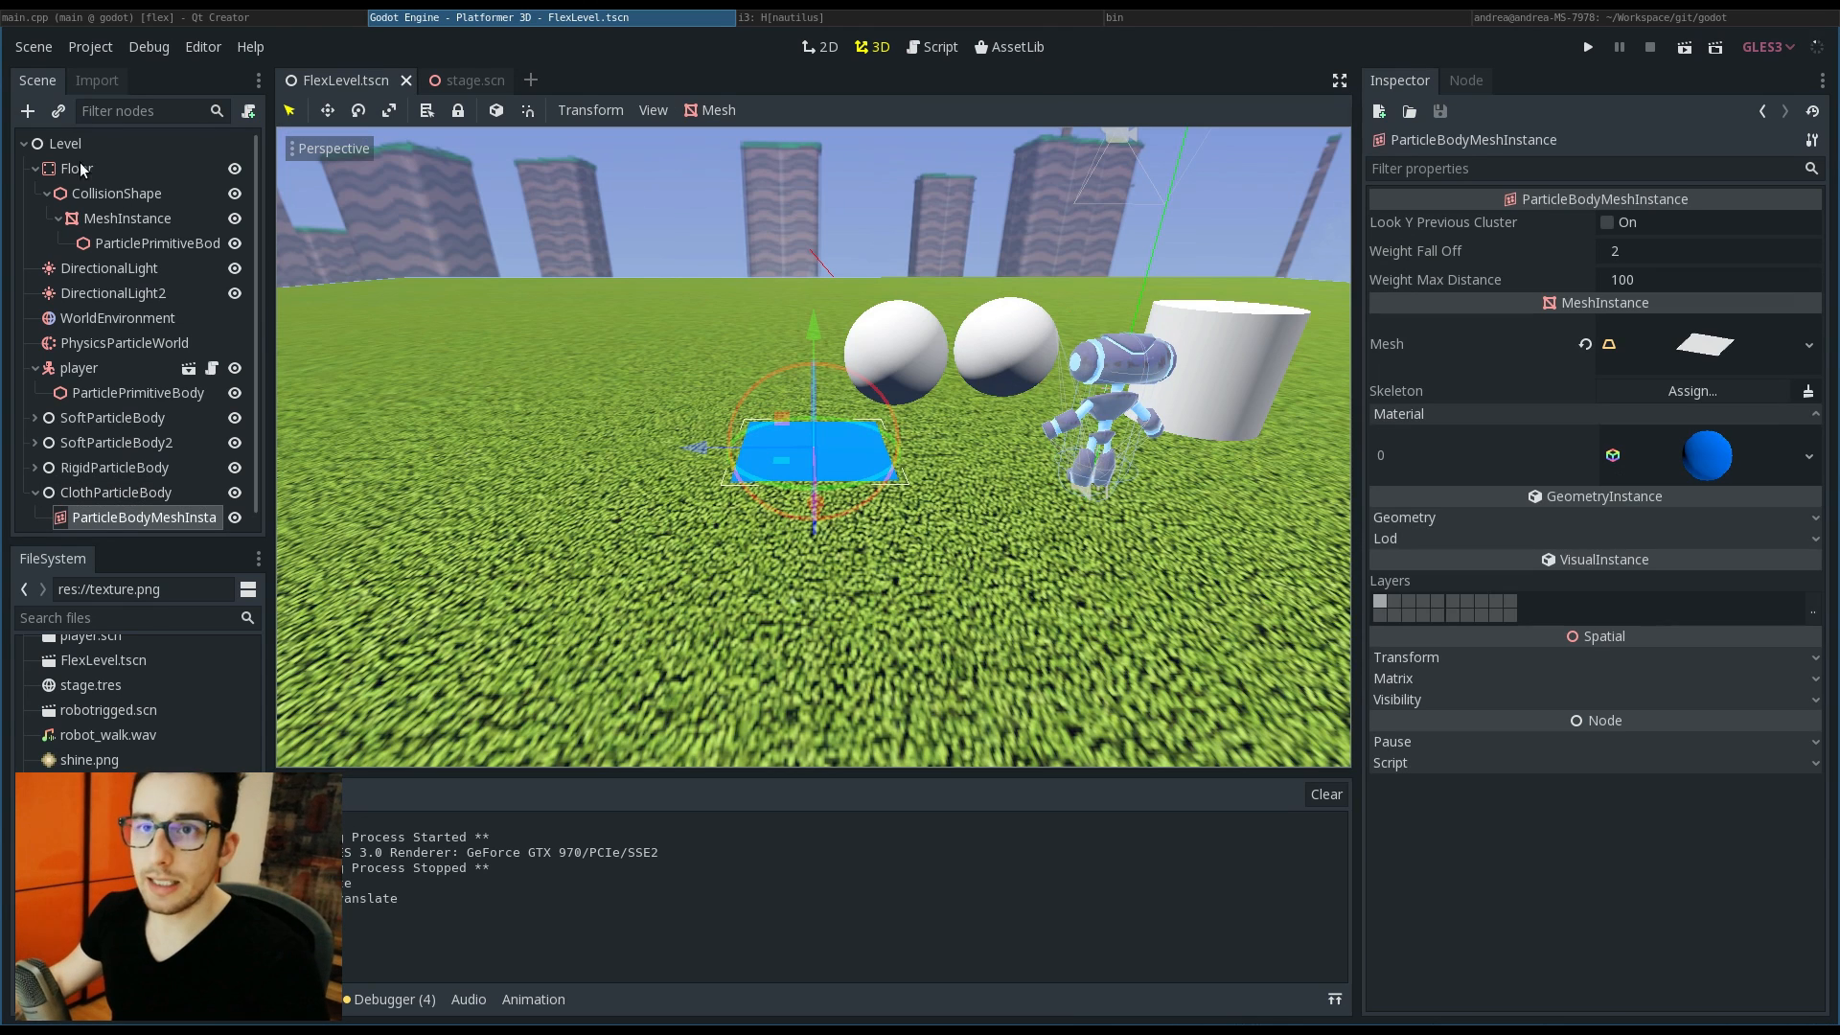
# Step: Add a ClothParticleBody under Level with a subdivided CubeMesh instance and save the scene
pyautogui.rightClick(64, 142)
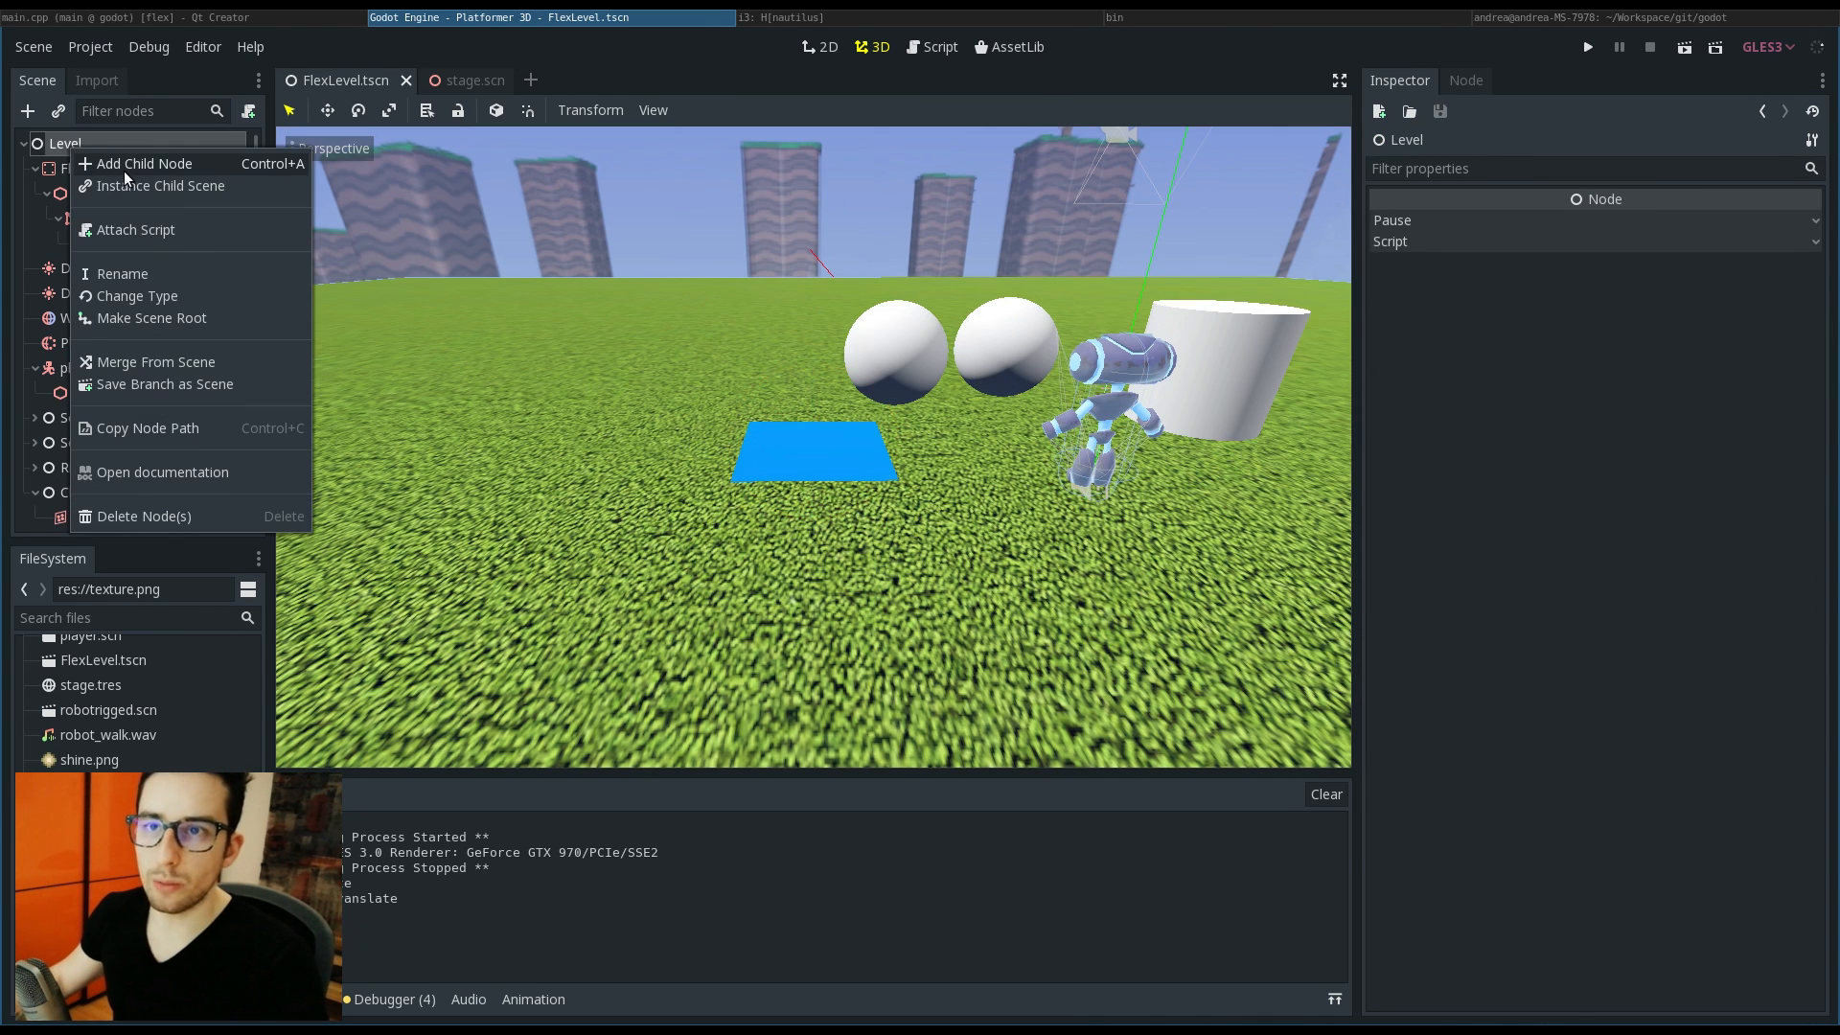
pyautogui.click(144, 163)
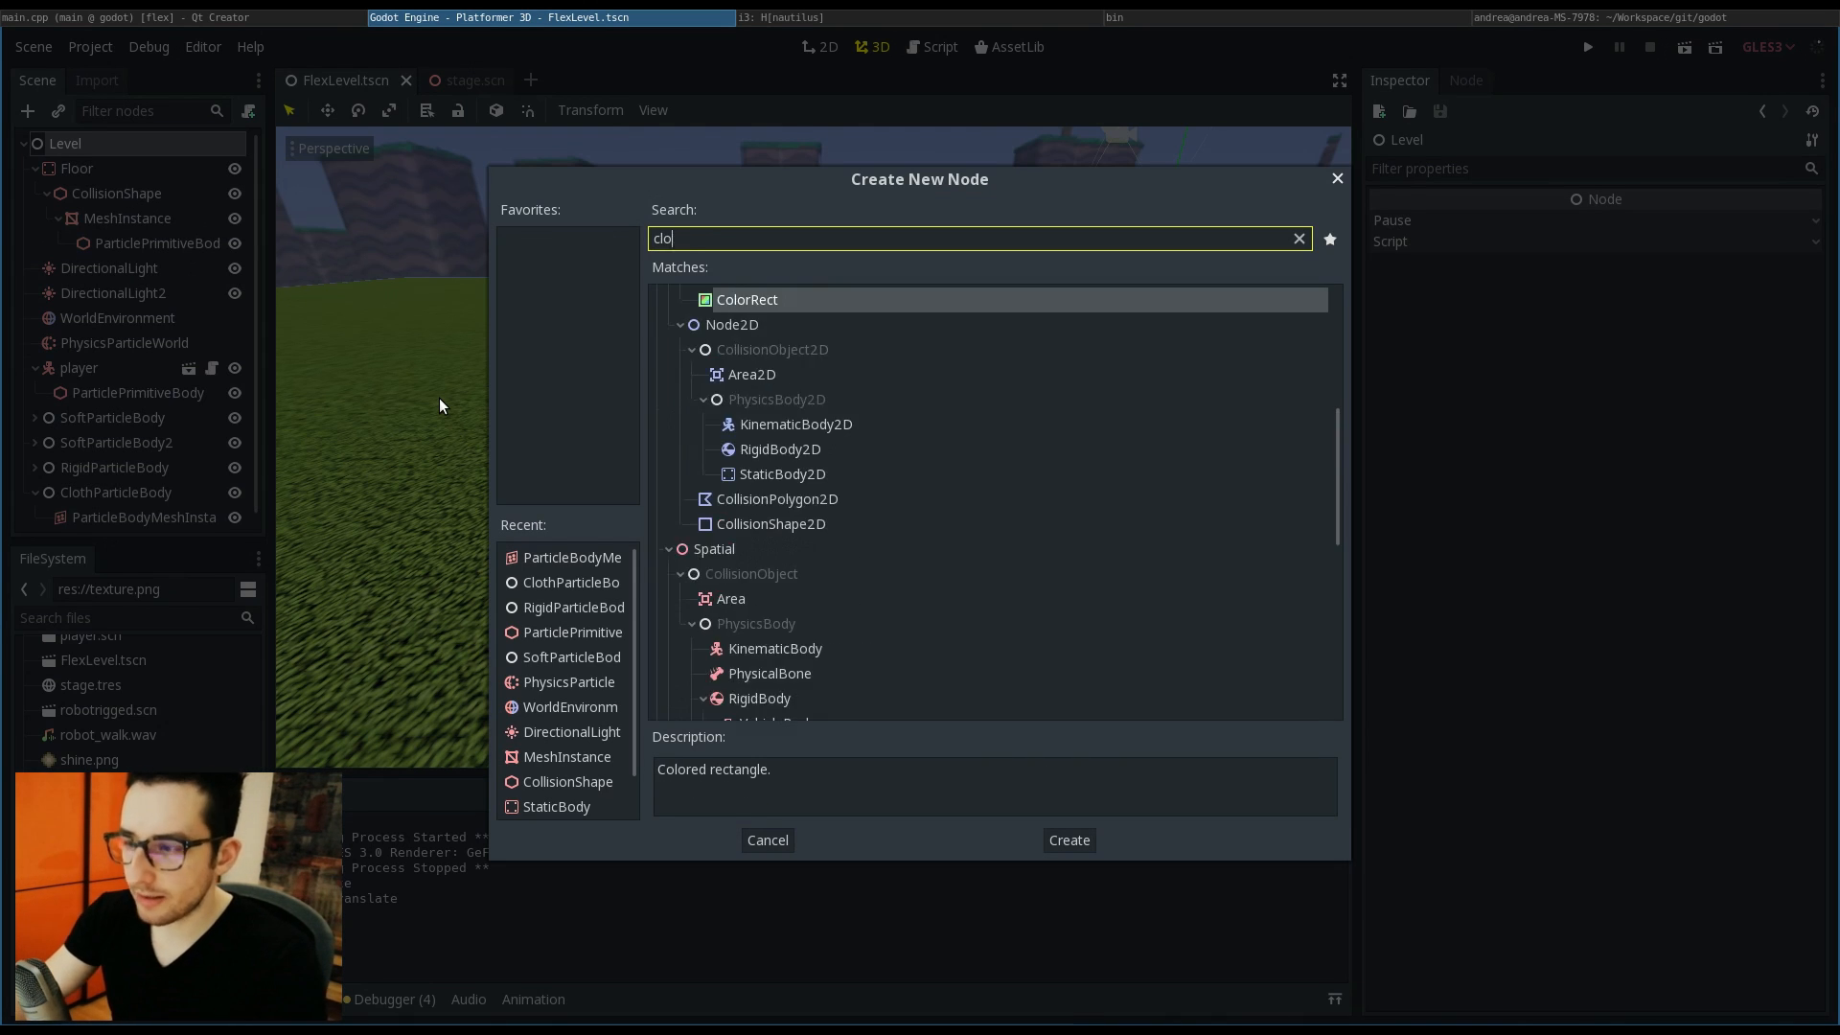
pyautogui.click(1067, 840)
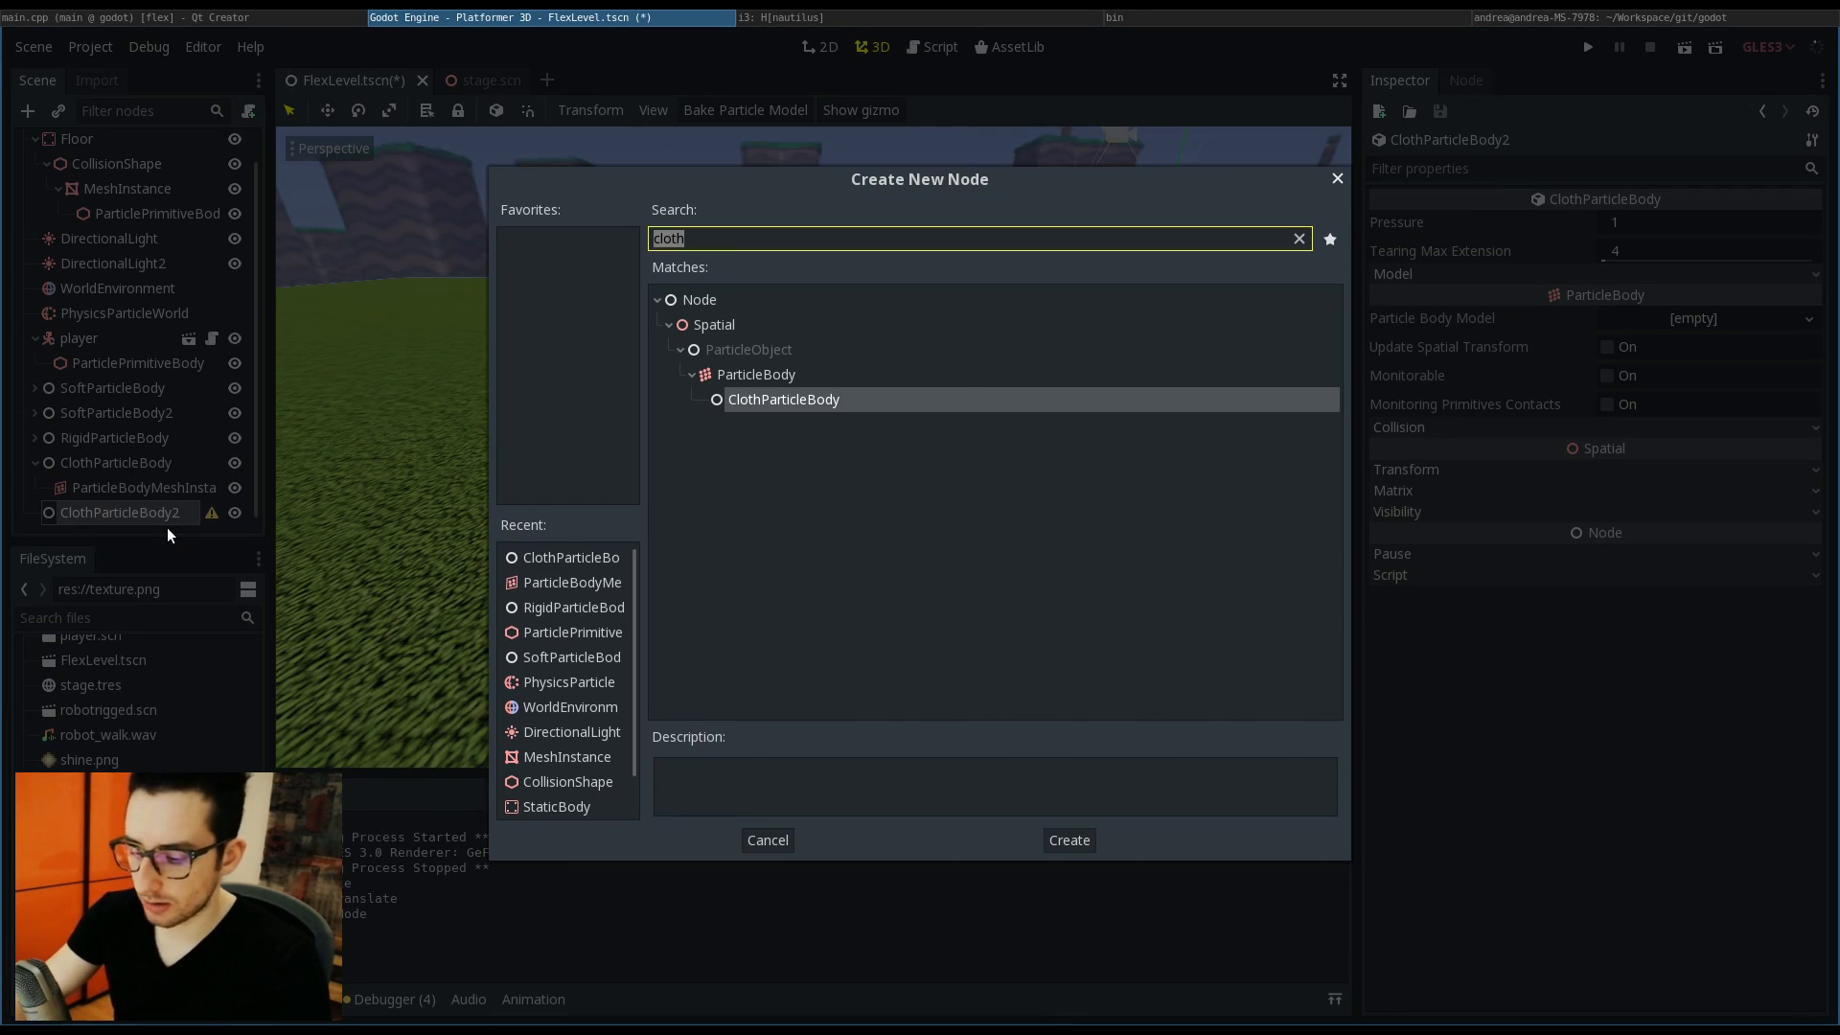
pyautogui.click(1068, 840)
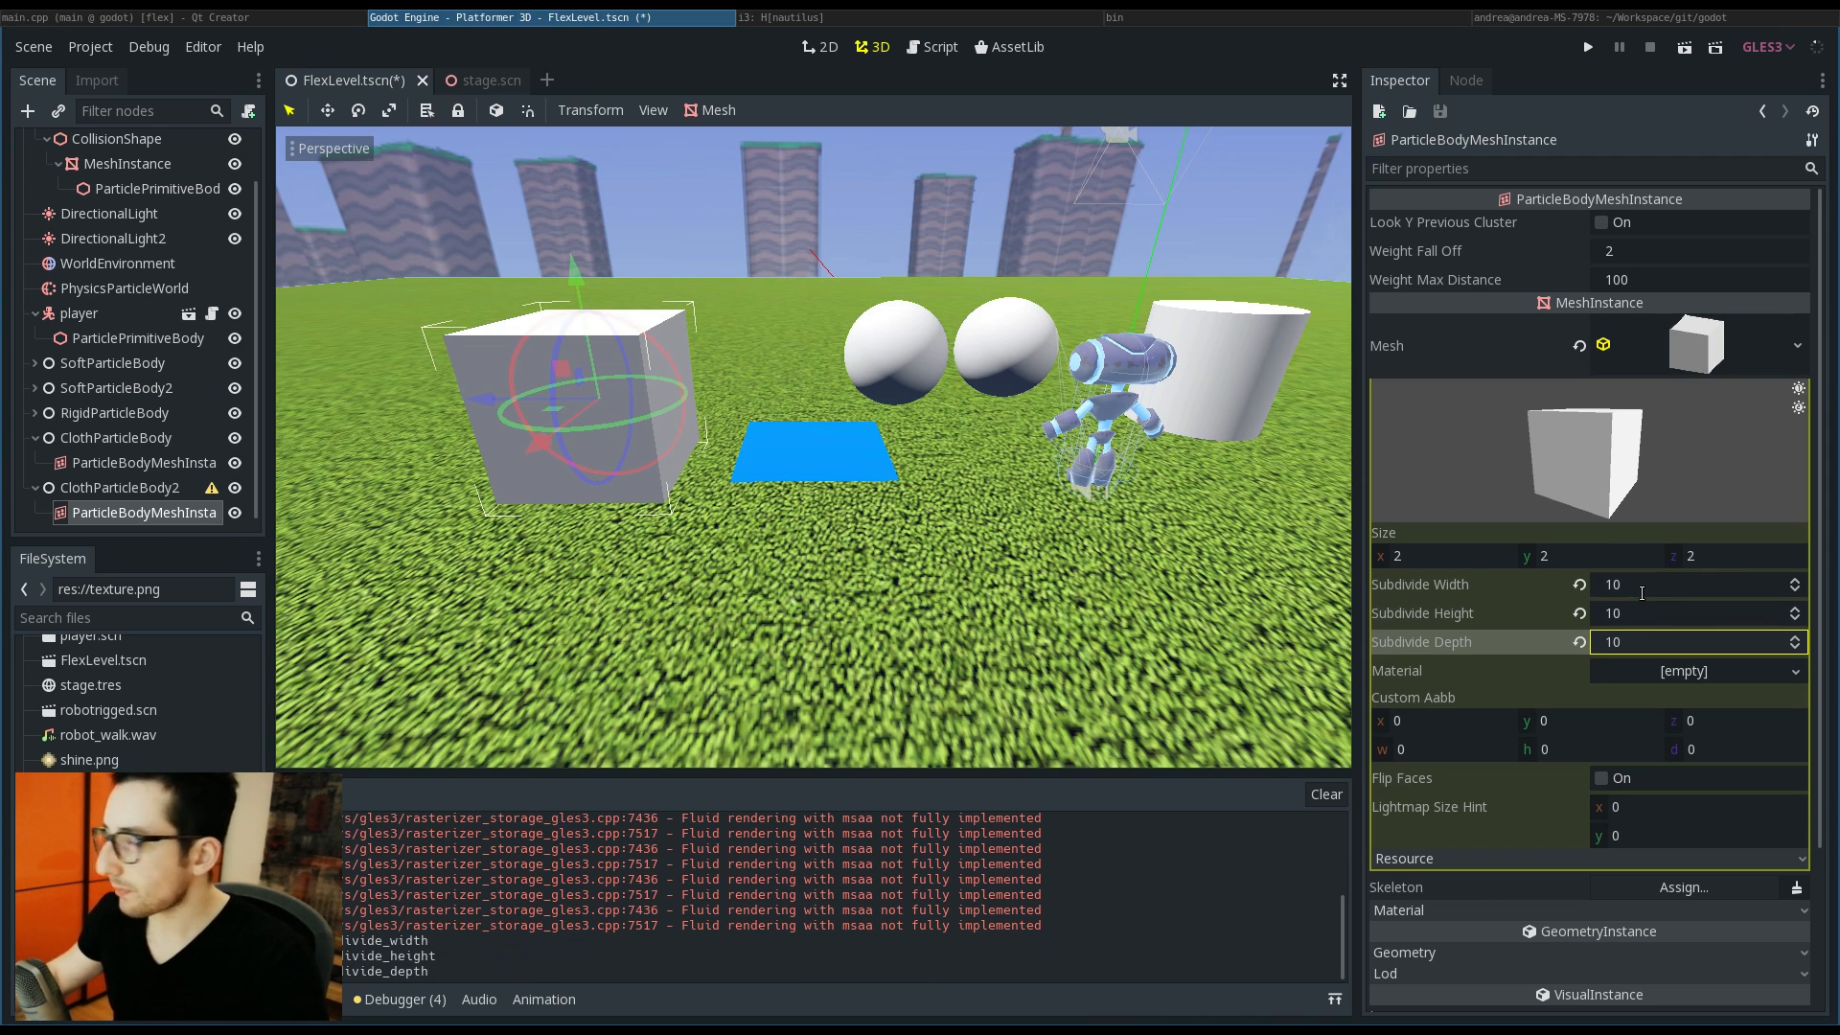
pyautogui.click(118, 487)
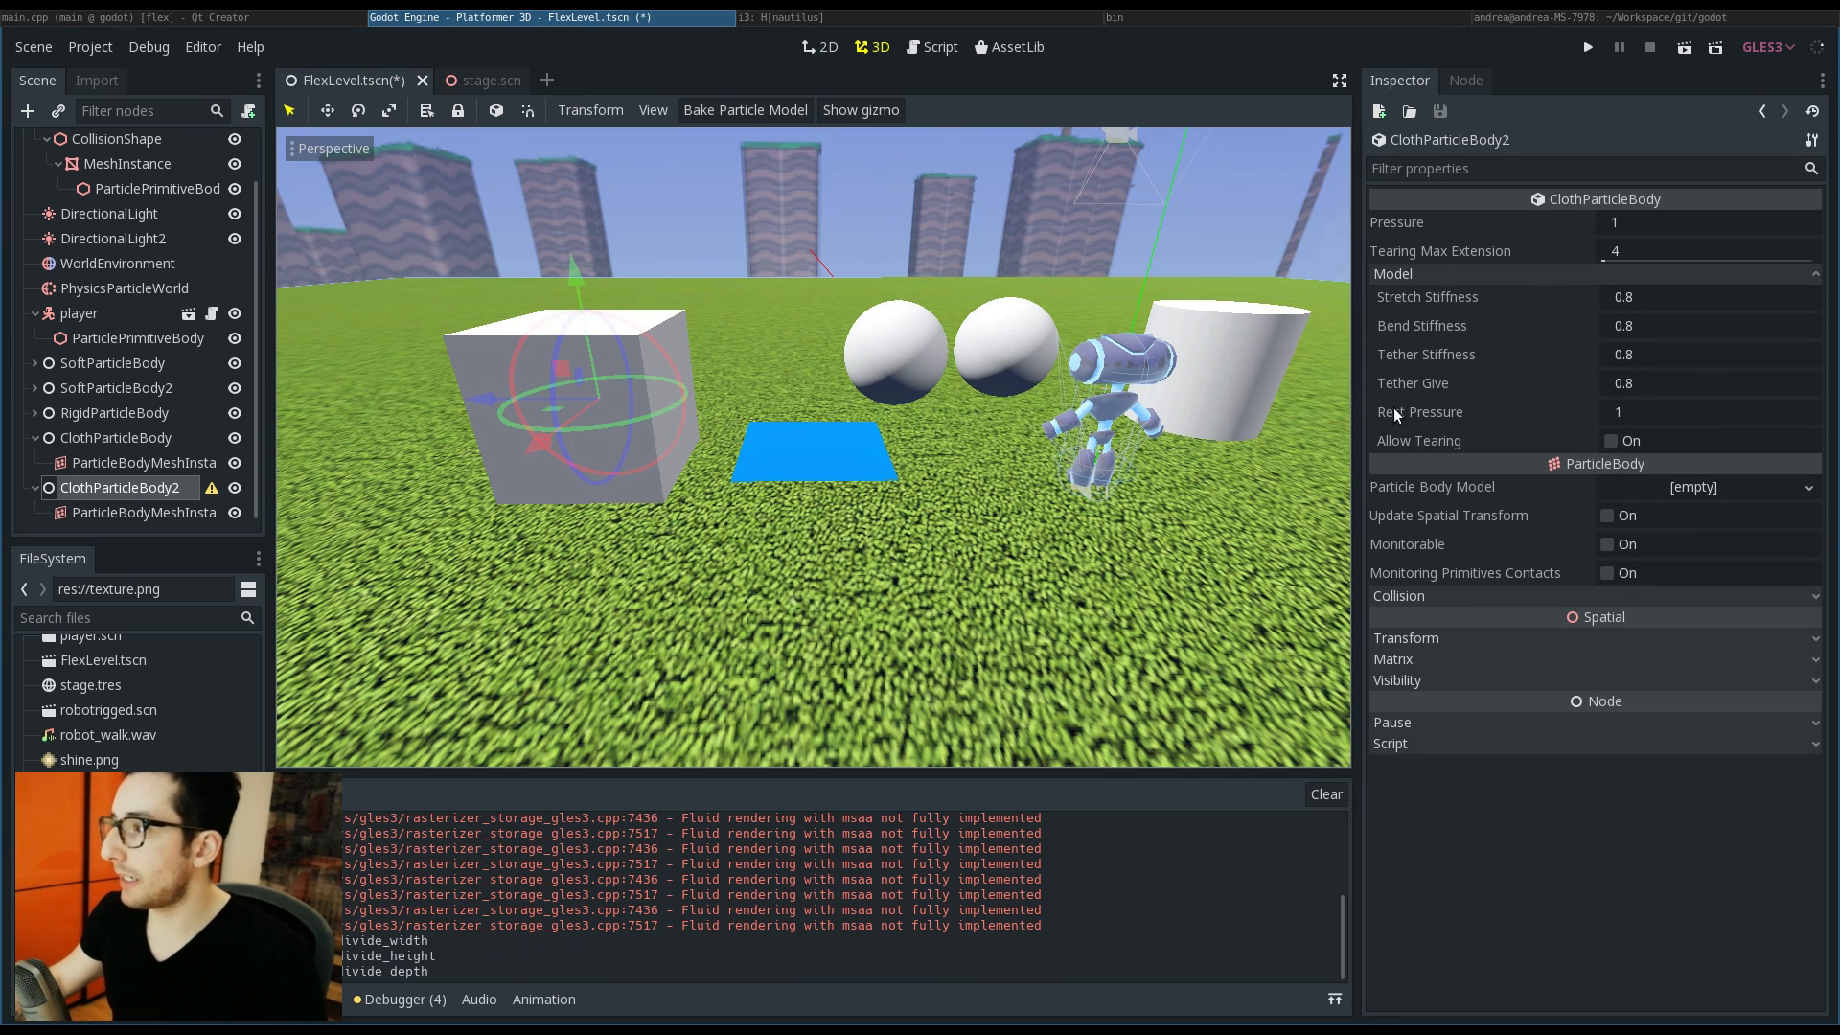
pyautogui.press('ctrl+s')
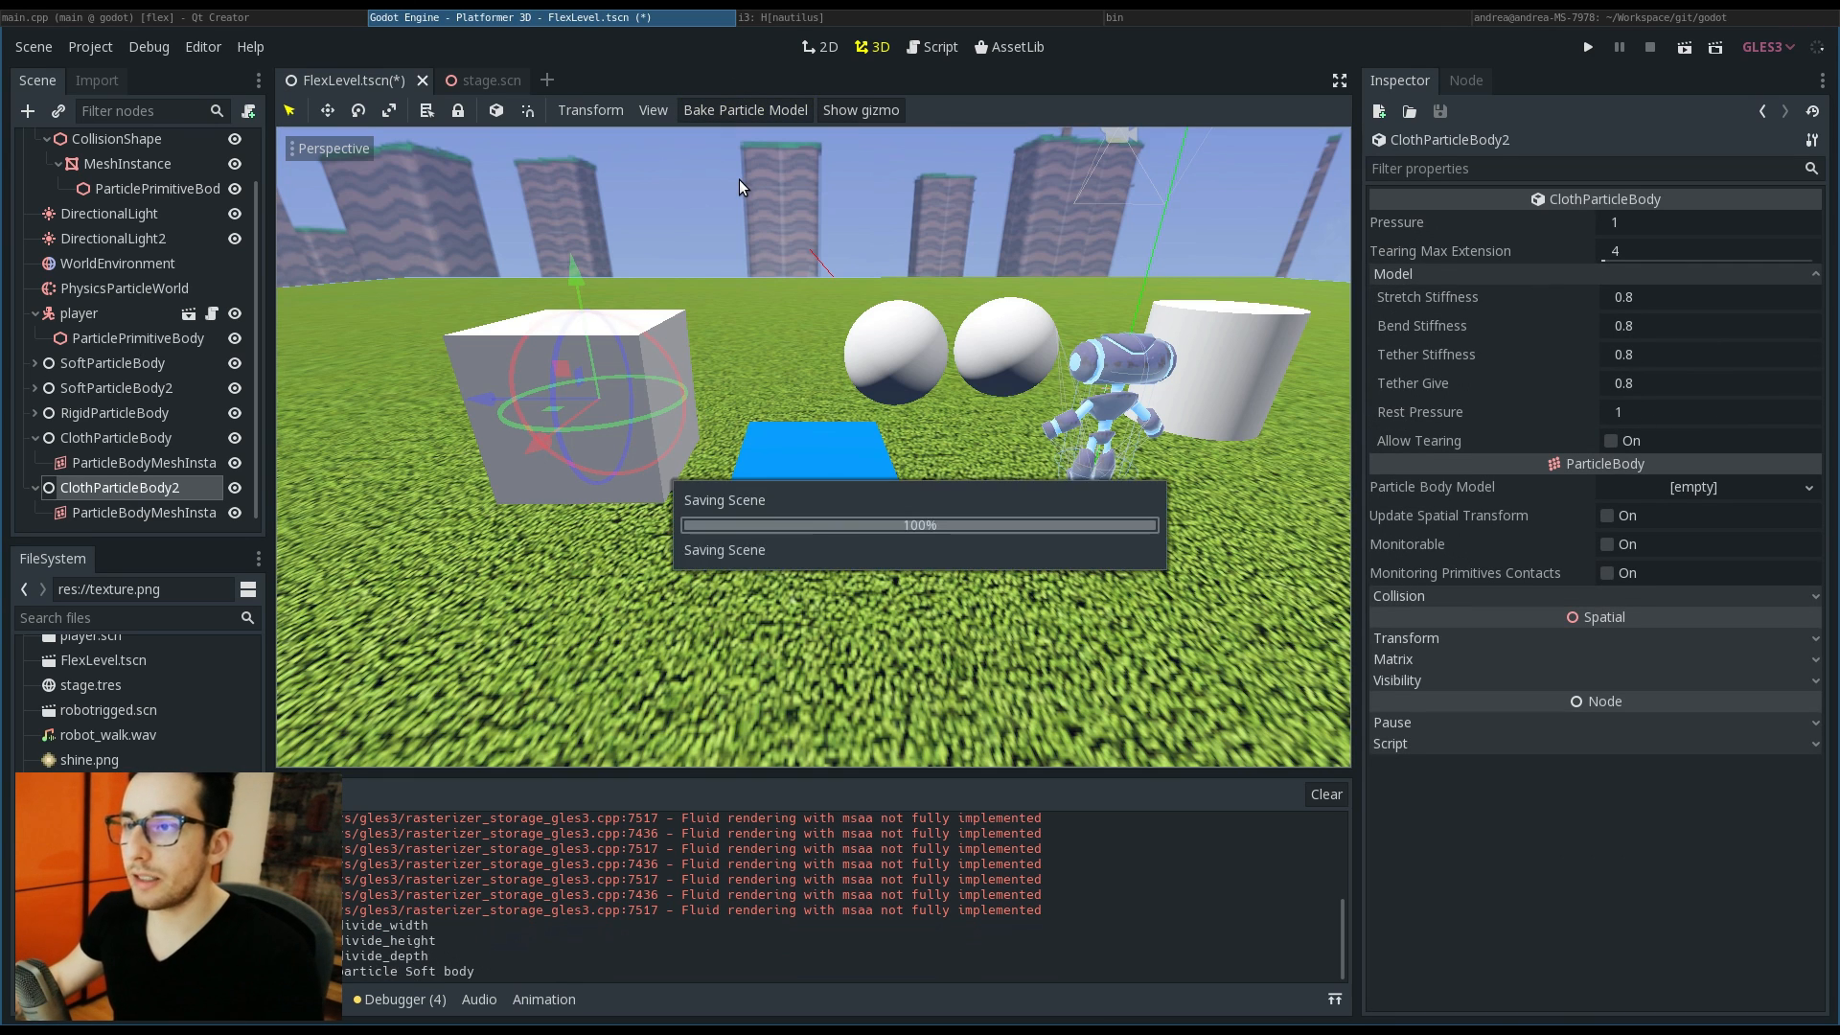
# Step: Bake the cube cloth's particles, raise it above the ground and set its Pressure to 1.5
pyautogui.click(1588, 46)
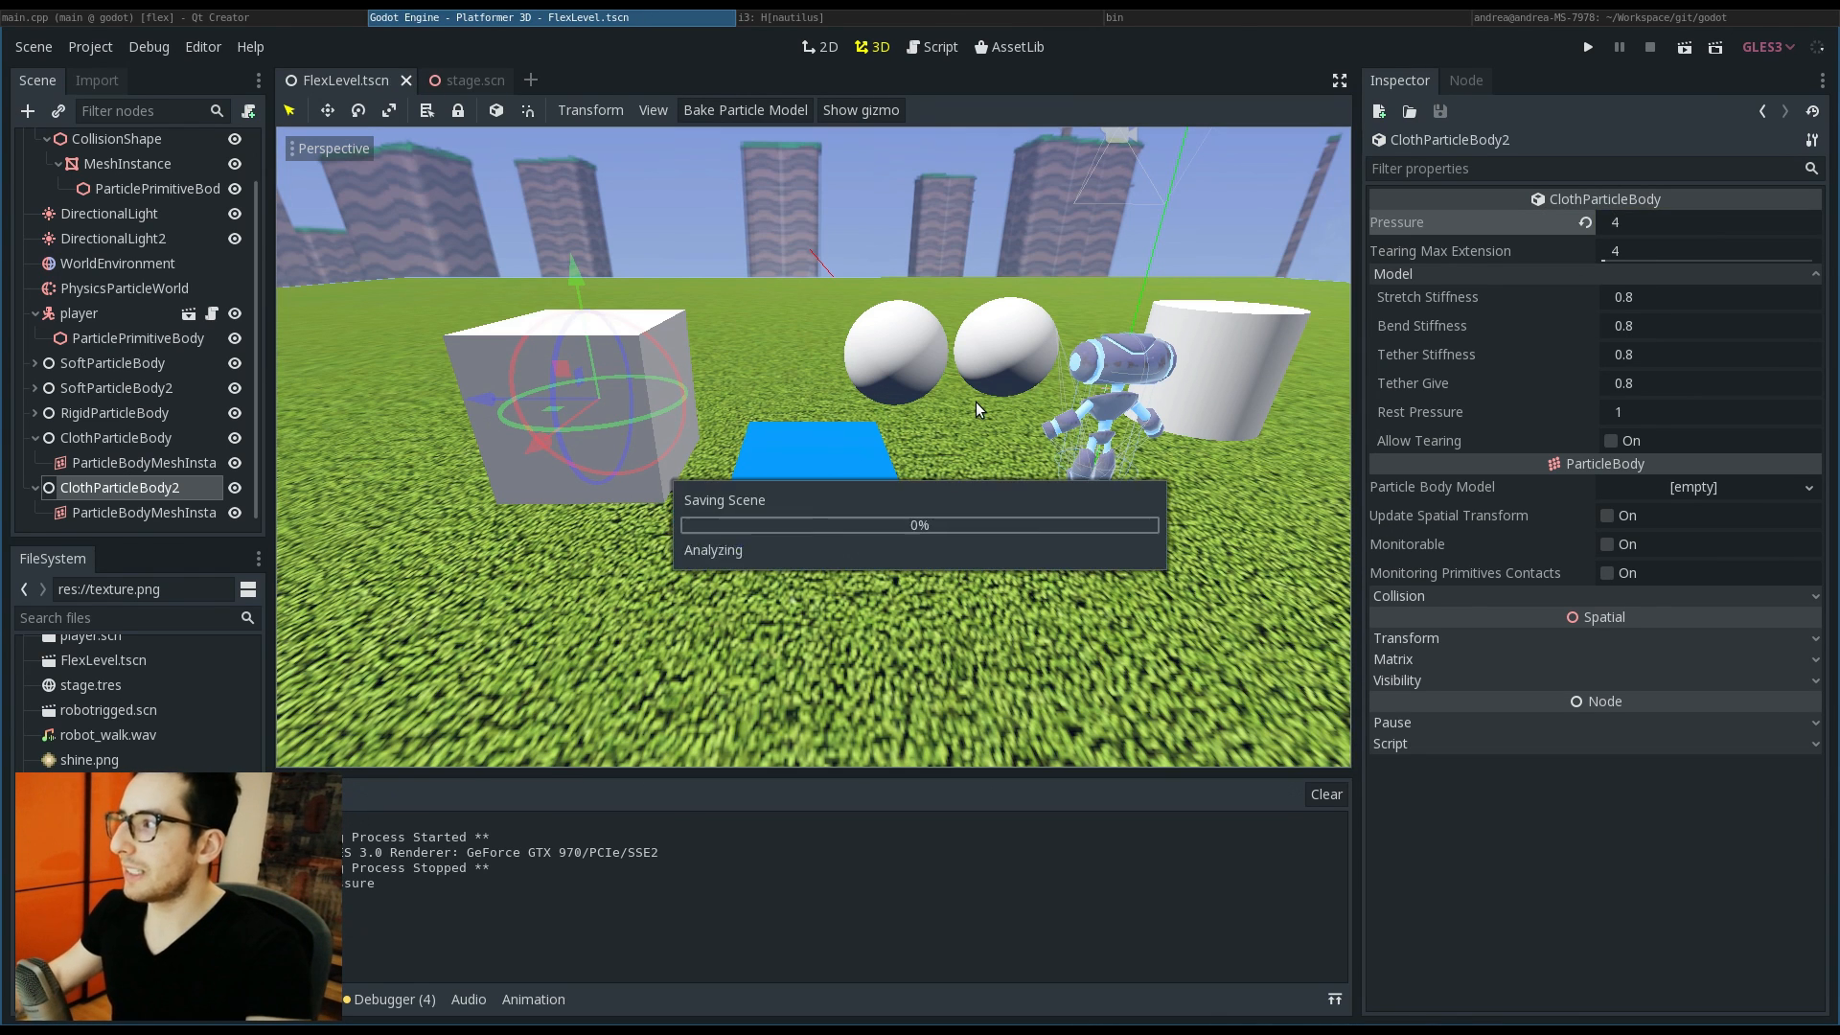
pyautogui.click(1587, 46)
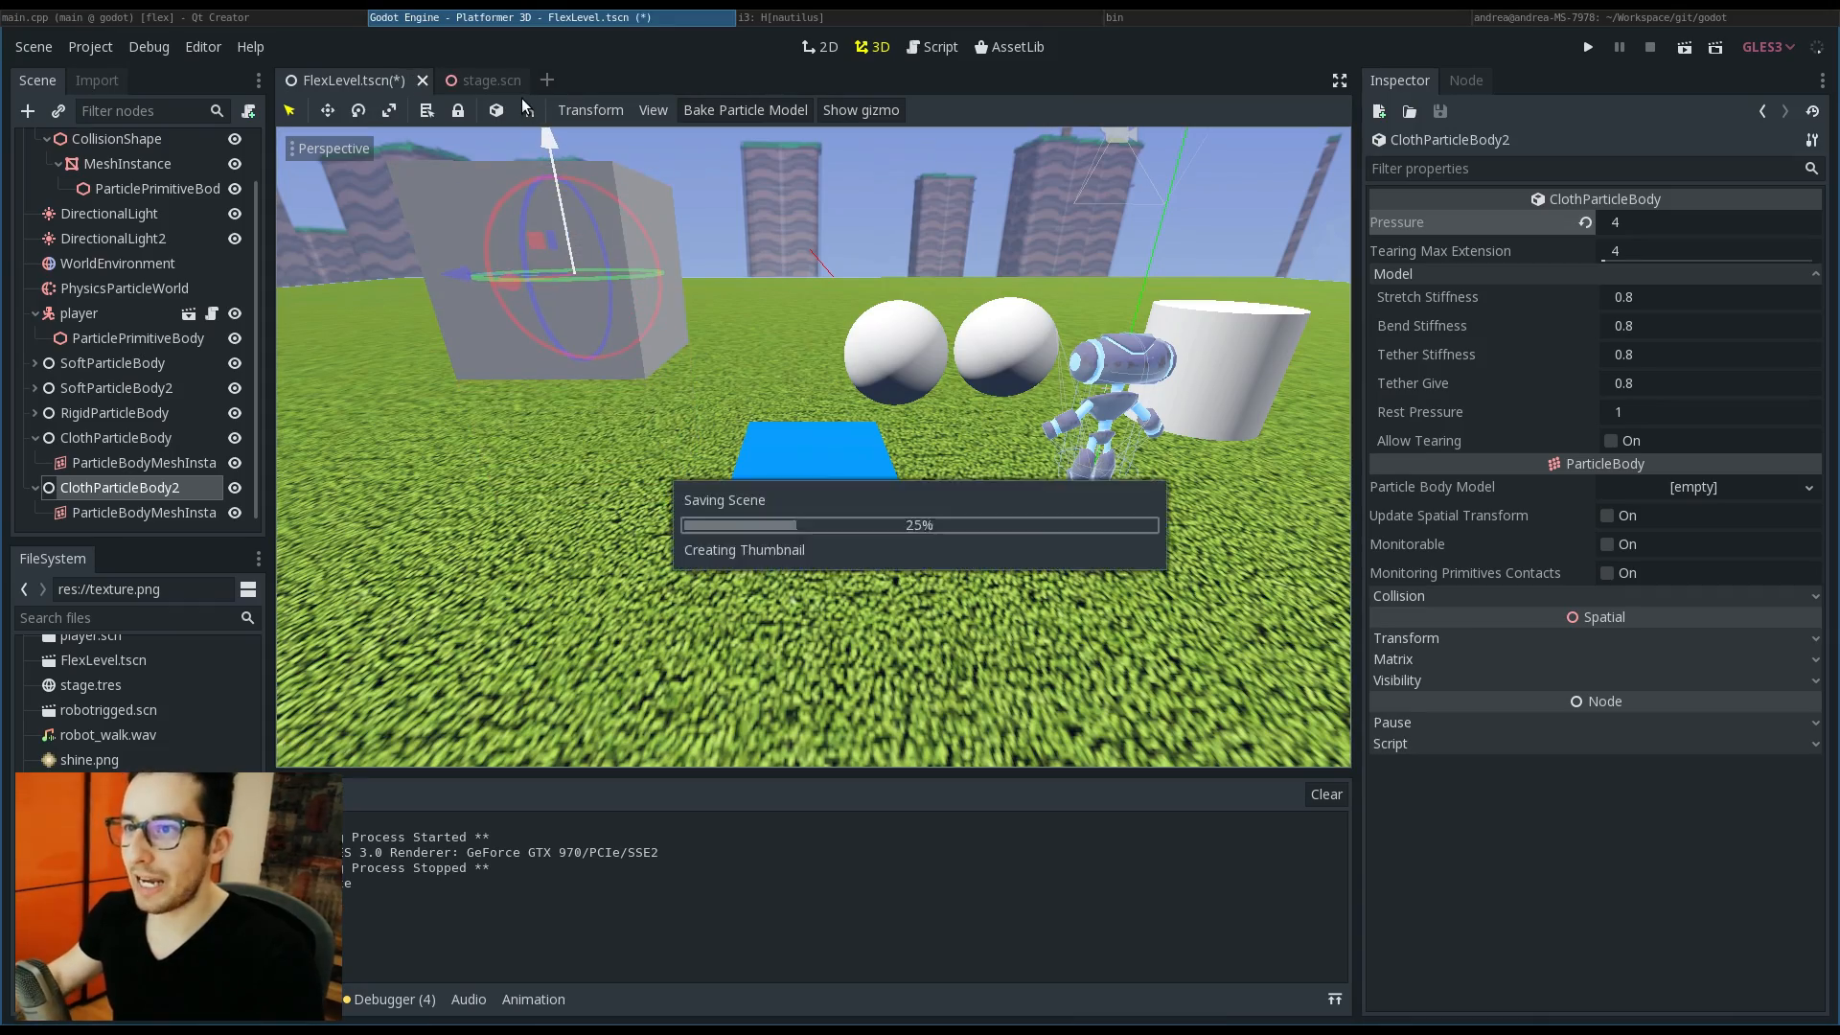
pyautogui.click(1587, 46)
pyautogui.write('1.5')
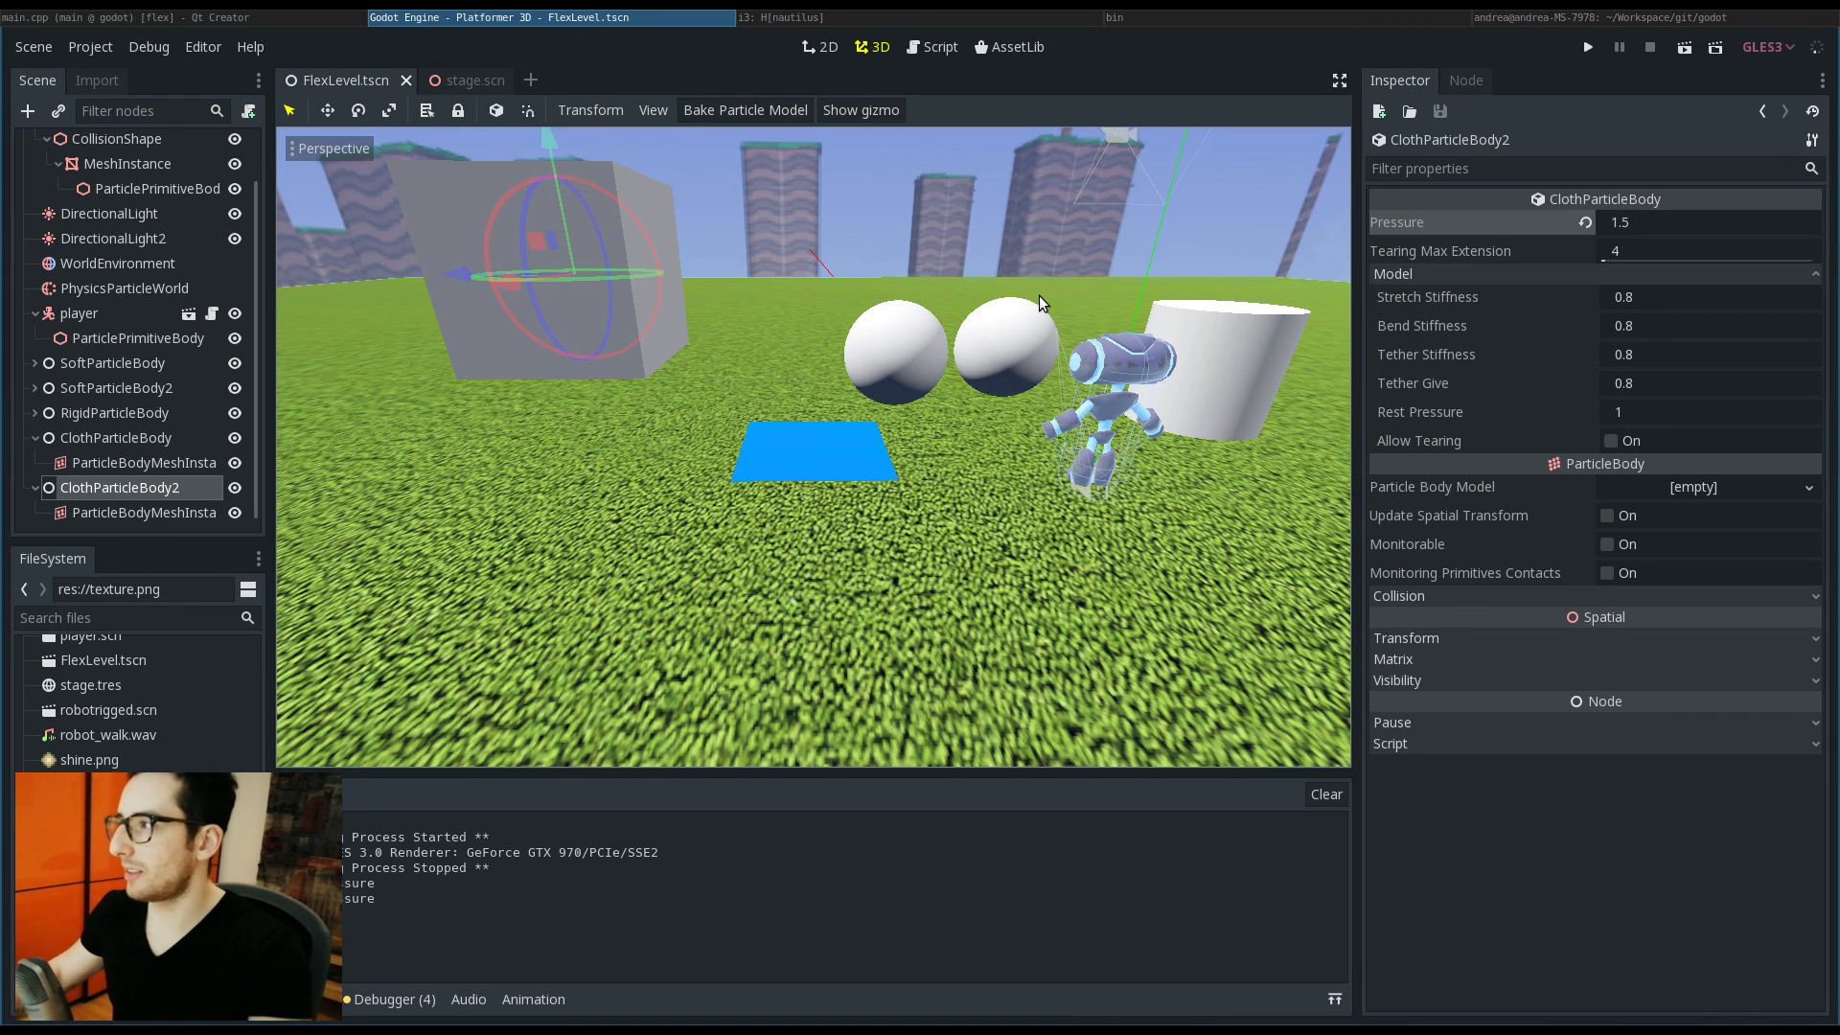
pyautogui.click(1587, 46)
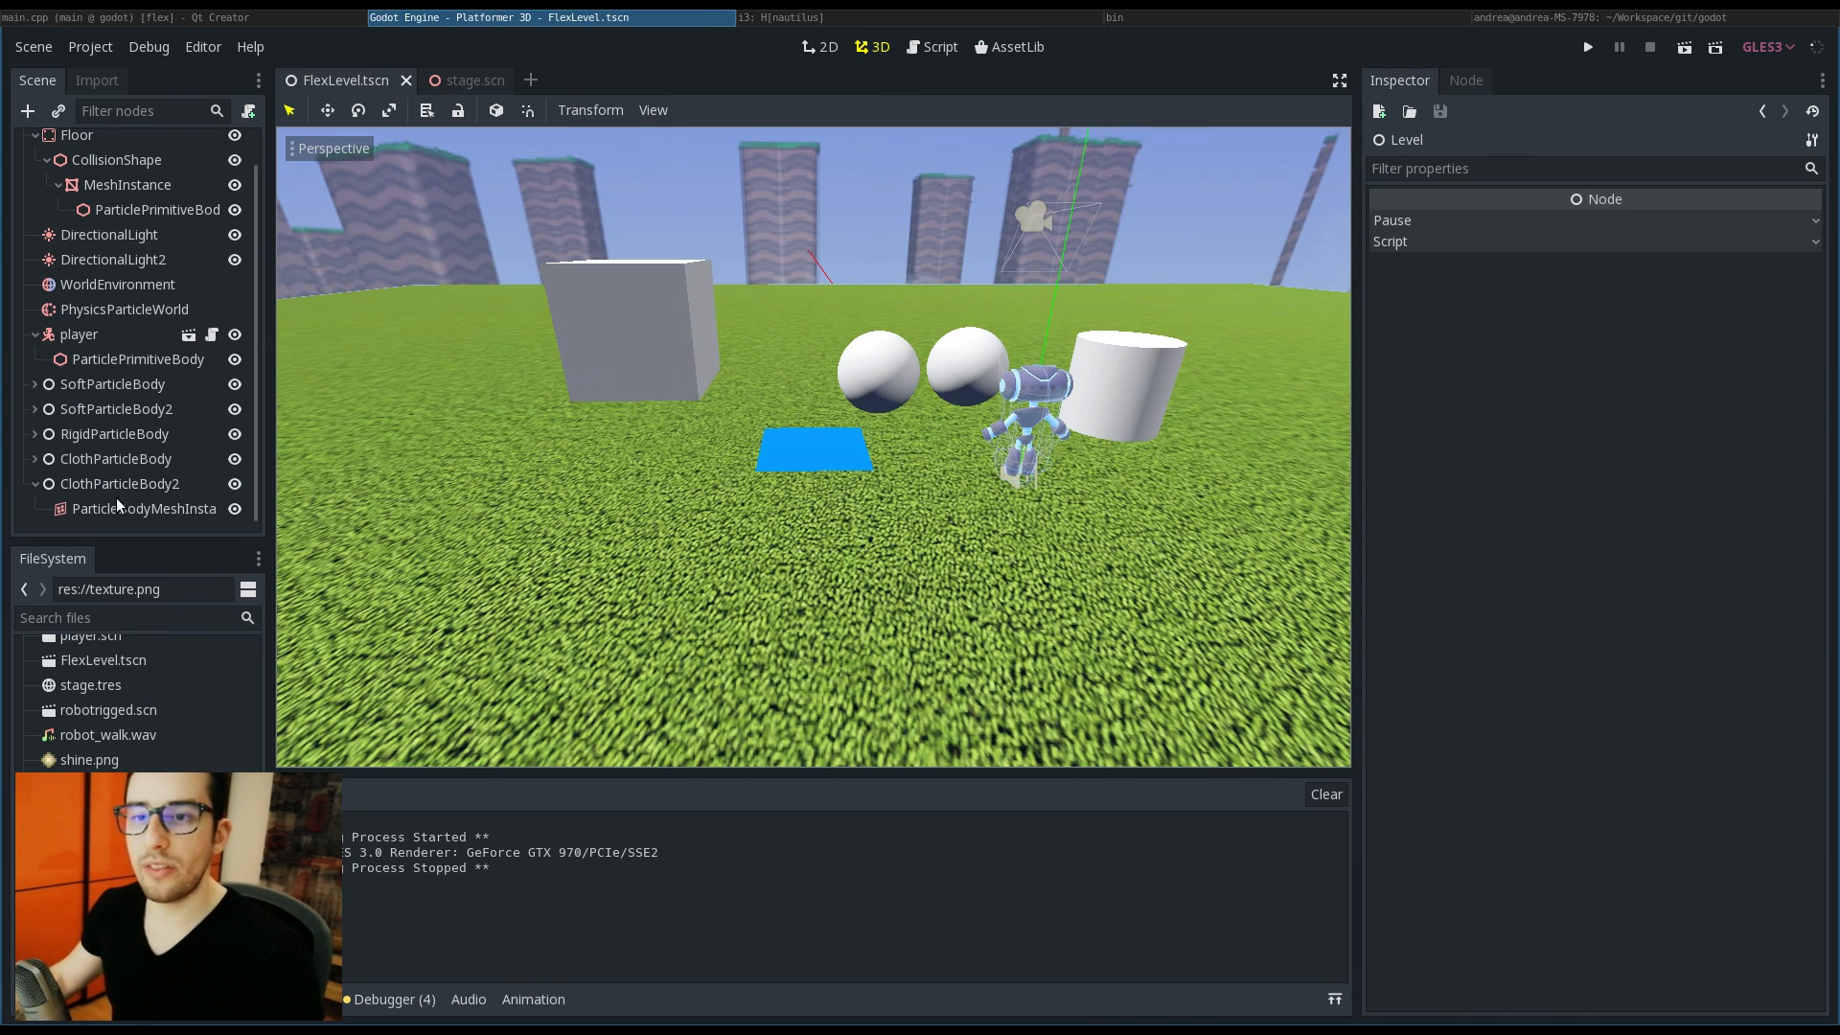
pyautogui.click(117, 483)
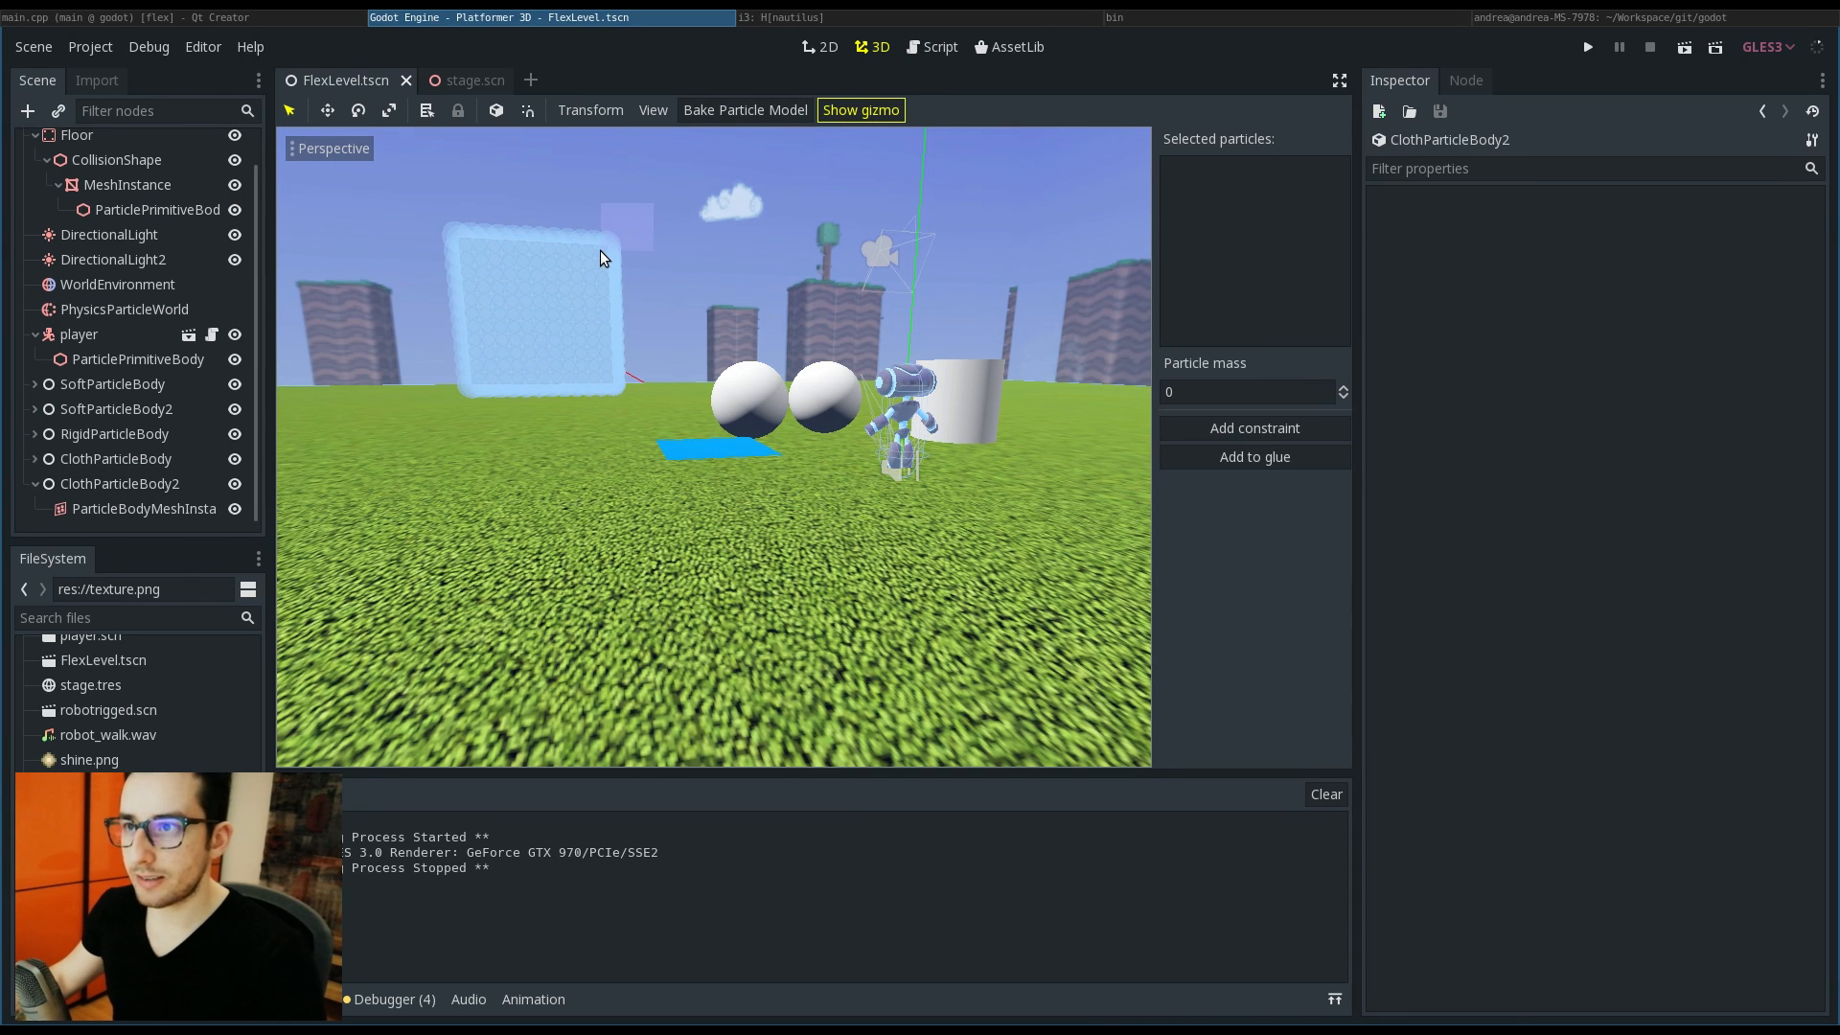
# Step: View the rigid cylinder's particle list (mass 0.1) and turn its Show gizmo off
pyautogui.click(117, 483)
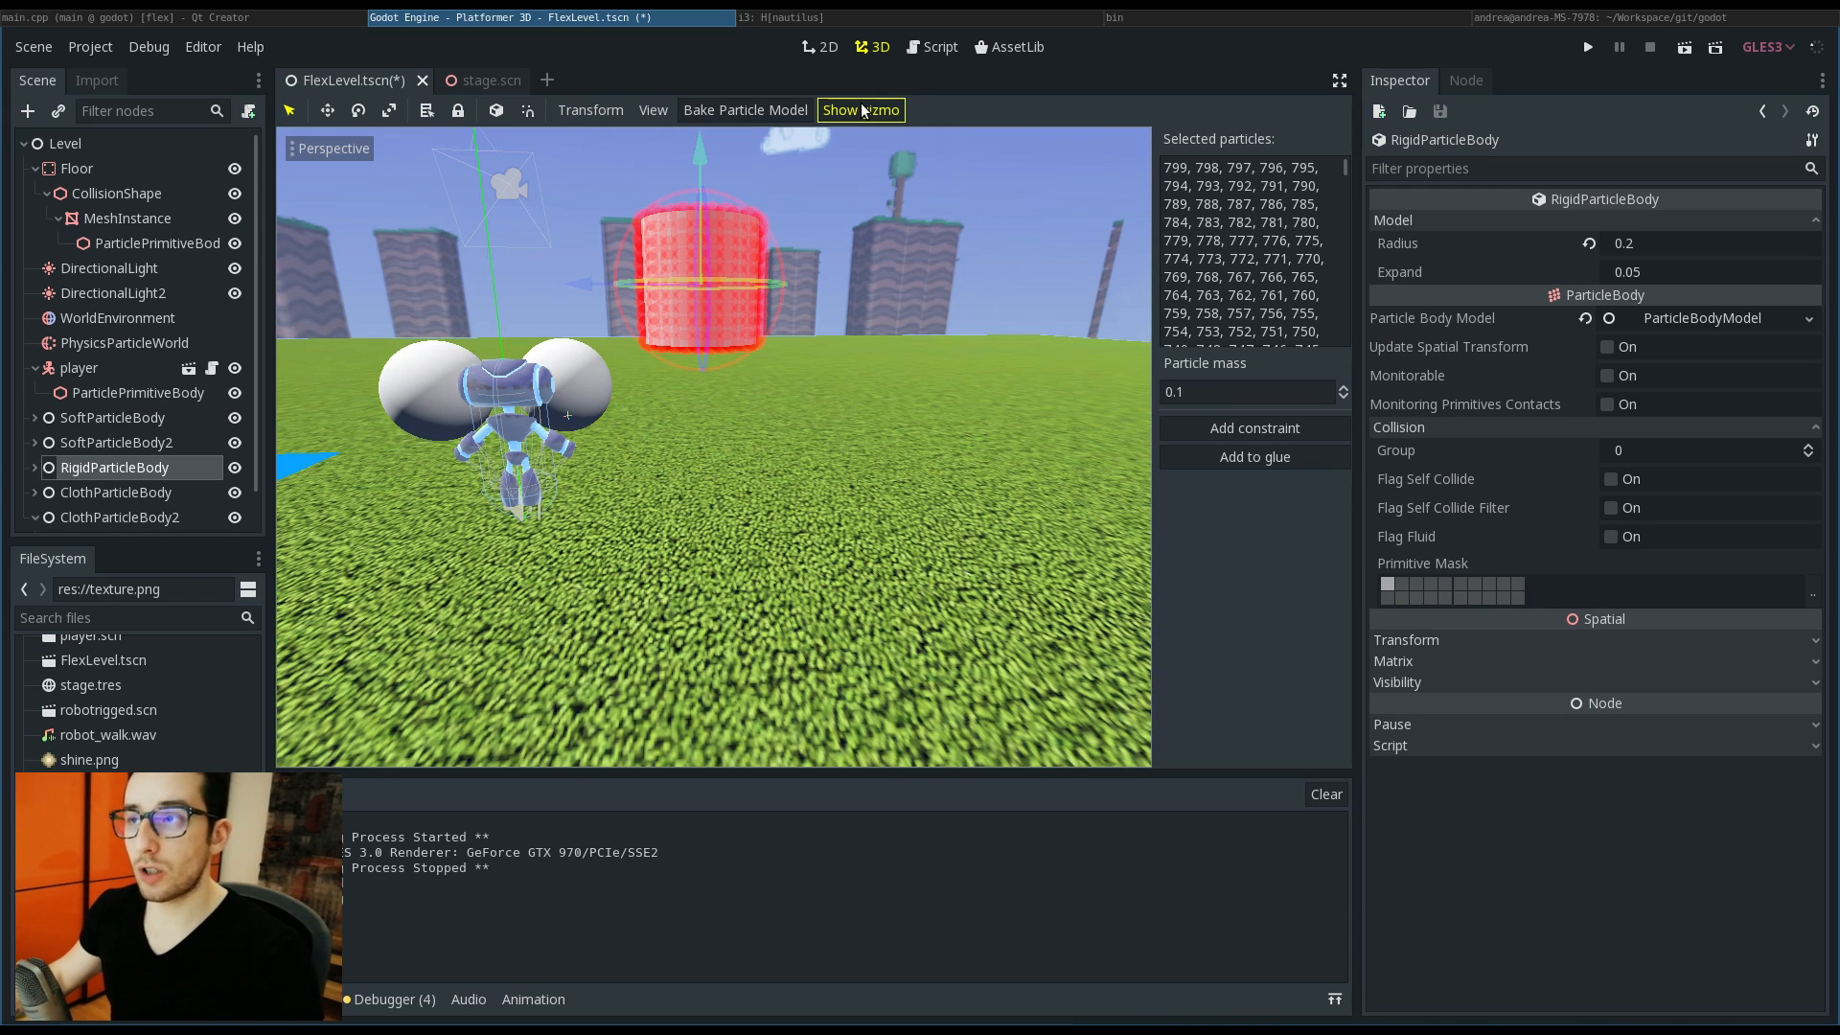
pyautogui.click(860, 109)
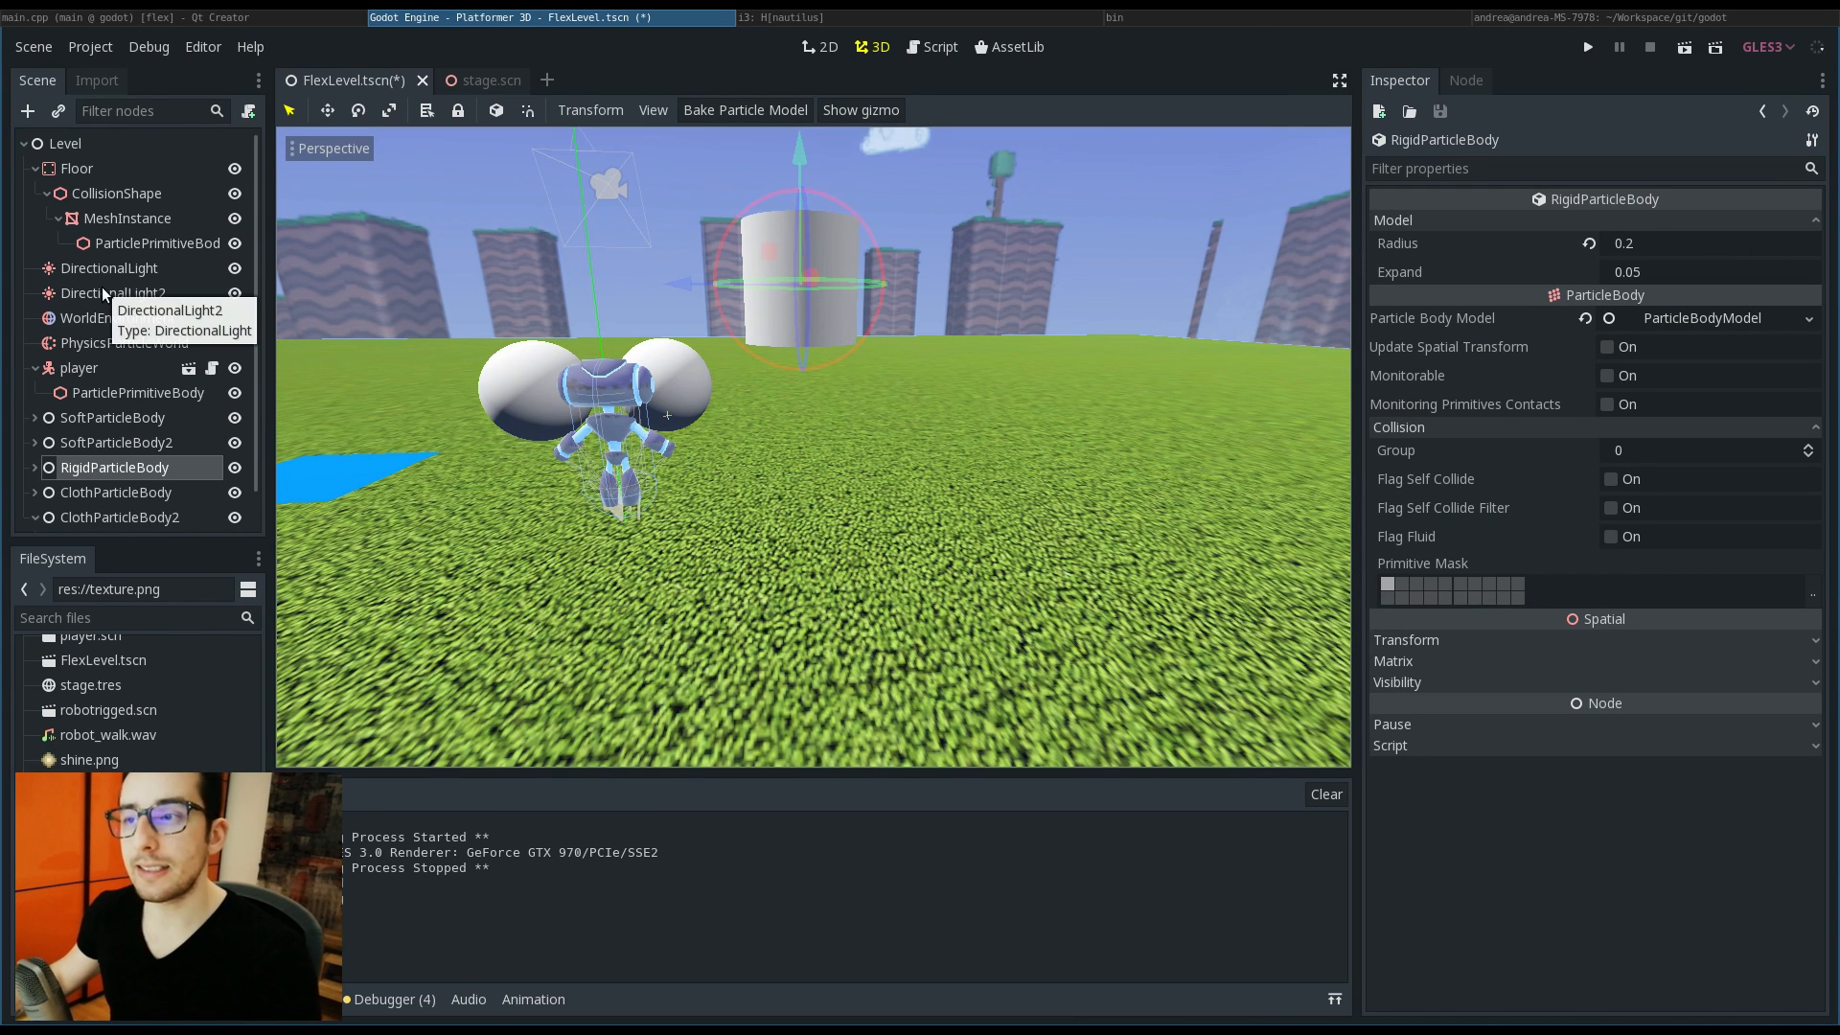
pyautogui.moveTo(78, 368)
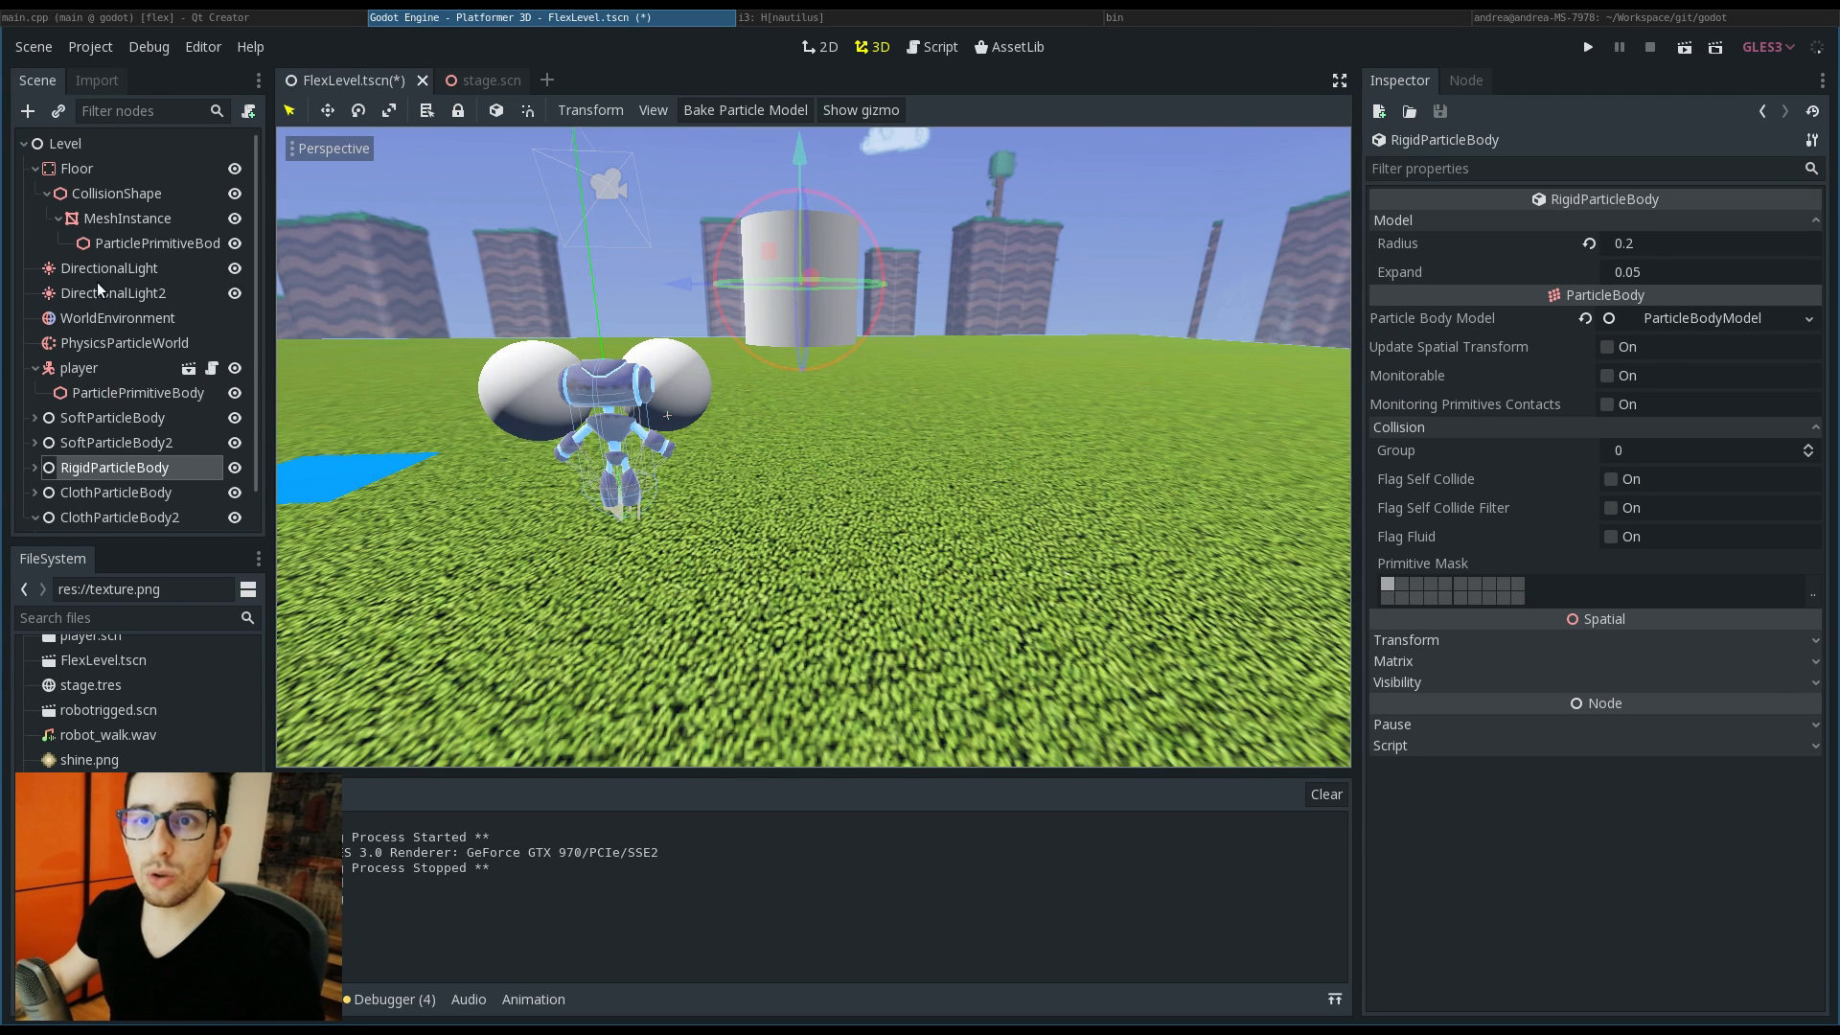
# Step: Set PhysicsParticleWorld wind x to 10 and pin one cloth particle with mass 0
pyautogui.click(125, 341)
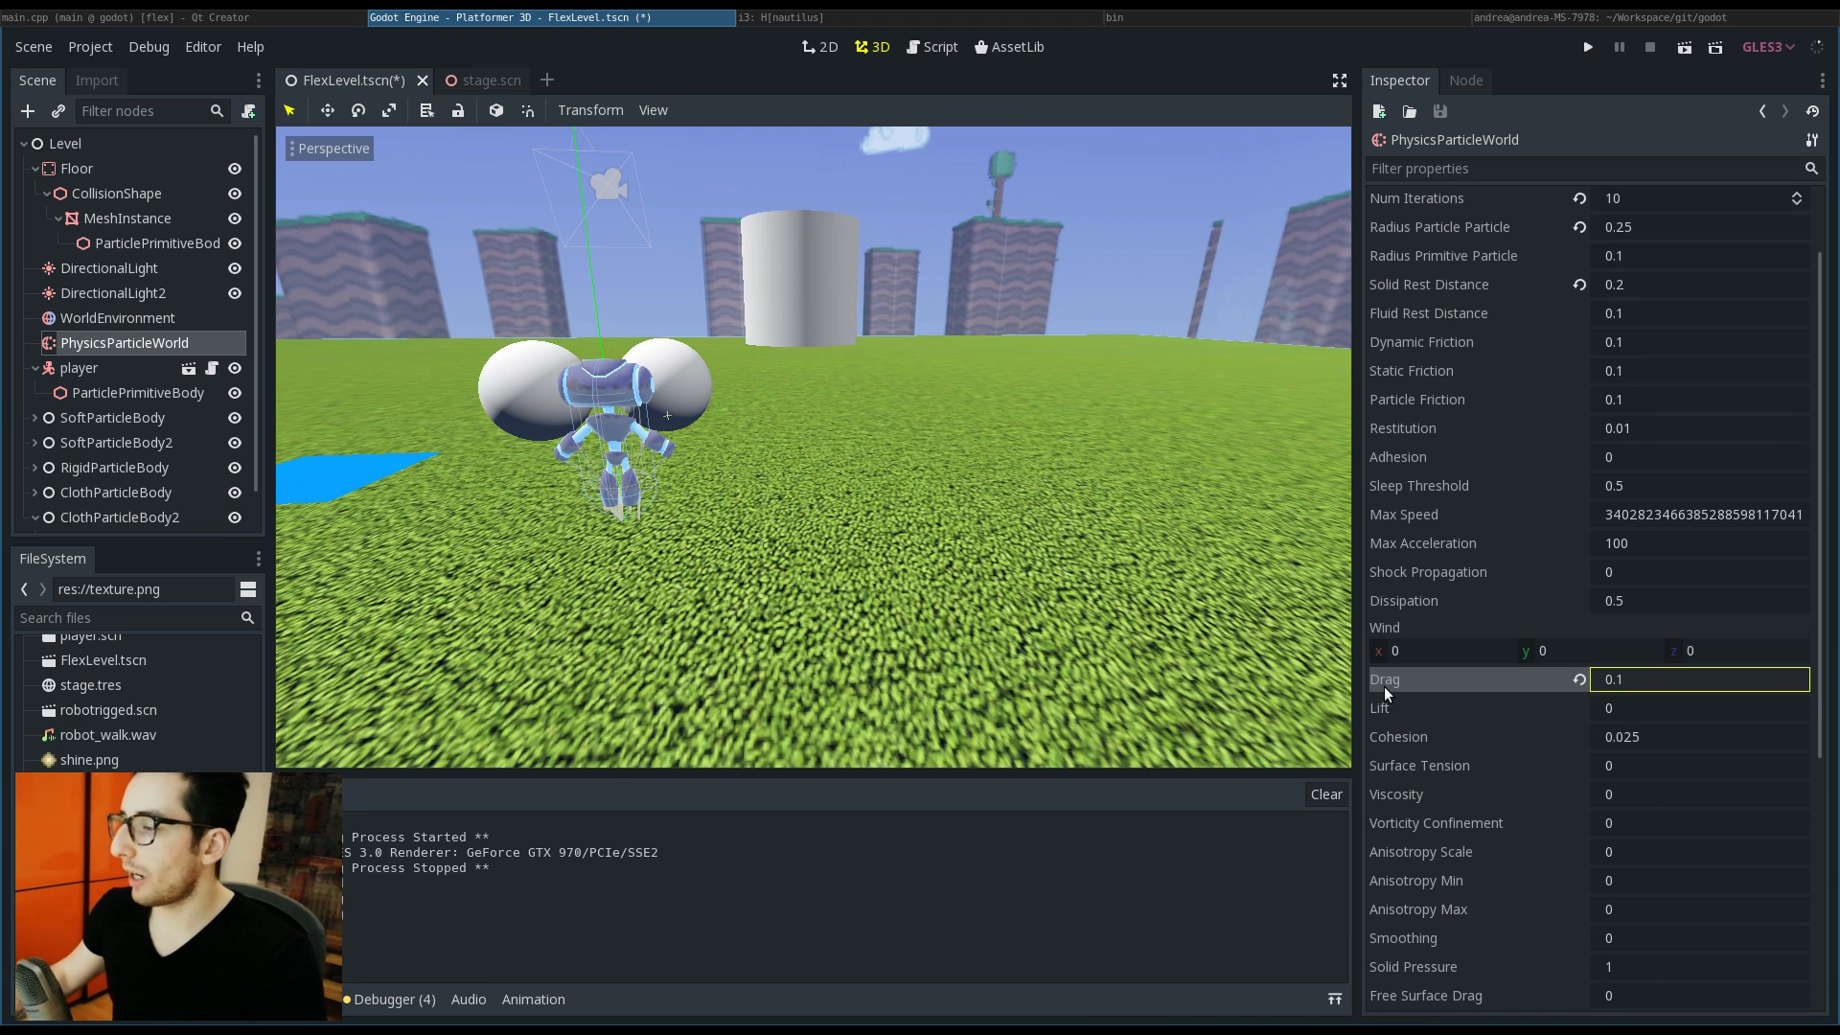
pyautogui.moveTo(1626, 691)
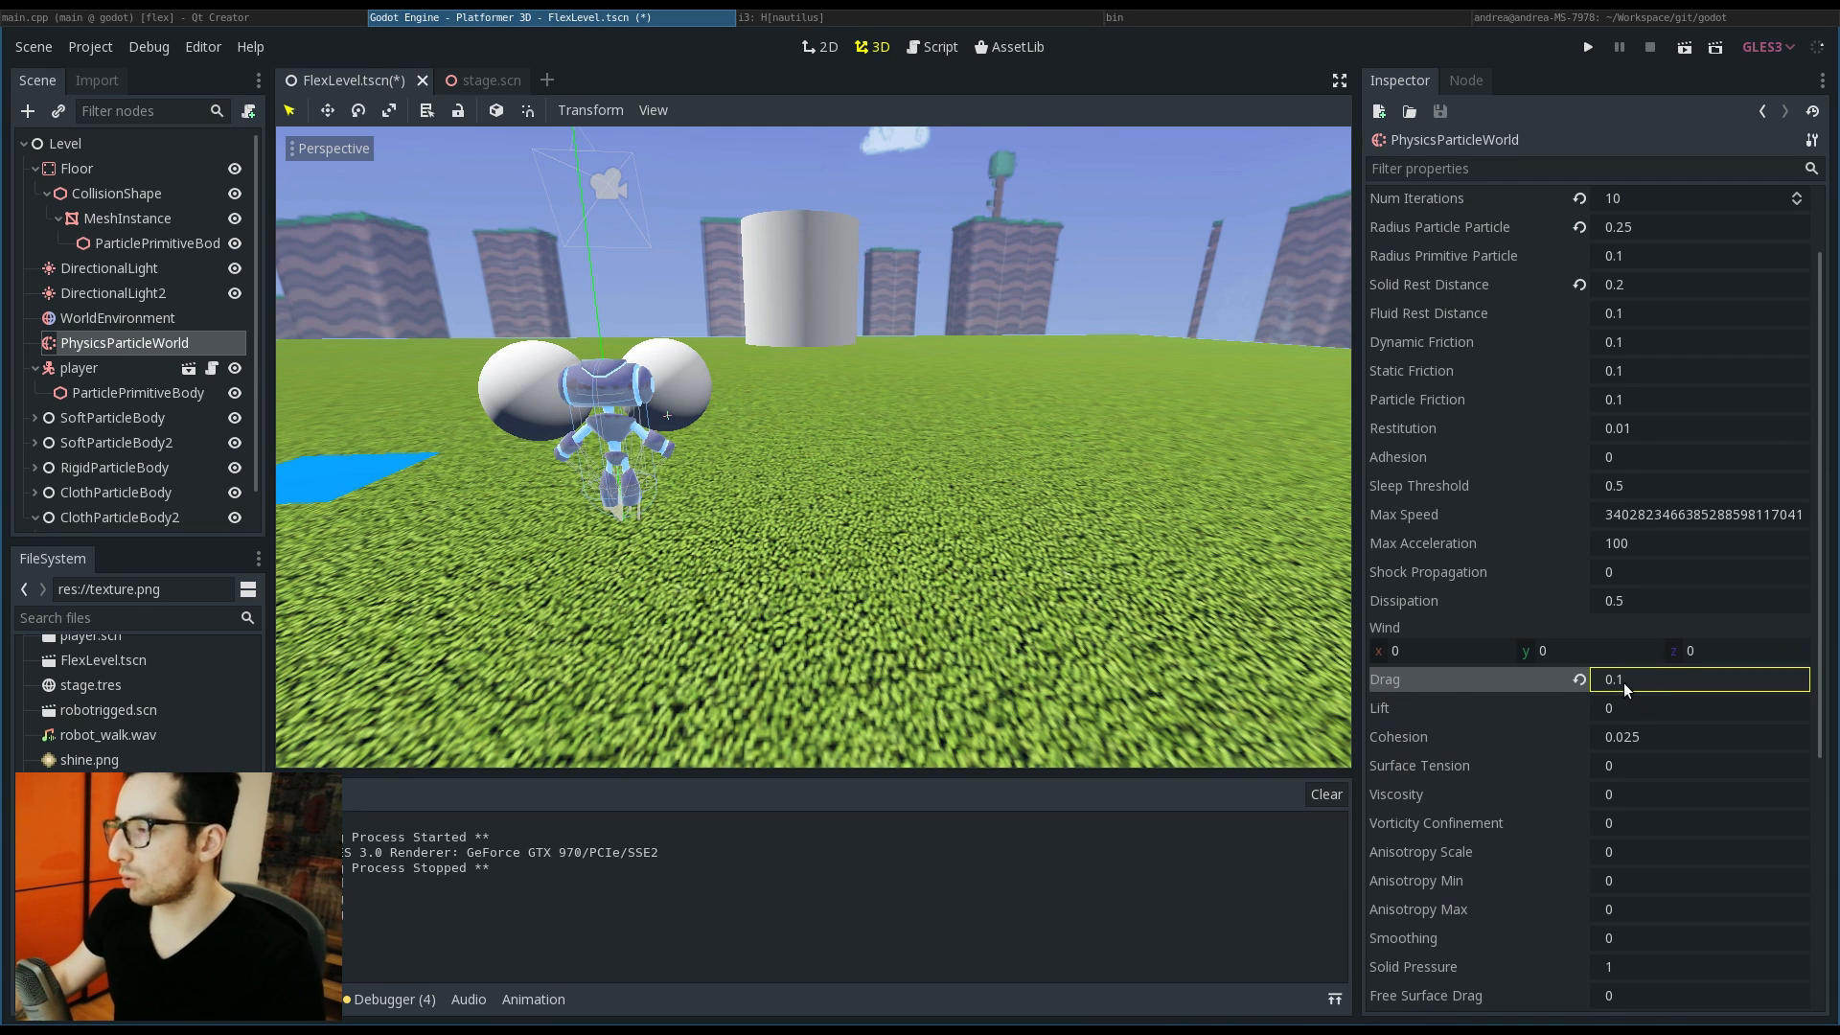
pyautogui.click(1440, 650)
pyautogui.write('1')
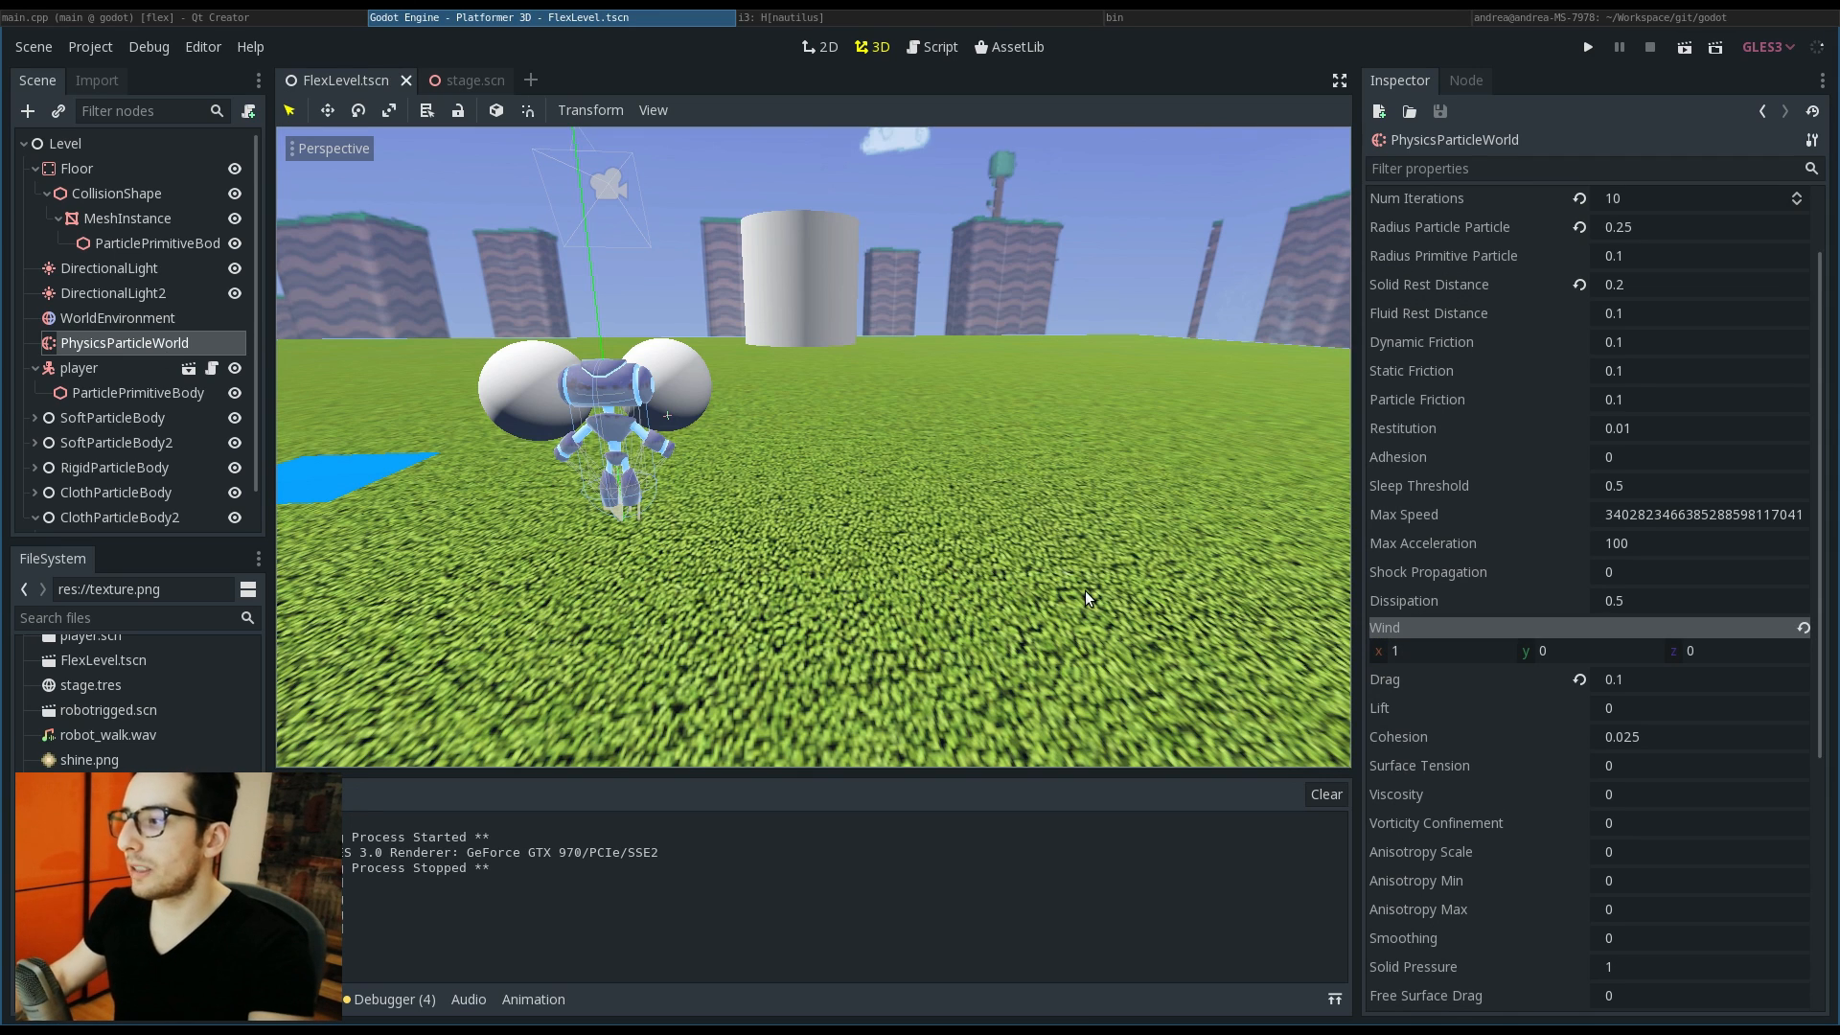
pyautogui.click(1587, 46)
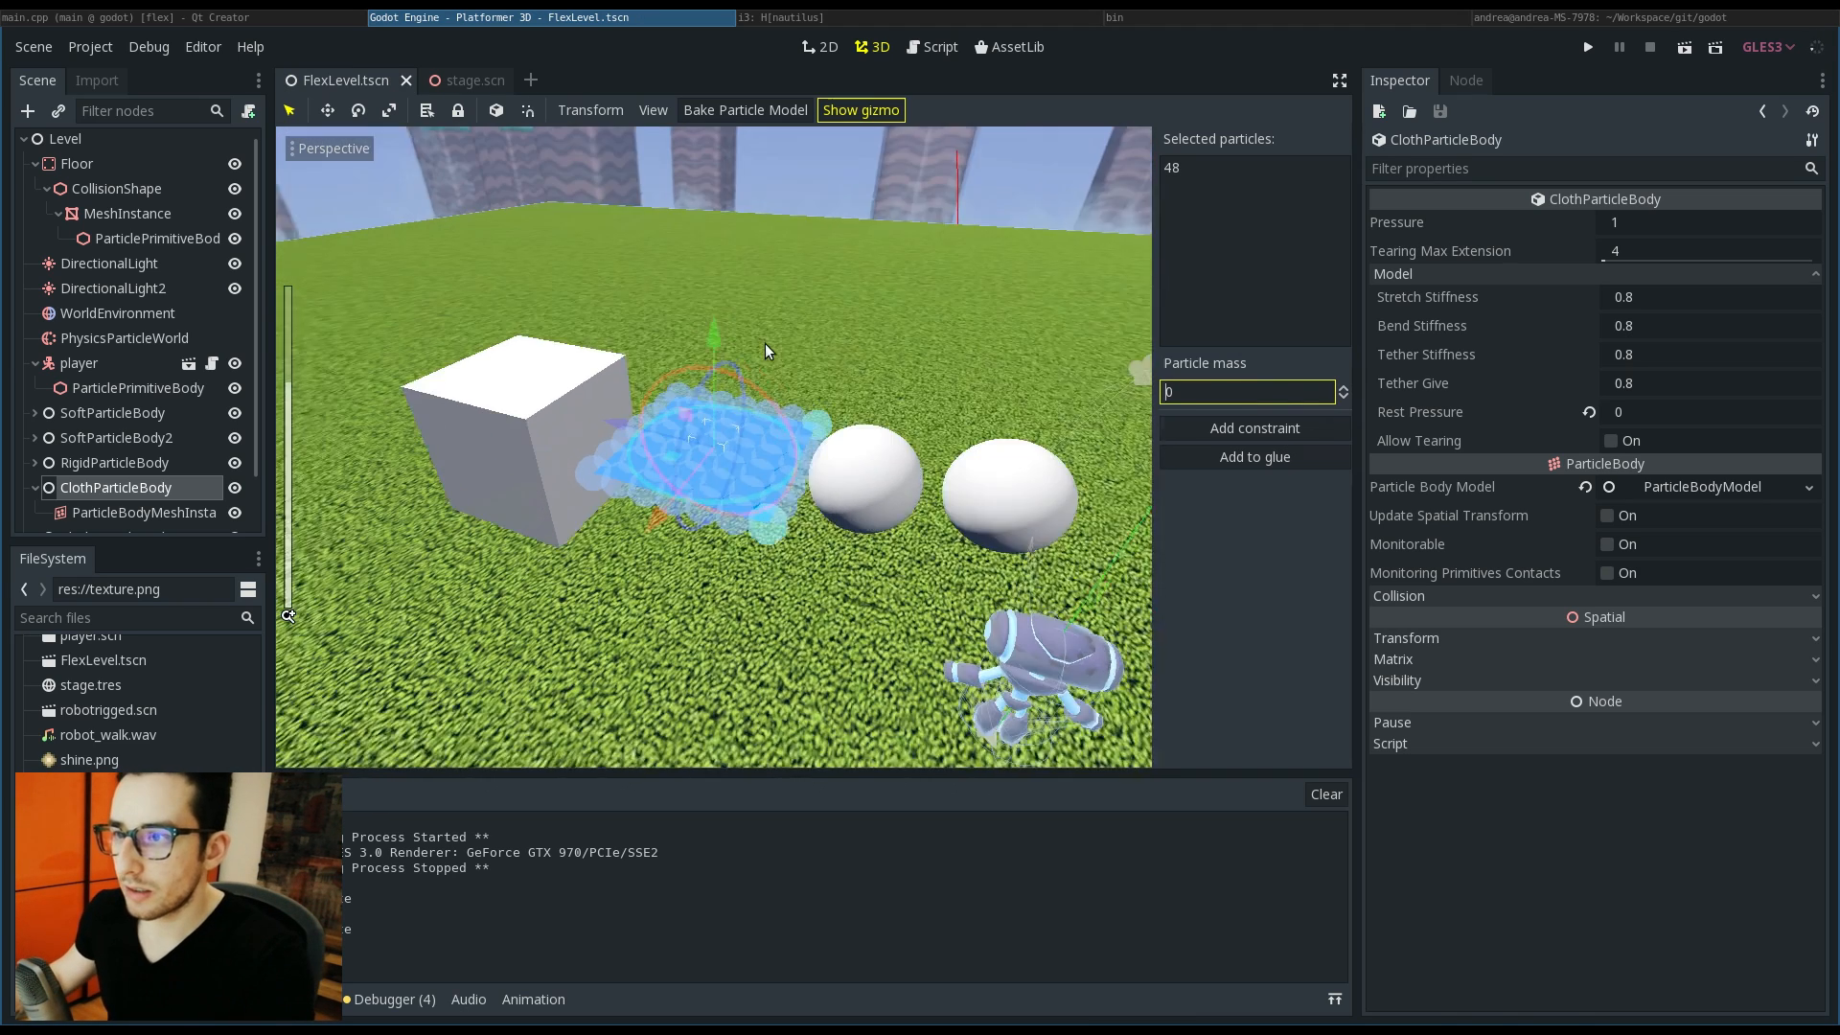
pyautogui.click(1587, 46)
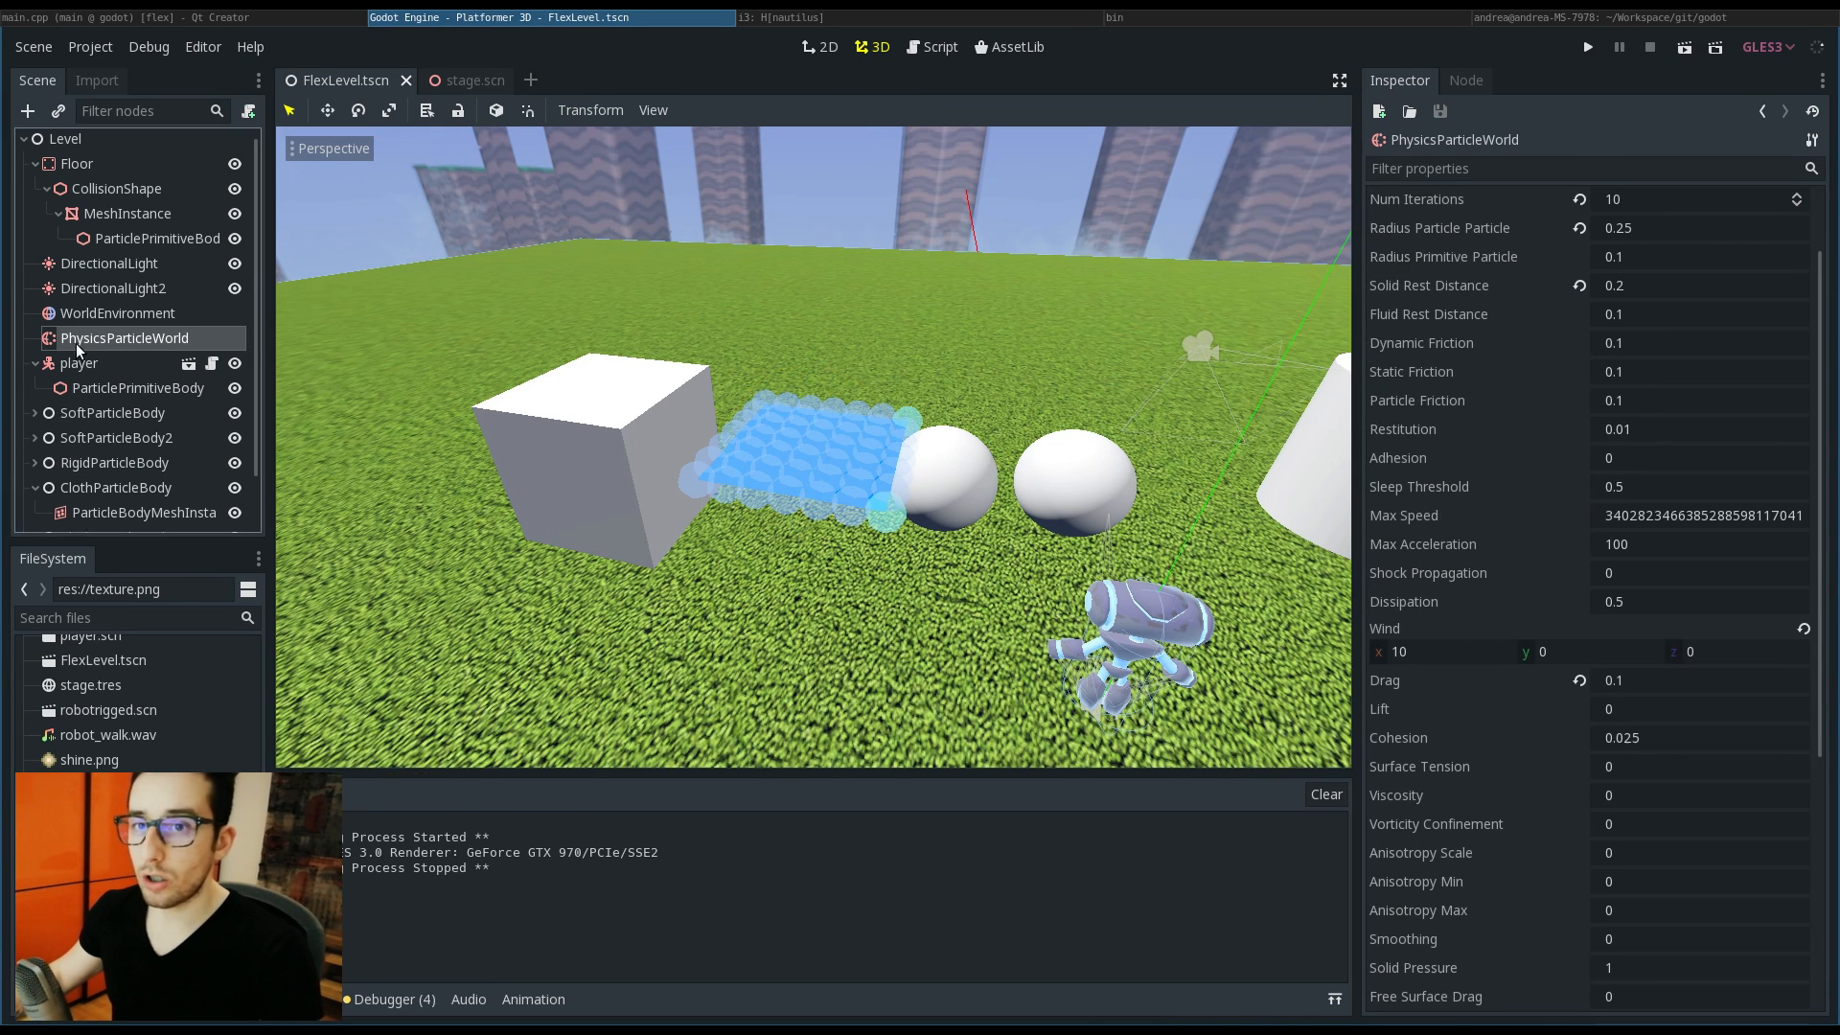
# Step: Set the wind Lift to 0.2 and run the game
pyautogui.click(1696, 709)
pyautogui.write('.2')
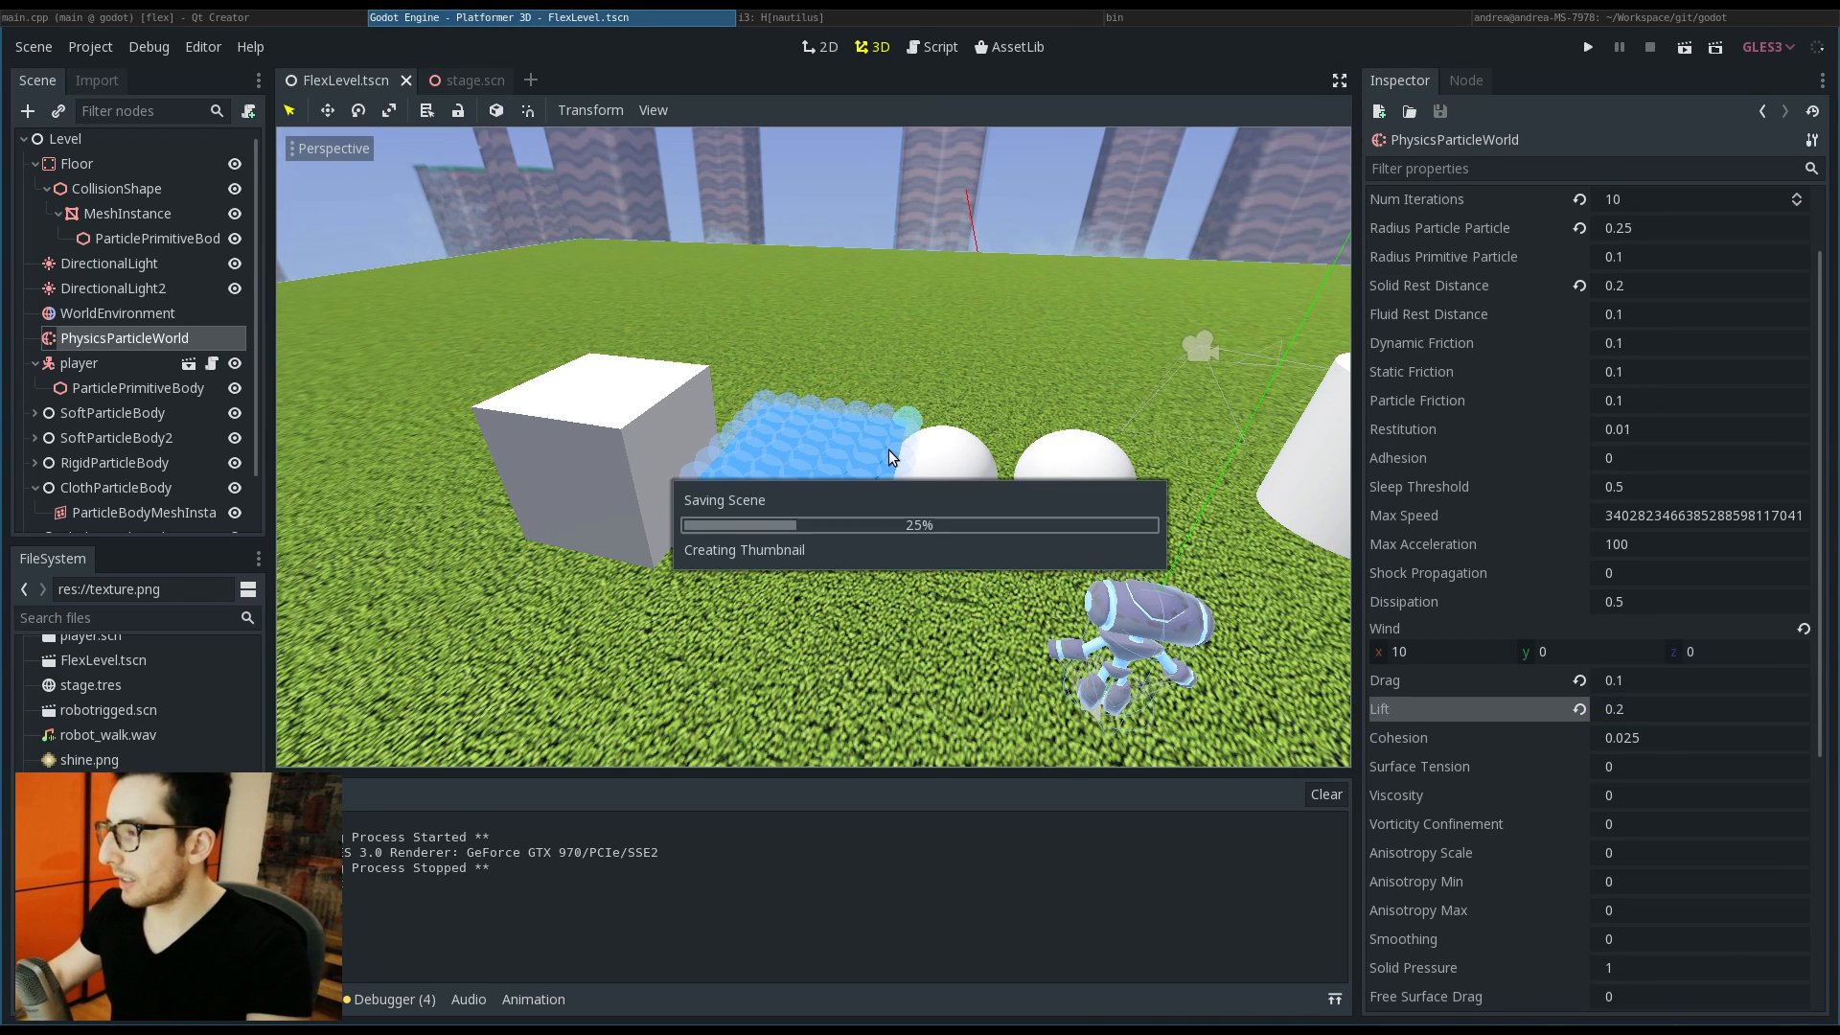
pyautogui.click(1587, 46)
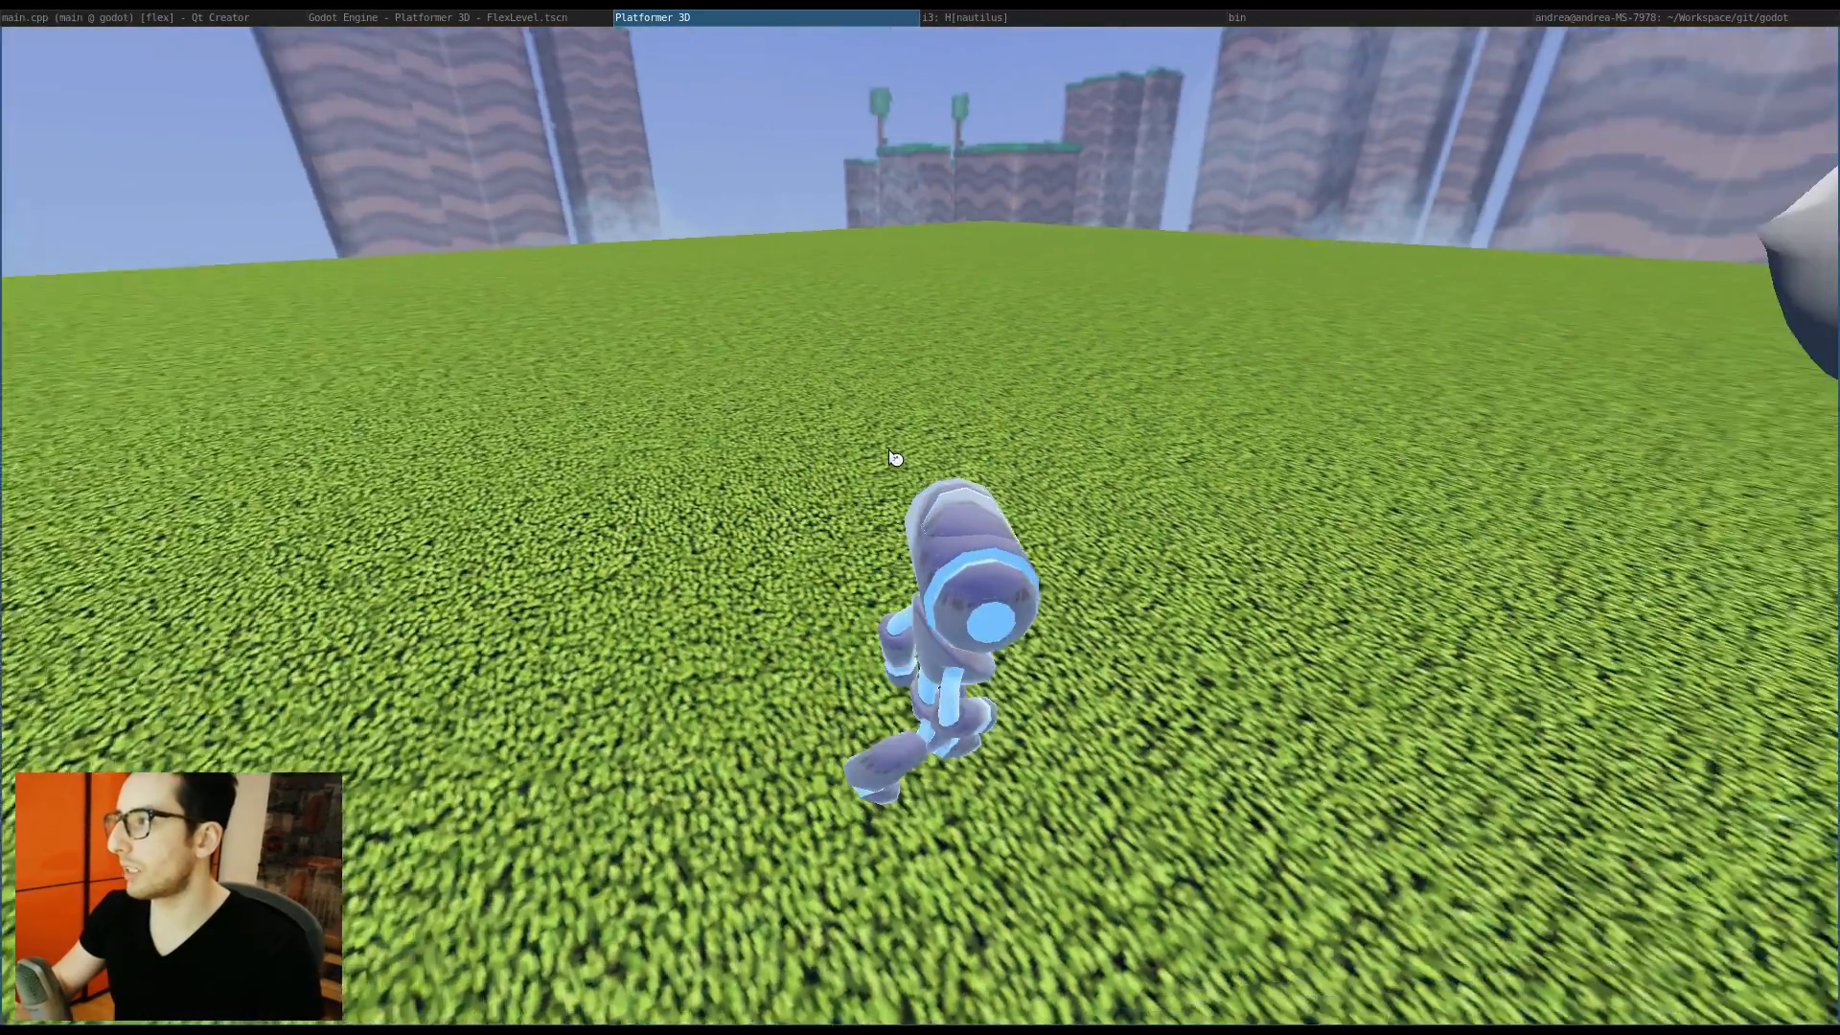